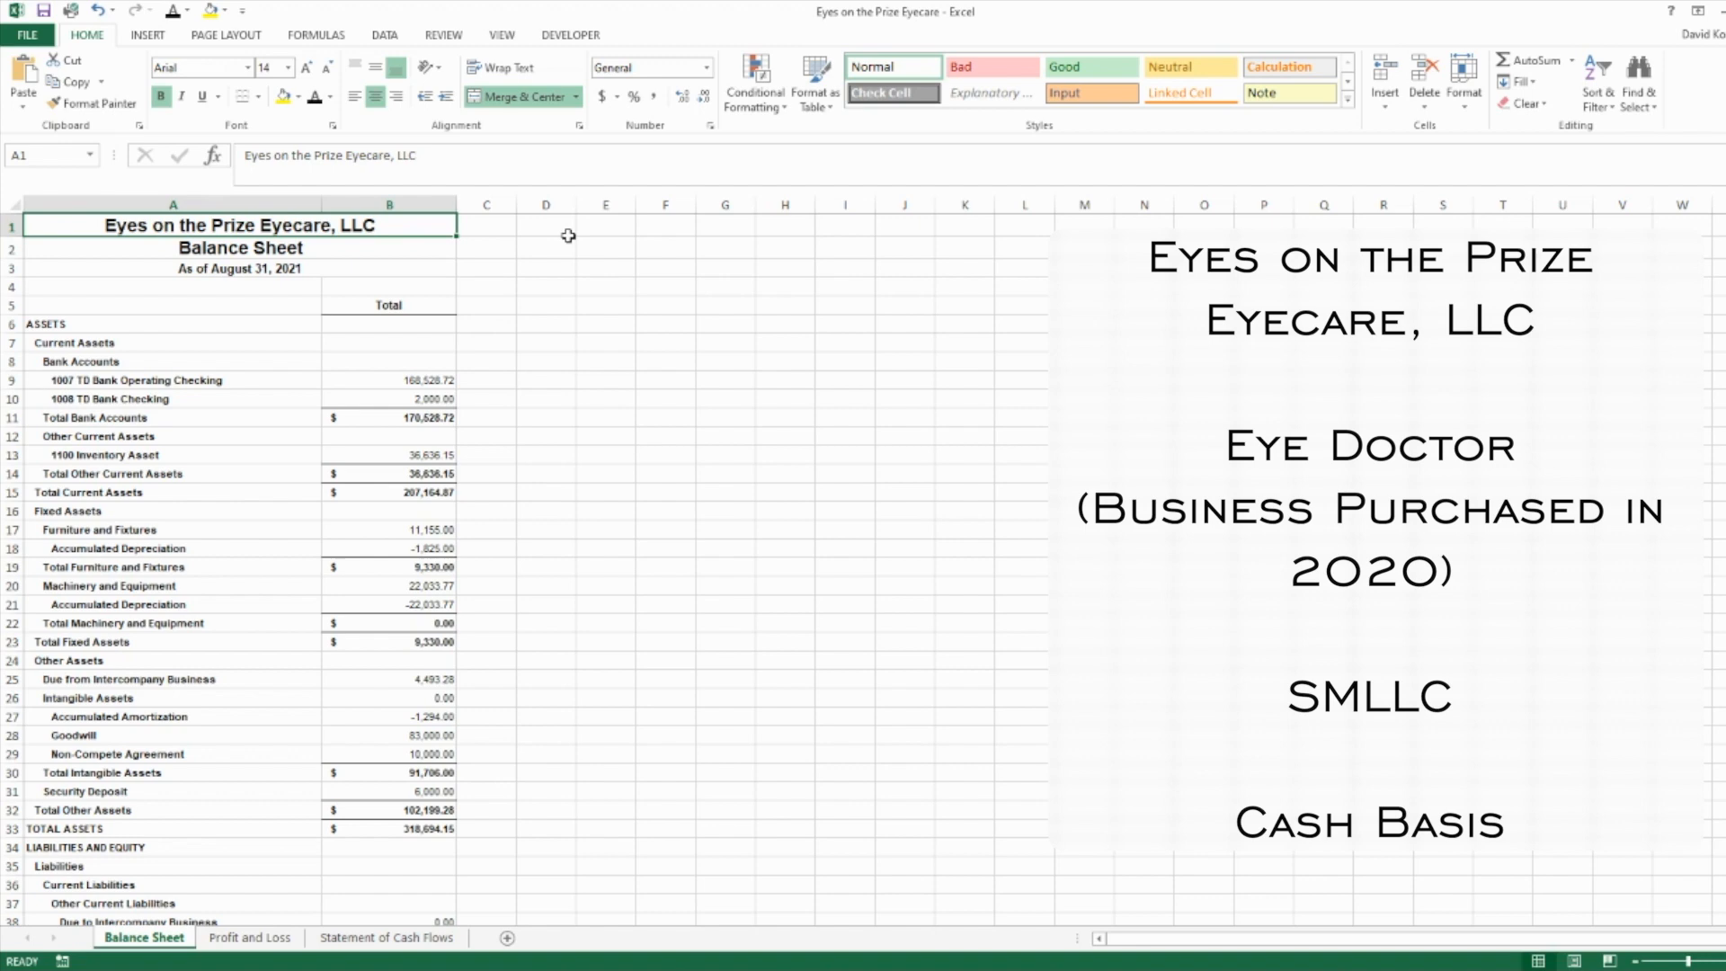
mouse_move(382, 424)
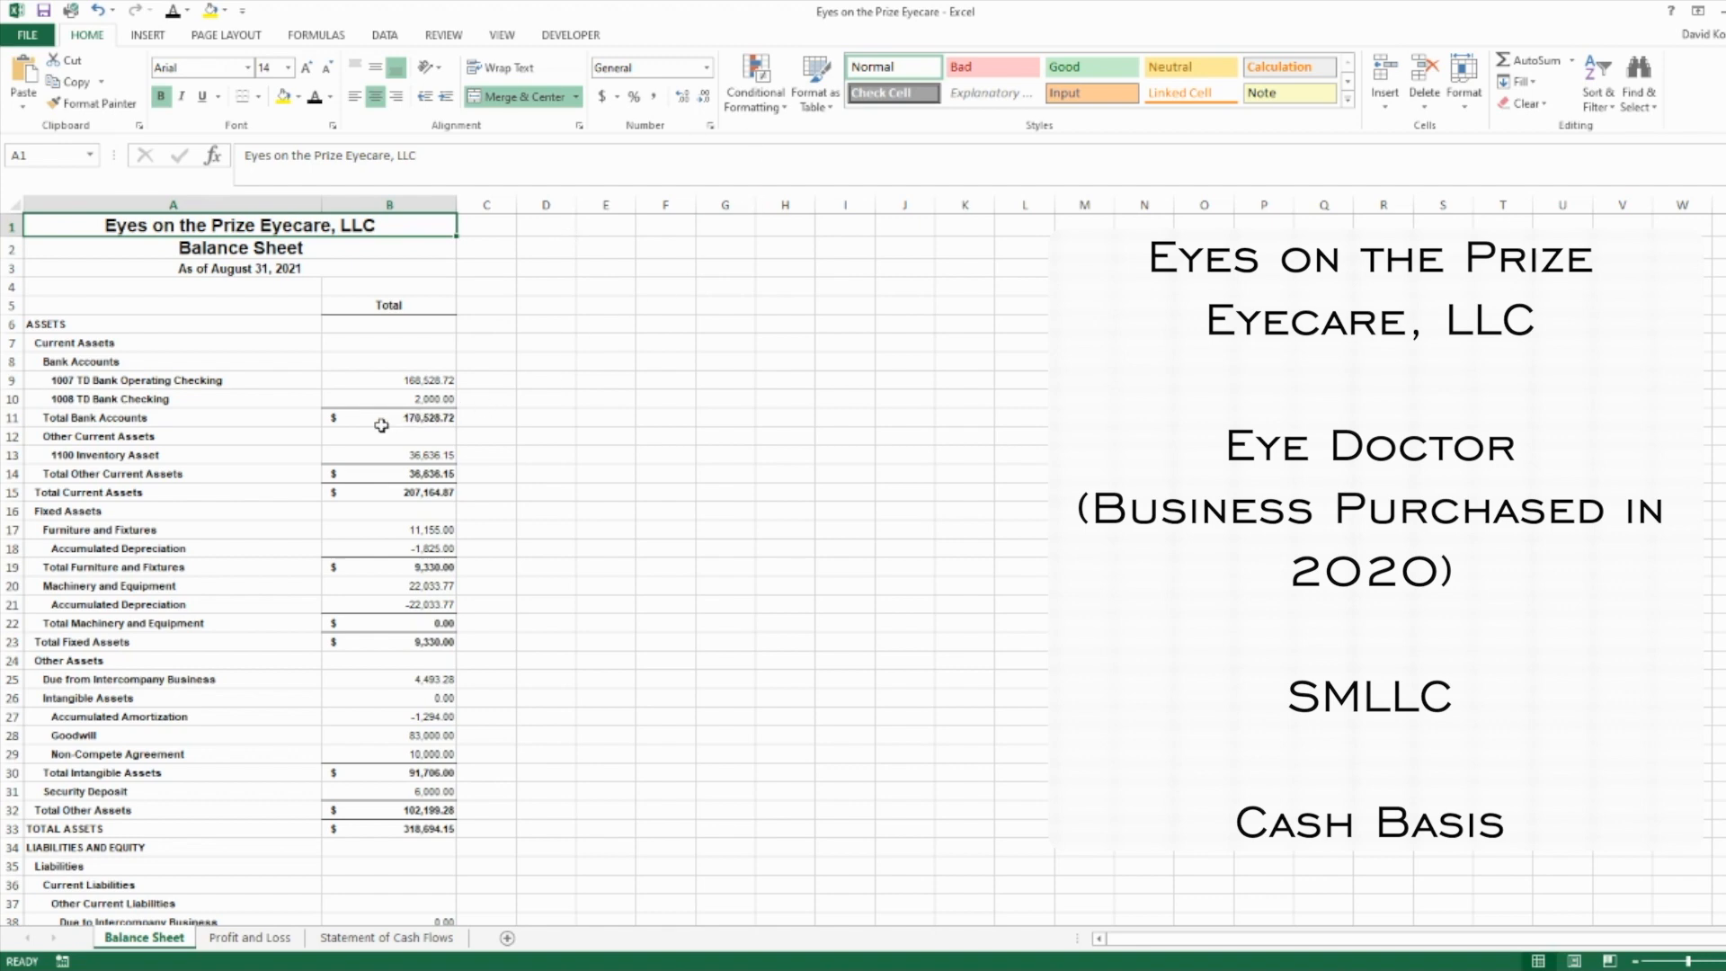
Review the two TD Bank checking balances, the Total Bank Accounts formula and the 1100 Inventory Asset value
left_click(389, 379)
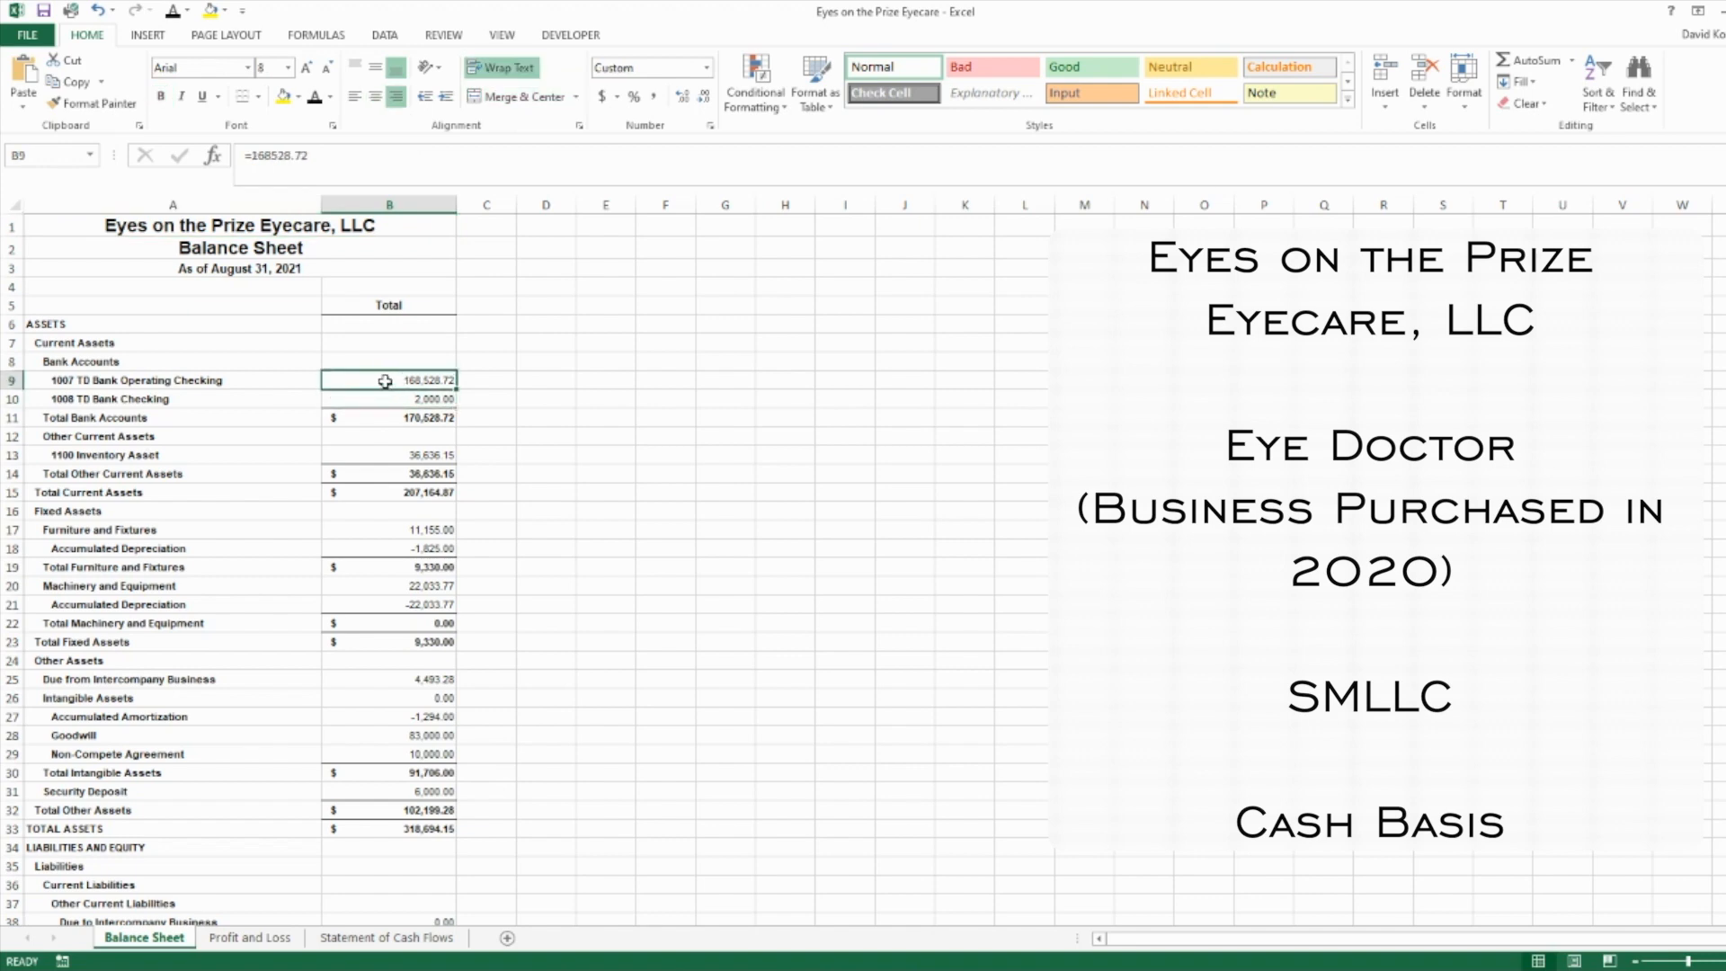
left_click(388, 399)
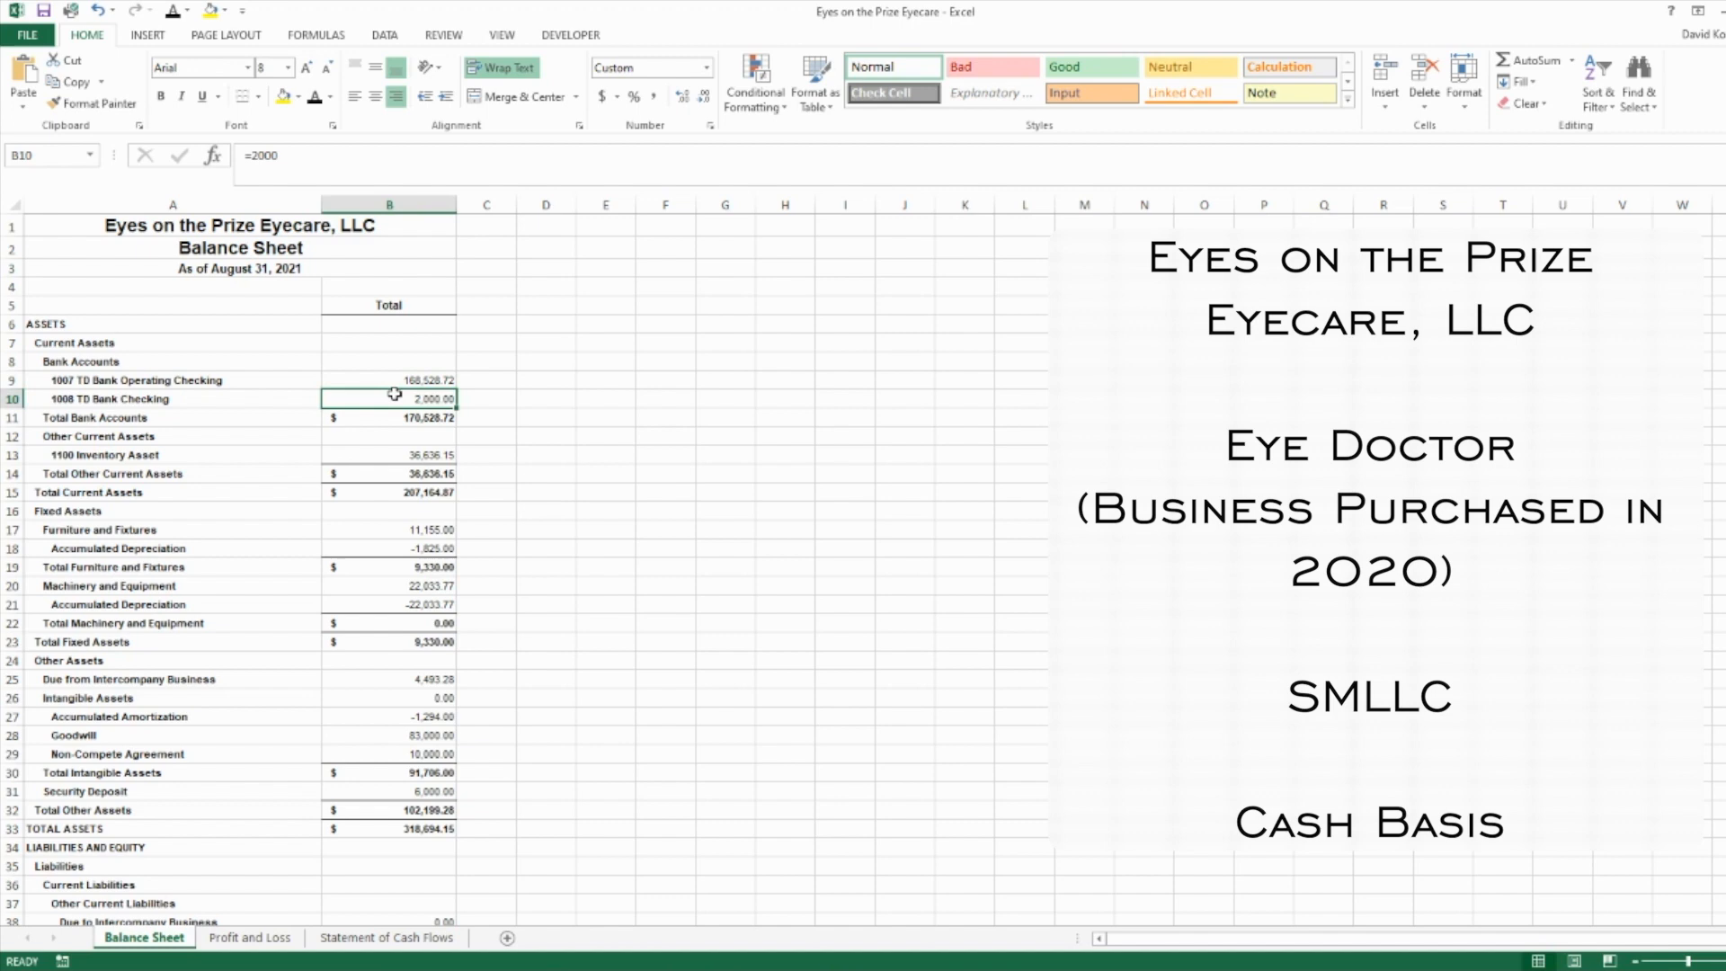
left_click(388, 417)
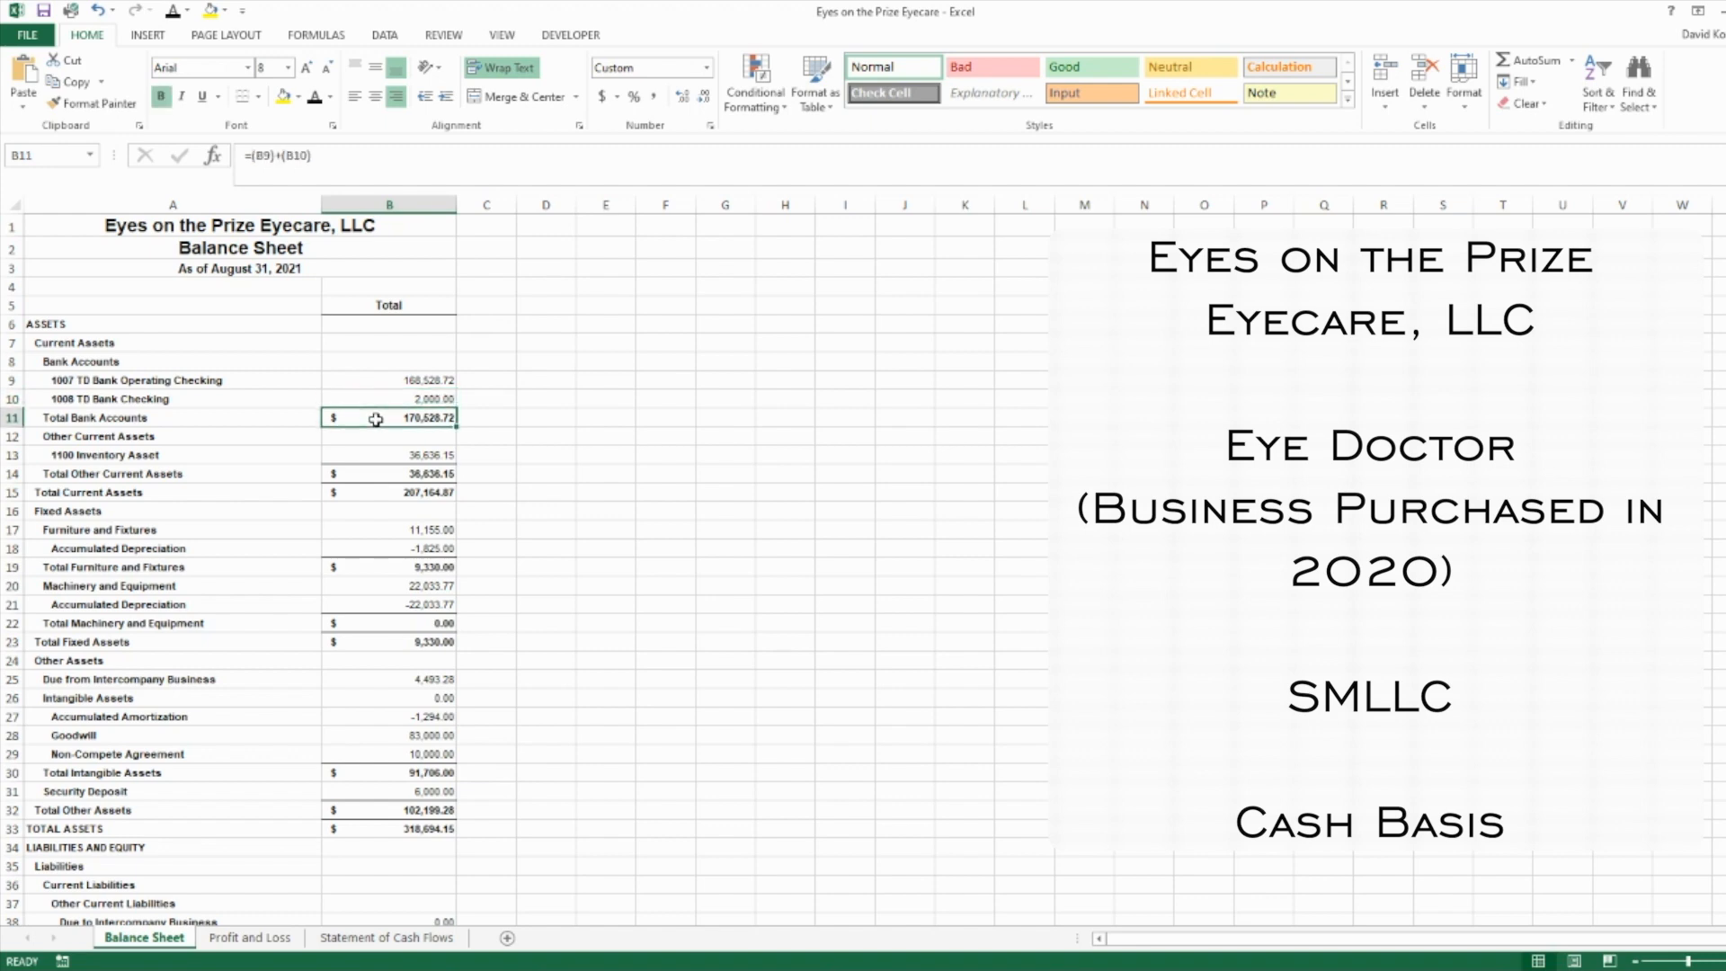
mouse_move(509, 419)
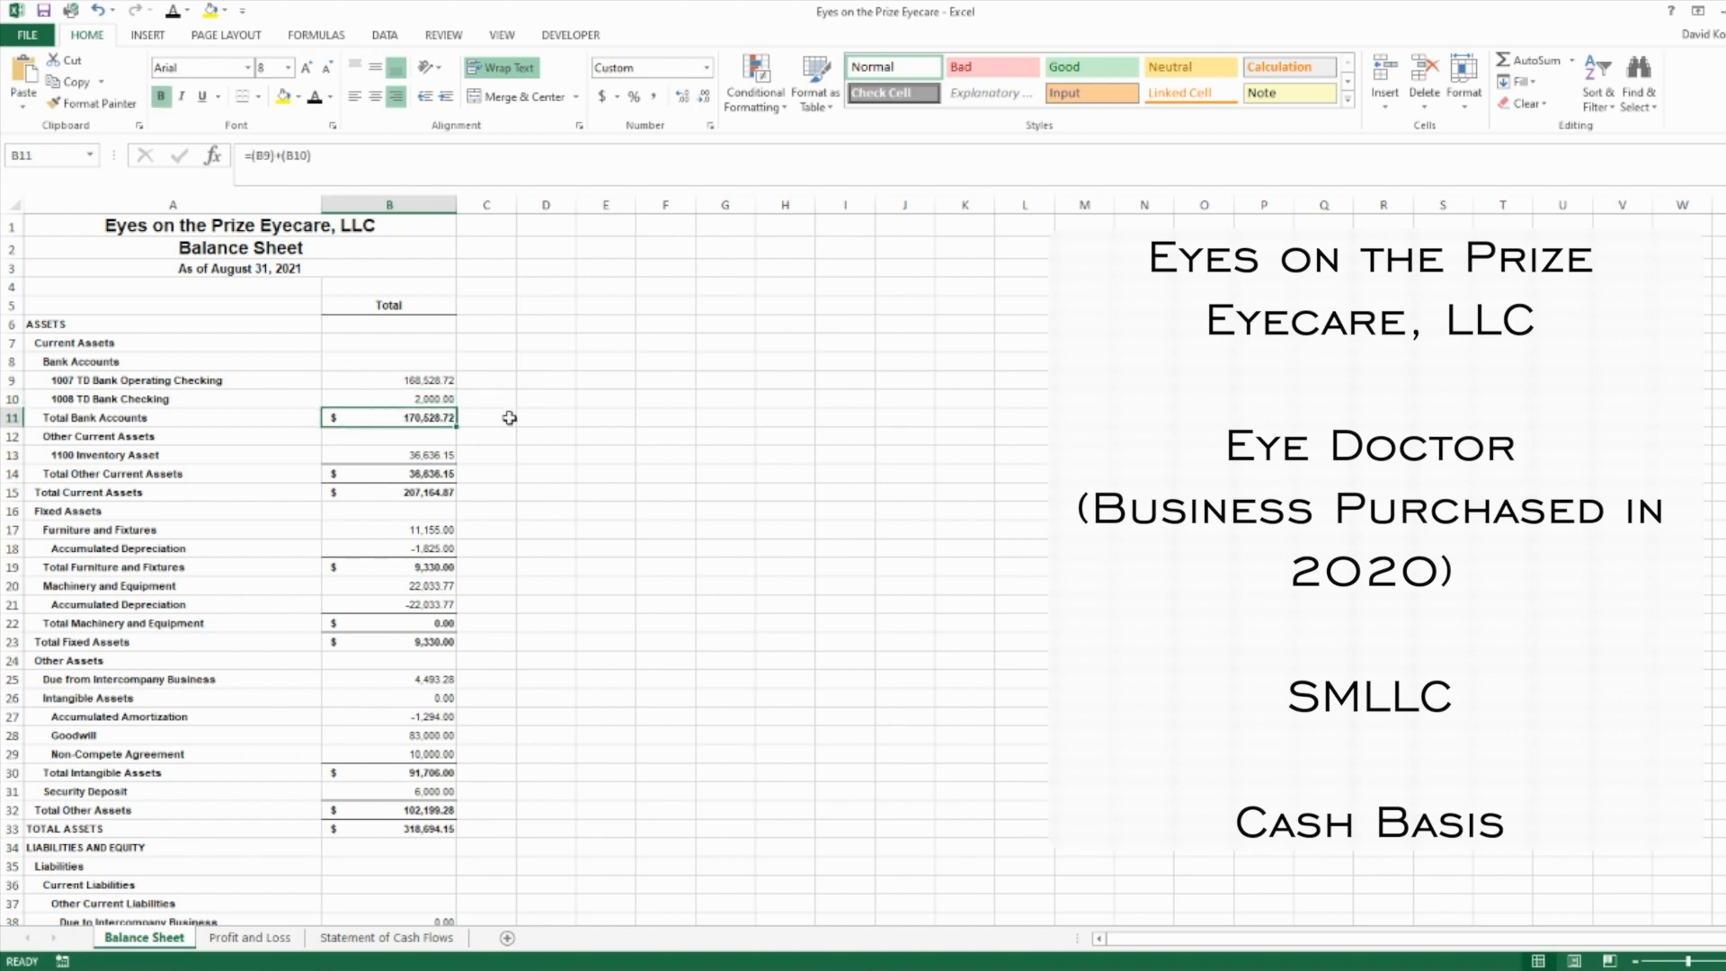
left_click(386, 455)
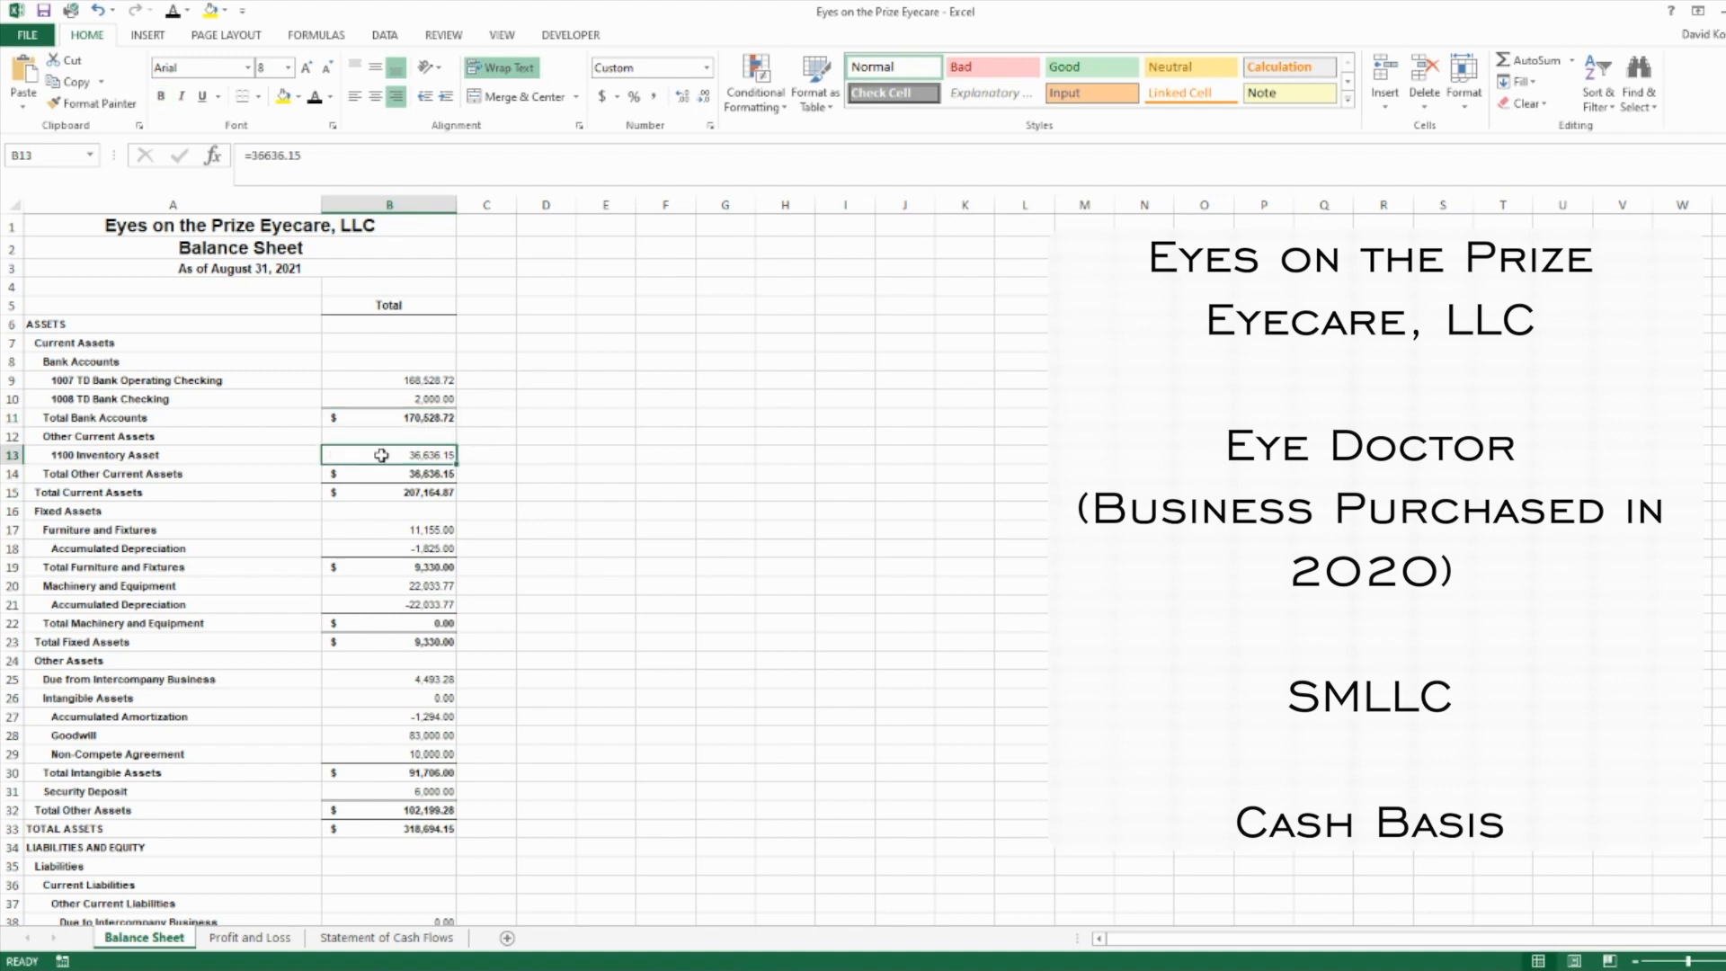
mouse_move(276, 454)
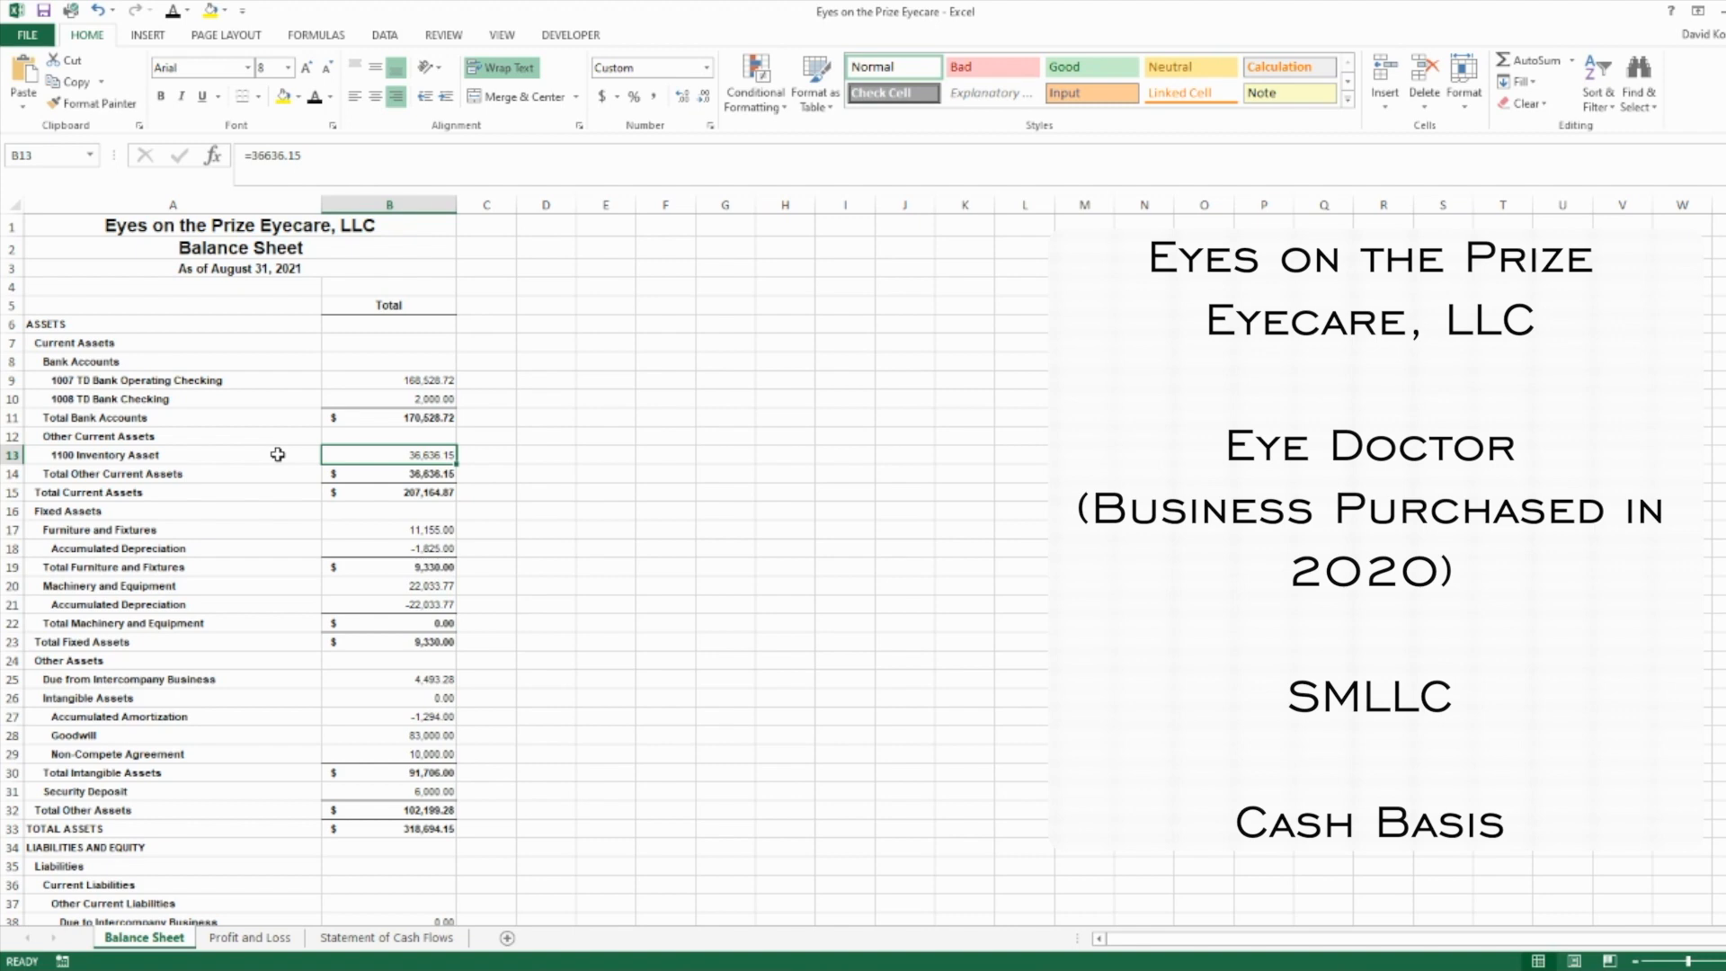
Review Goodwill and Non-Compete amounts, Furniture and Fixtures, its accumulated depreciation and Machinery and Equipment
left_click(388, 586)
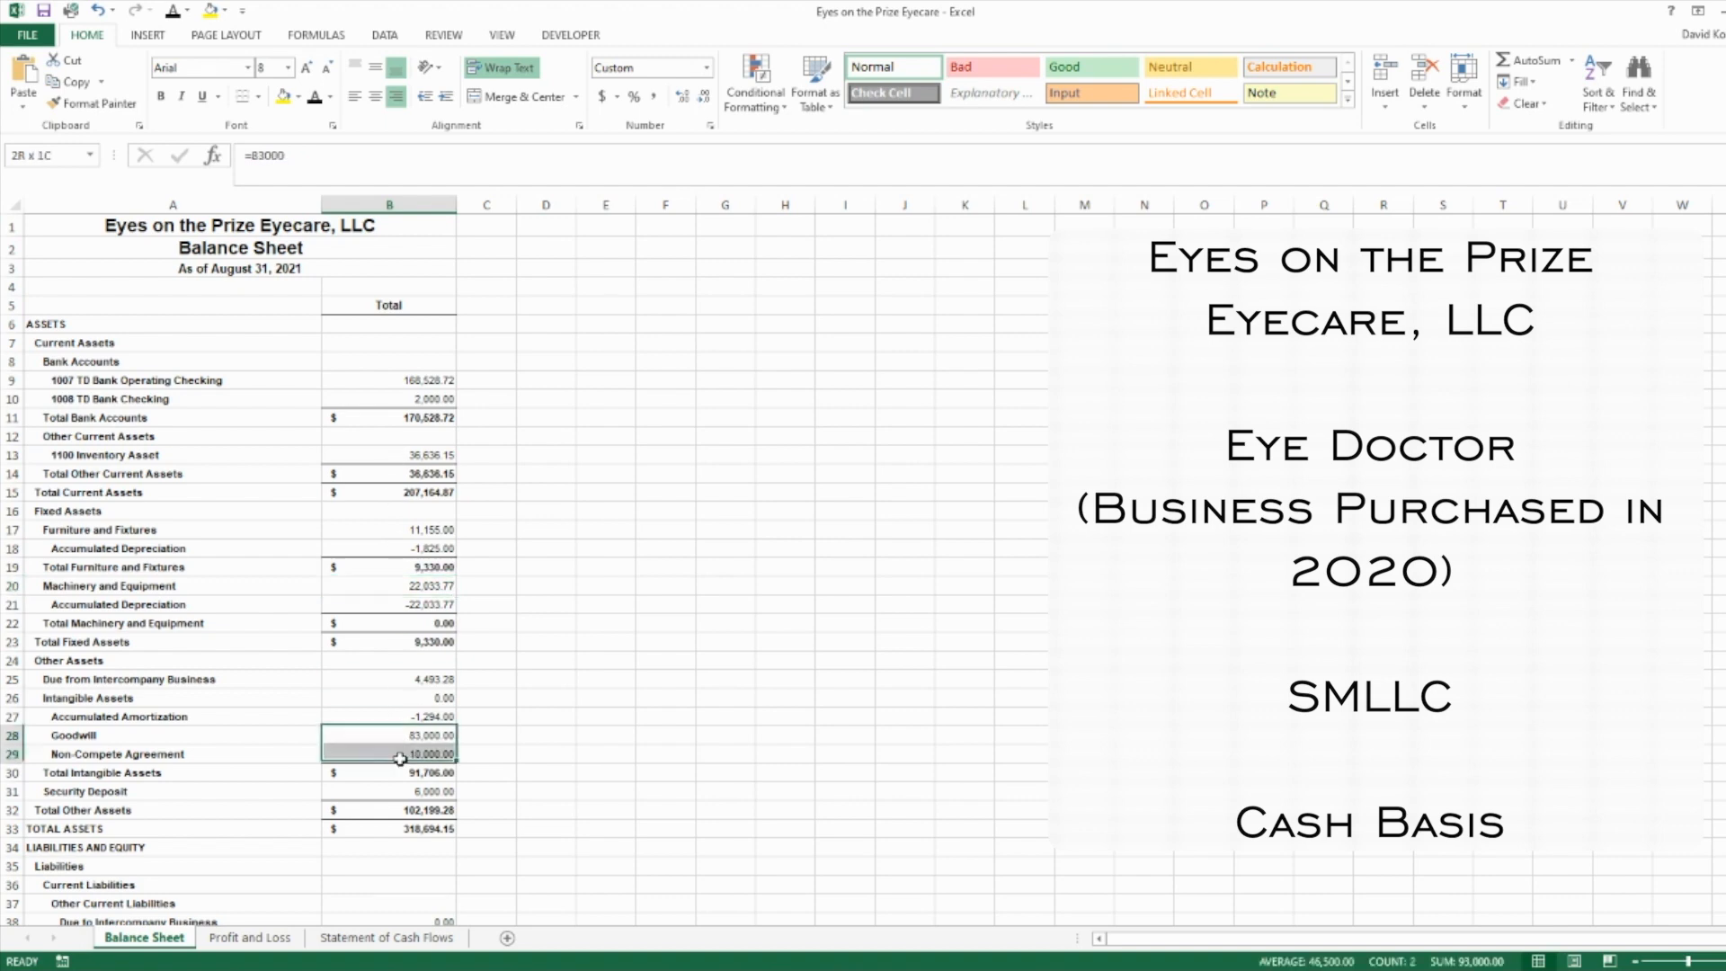
left_click(388, 735)
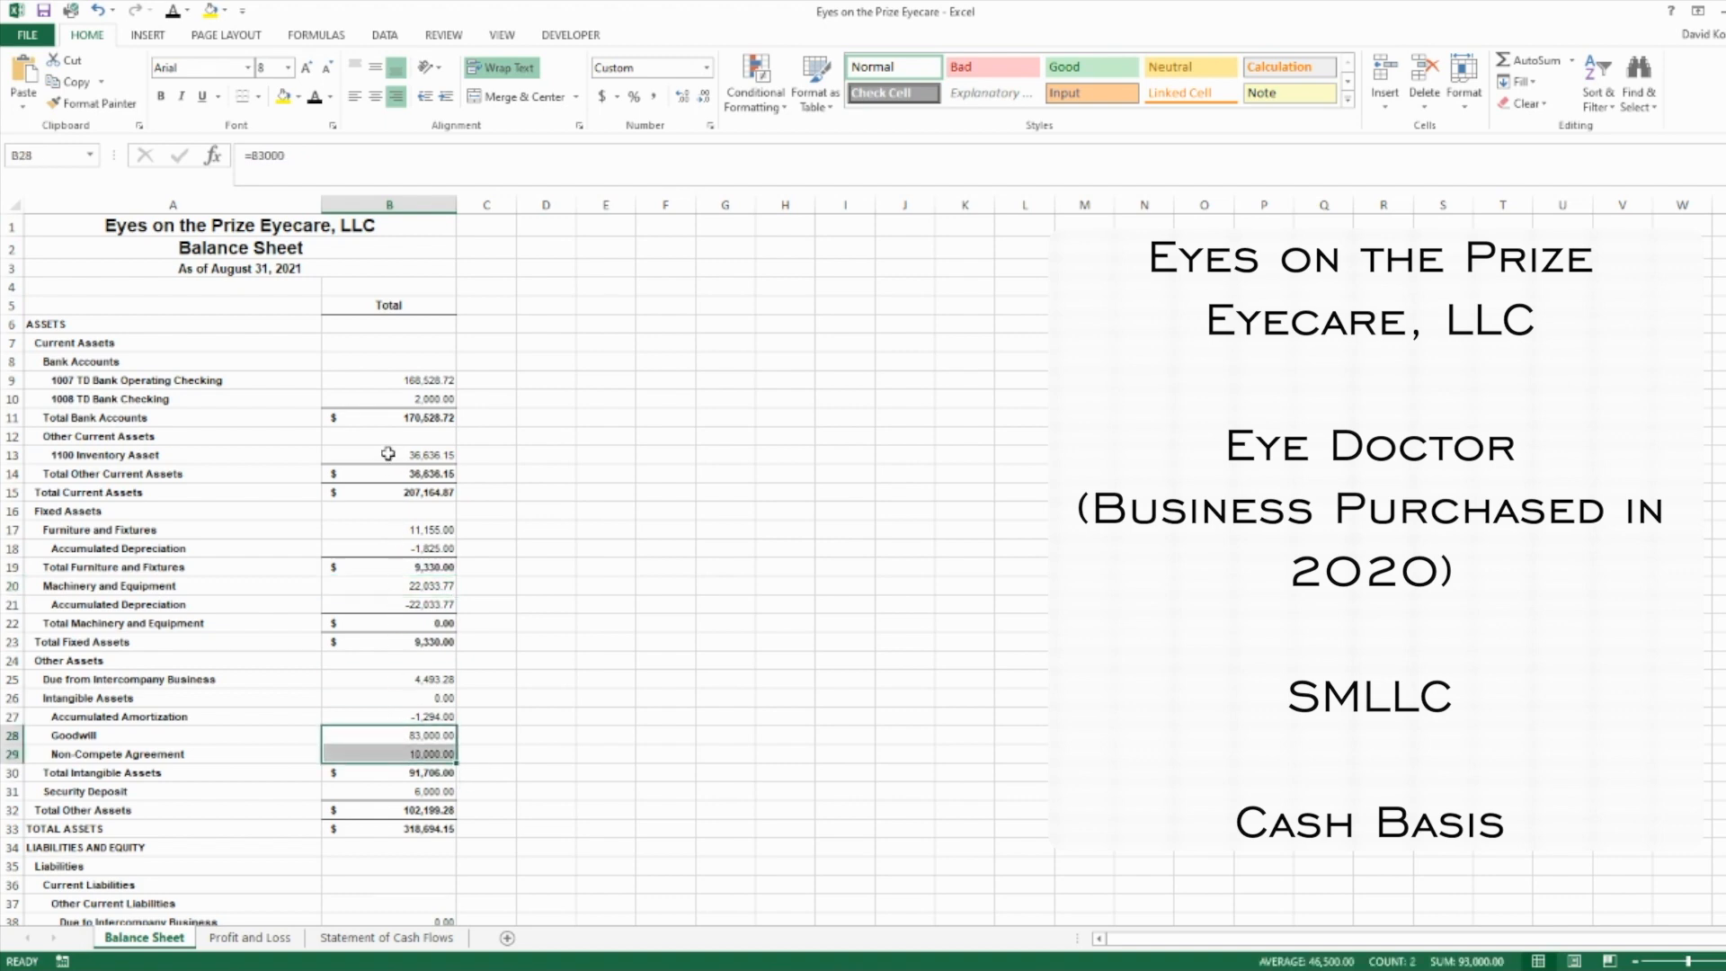
left_click(389, 455)
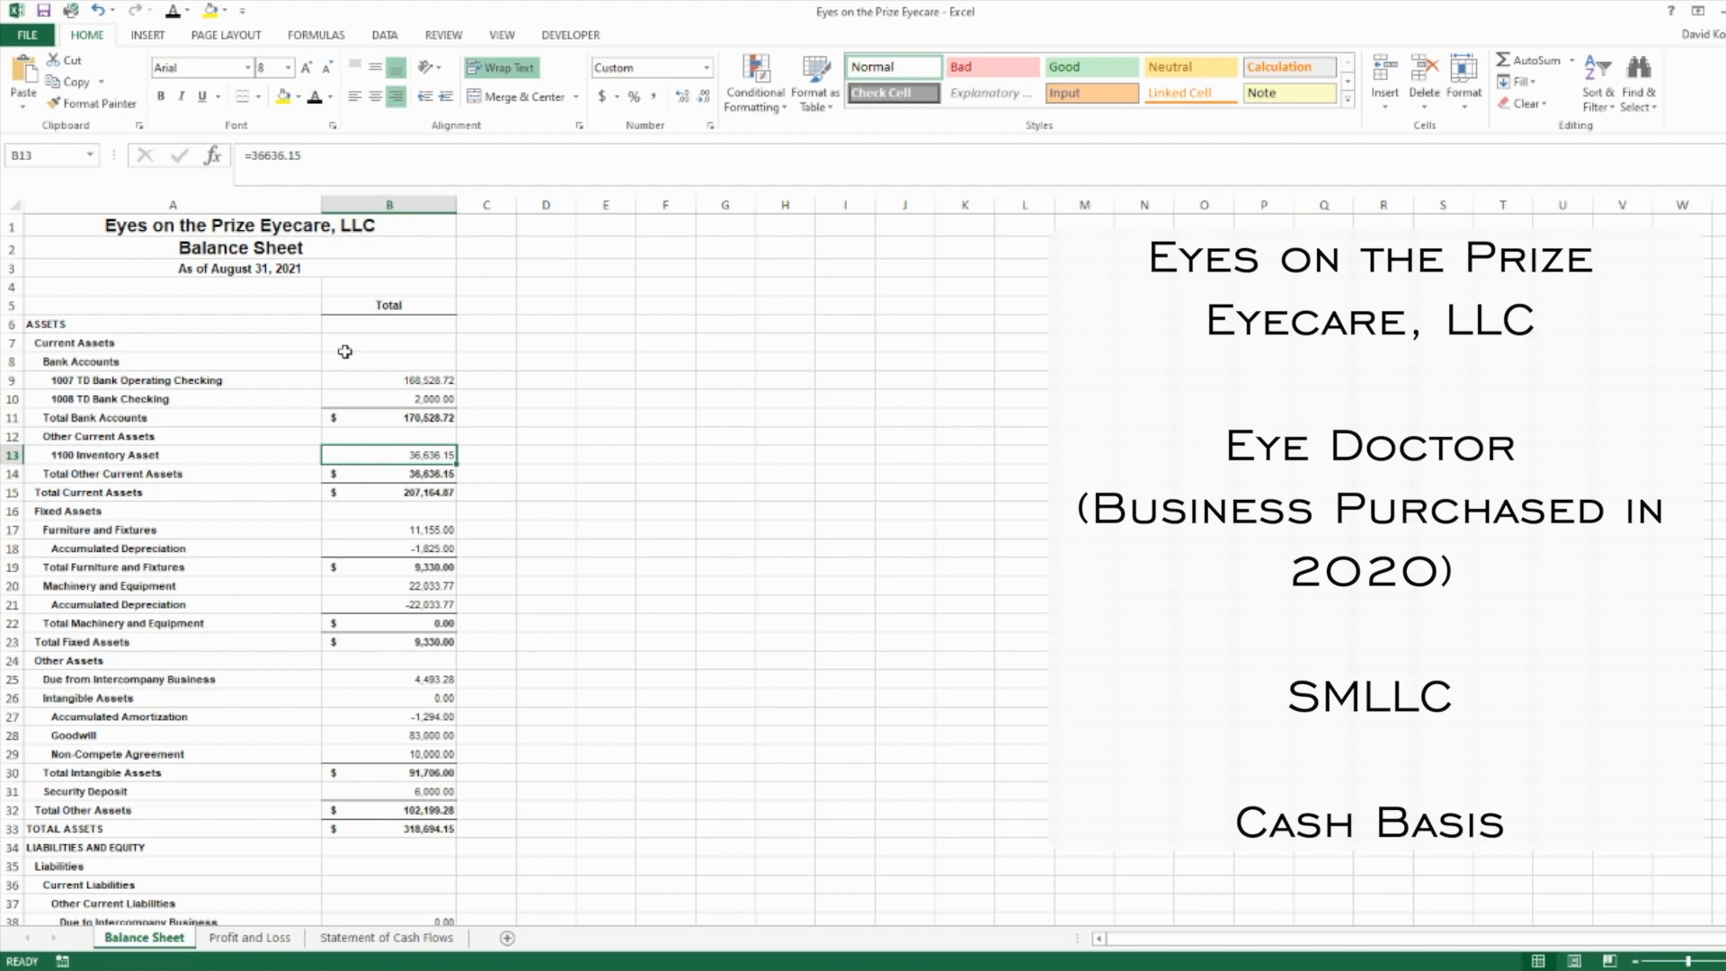
mouse_move(503, 533)
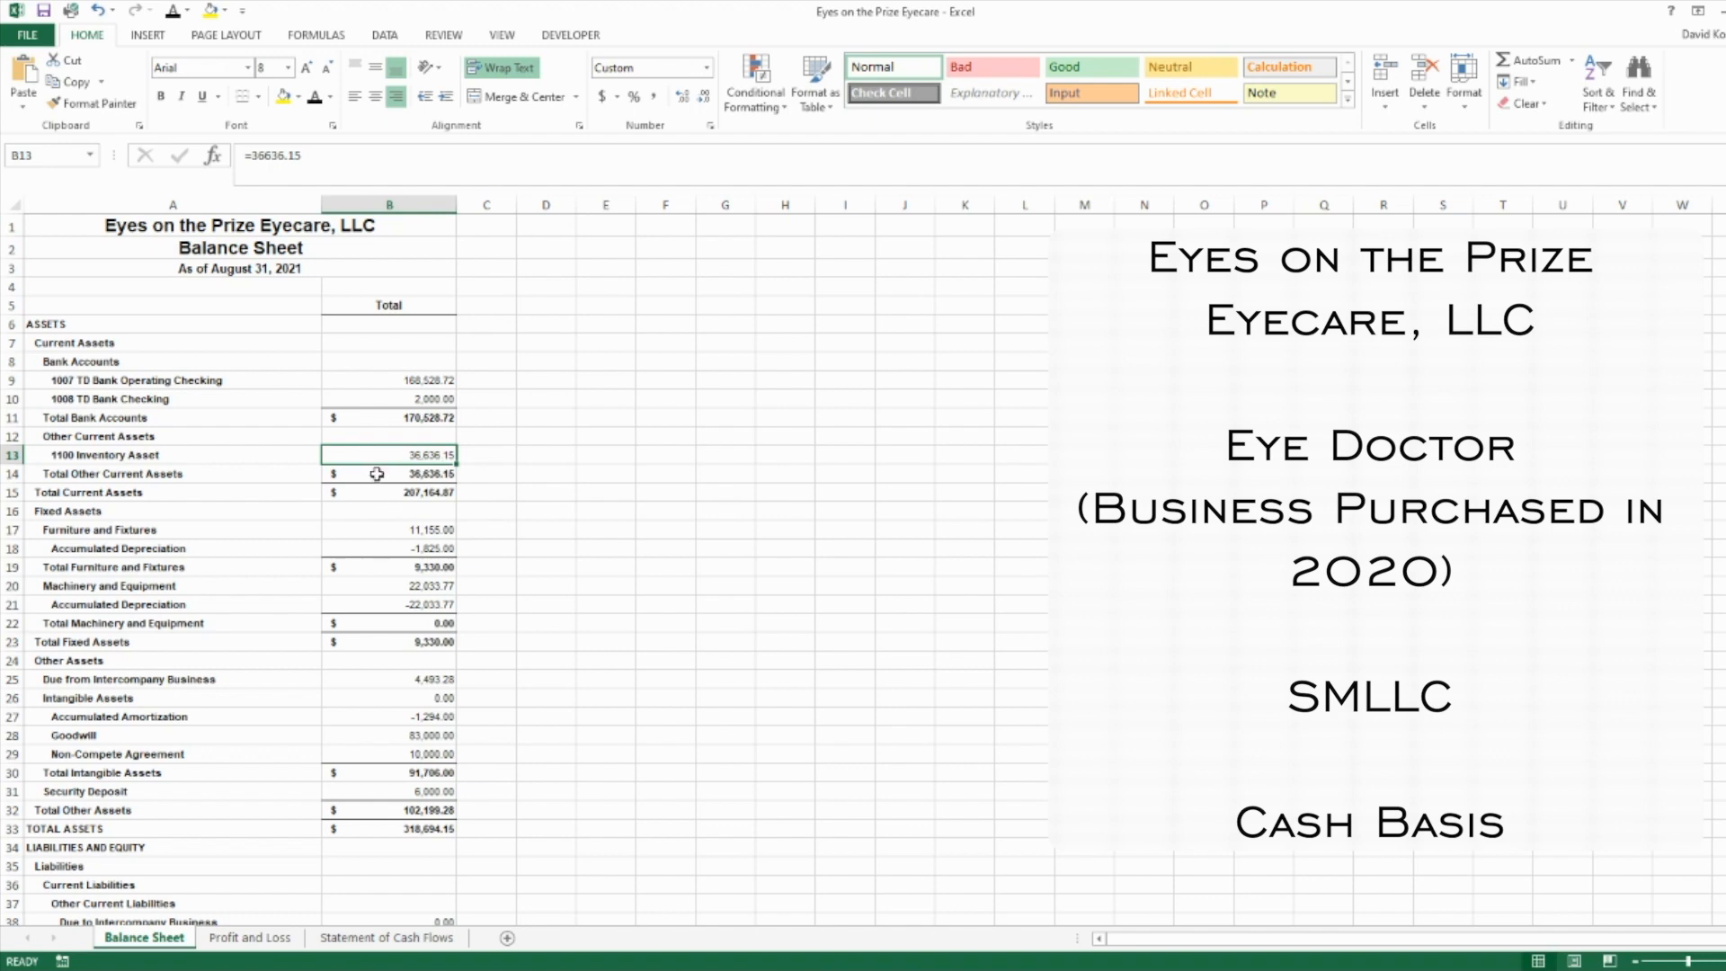
left_click(388, 528)
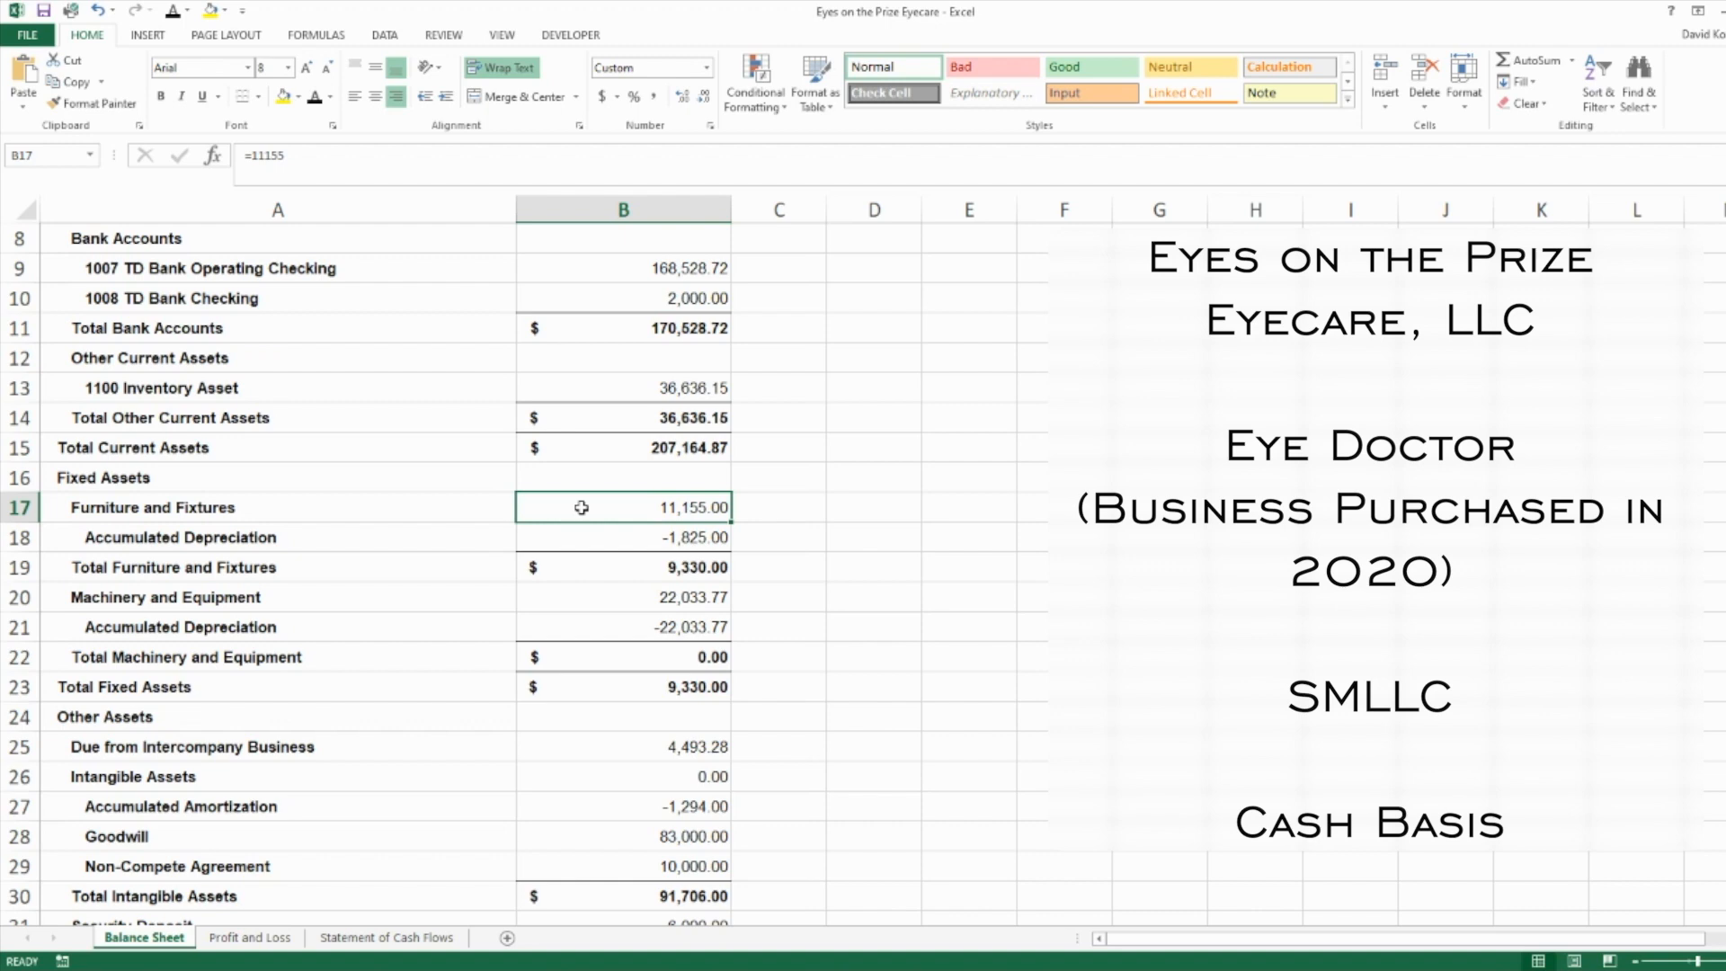
left_click(622, 537)
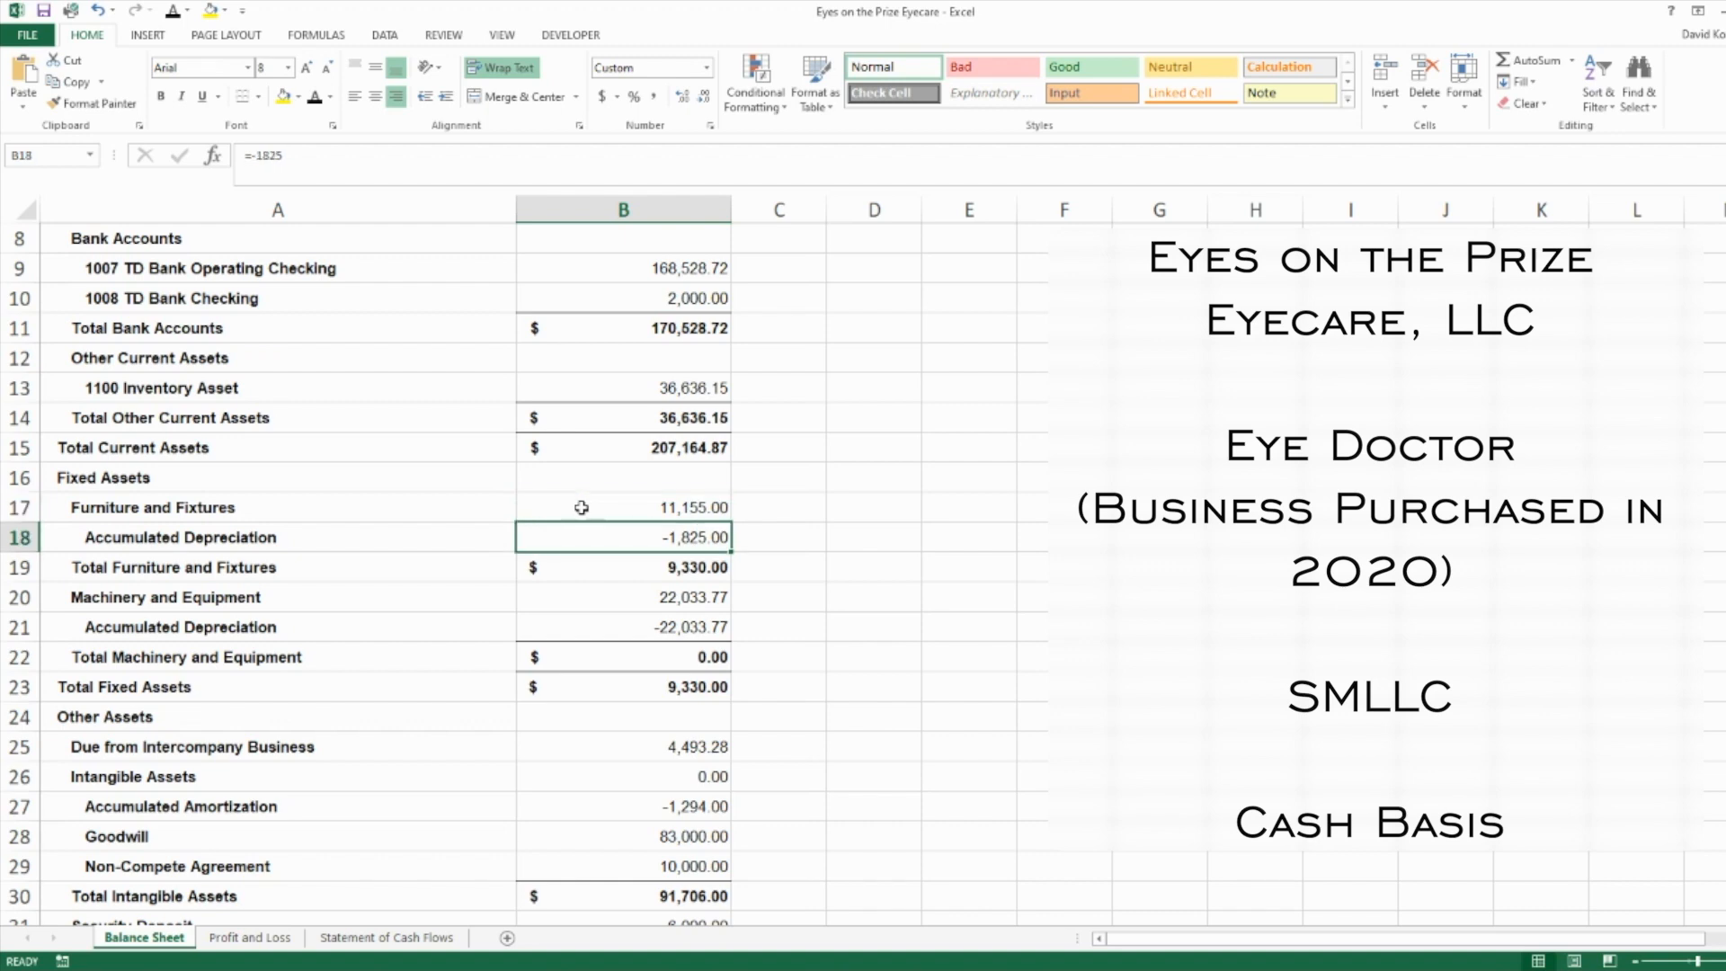
left_click(622, 566)
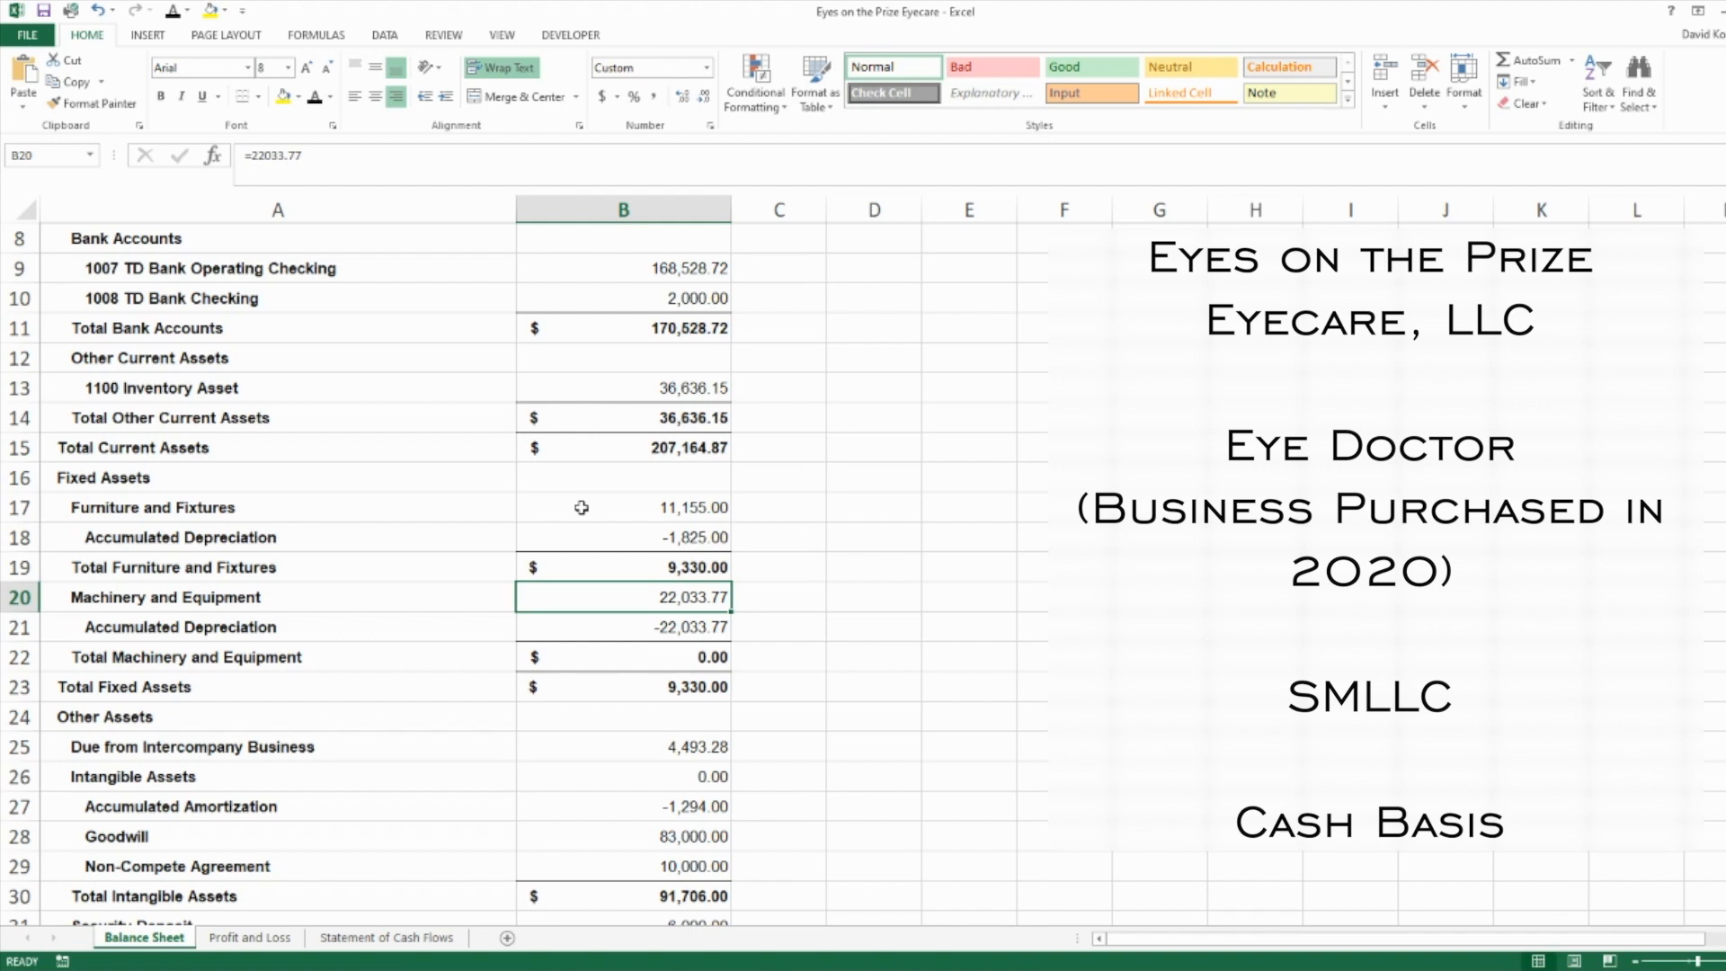
Check the Total Machinery and Equipment and Total Fixed Assets formulas beside TOTAL ASSETS
left_click(623, 658)
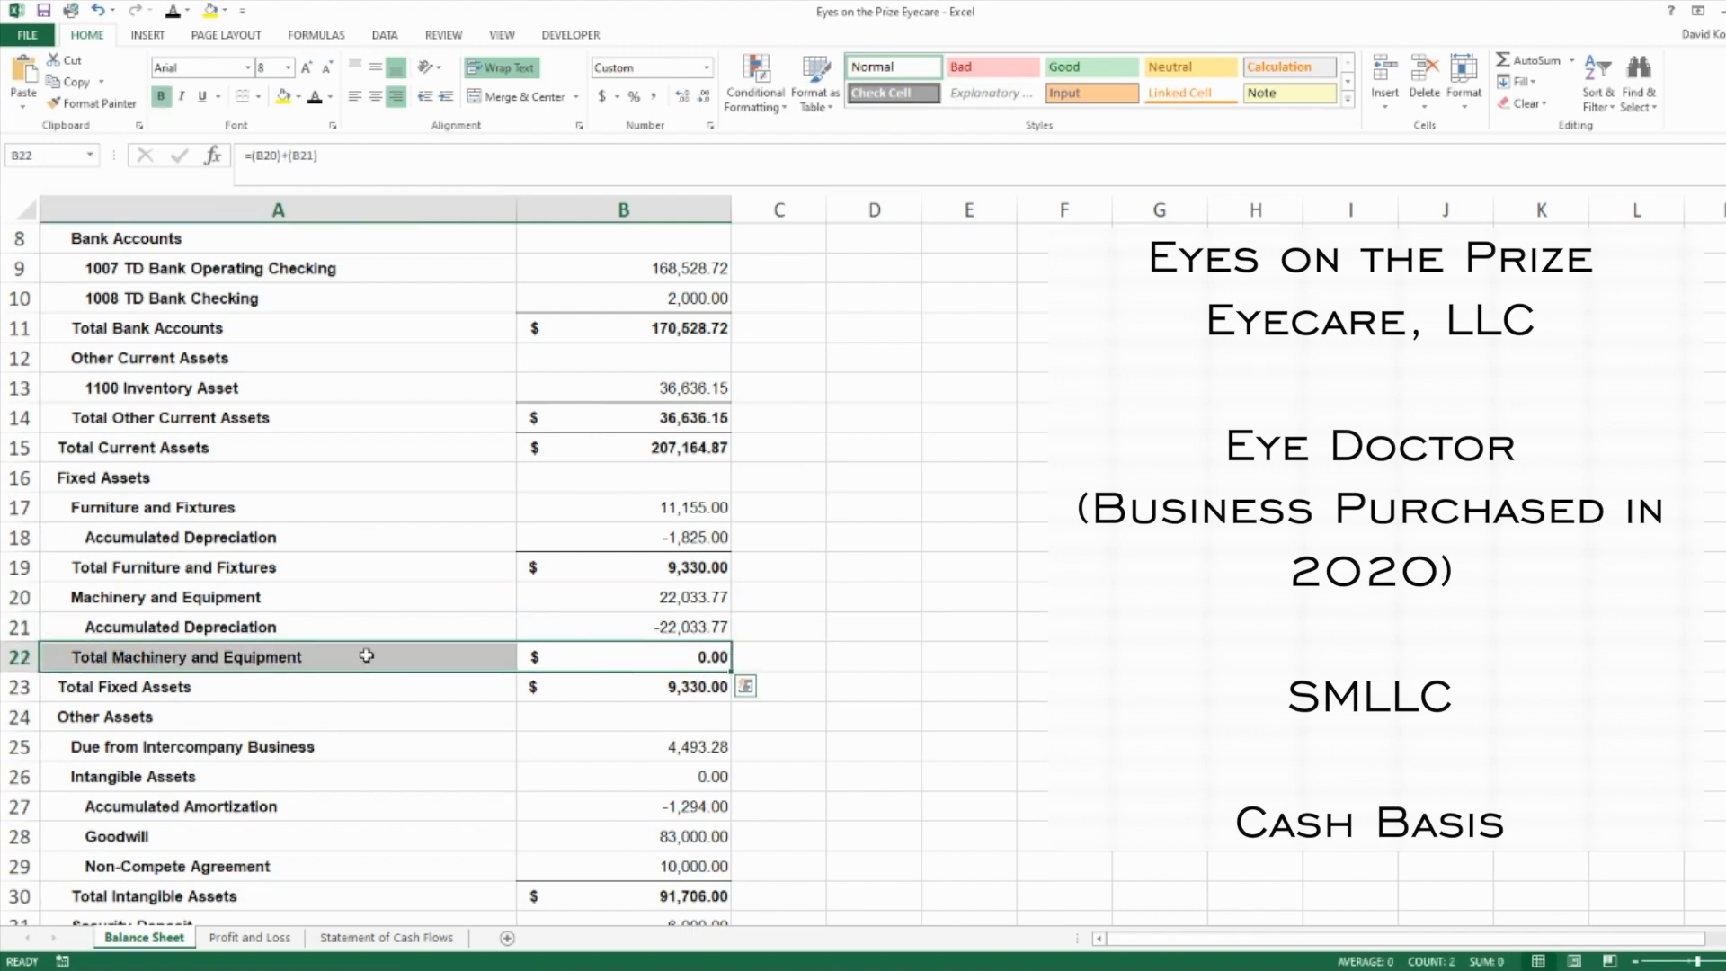
left_click(186, 656)
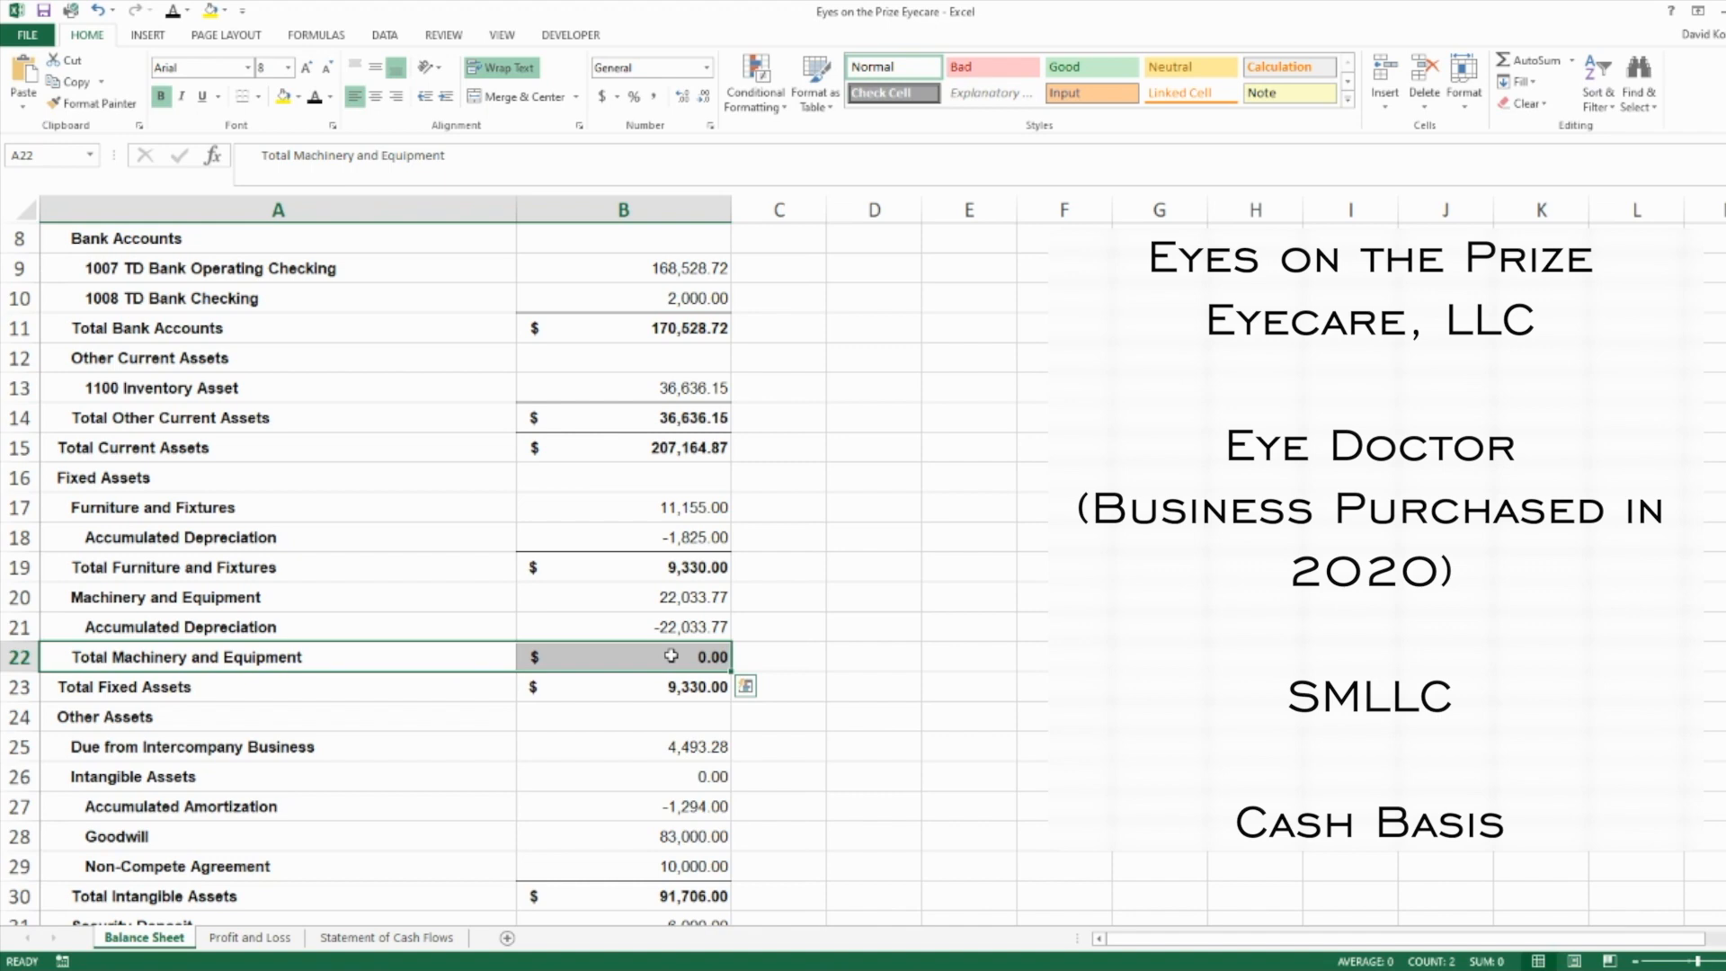
left_click(624, 685)
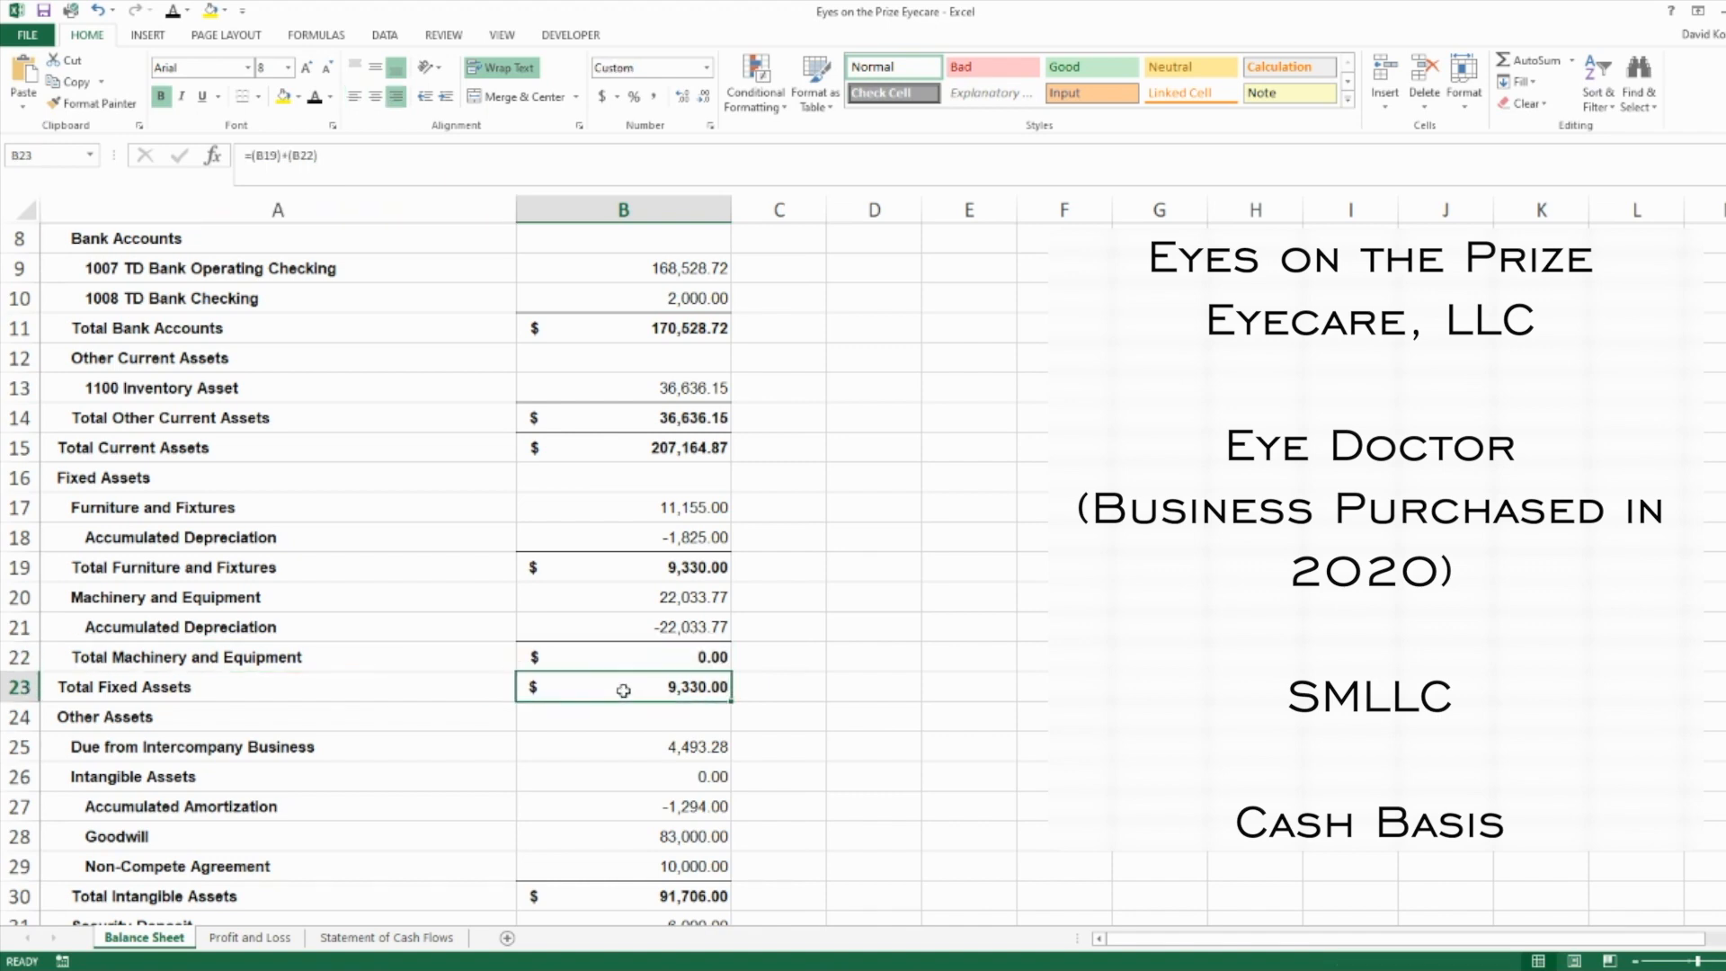
mouse_move(627, 511)
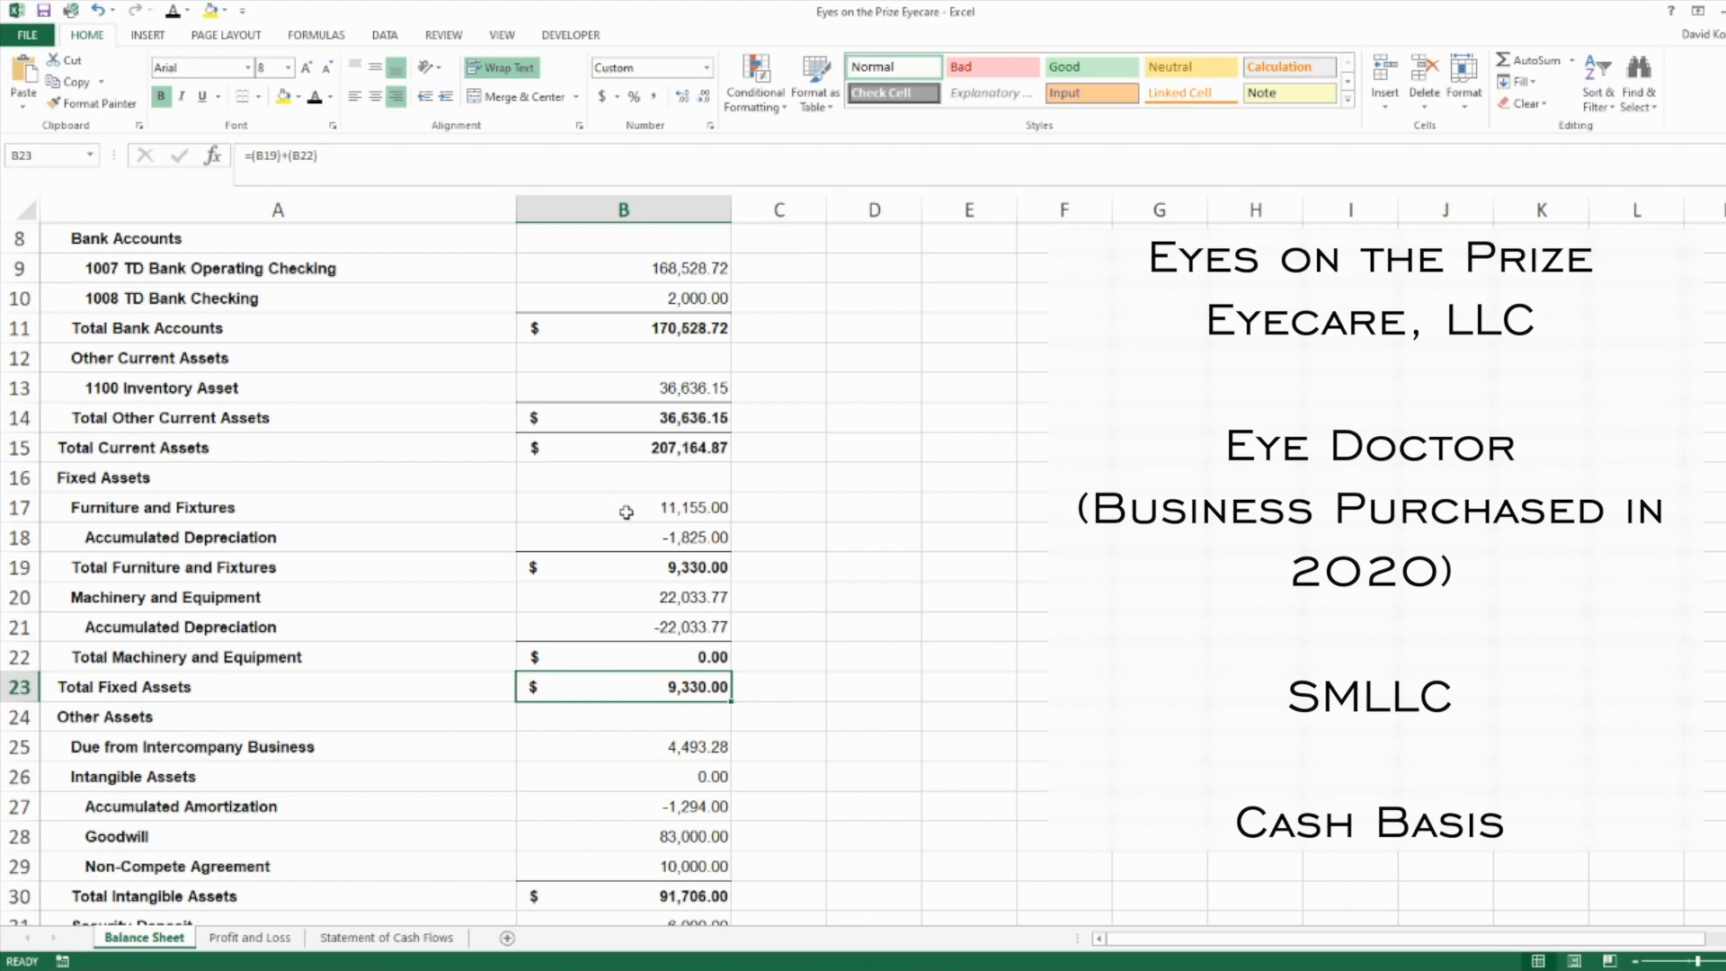
left_click(622, 566)
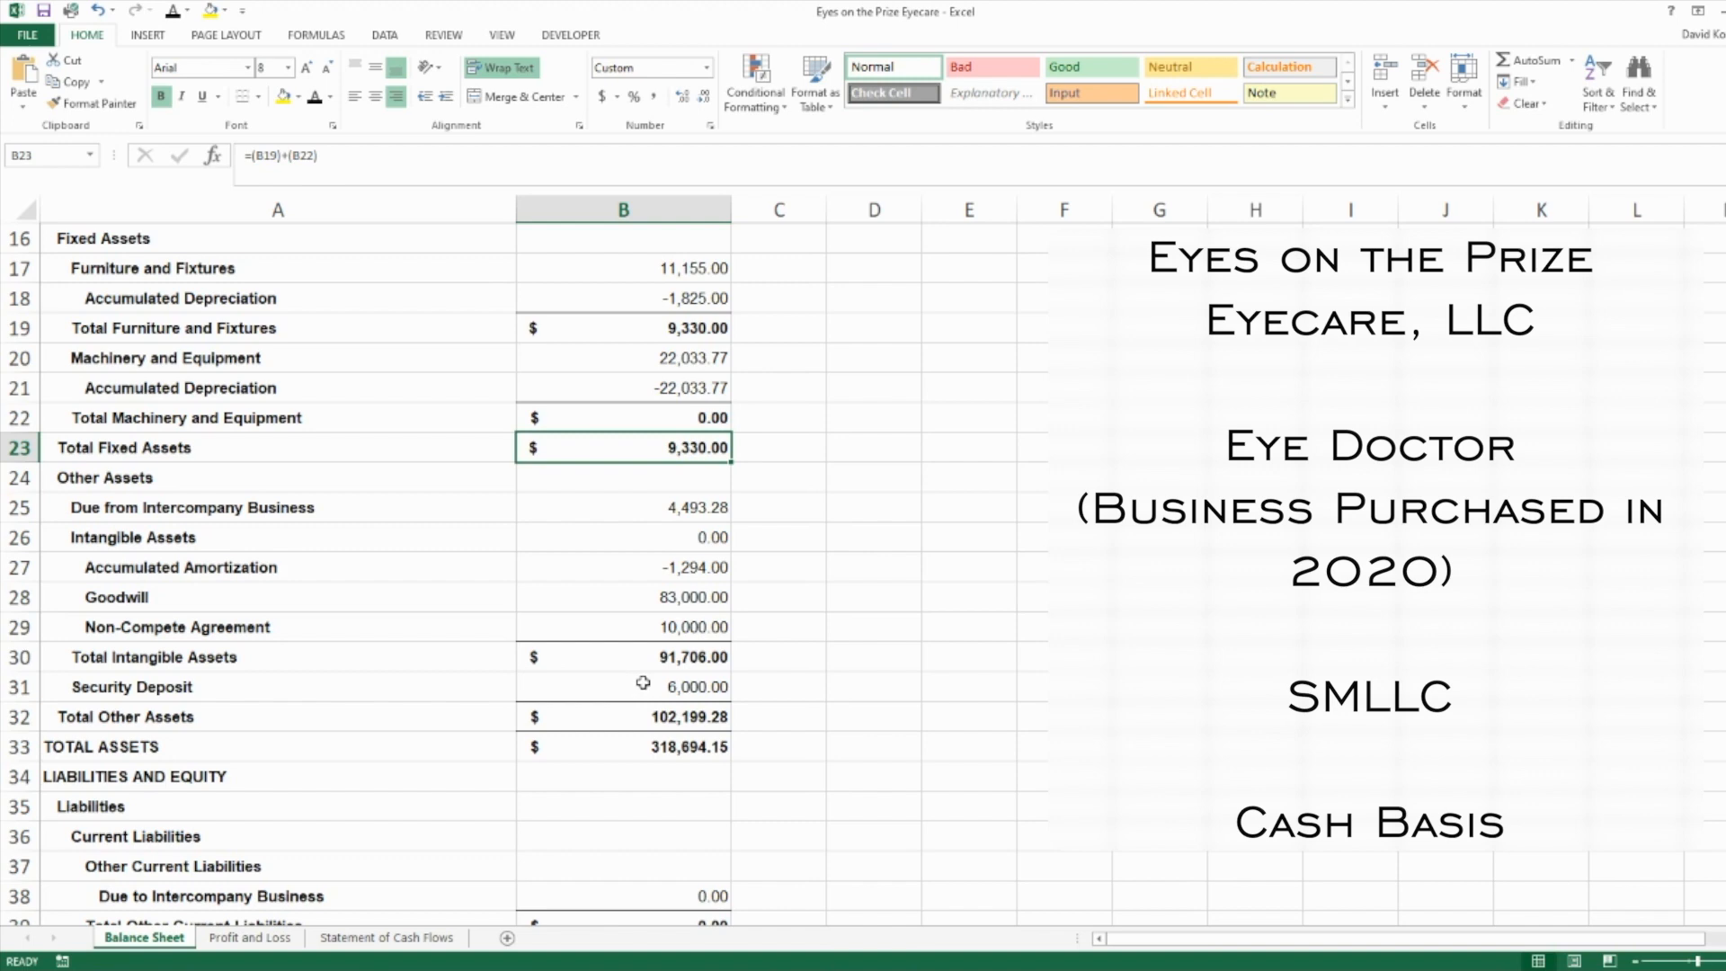
left_click(778, 746)
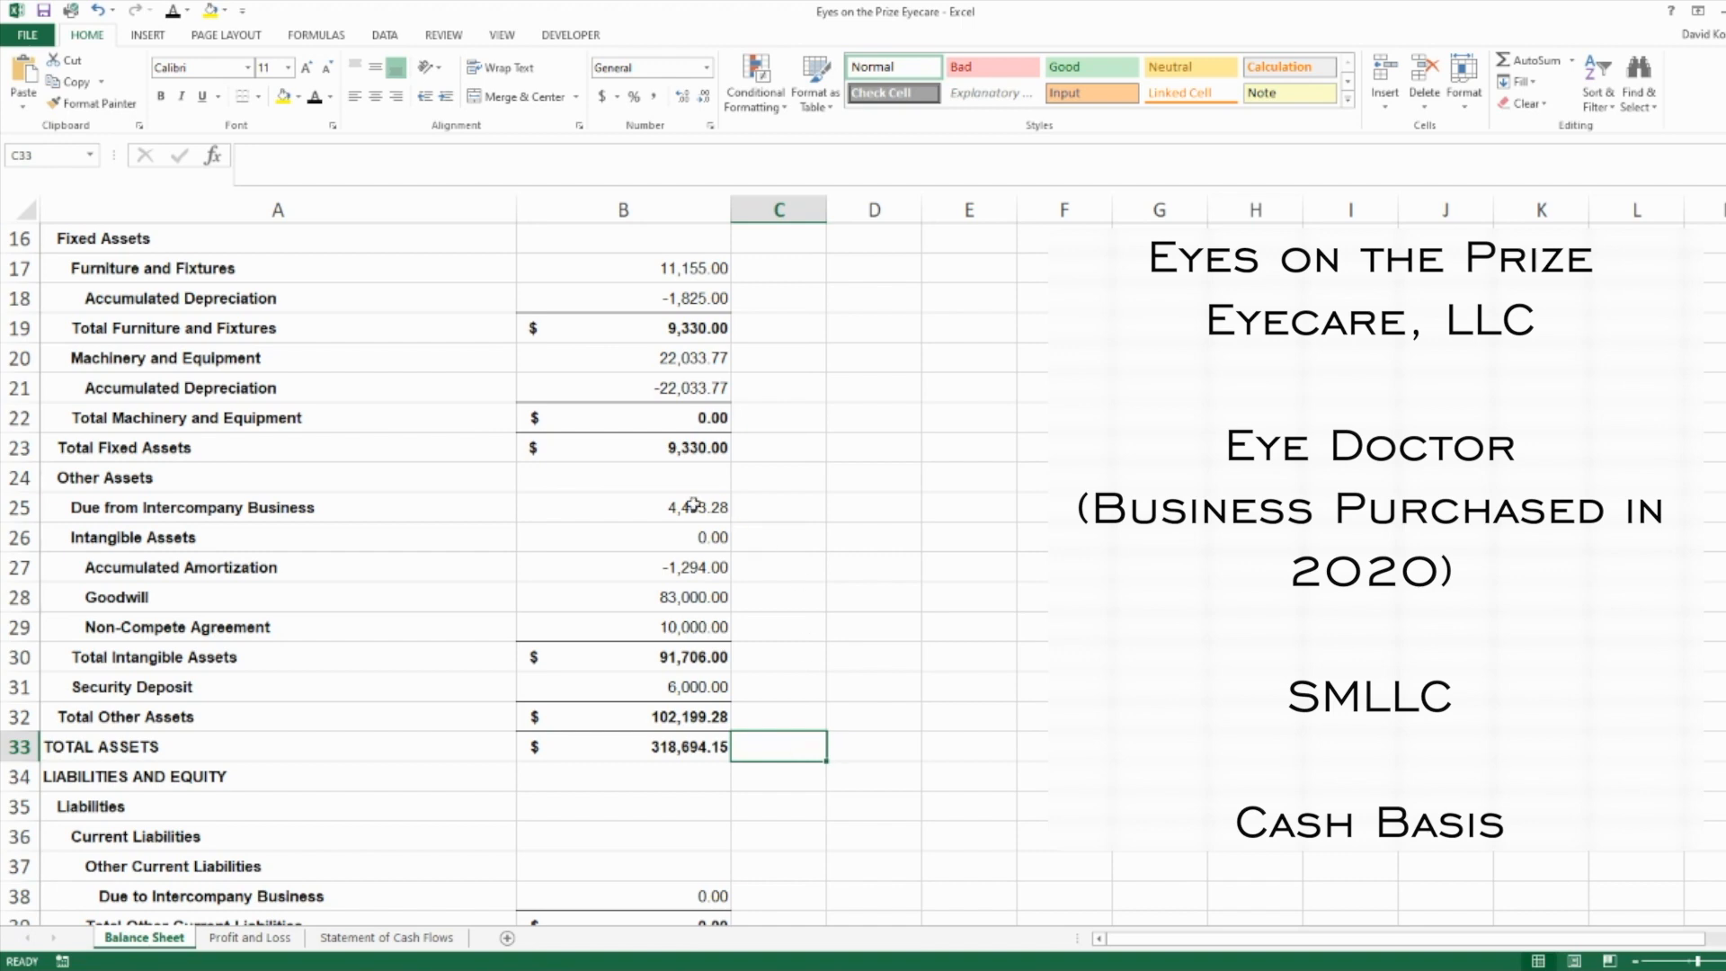
Review Due from Intercompany, Non-Compete, Accumulated Amortization, Total Intangible Assets and Total Current Assets formulas
left_click(624, 507)
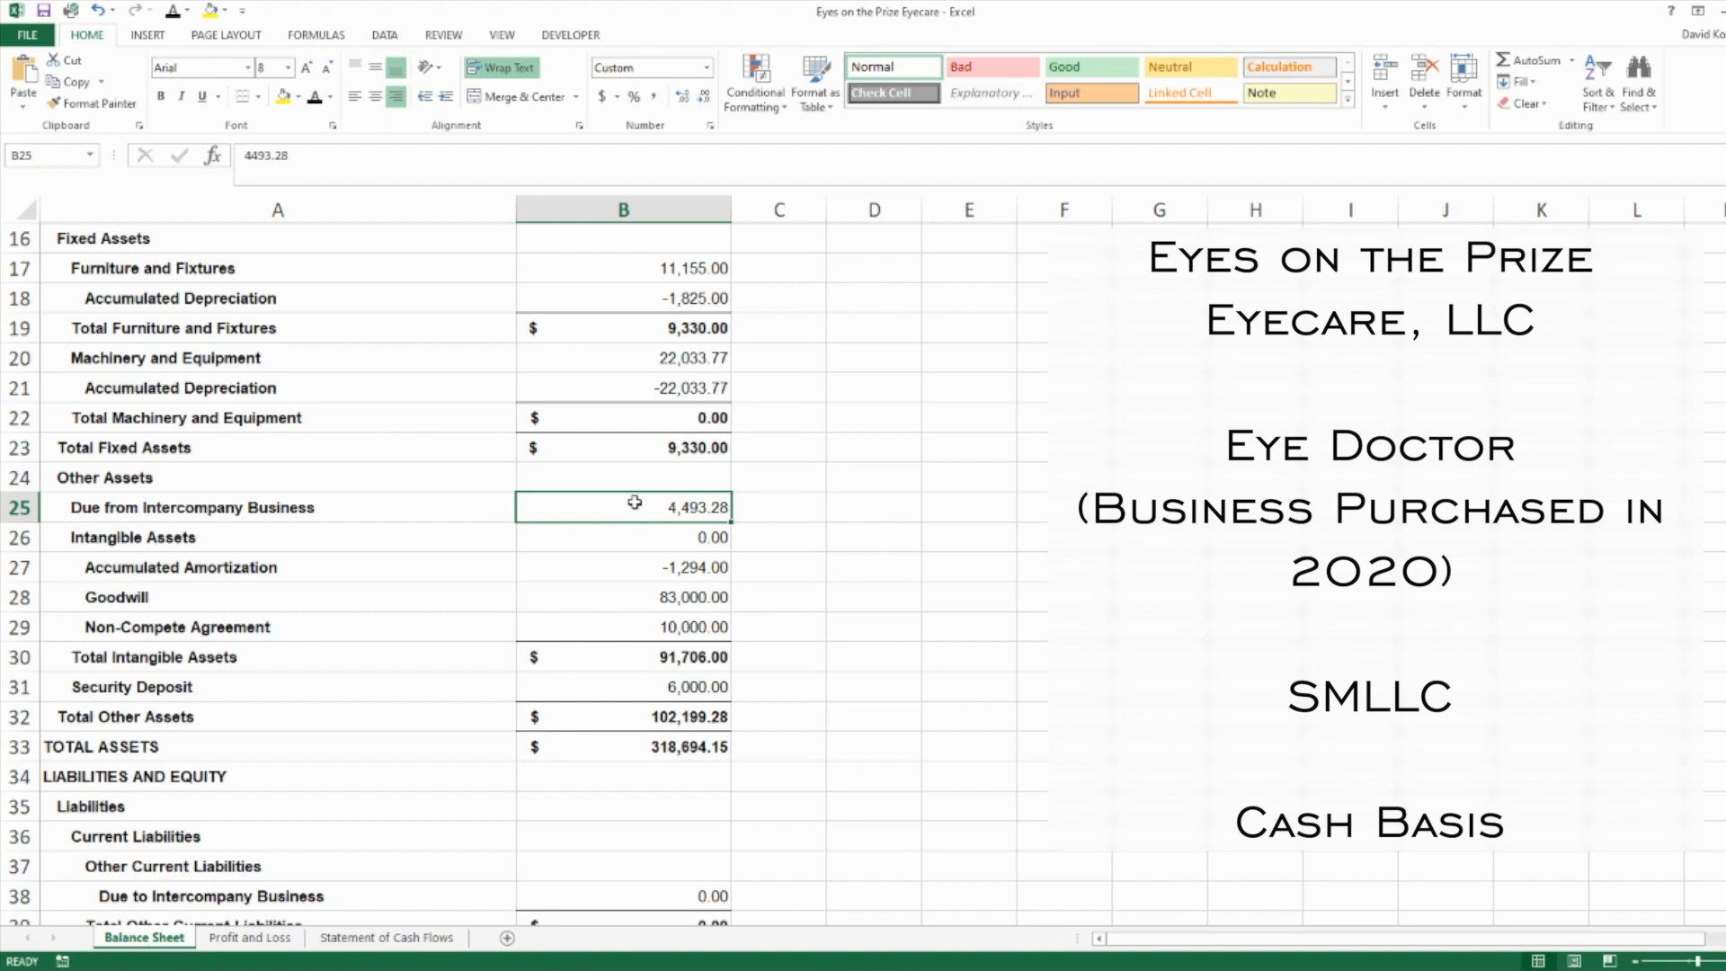
left_click(624, 596)
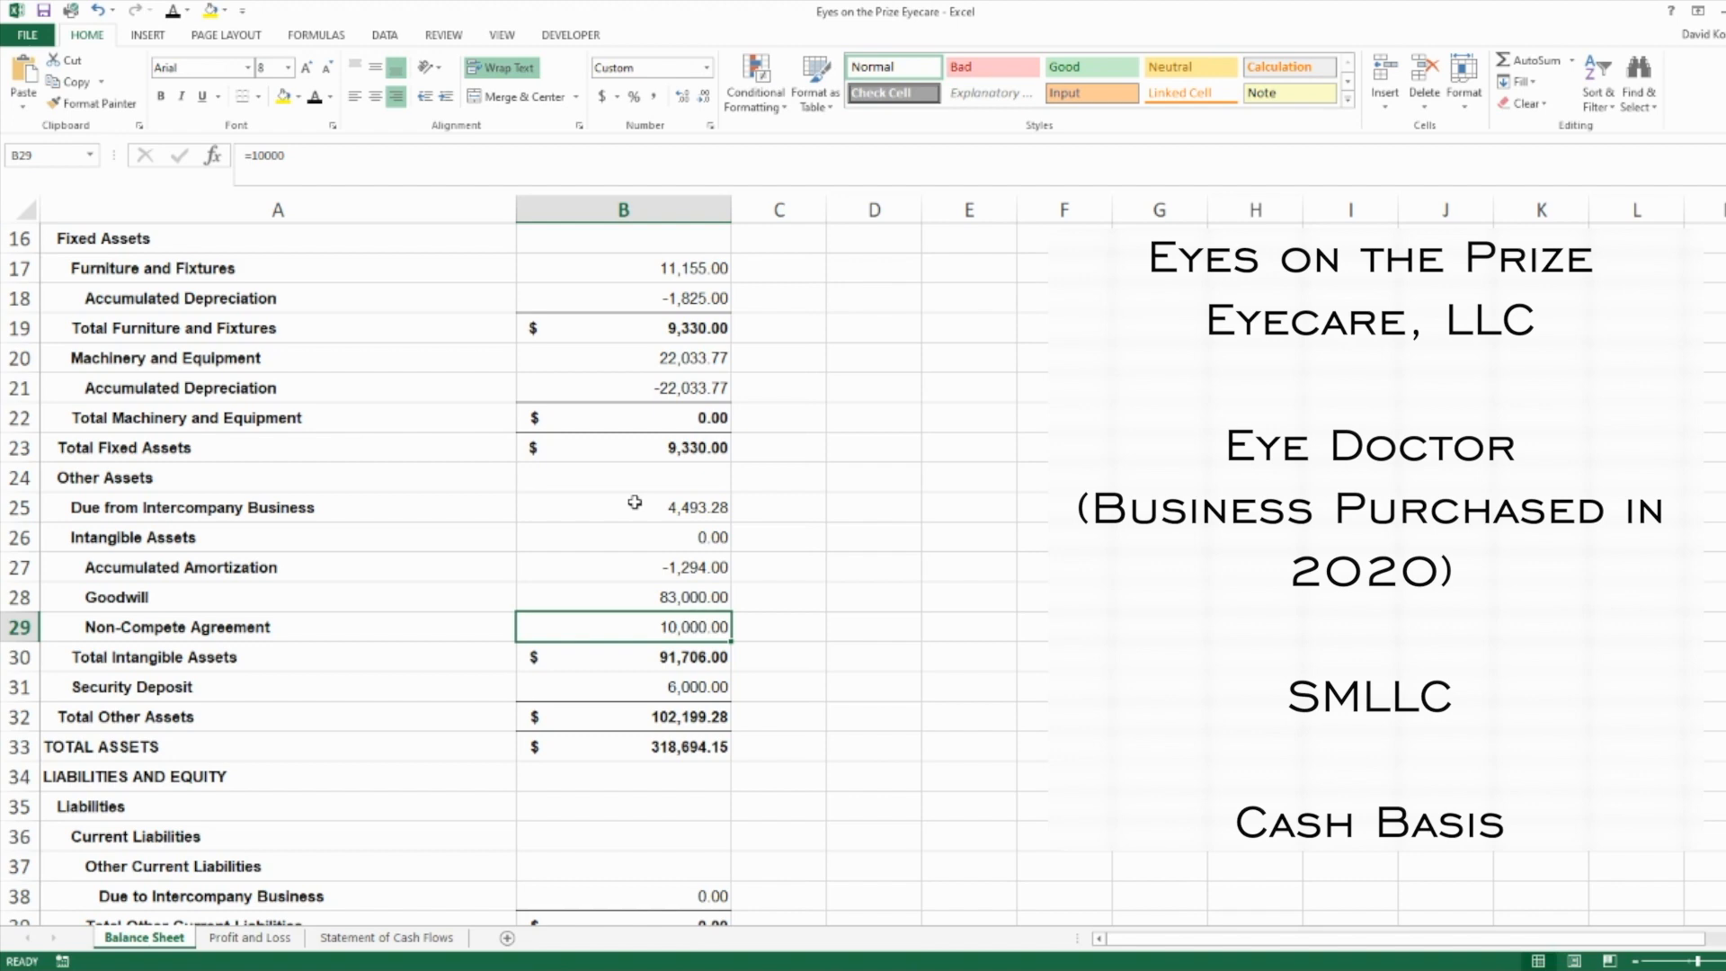
left_click(622, 597)
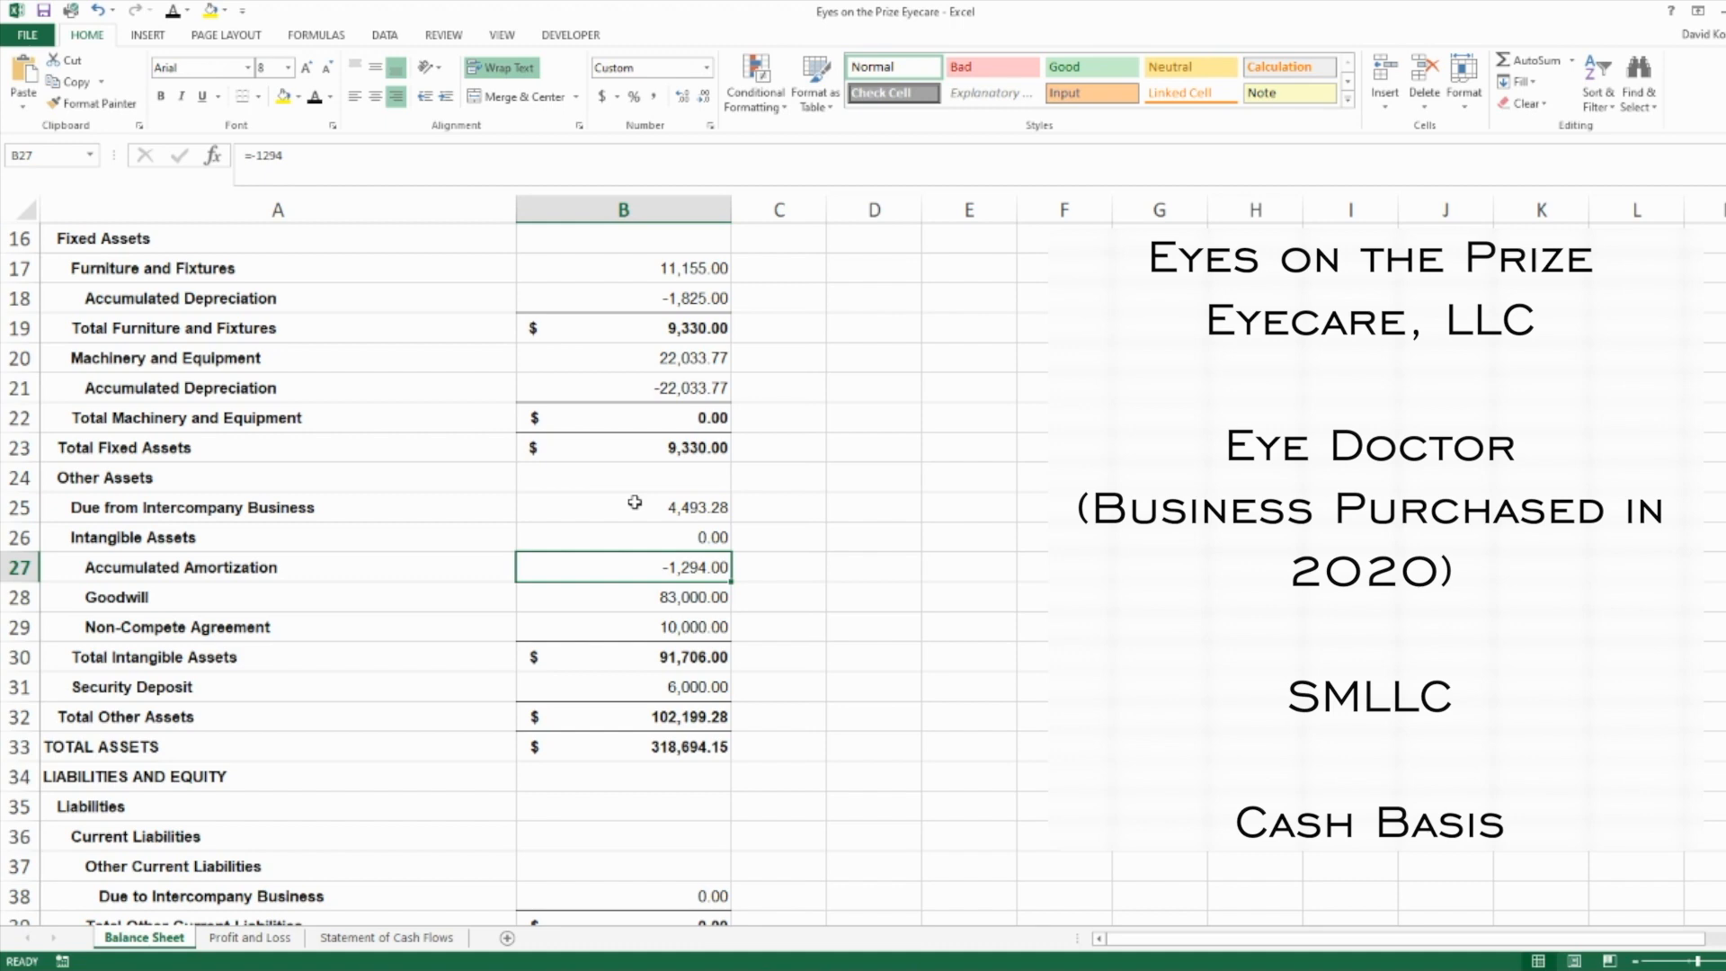
left_click(622, 658)
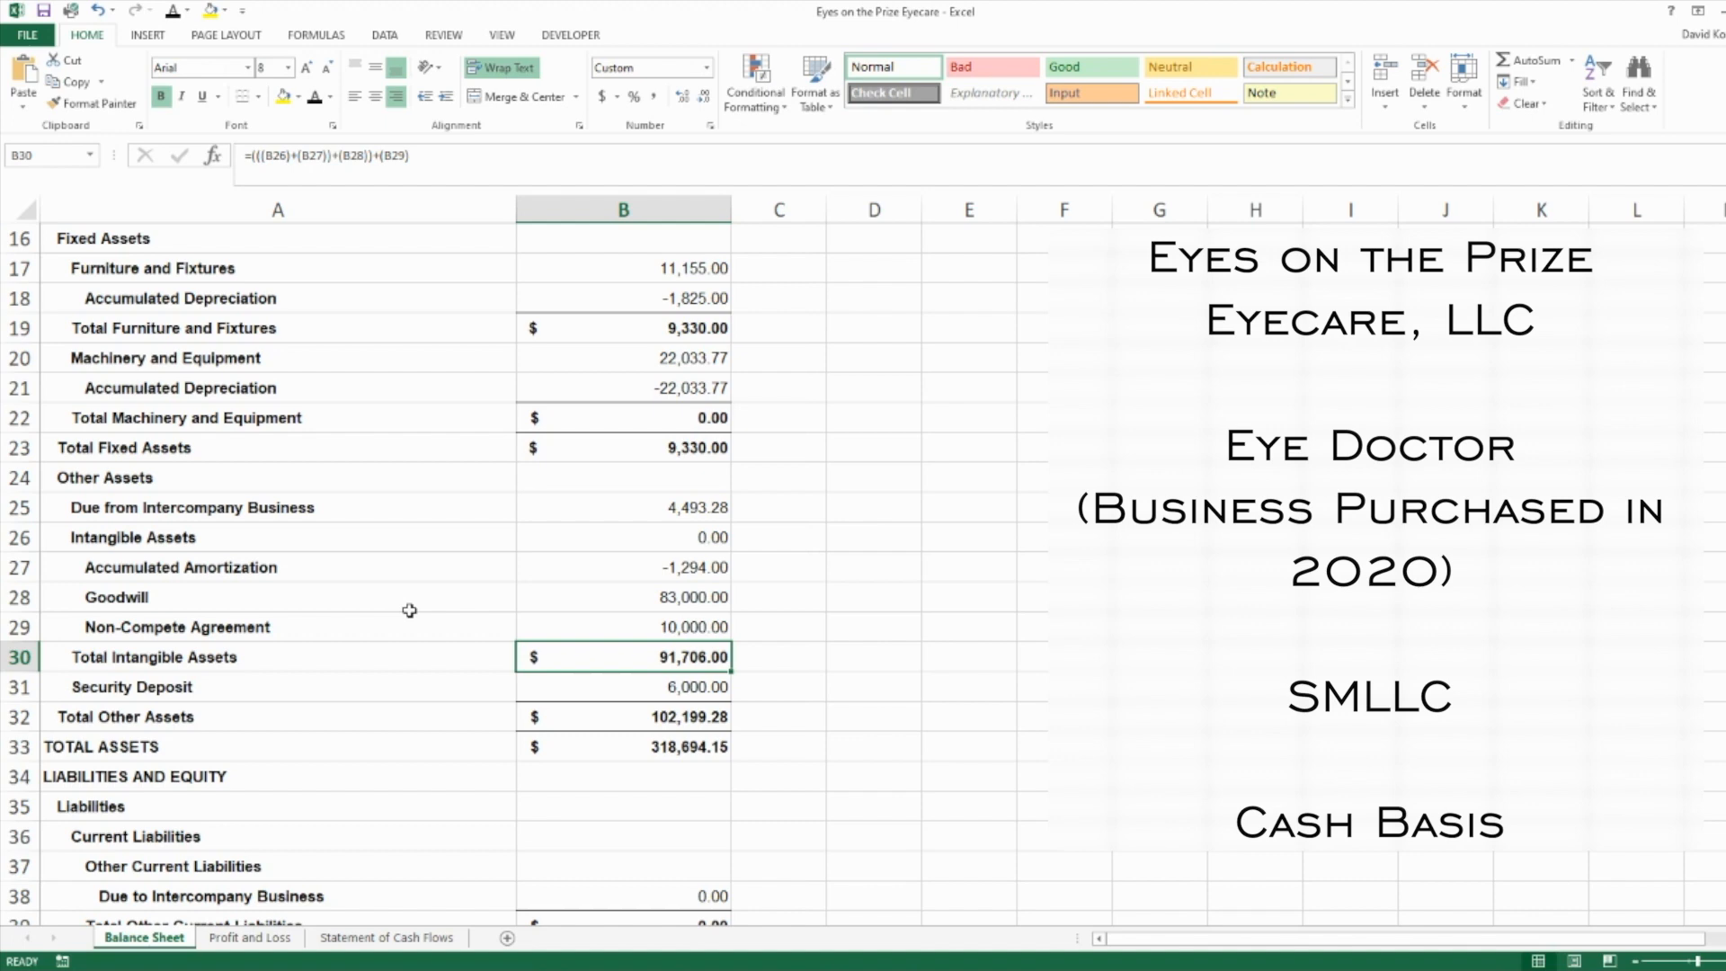
left_click(622, 685)
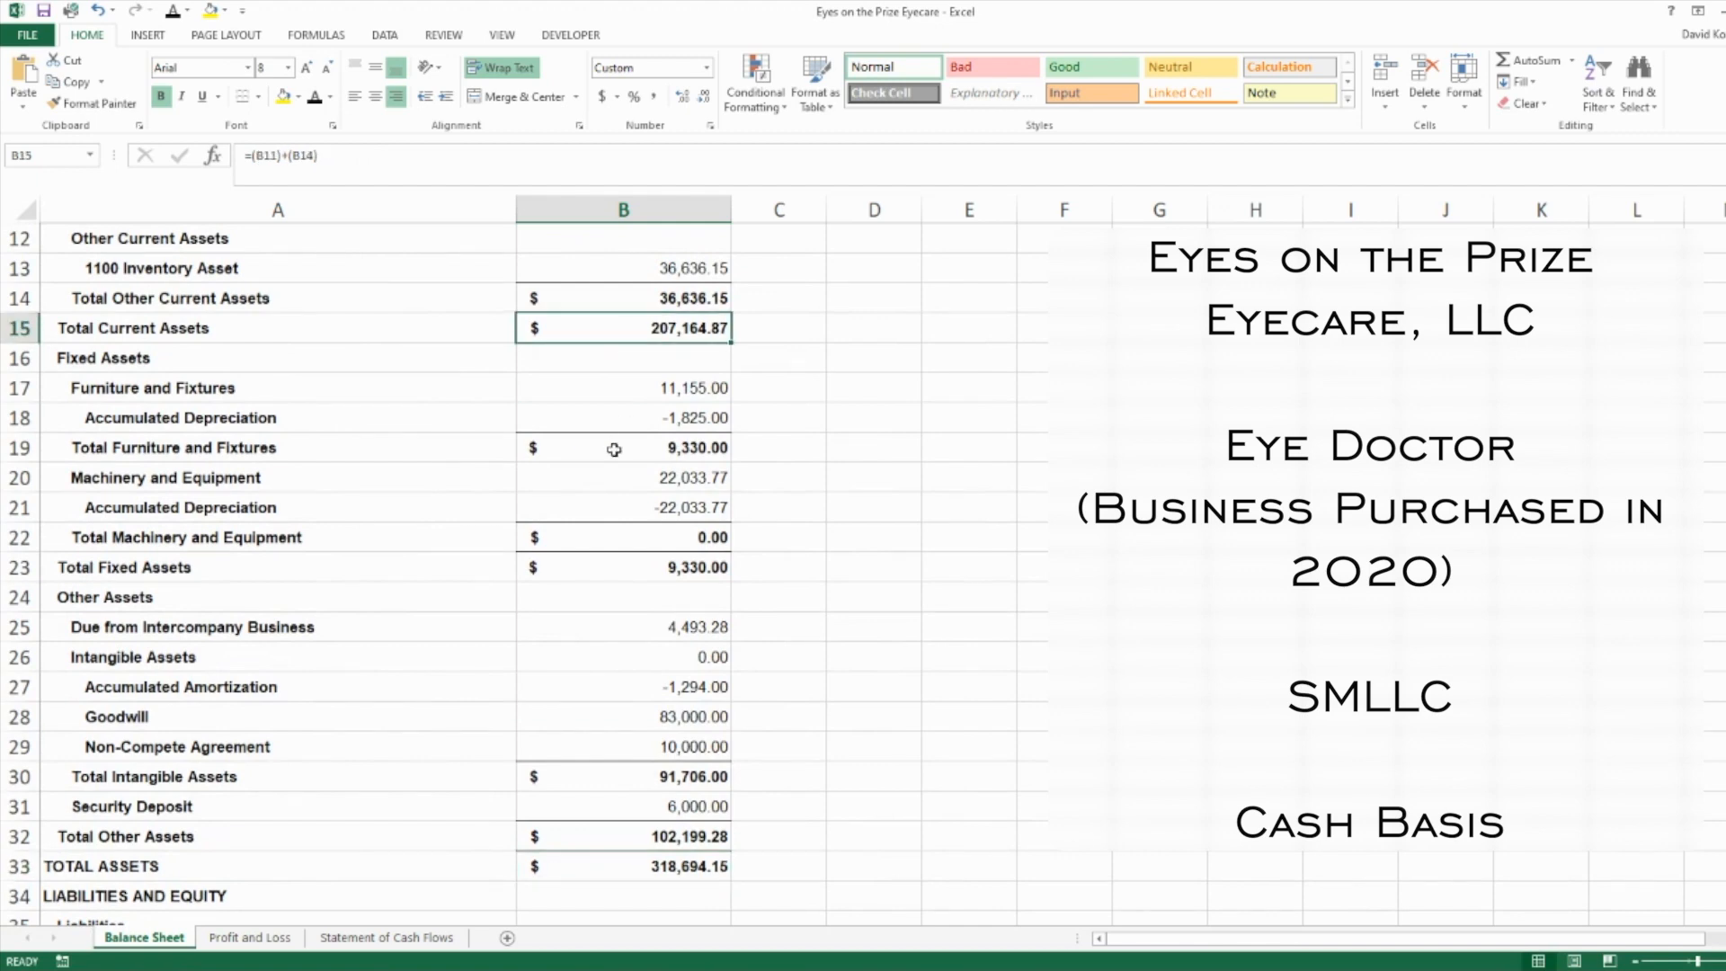
Review liabilities: Due to Intercompany, Dr. Michael Scott Loan, Due to Arnold, Due to Shy Eye and the long-term liabilities total
left_click(614, 447)
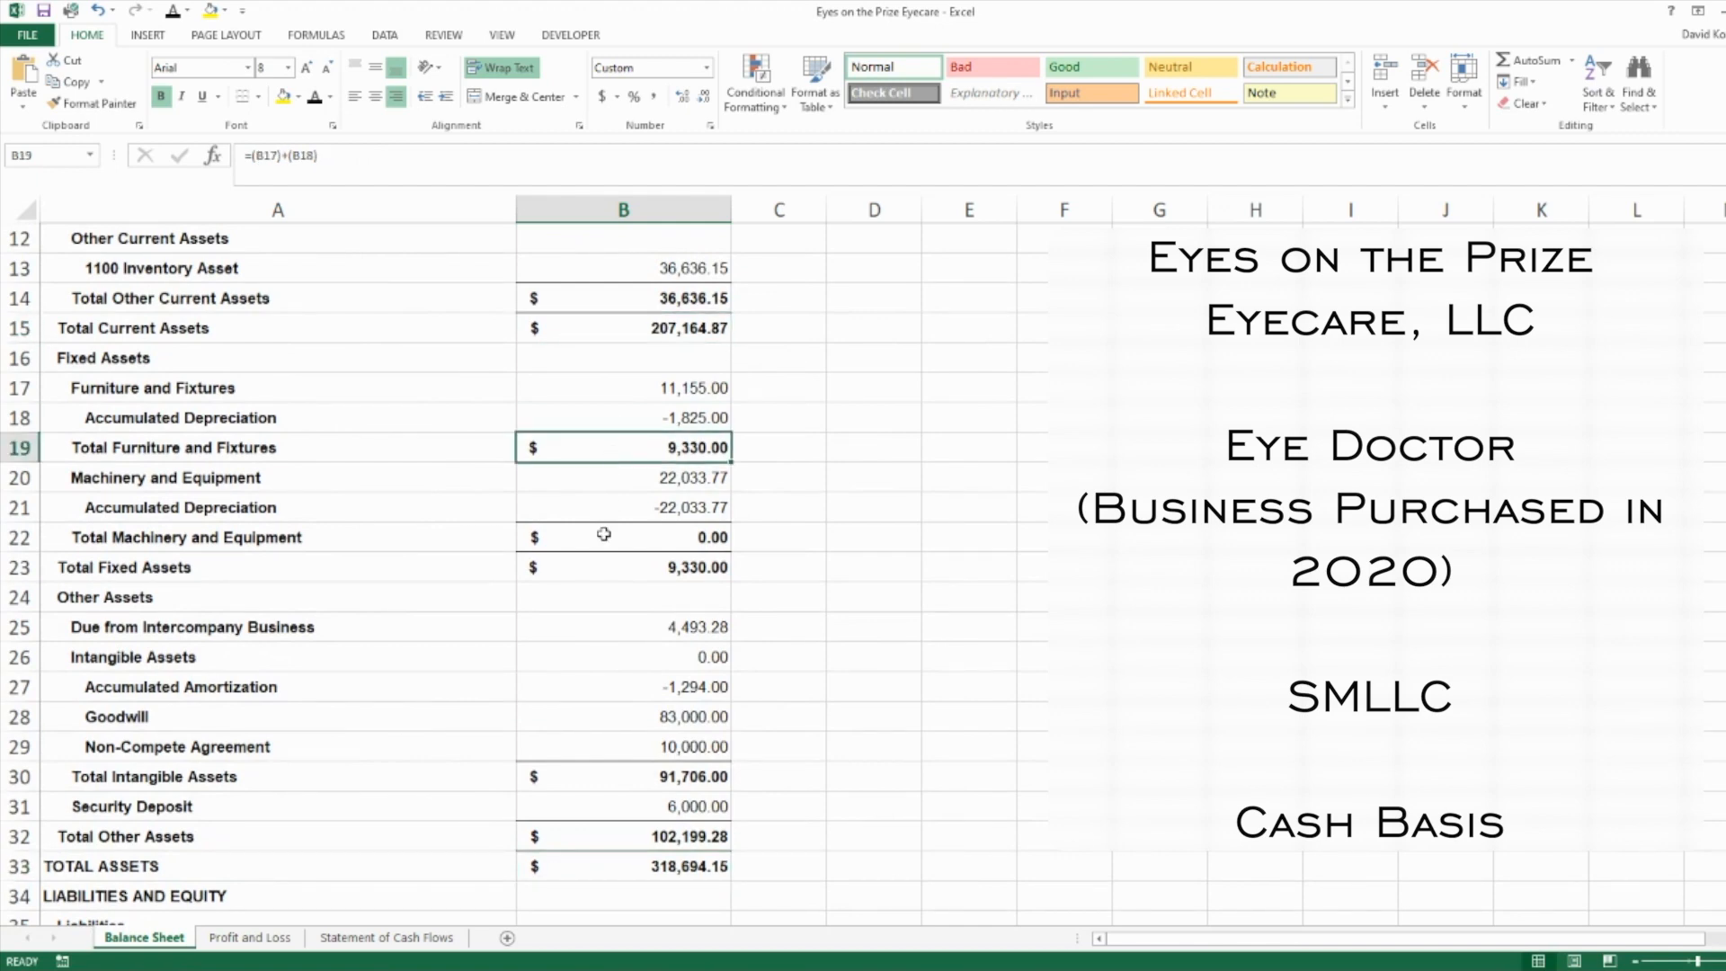
left_click(623, 537)
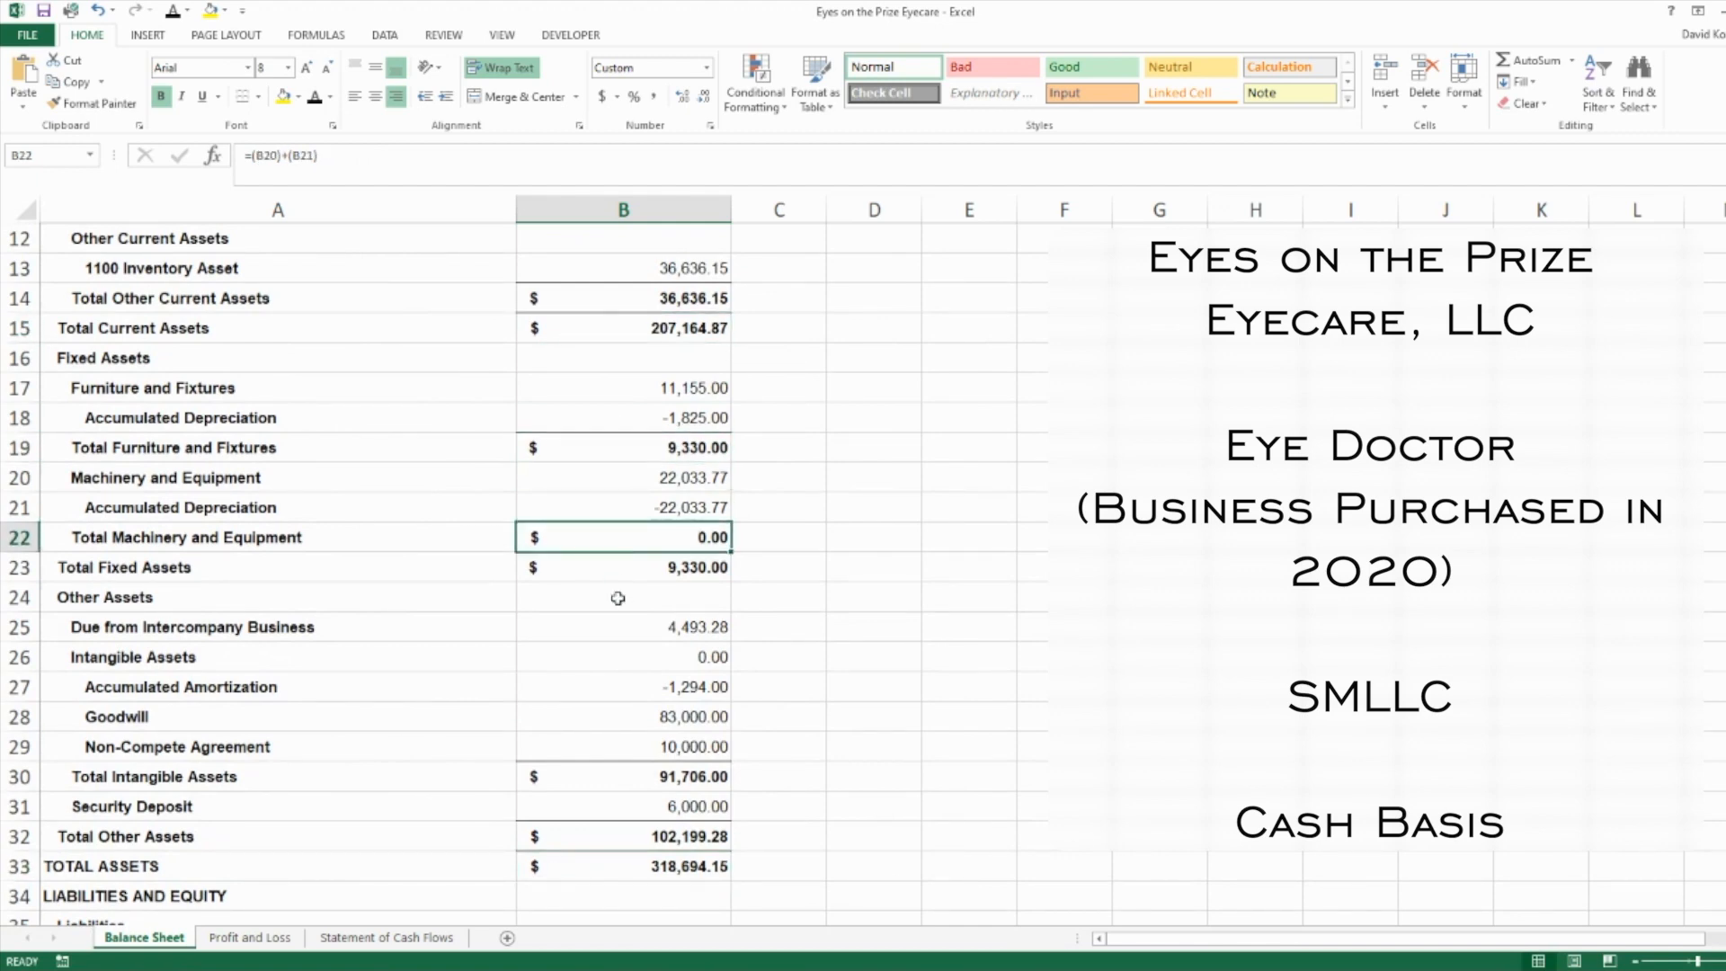
scroll("down", 3)
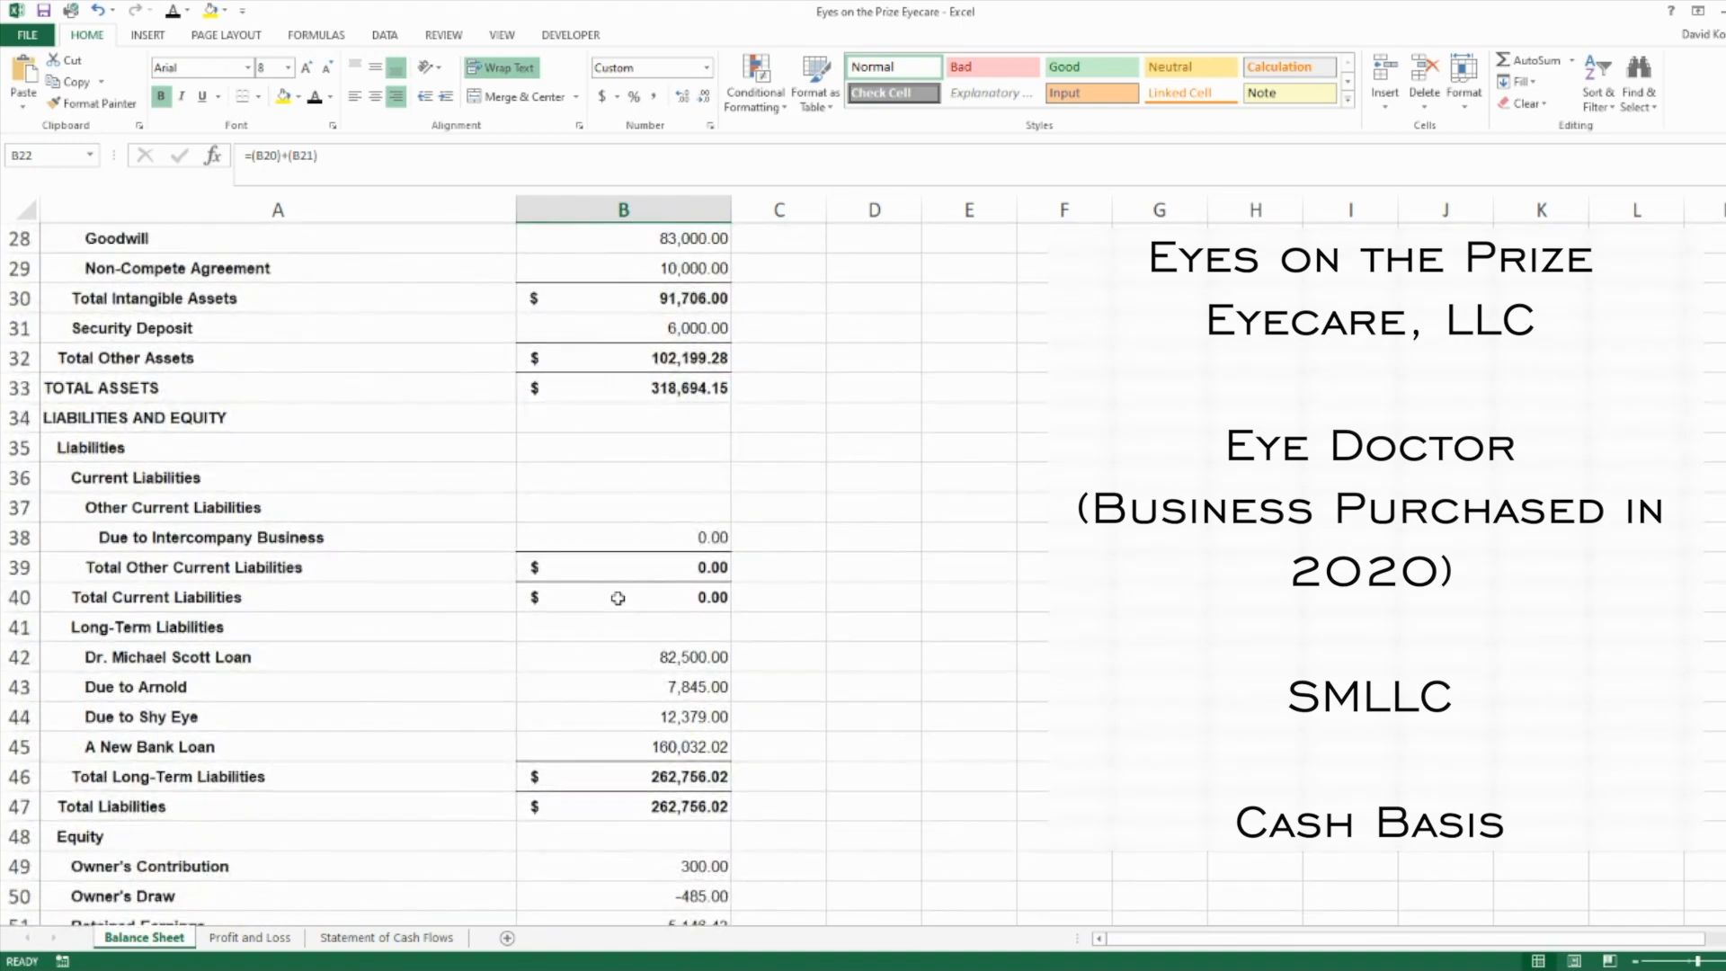
left_click(622, 538)
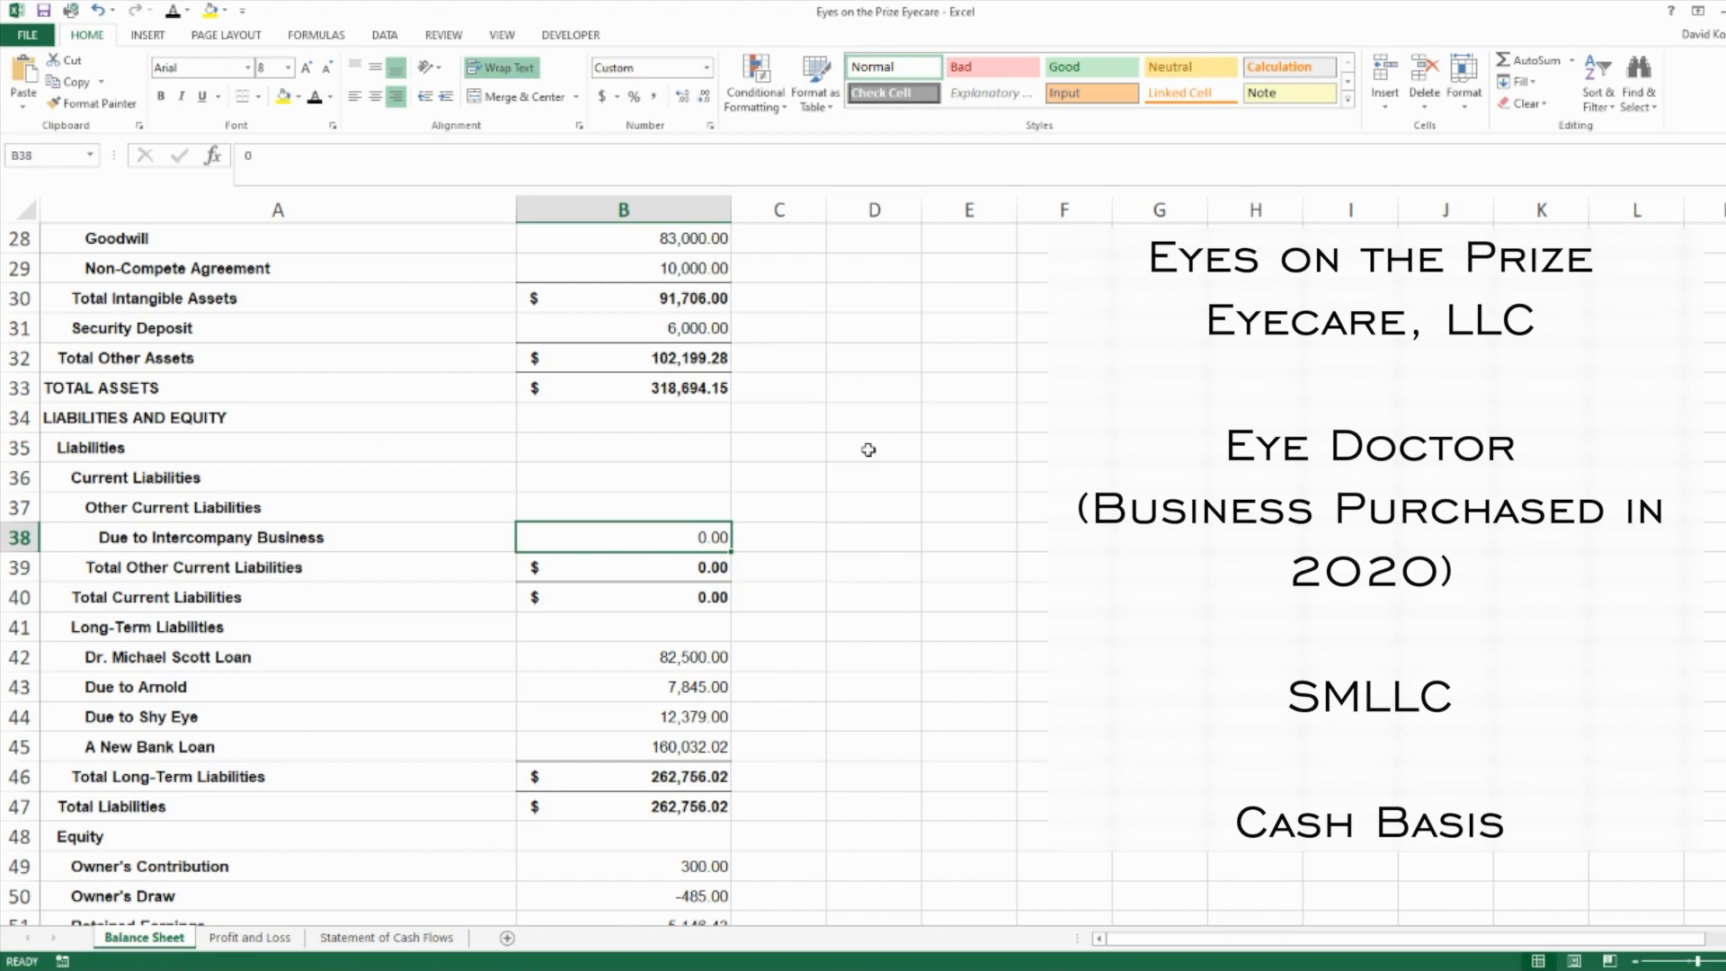
left_click(624, 658)
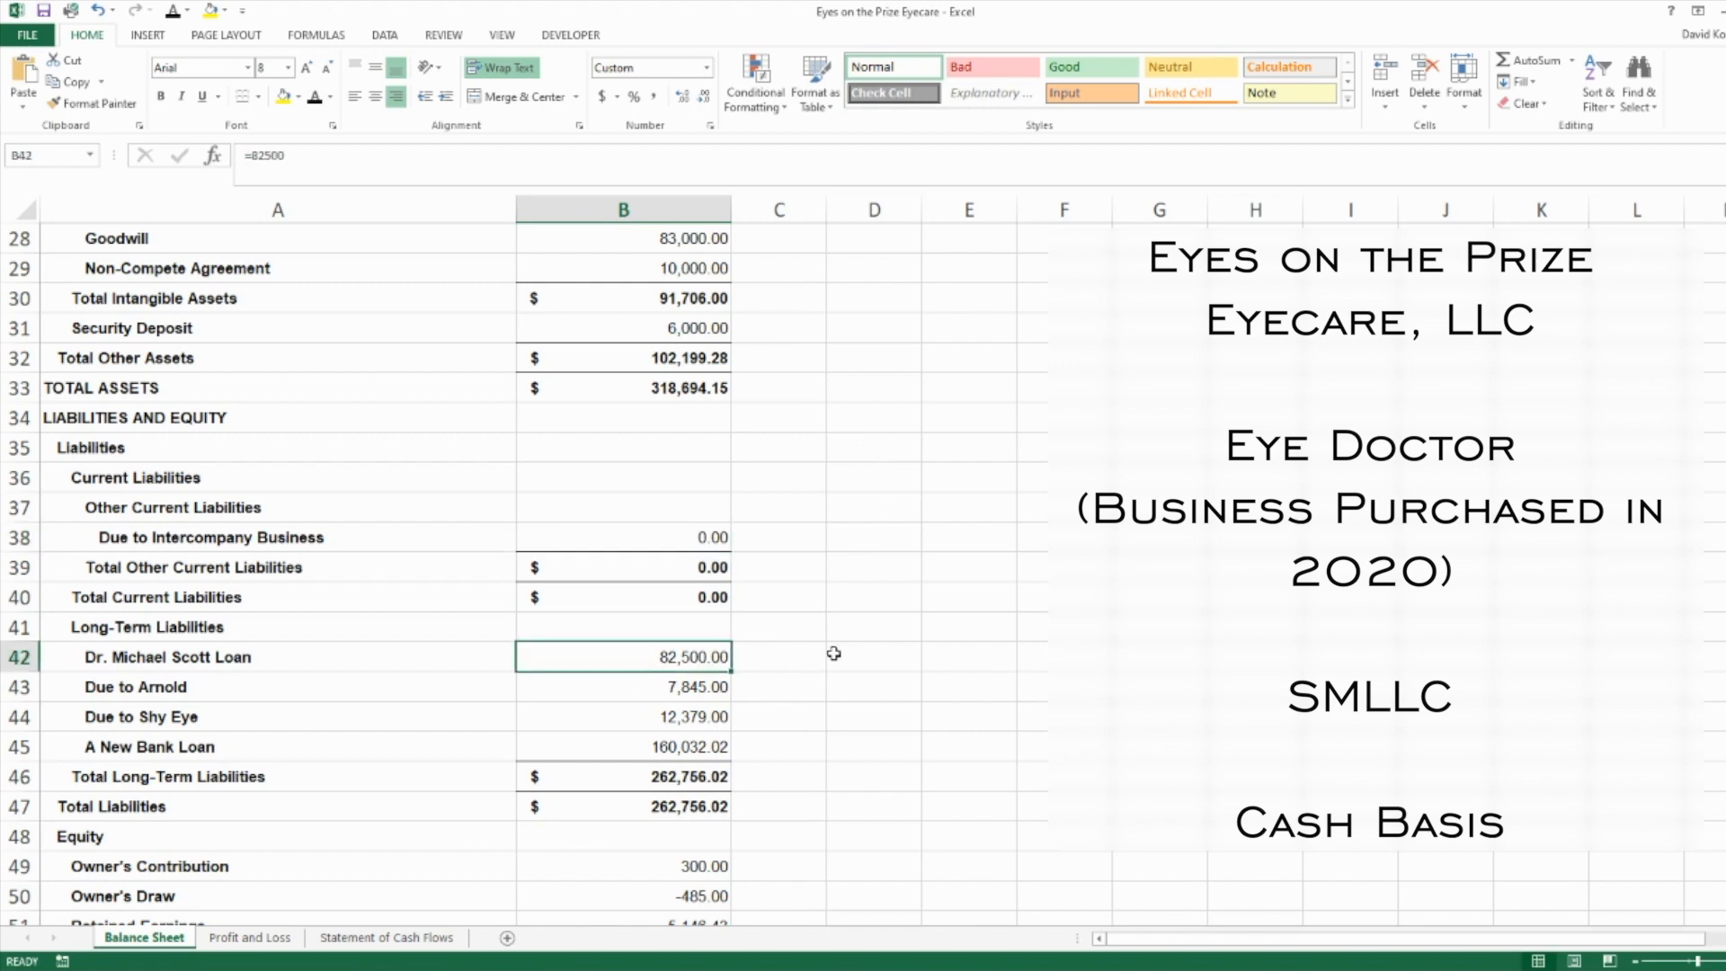
scroll("down", 3)
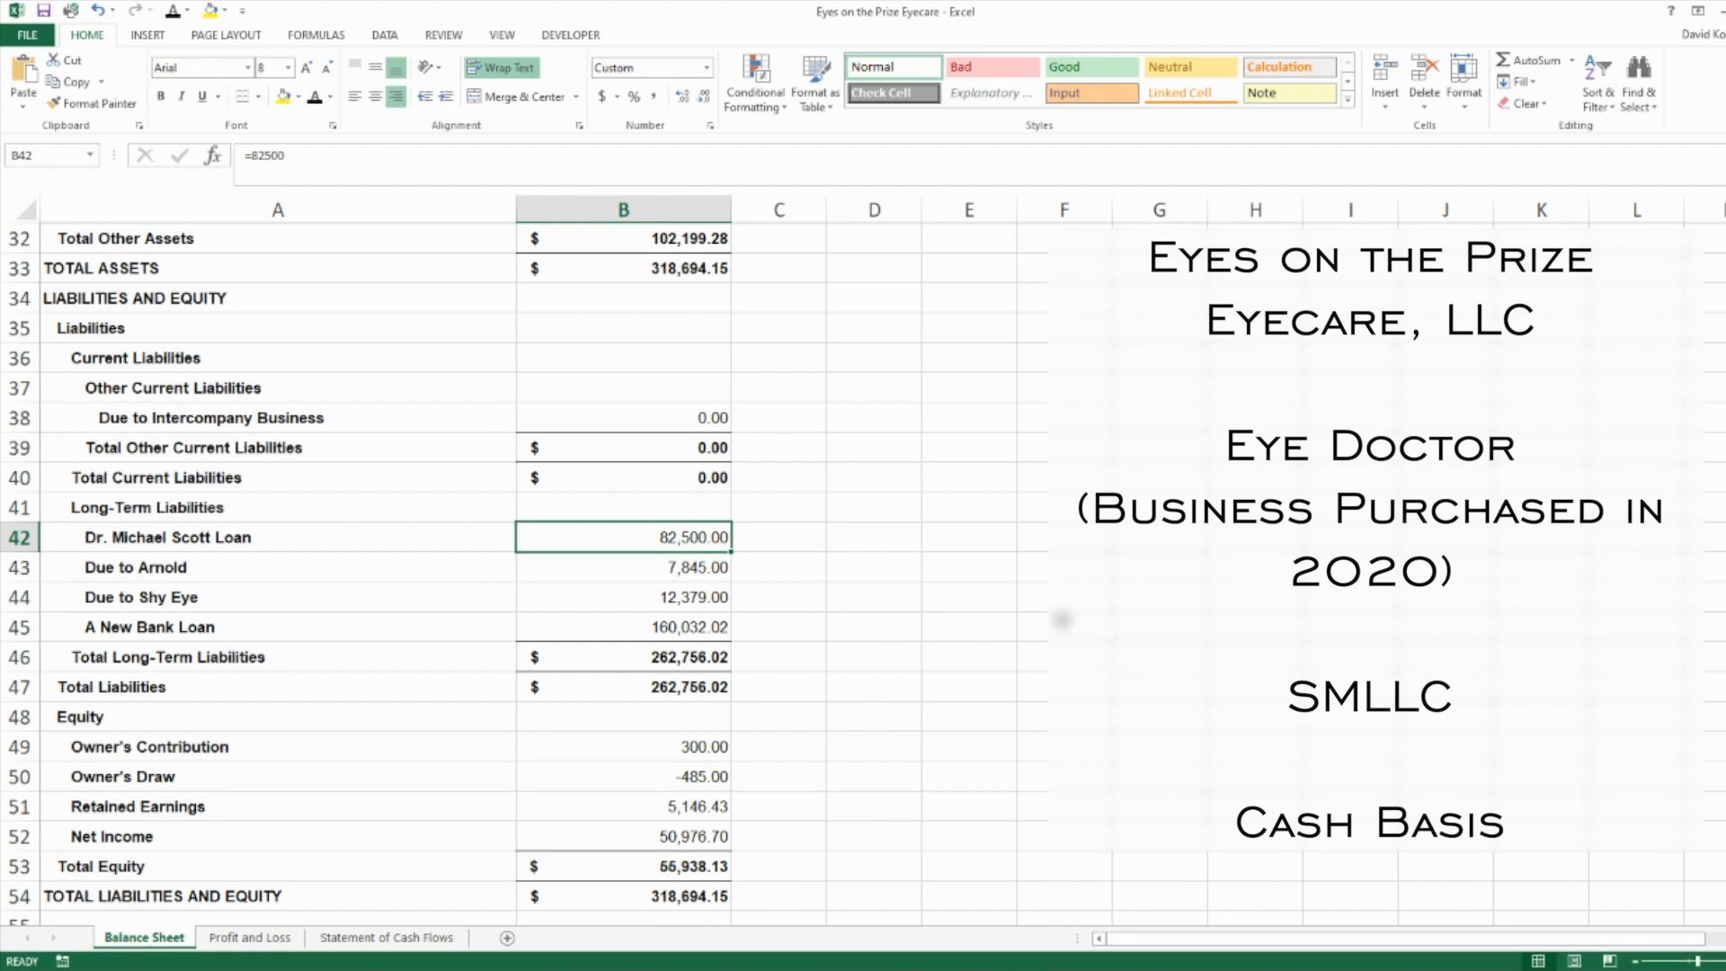
left_click(622, 567)
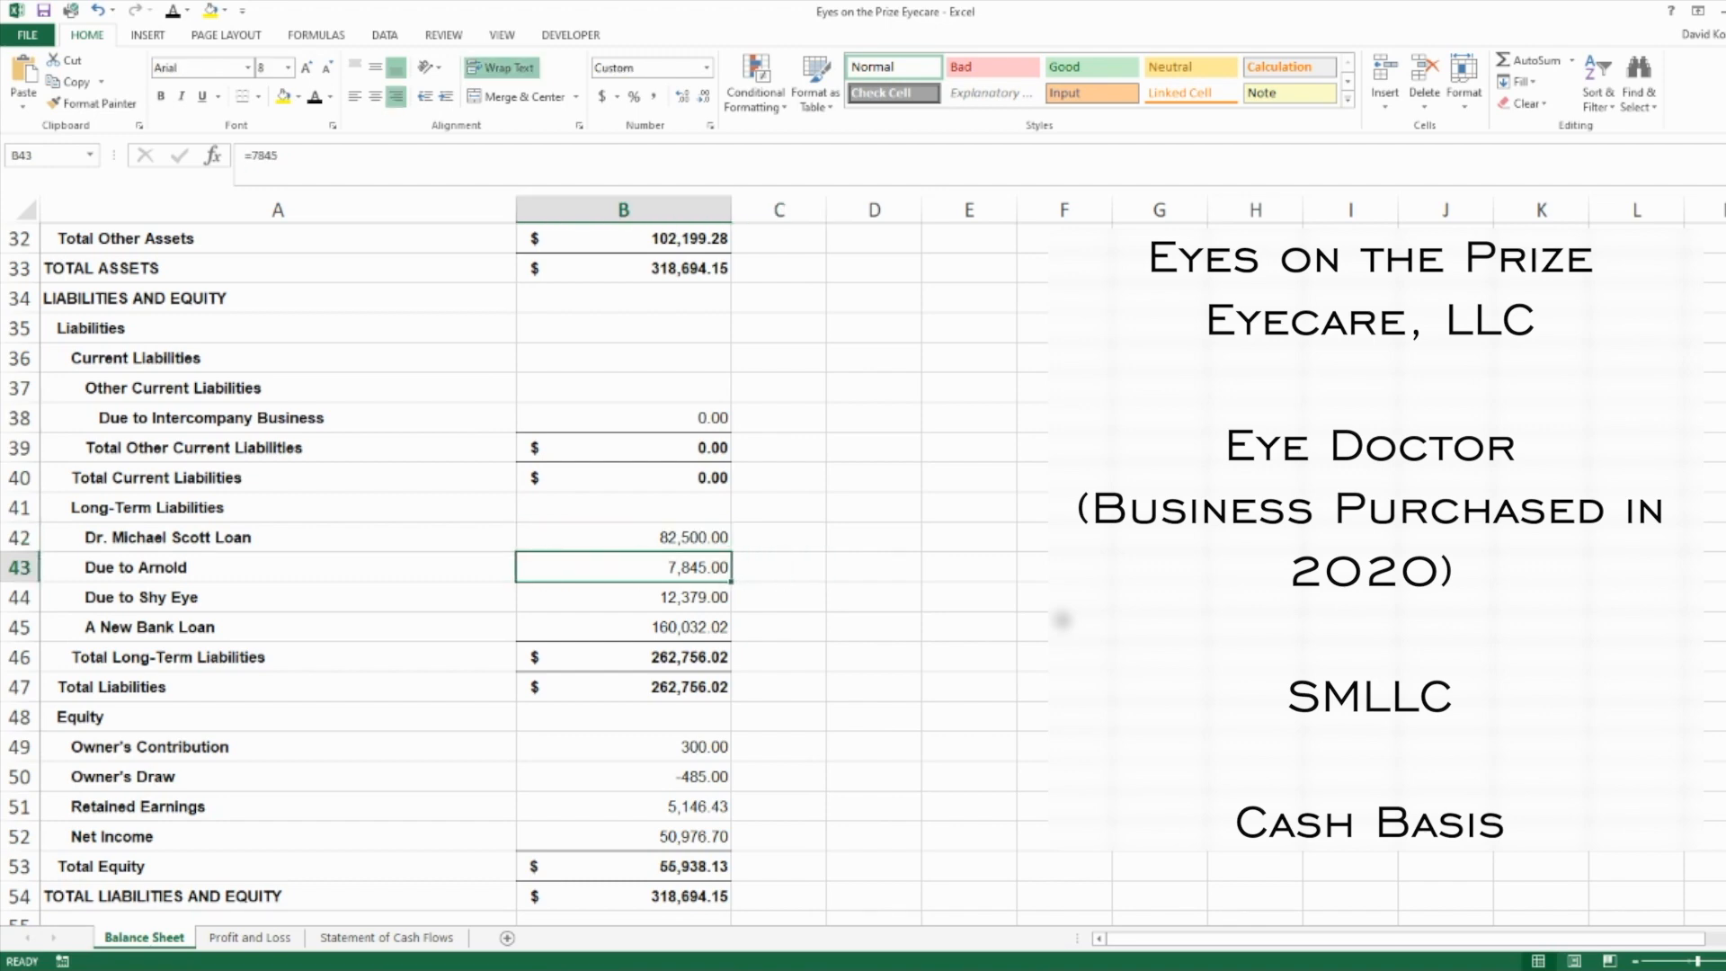
left_click(623, 597)
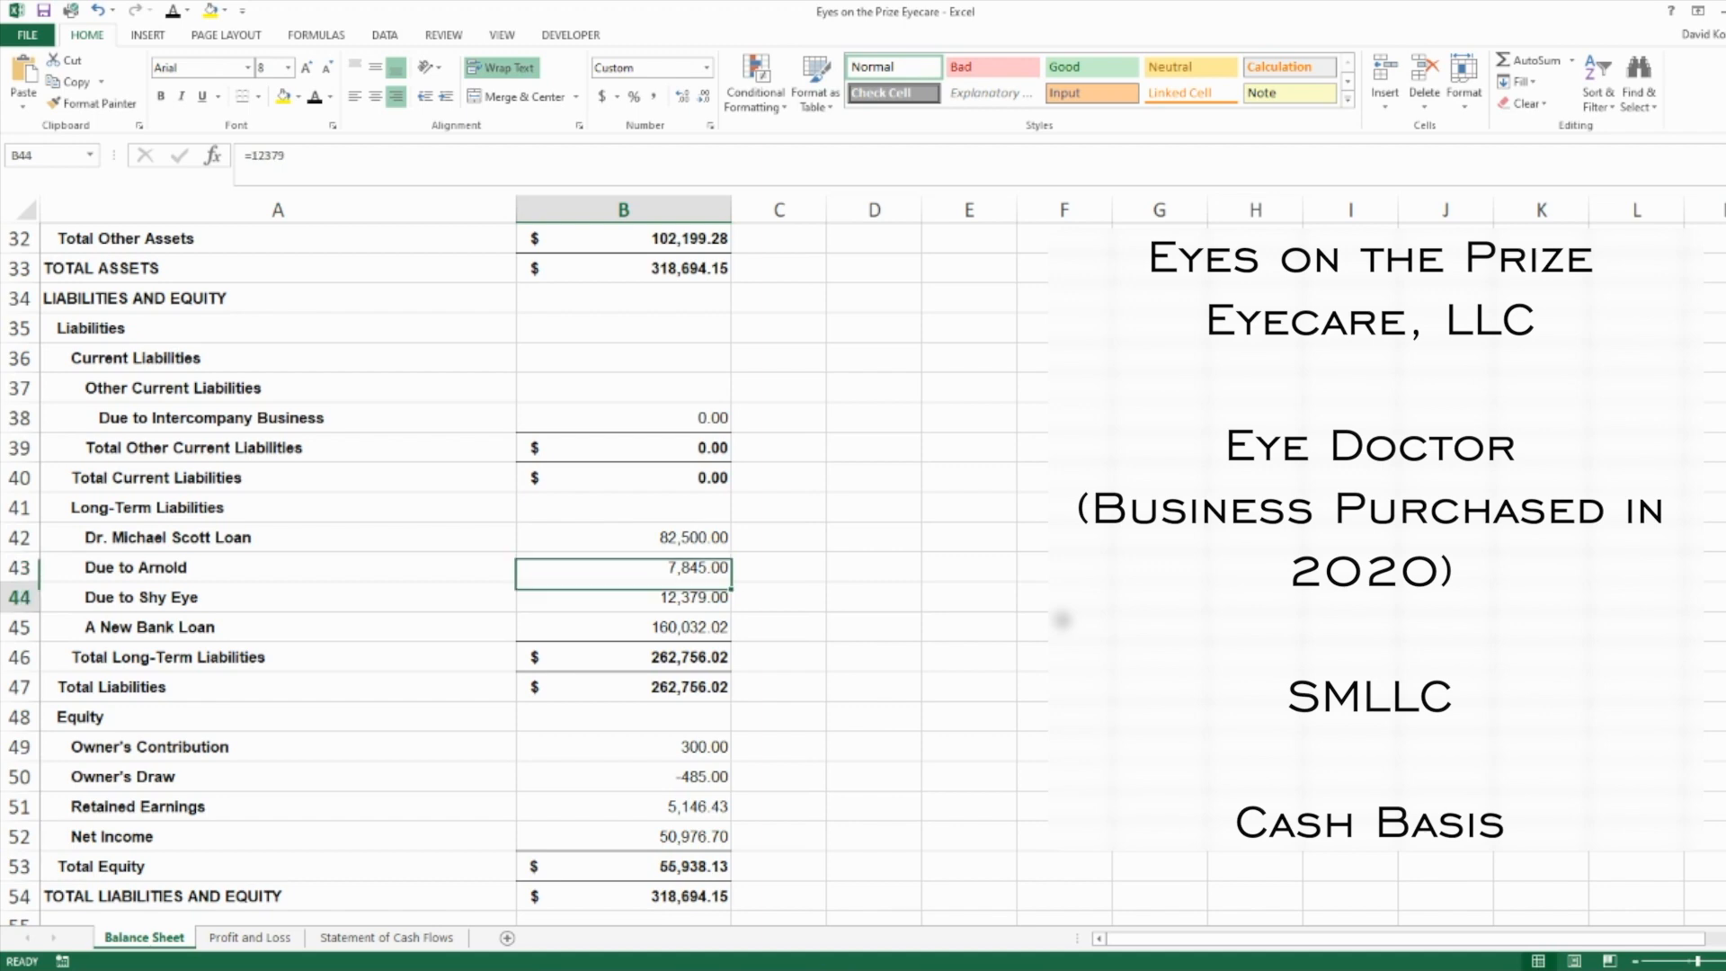
left_click(622, 597)
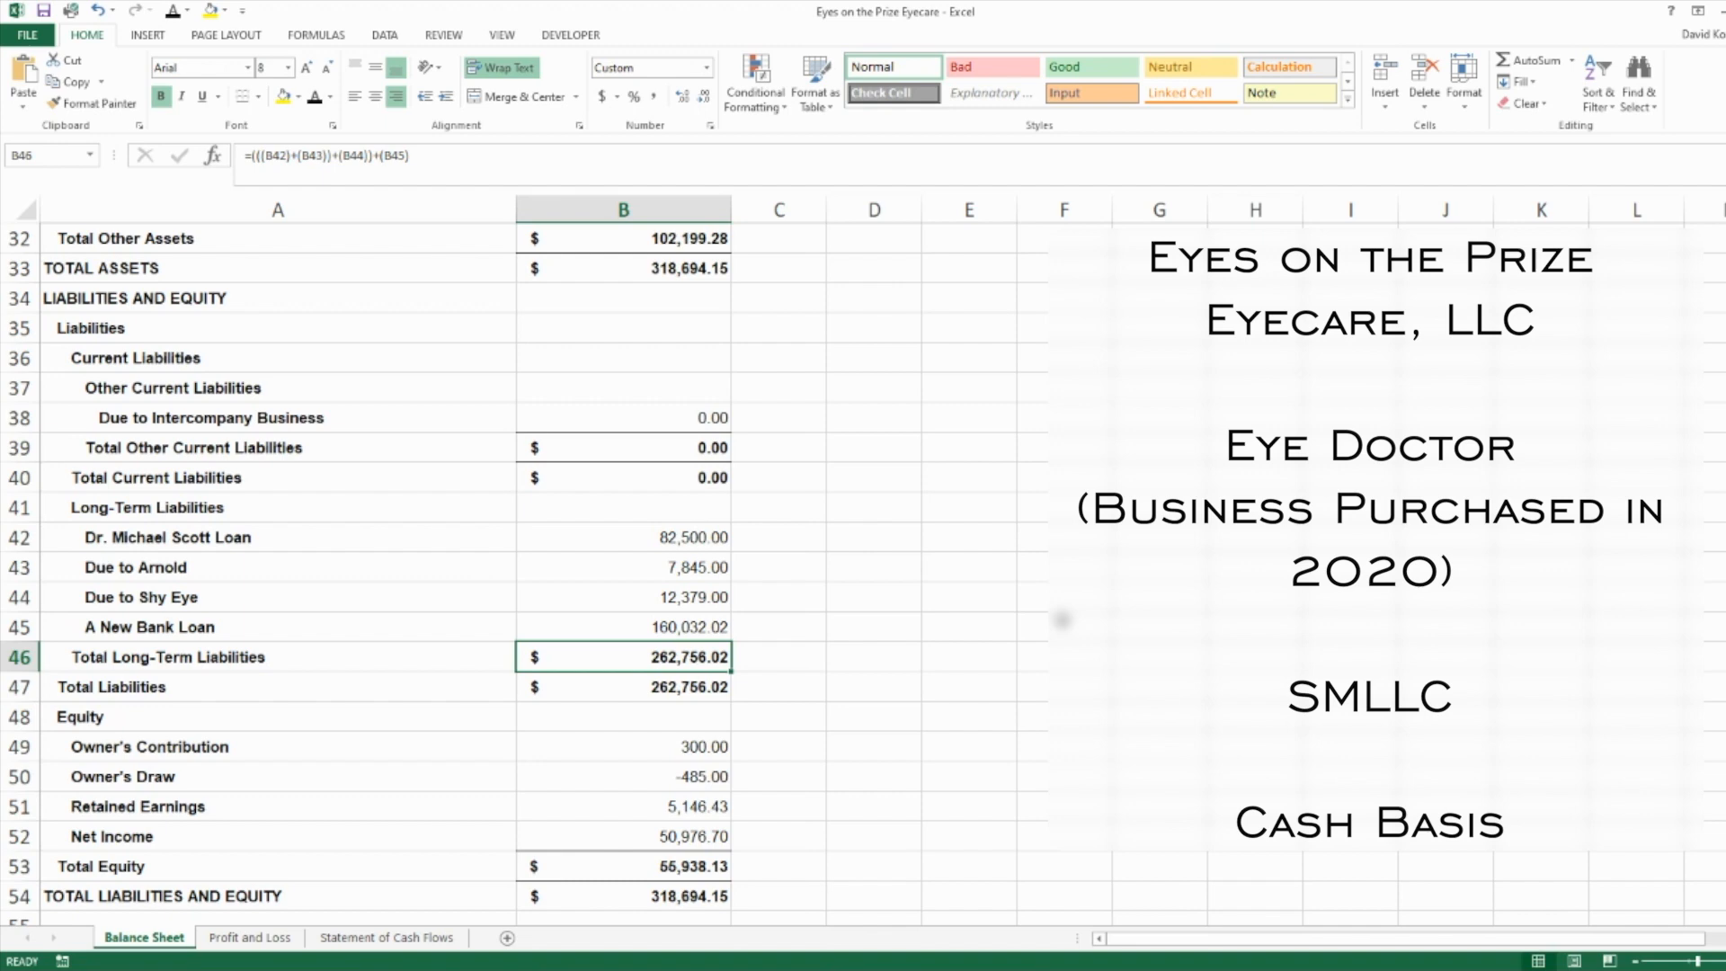
Compute assets minus liabilities (=B33-B47) in D46 as $55,938.13 and compare it with Total Equity and Retained Earnings
left_click(624, 268)
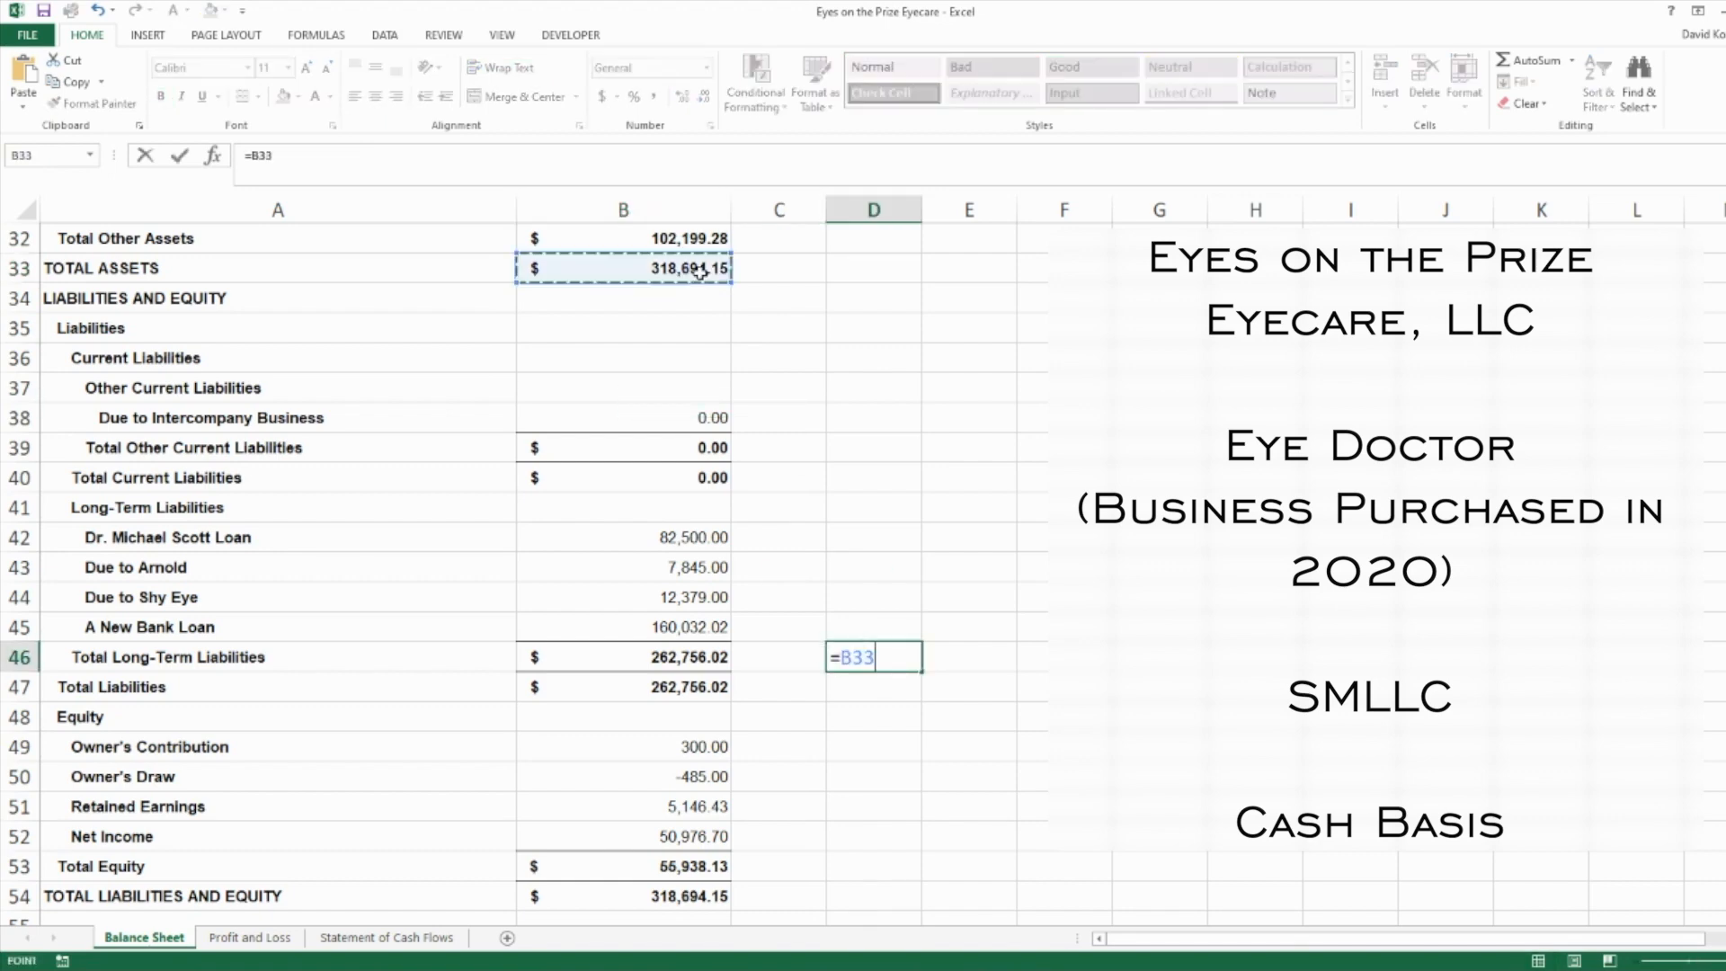
type("-B47")
key("Return")
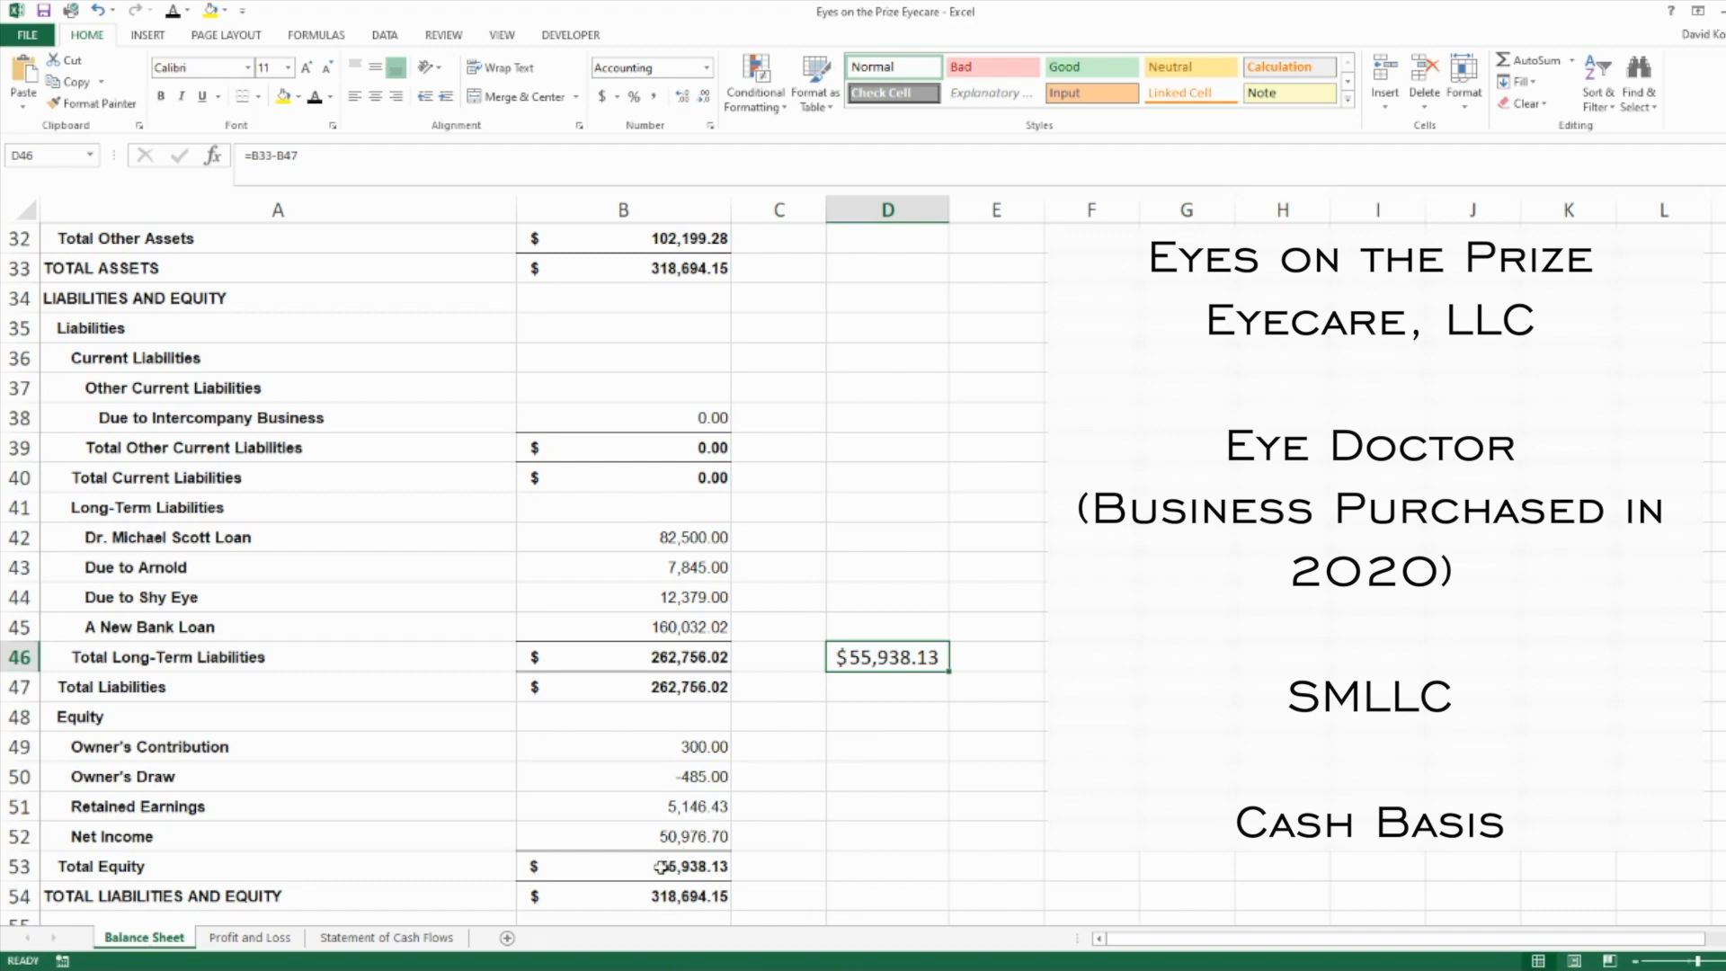
left_click(624, 866)
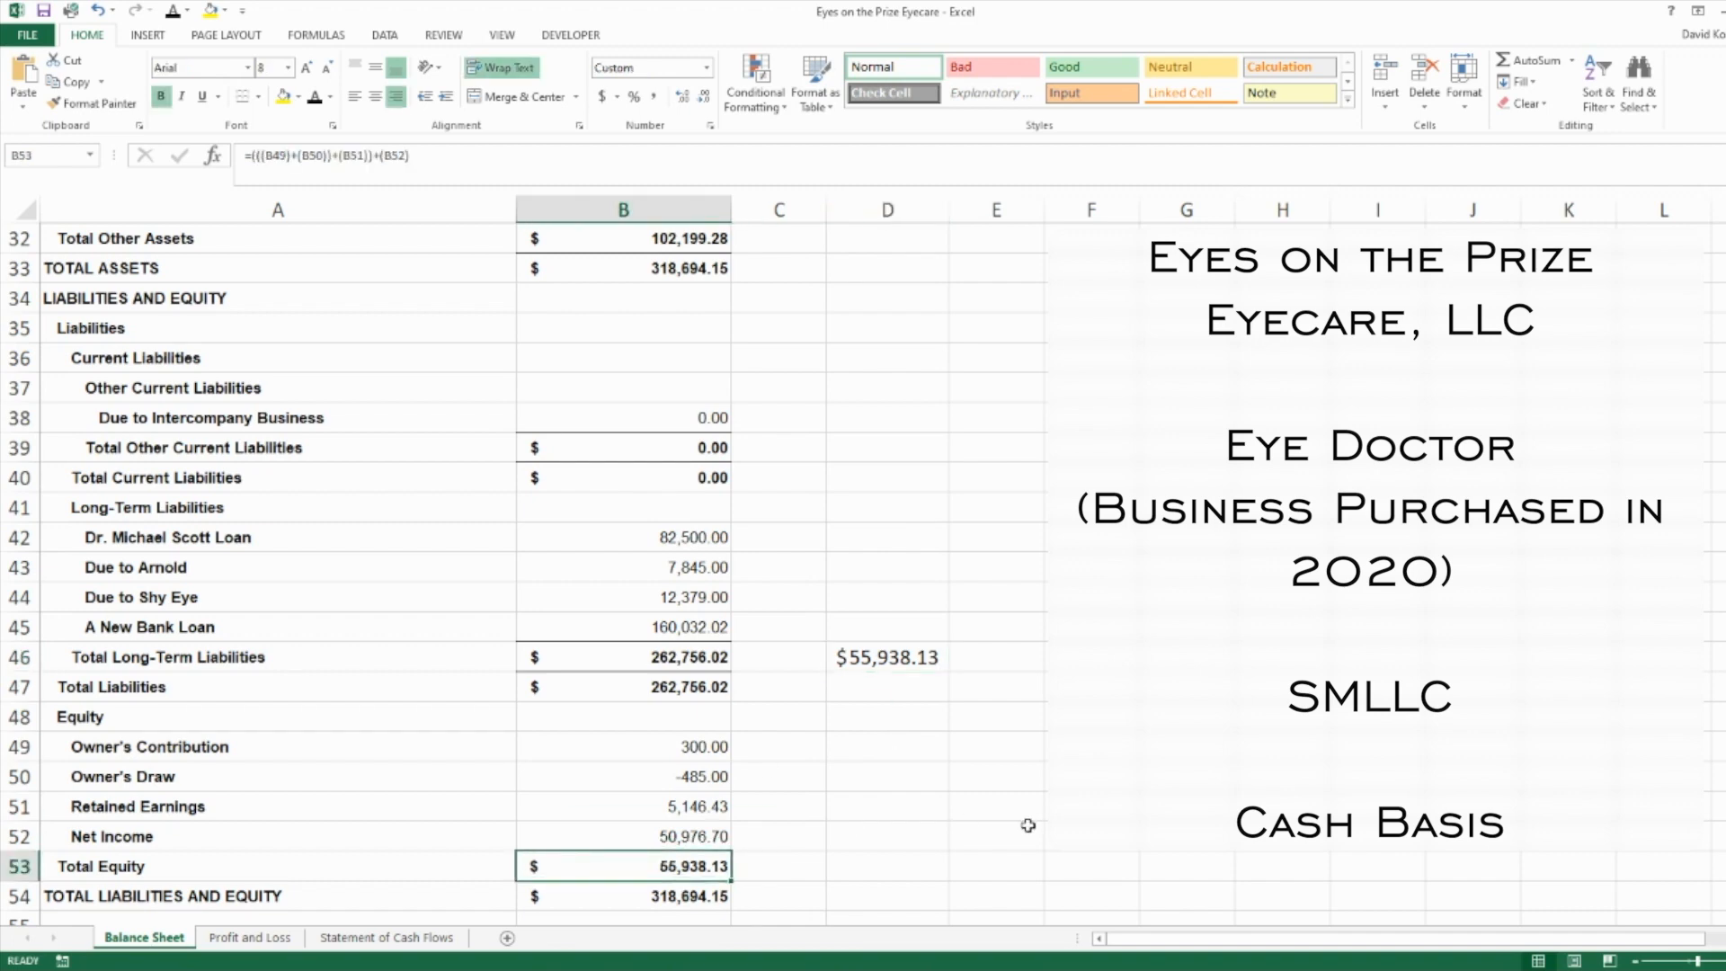
mouse_move(1005, 819)
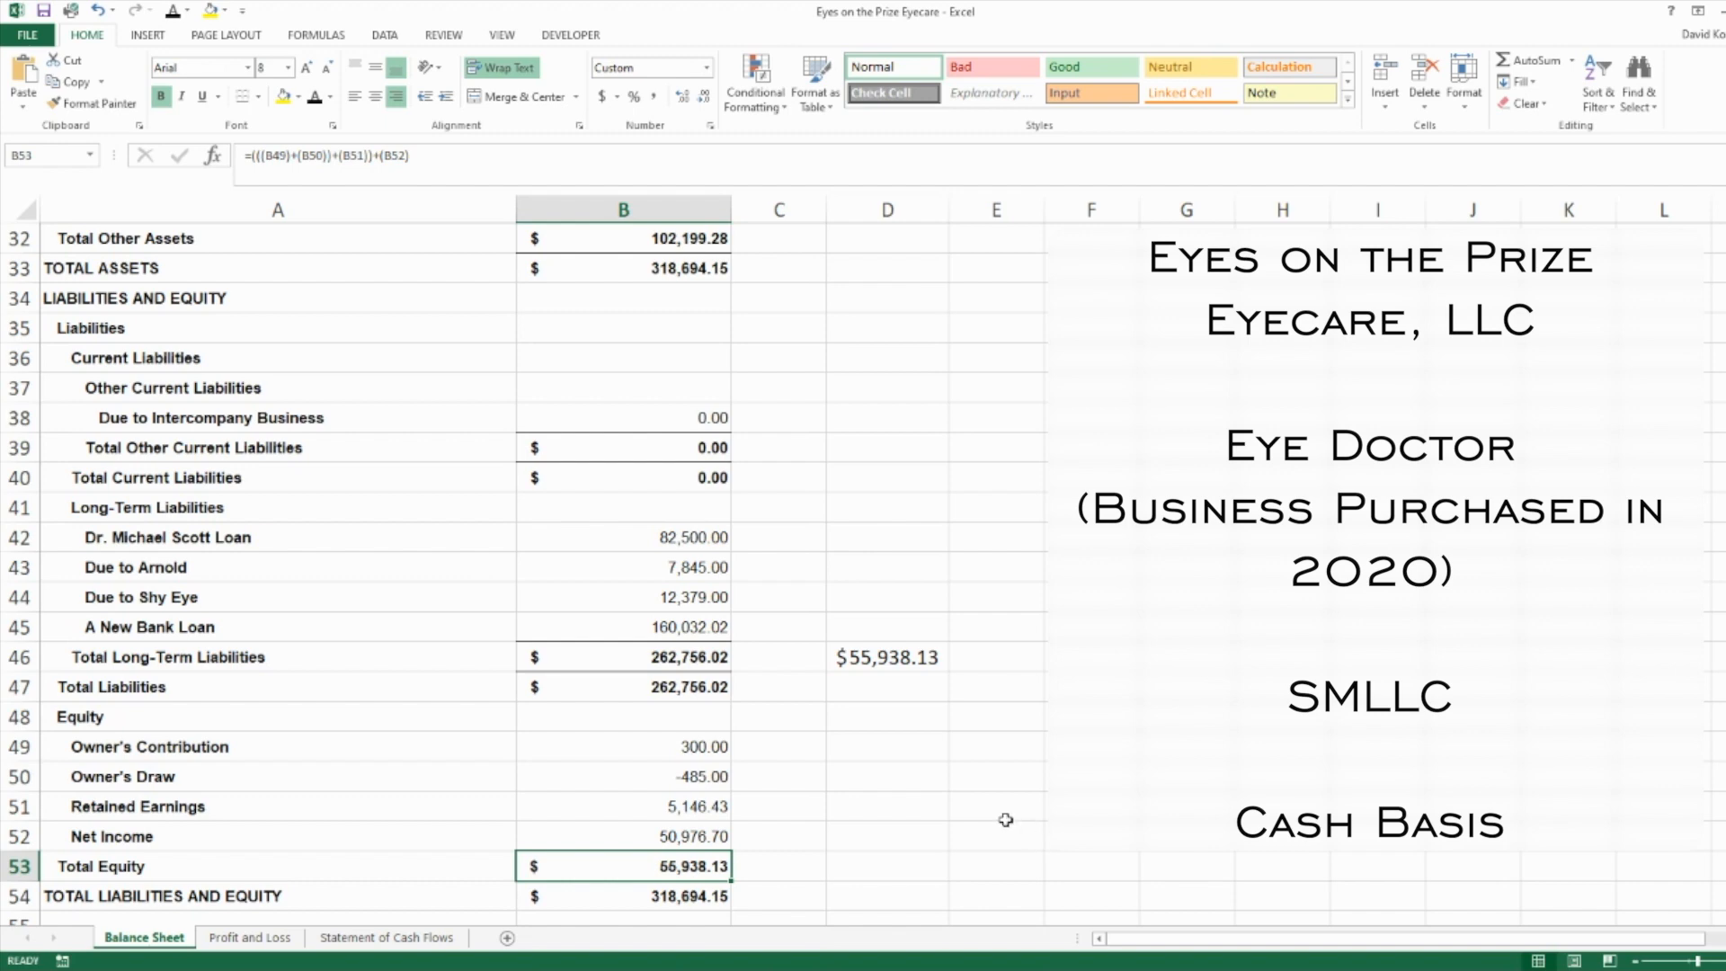
left_click(624, 805)
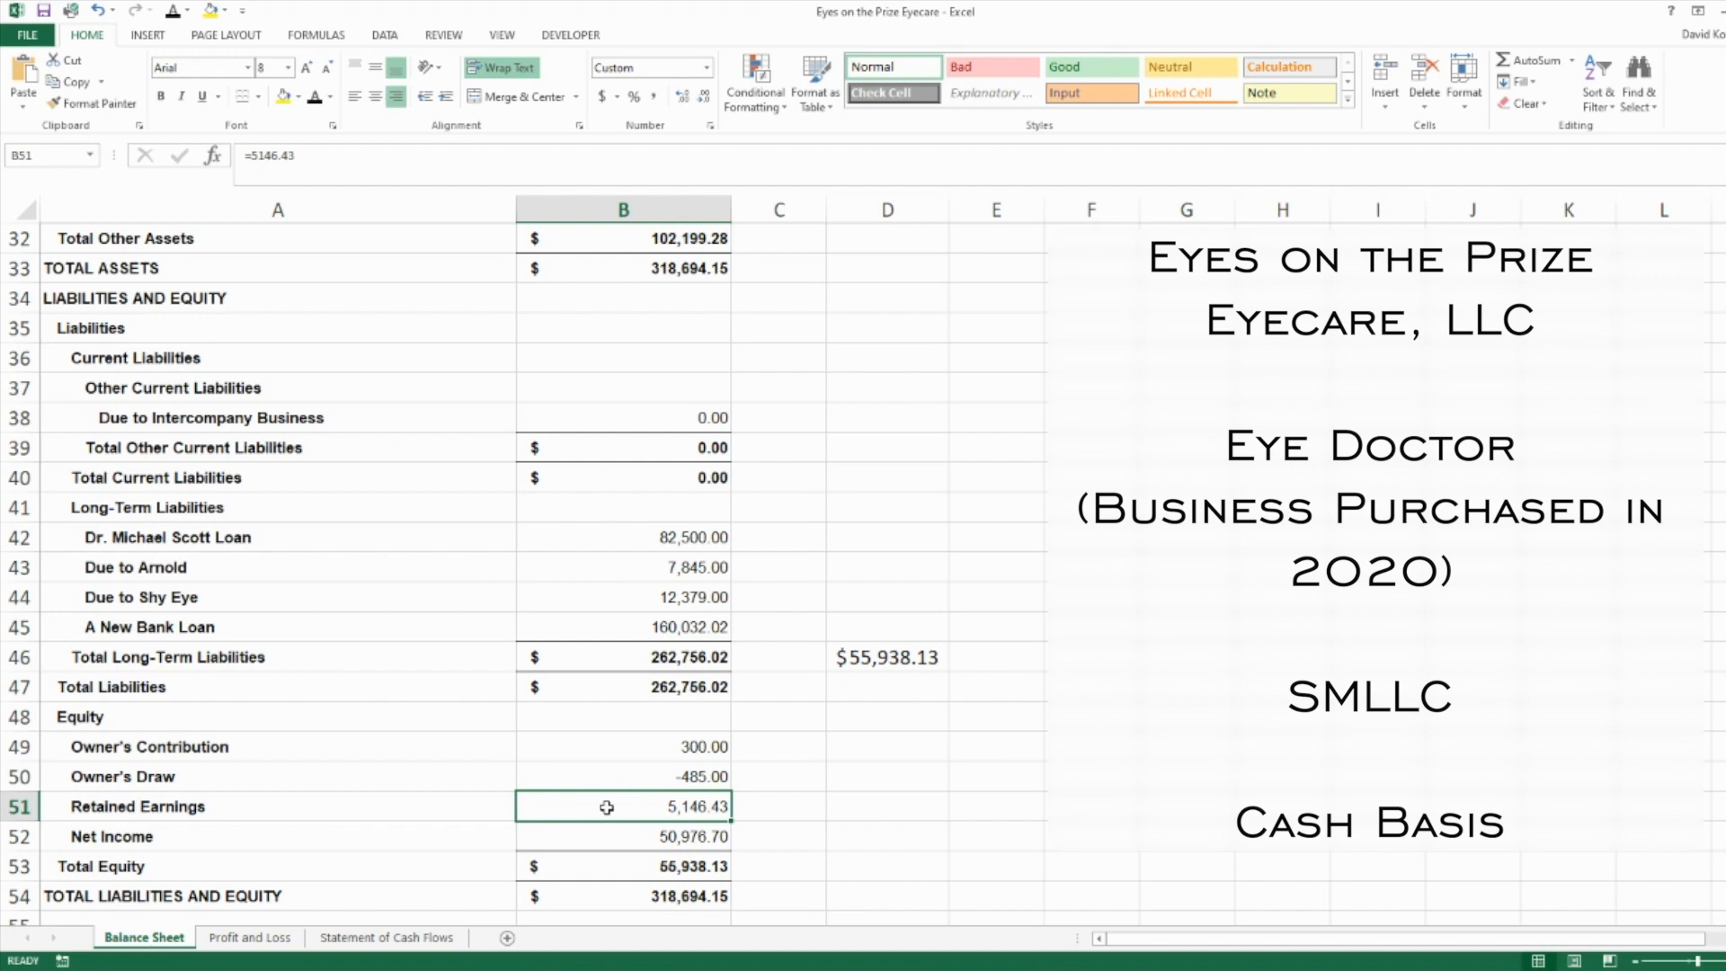
left_click(622, 746)
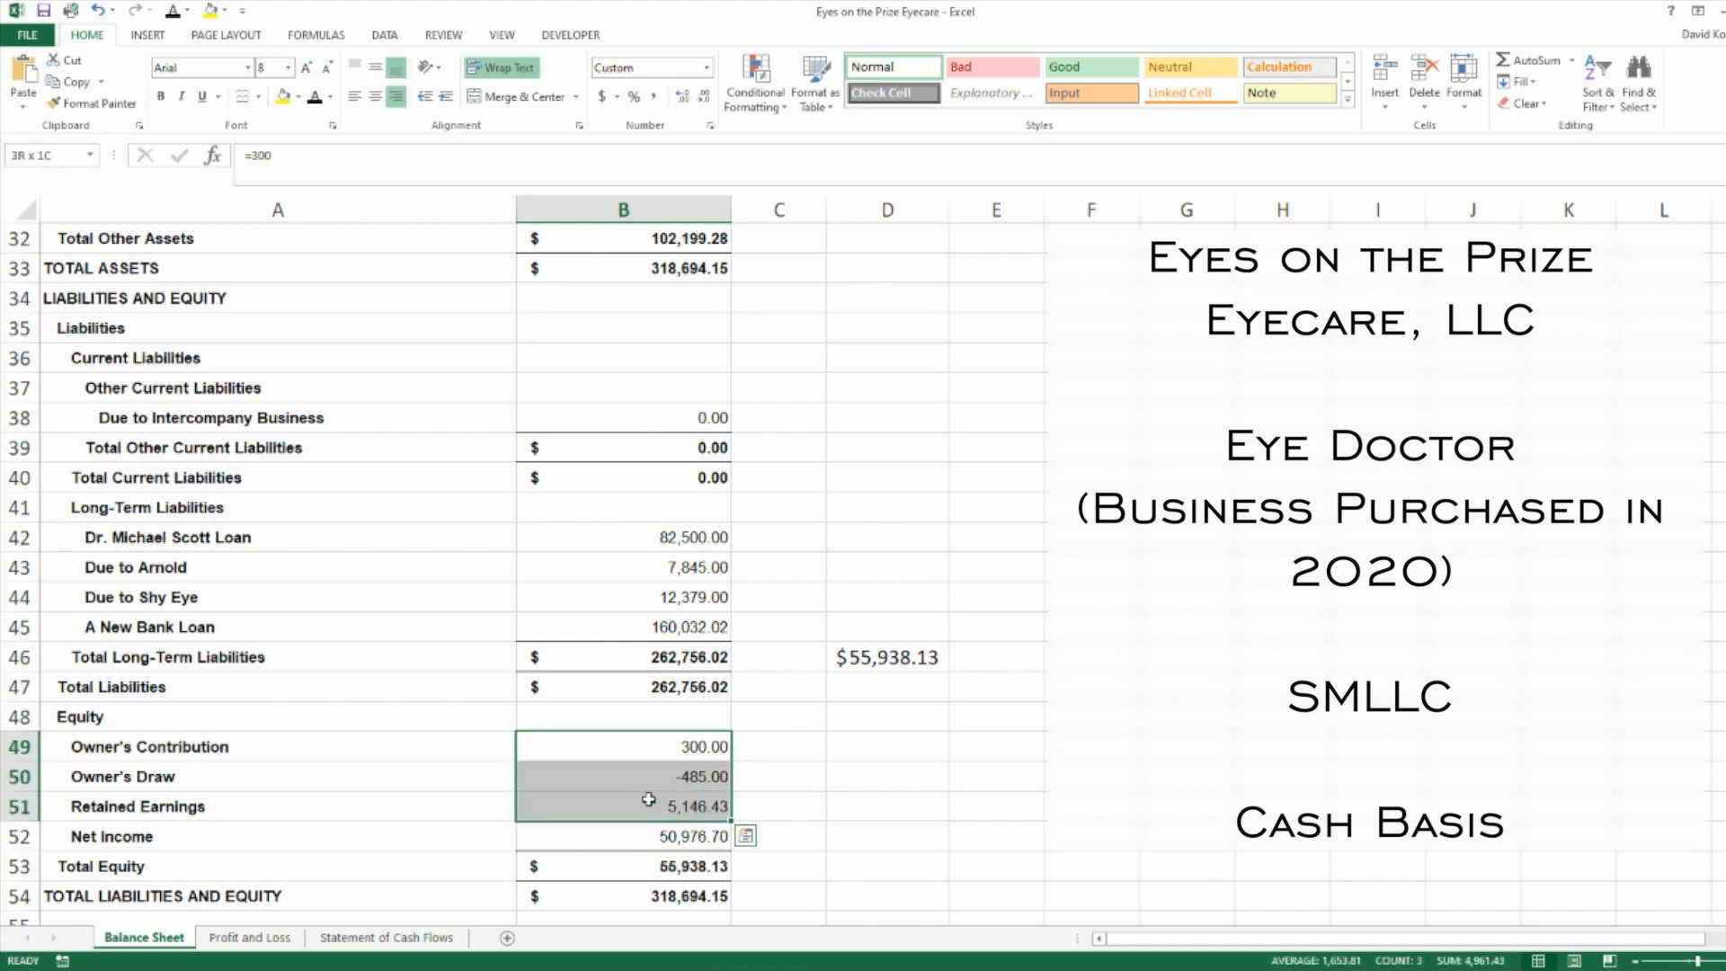
left_click(624, 746)
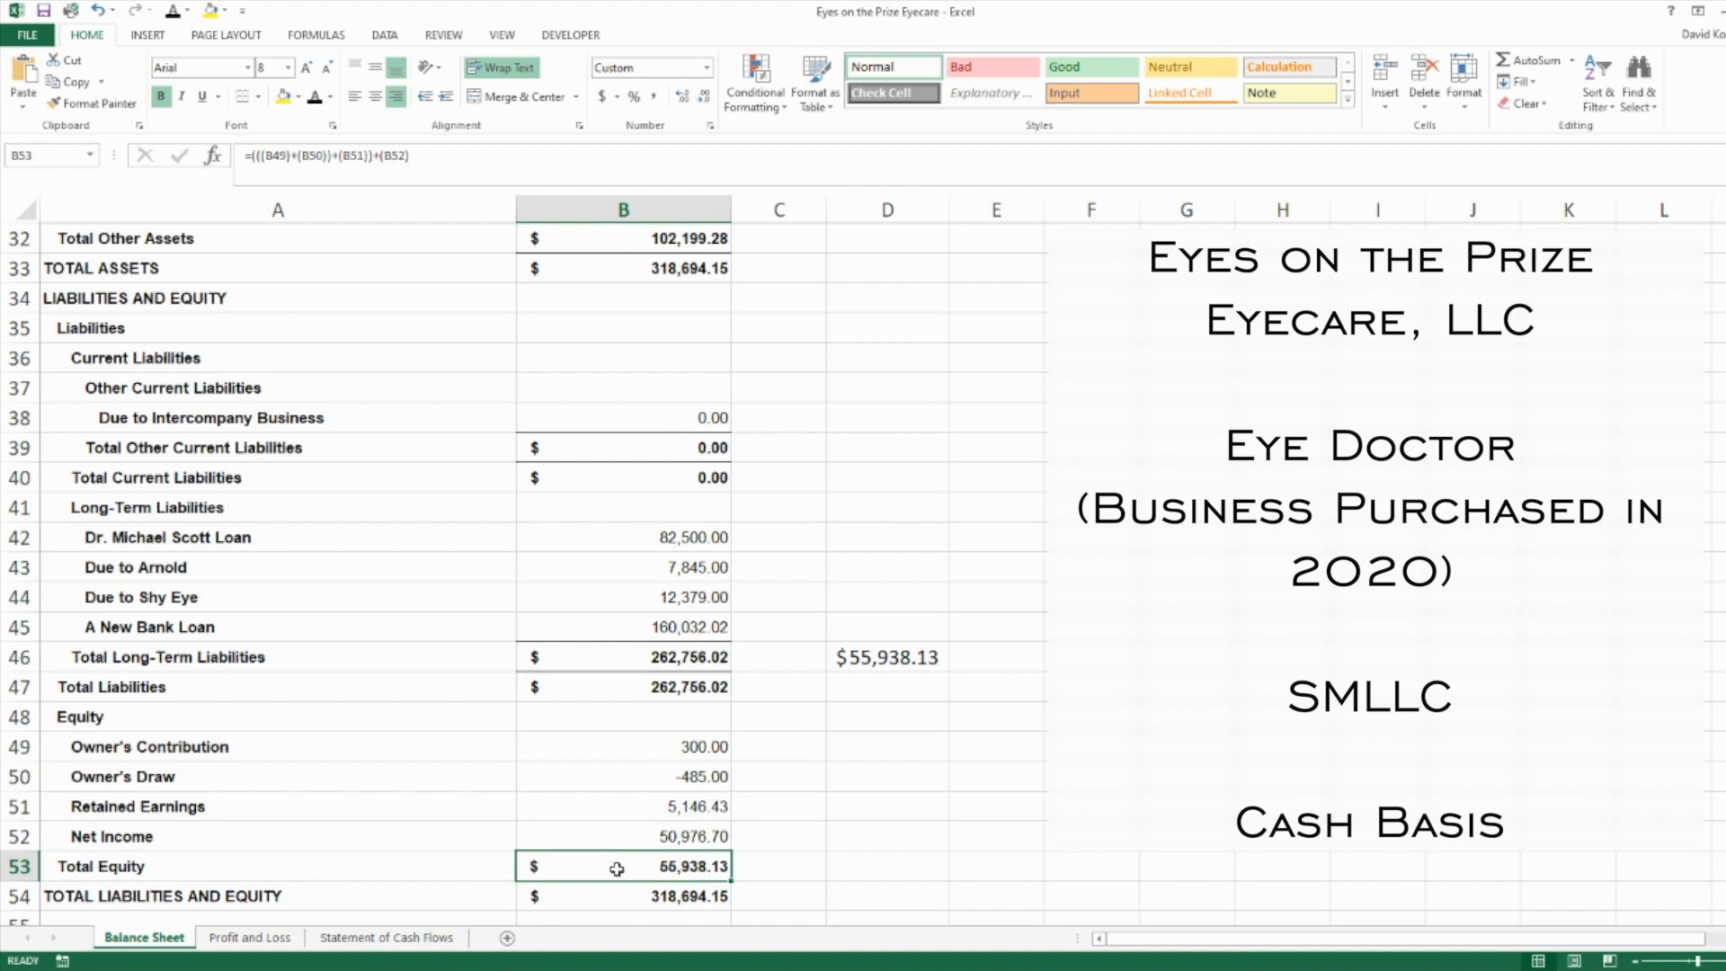
Confirm the balance sheet Net Income of 50,976.70 matches the Net Income formula on the Profit and Loss sheet
left_click(624, 835)
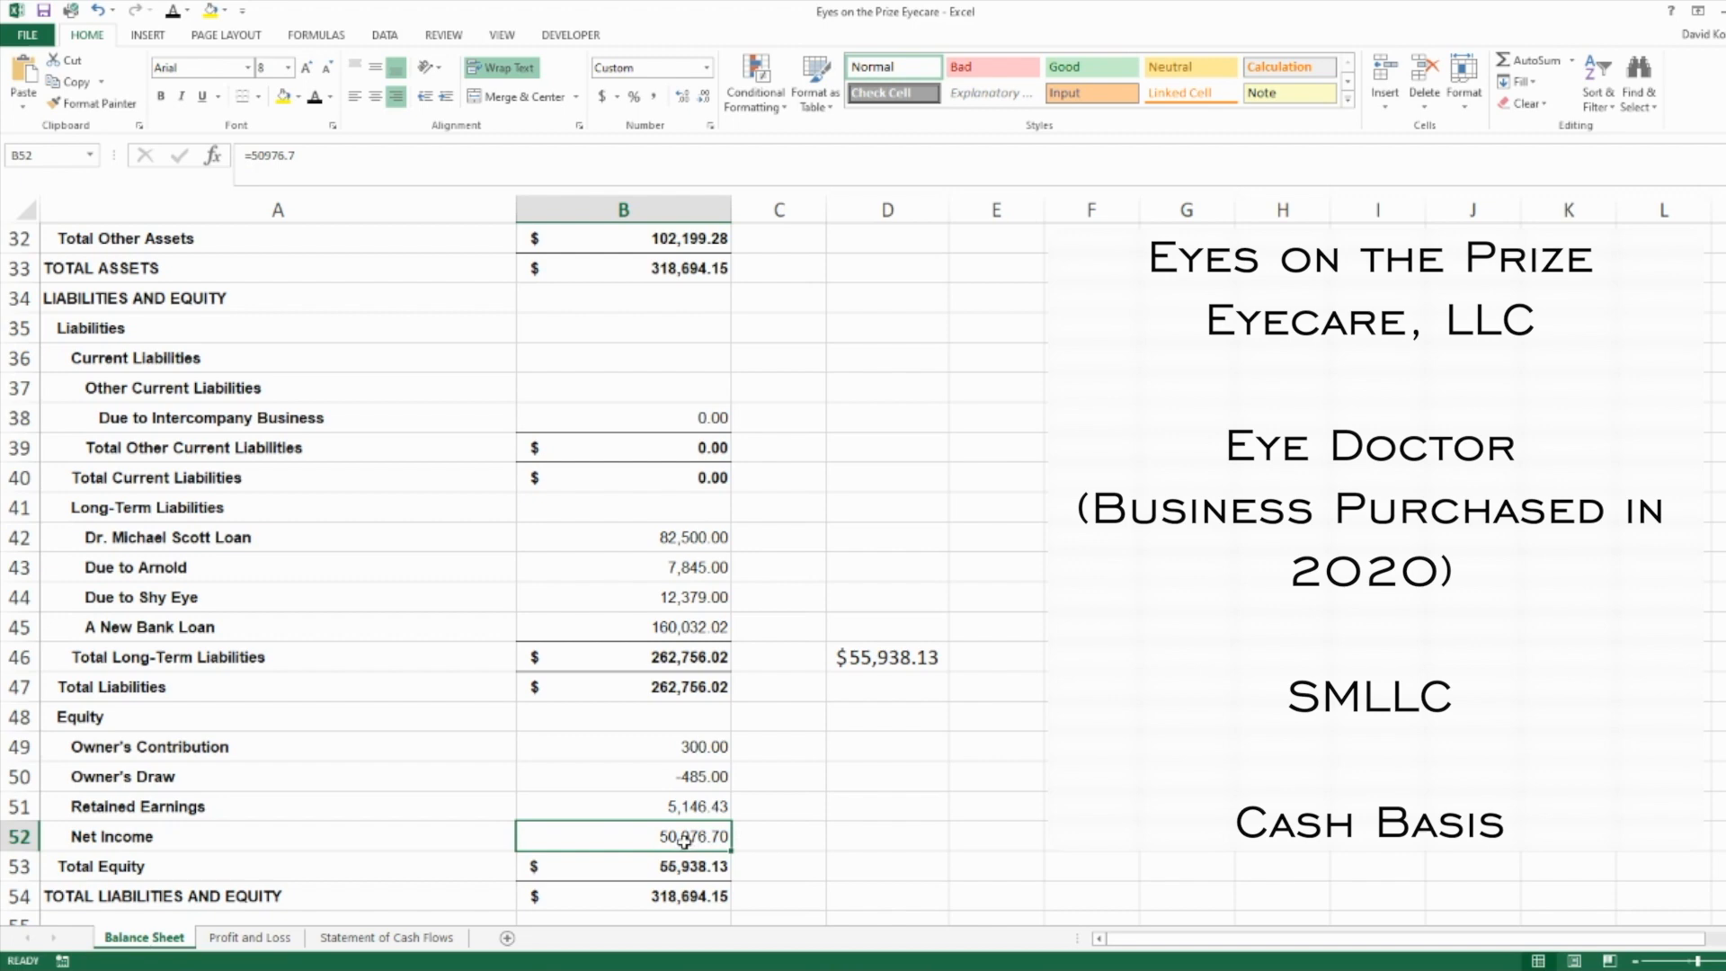
mouse_move(649, 840)
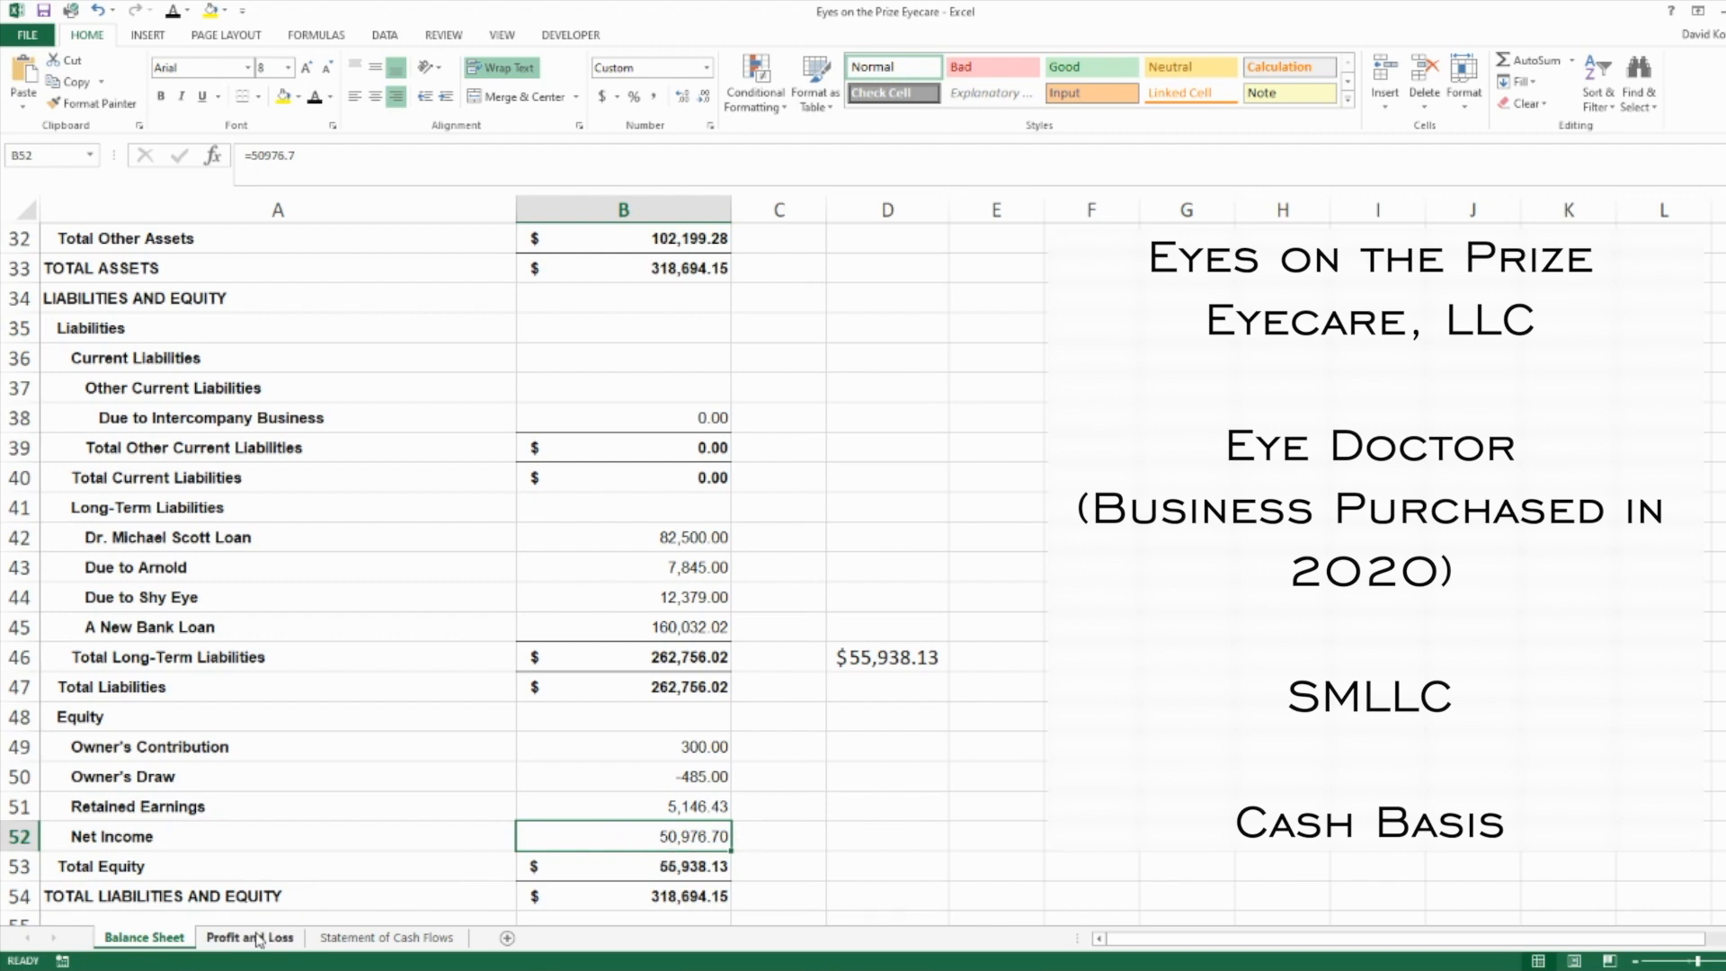
left_click(248, 936)
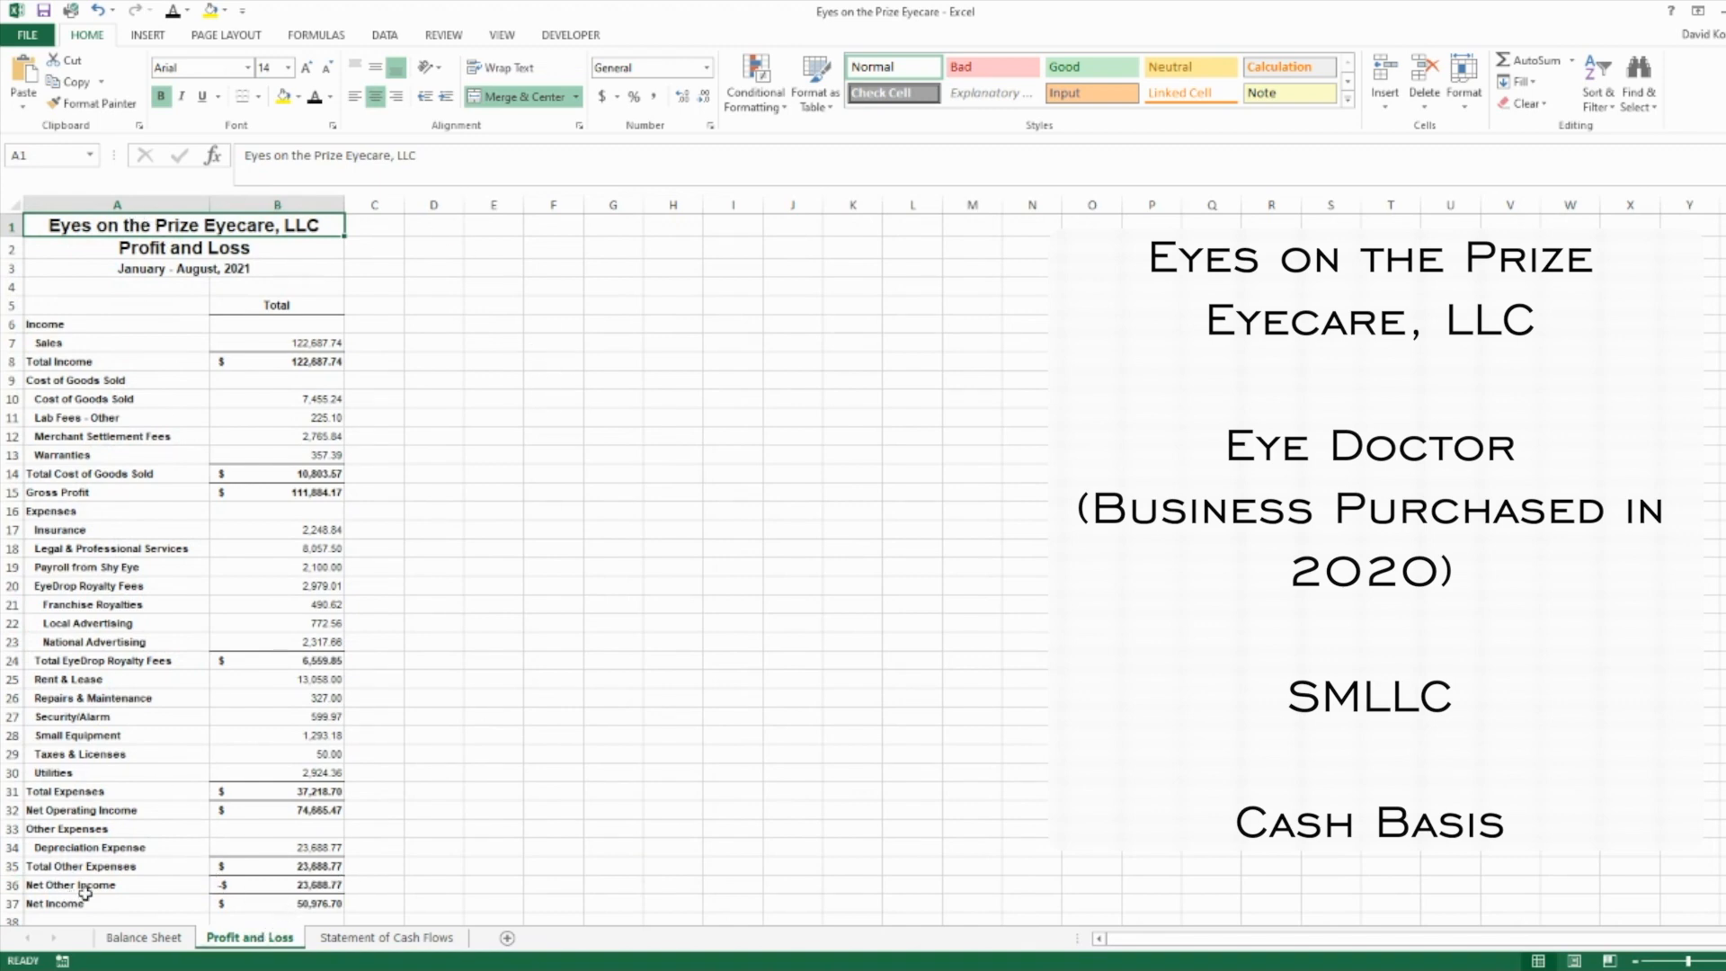
mouse_move(288, 624)
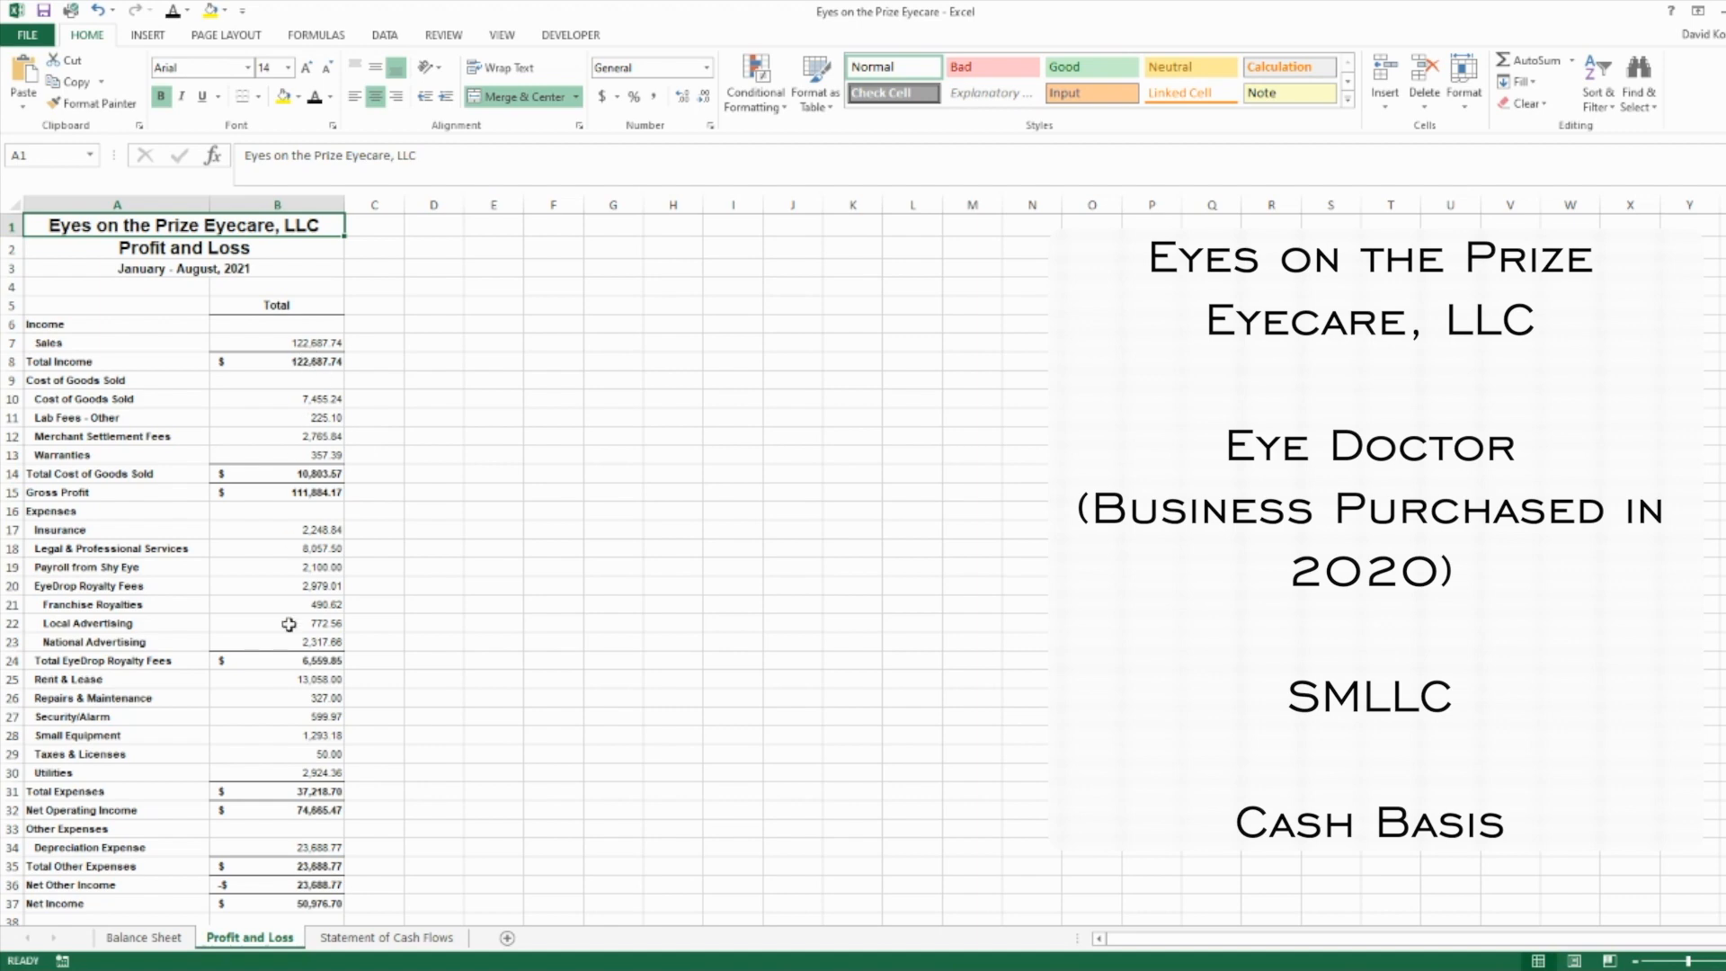
left_click(276, 902)
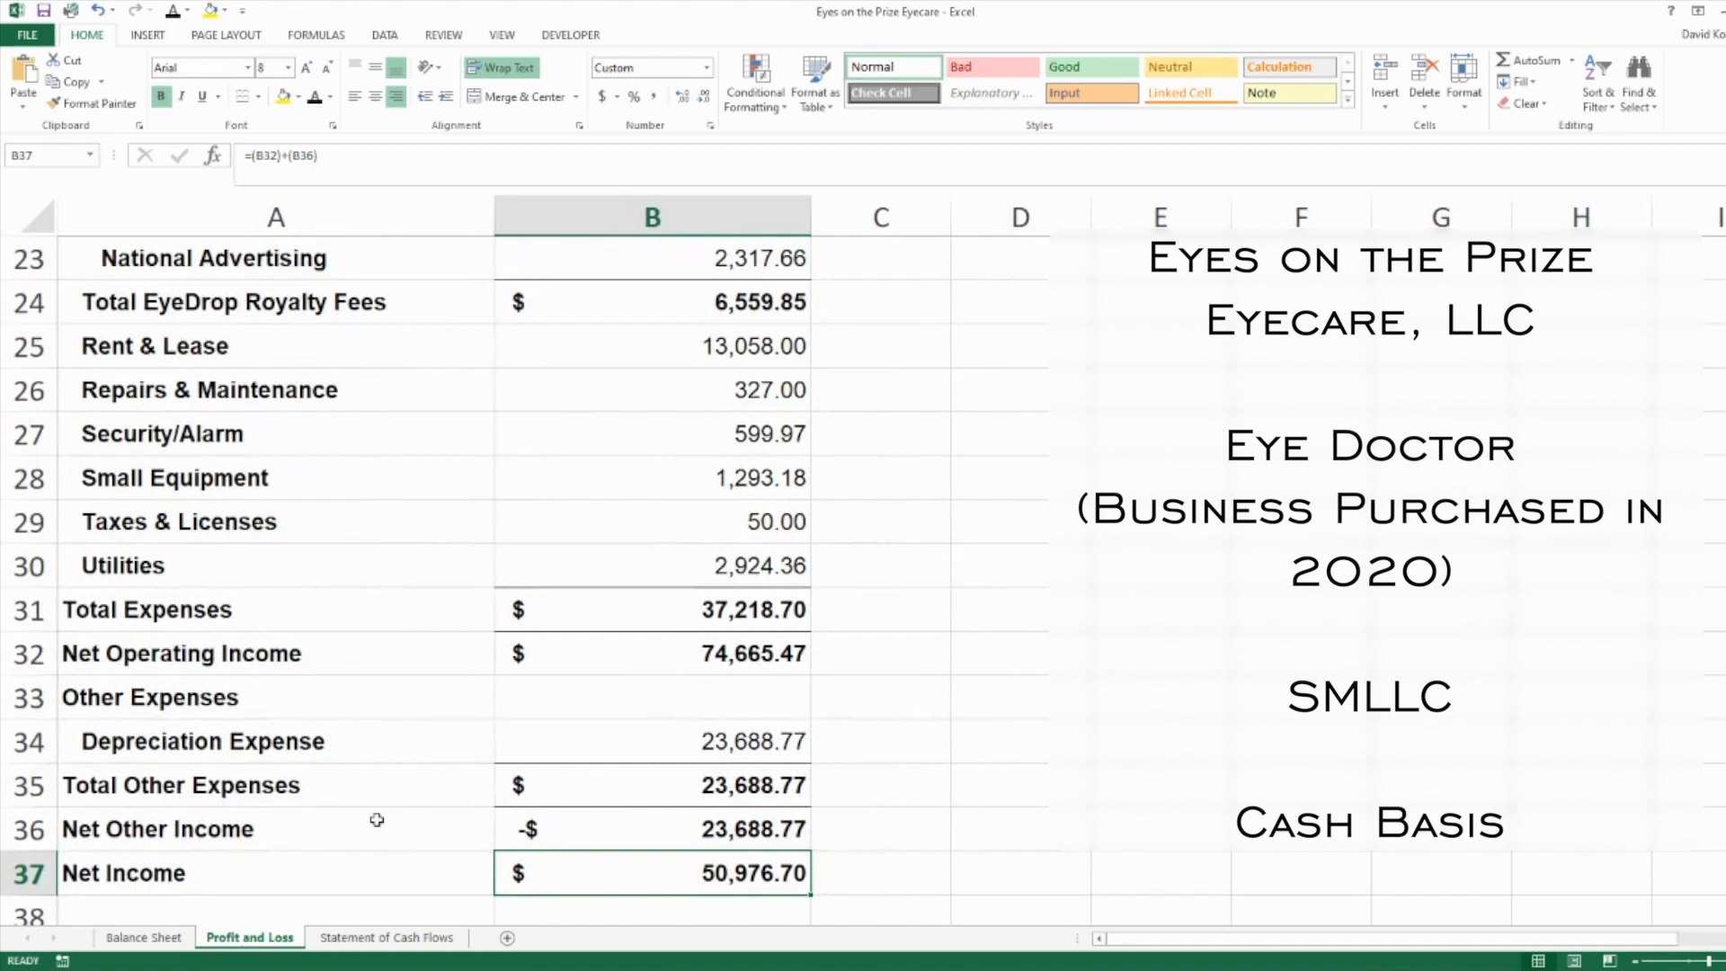
scroll("down", 3)
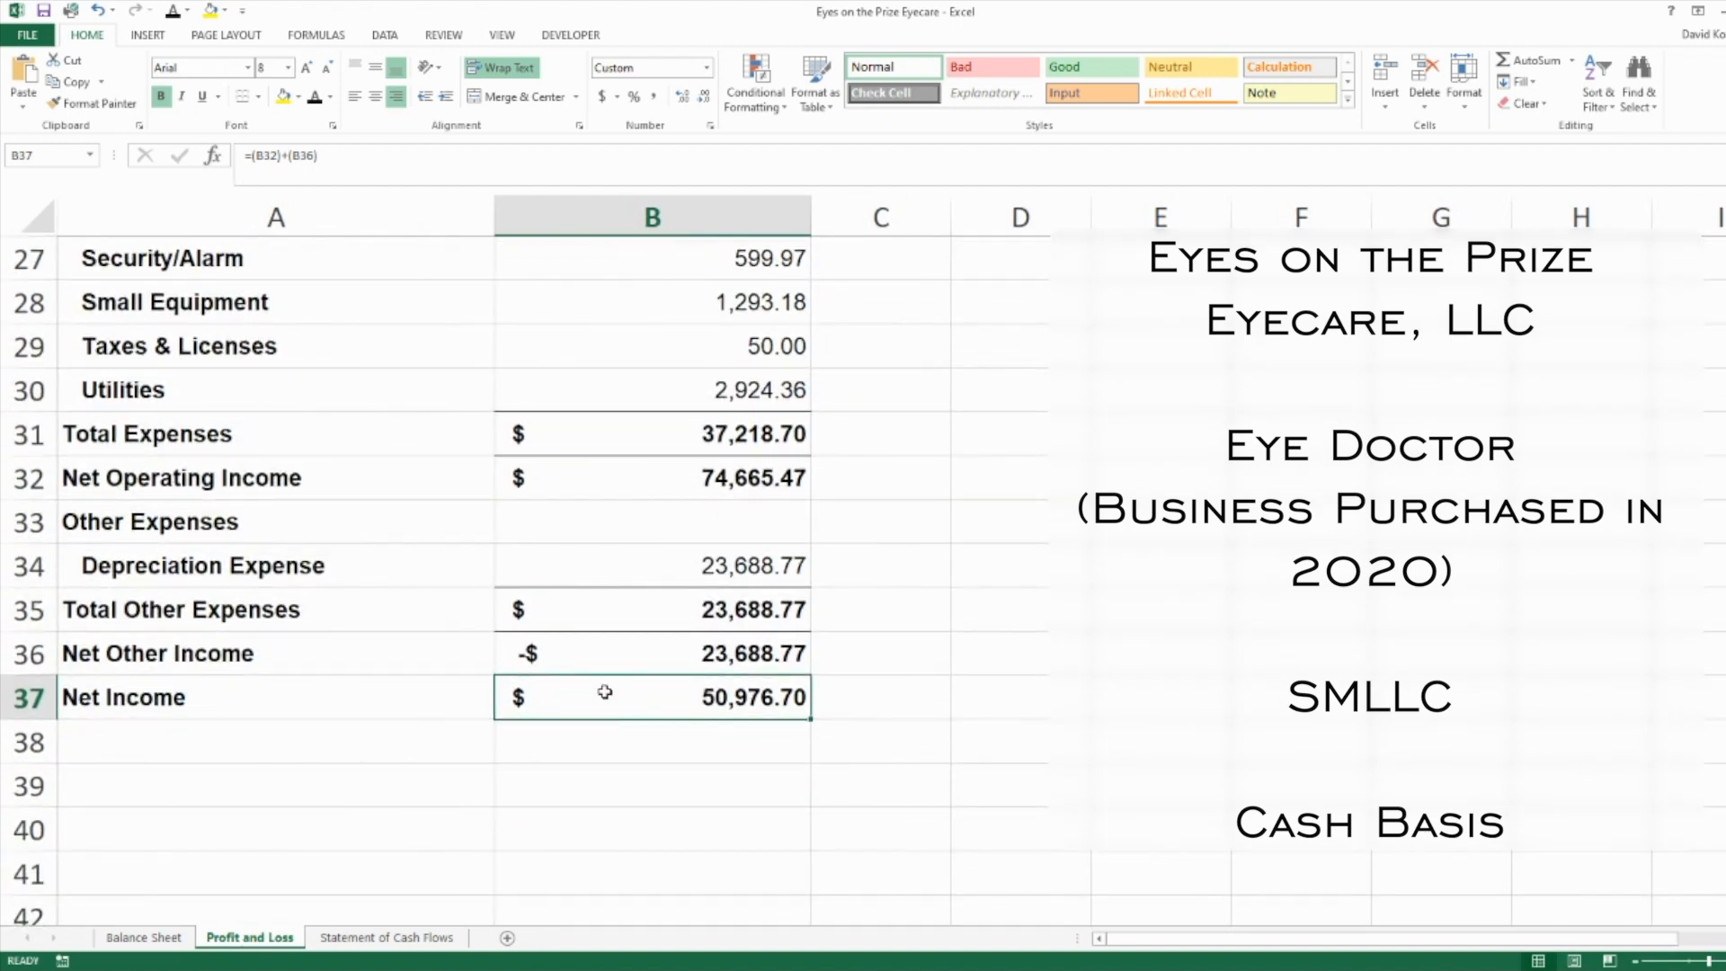
scroll("up", 3)
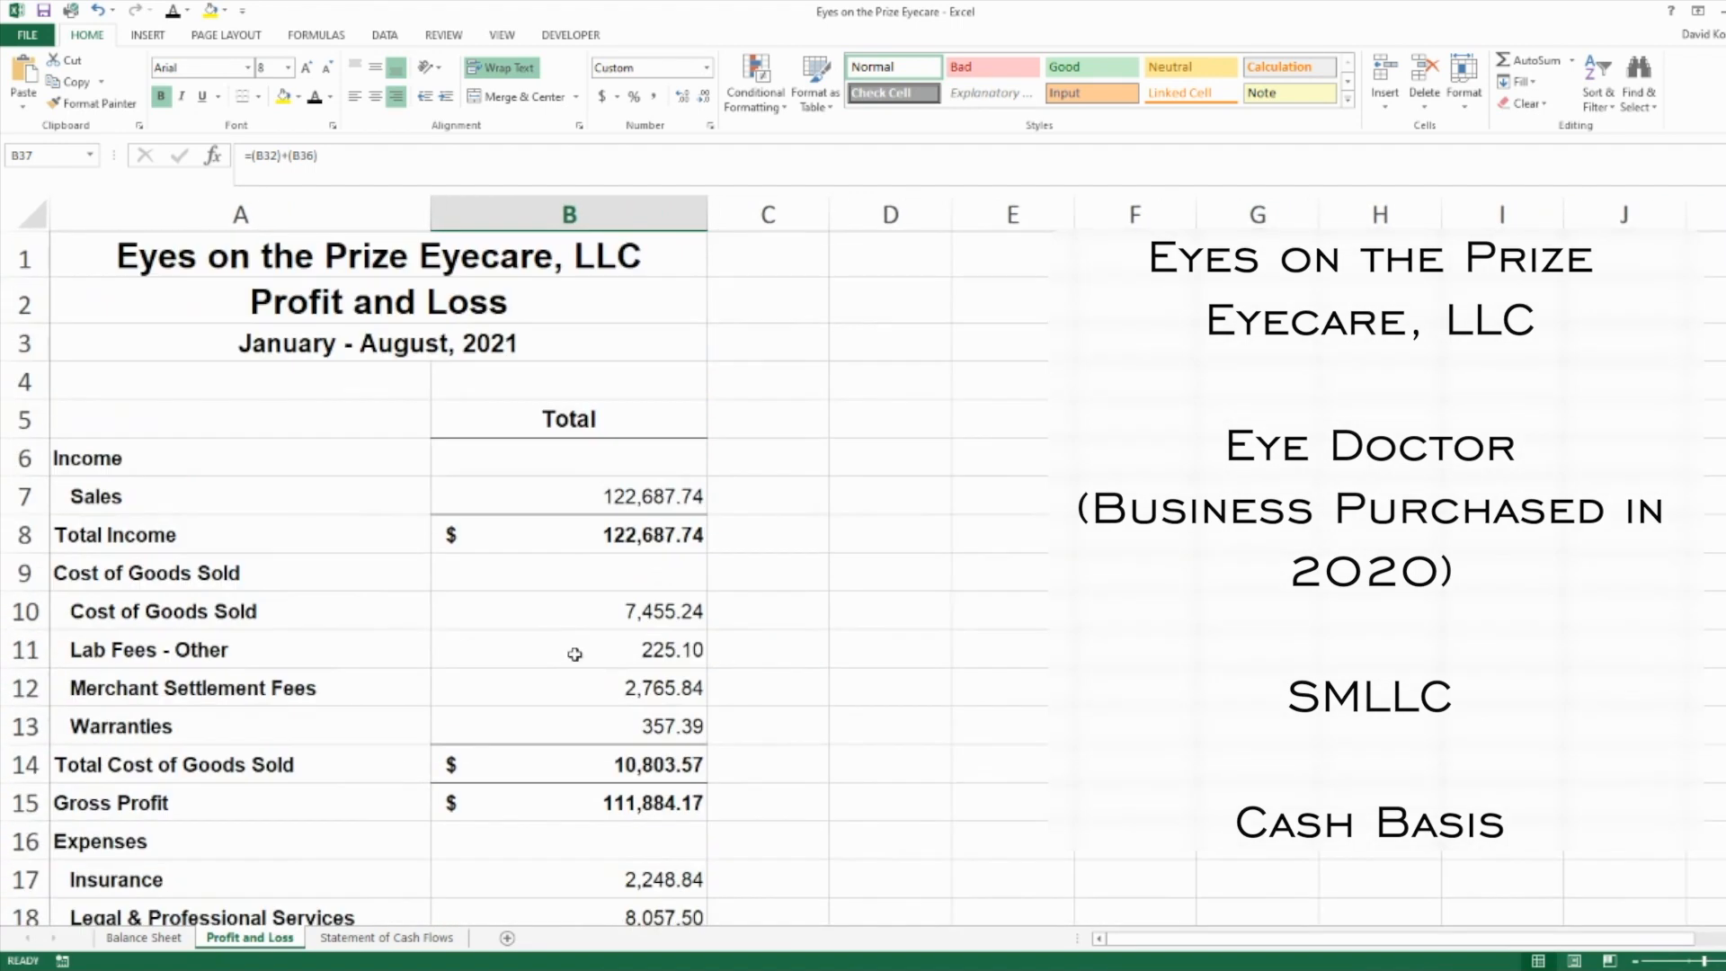
left_click(568, 496)
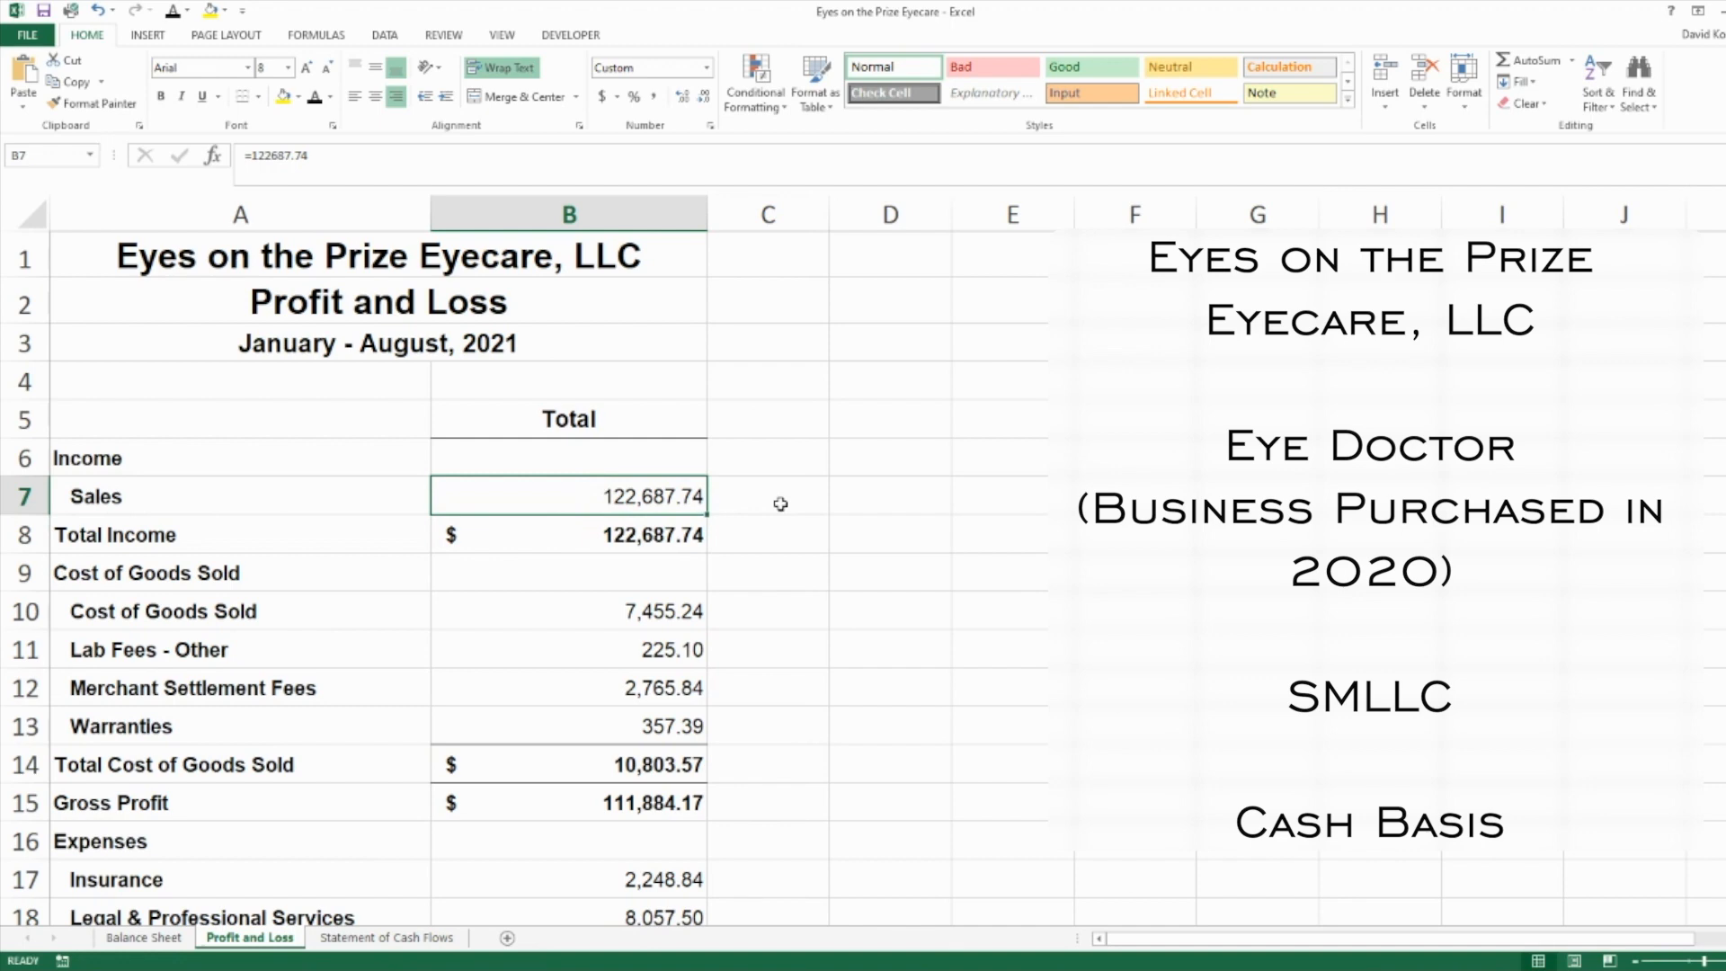
scroll("down", 3)
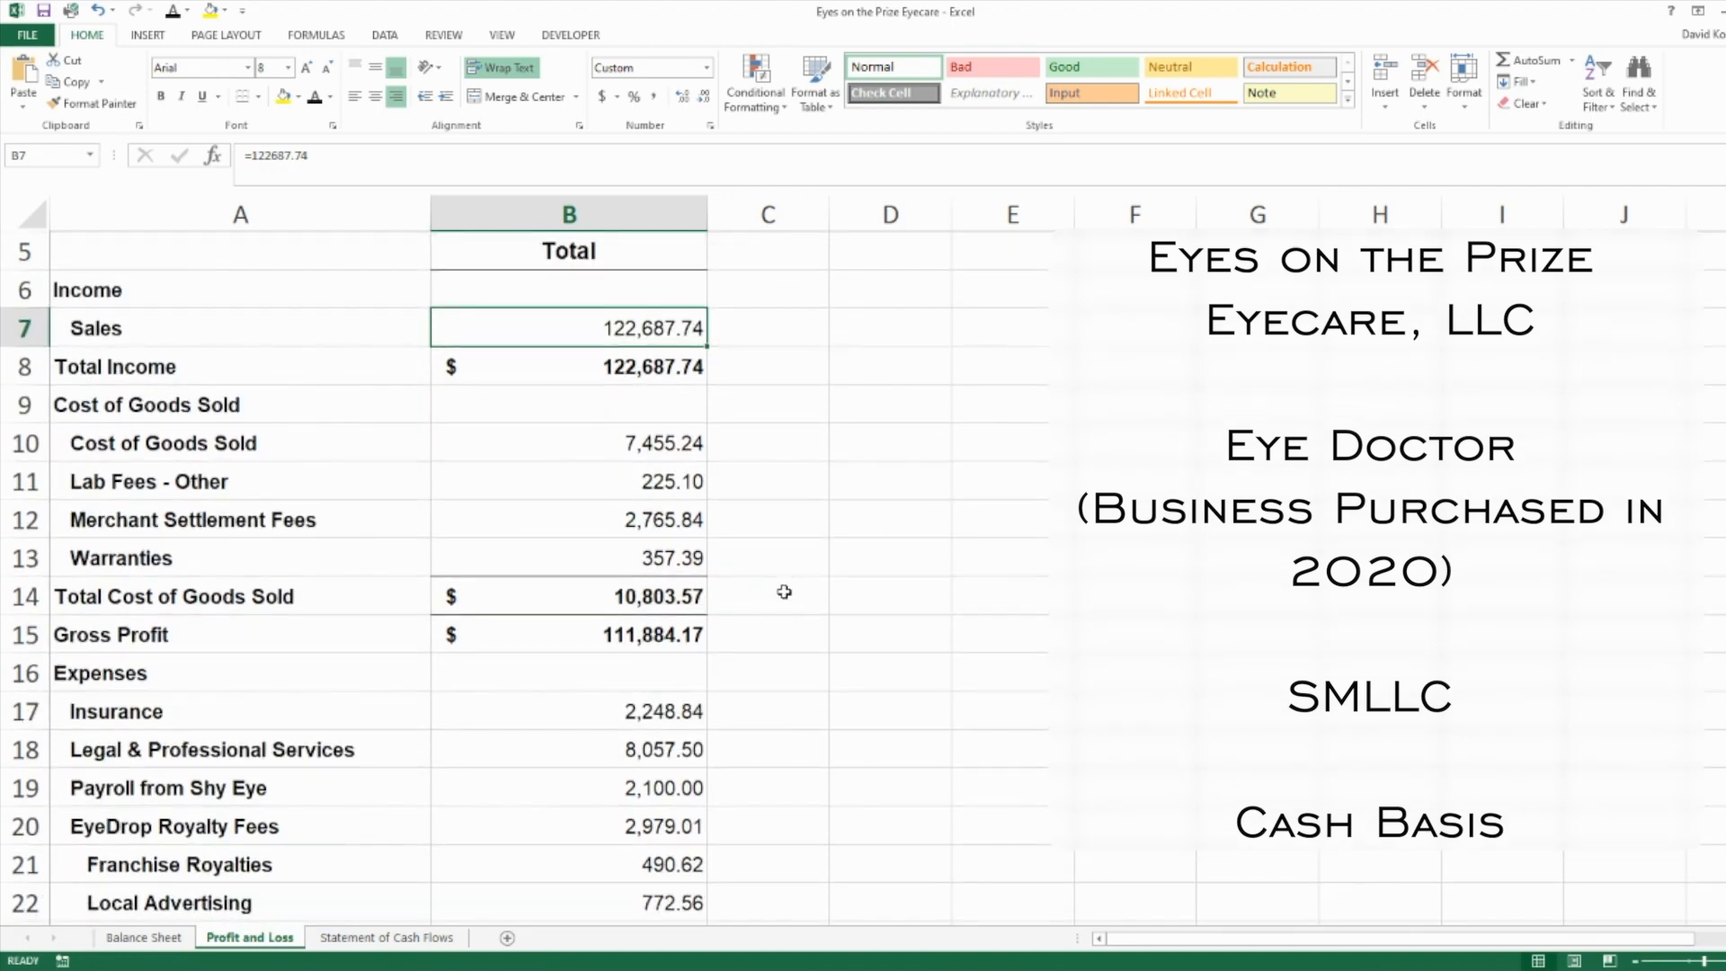
left_click(568, 595)
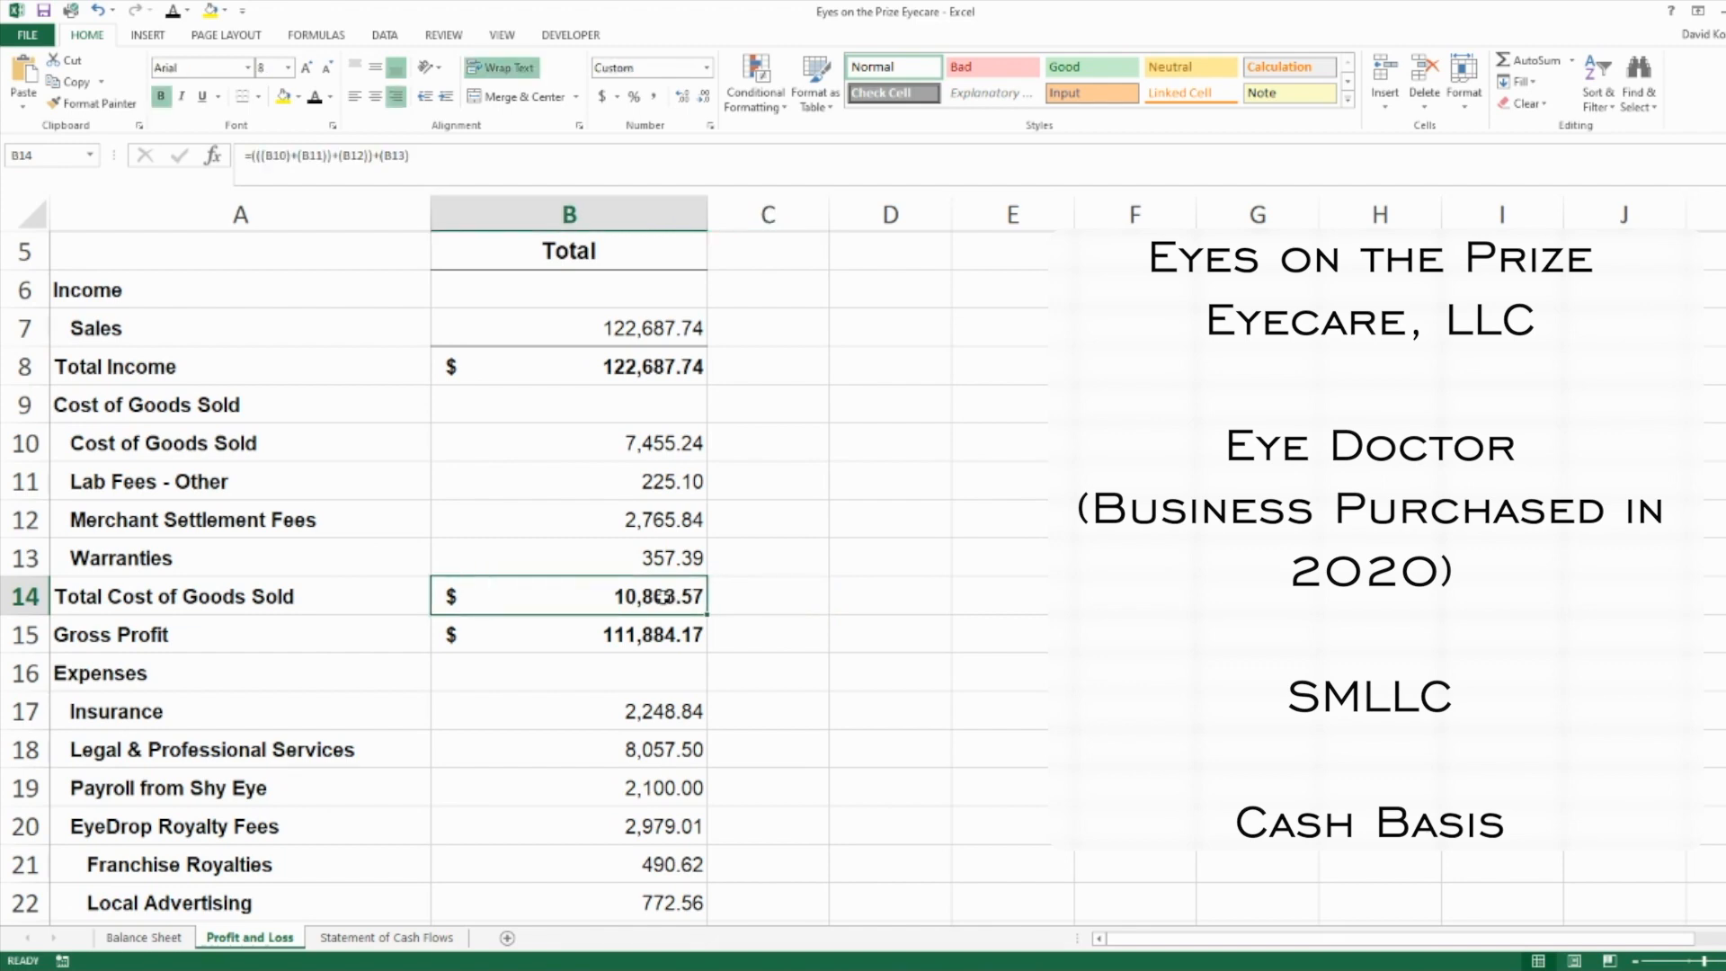
left_click(766, 595)
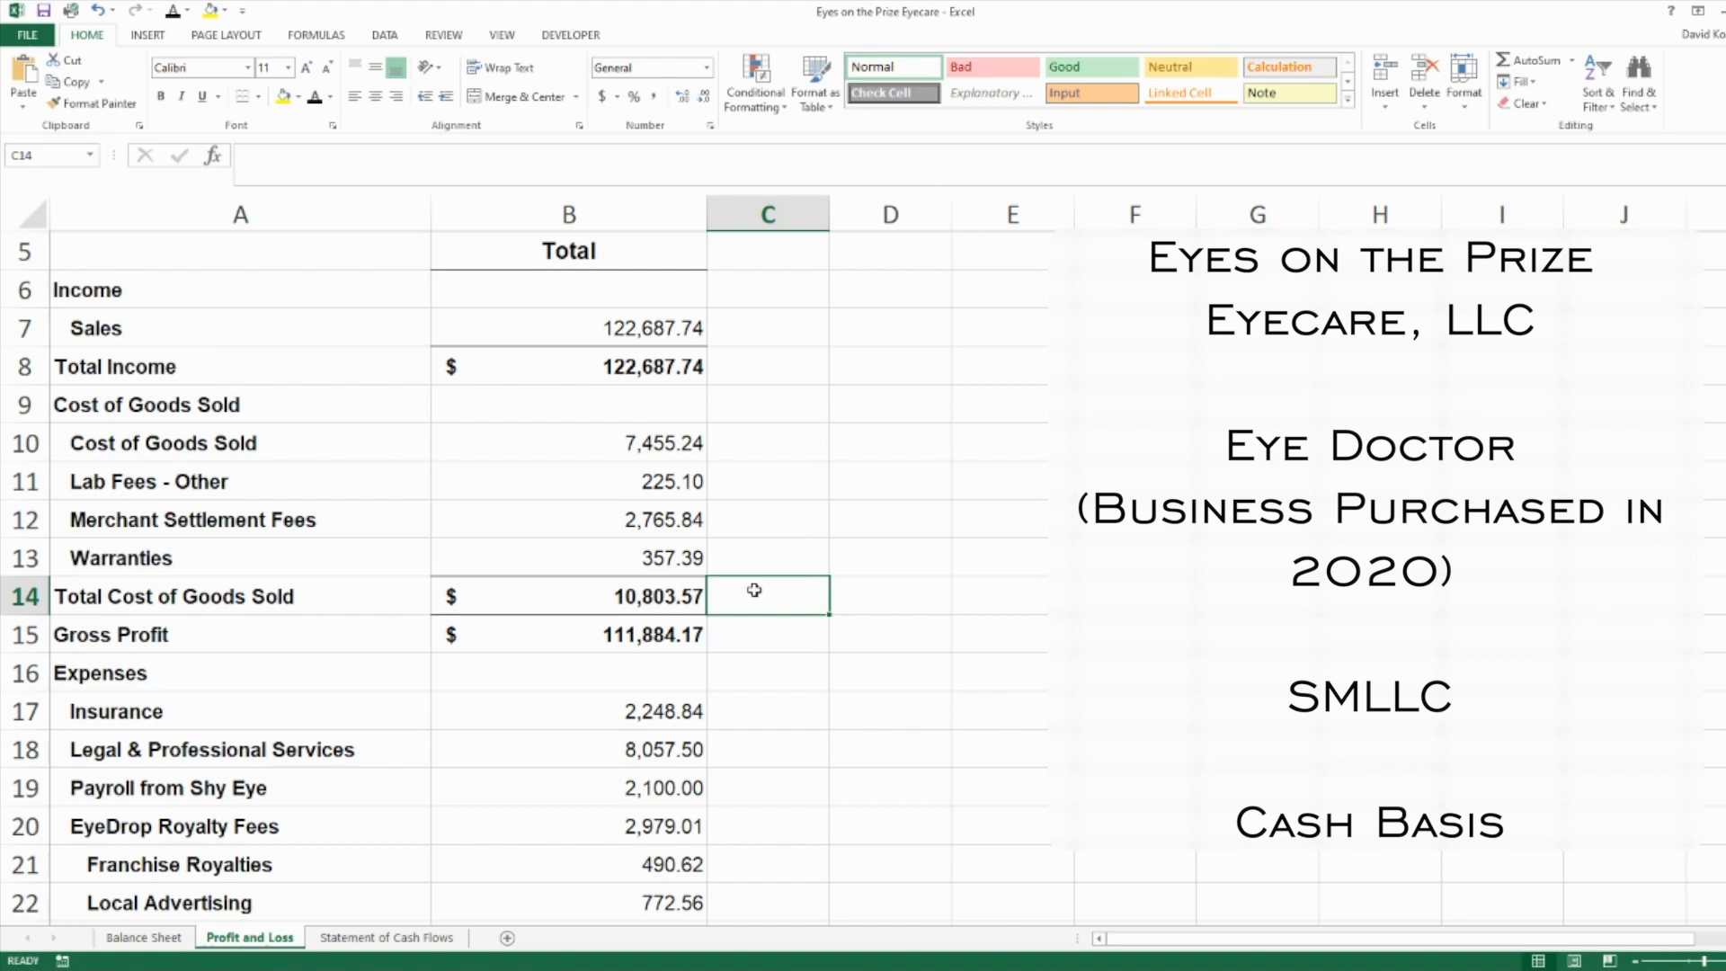
left_click(568, 442)
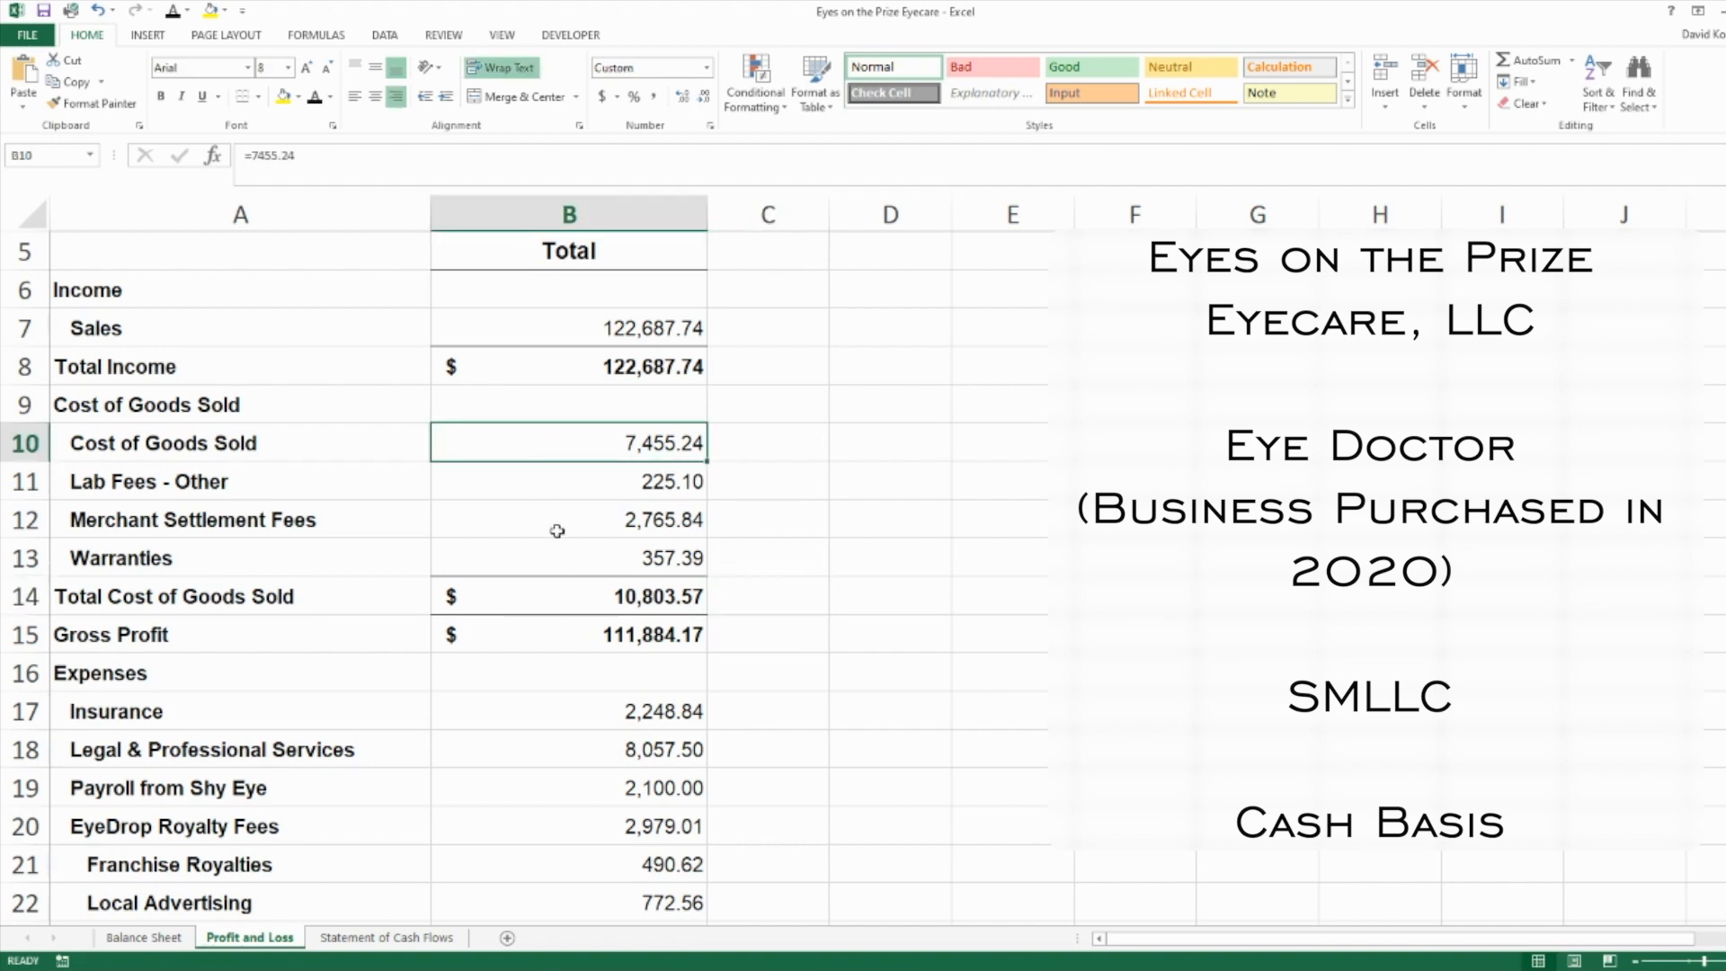
left_click(239, 519)
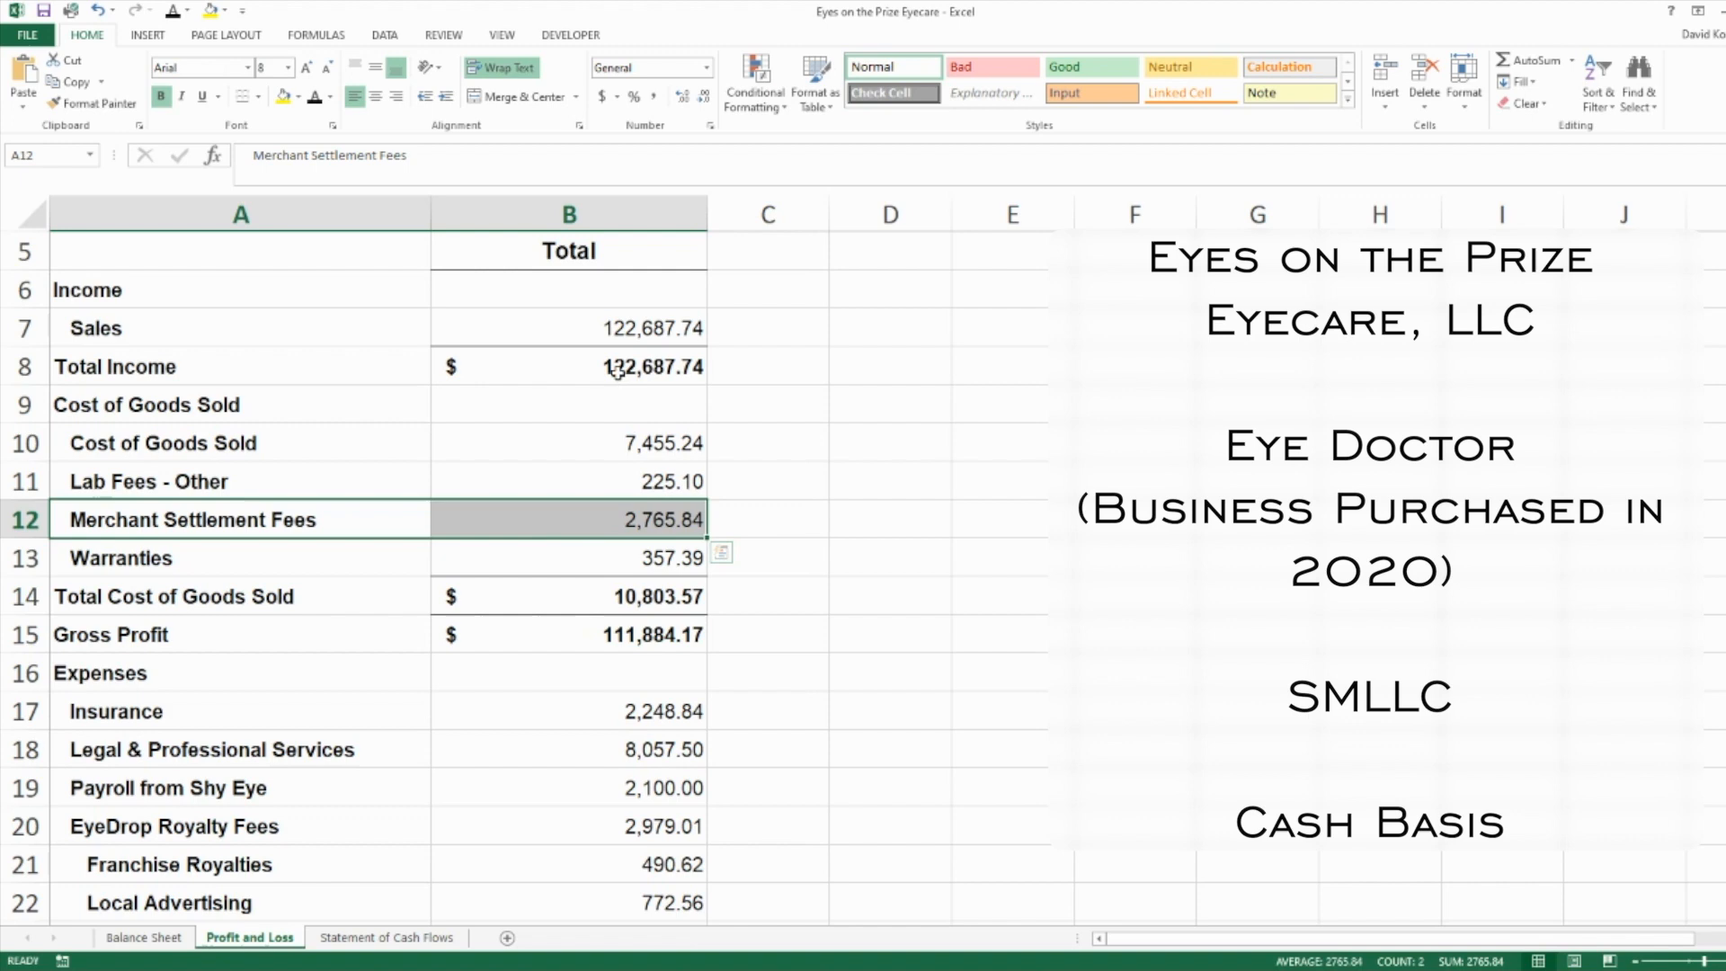
mouse_move(347, 543)
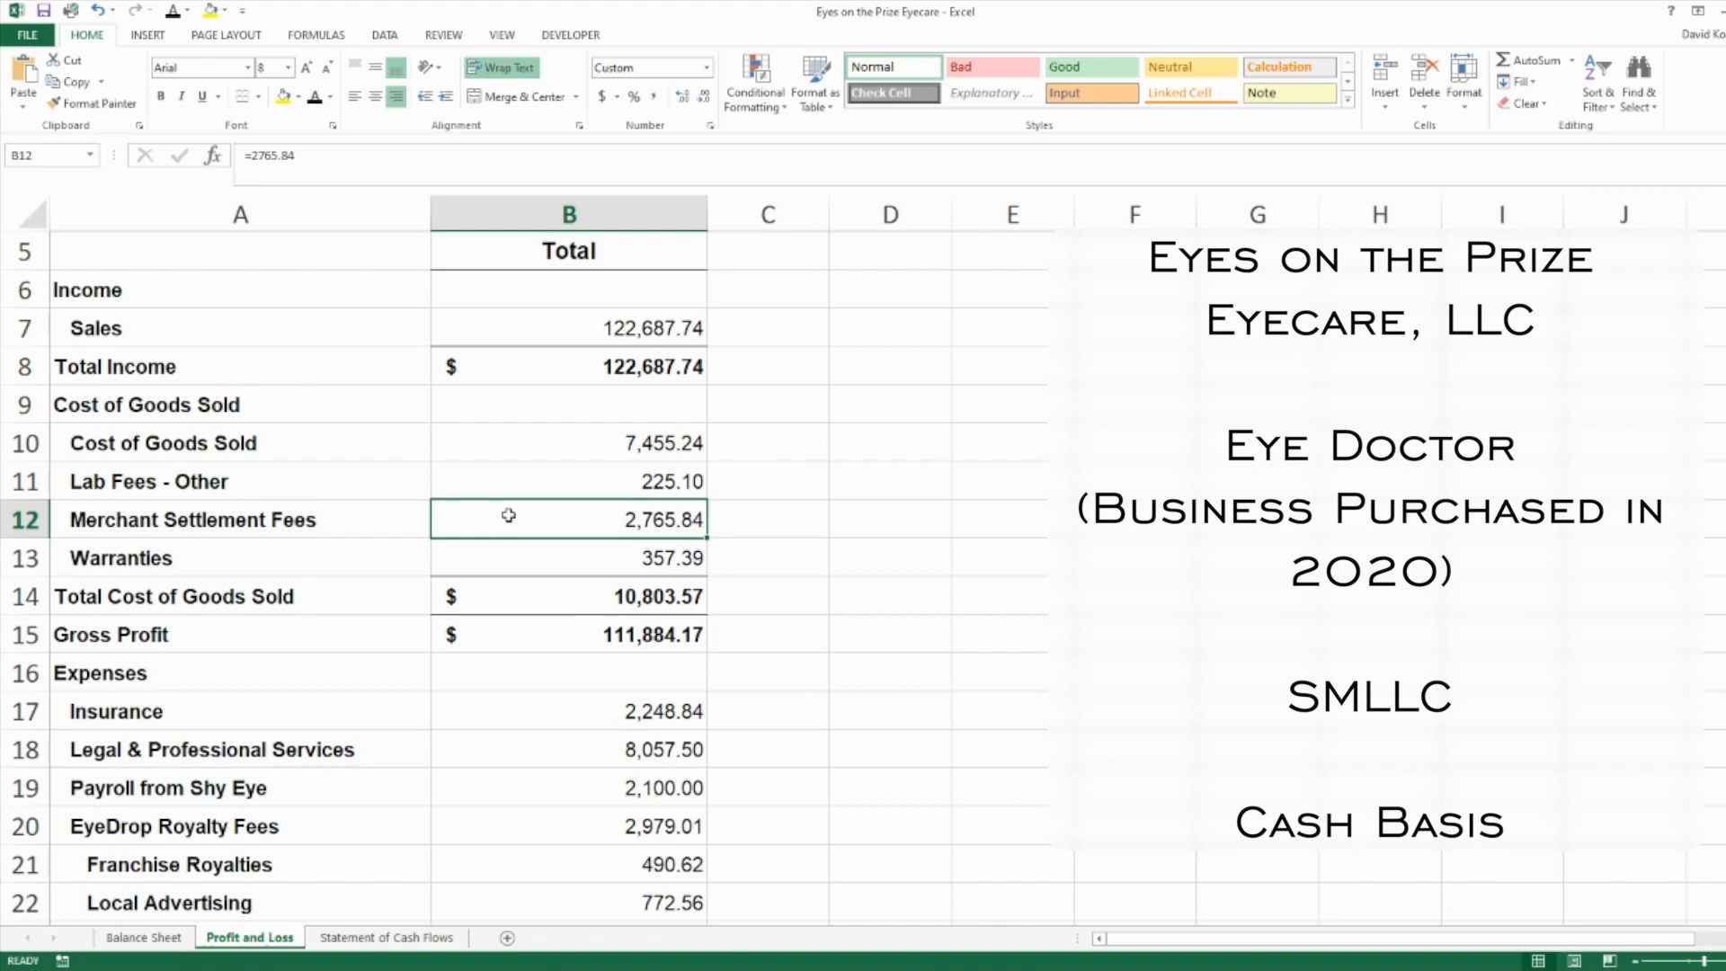
left_click(568, 634)
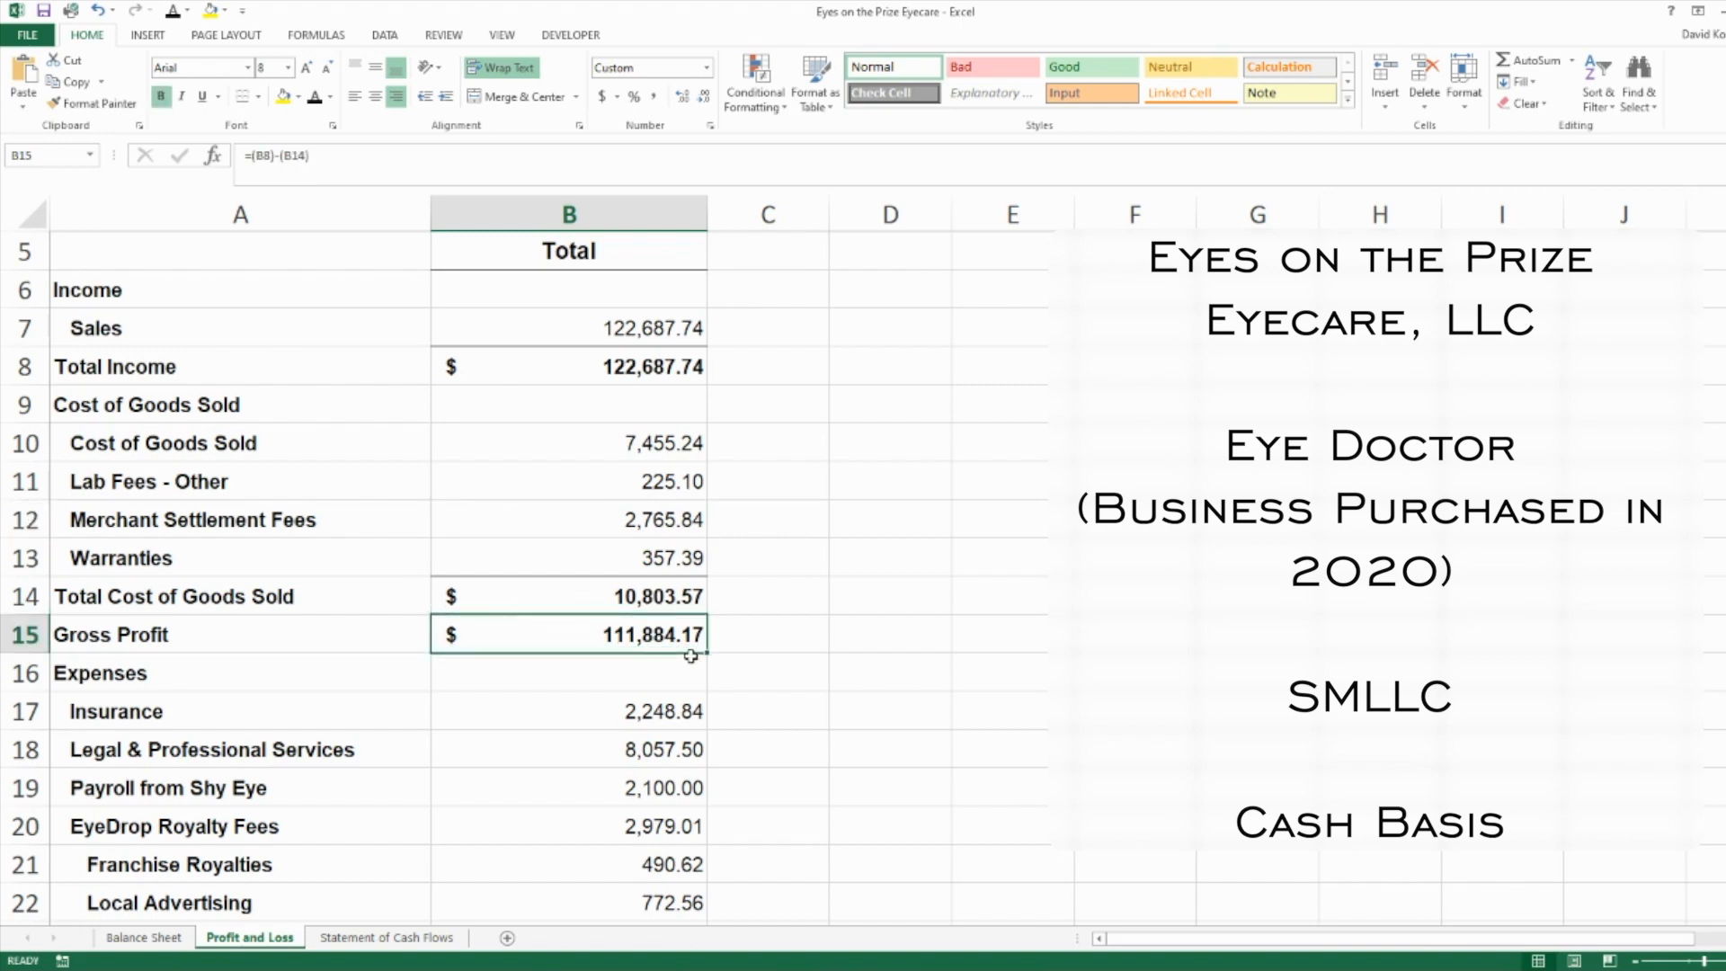
left_click(570, 367)
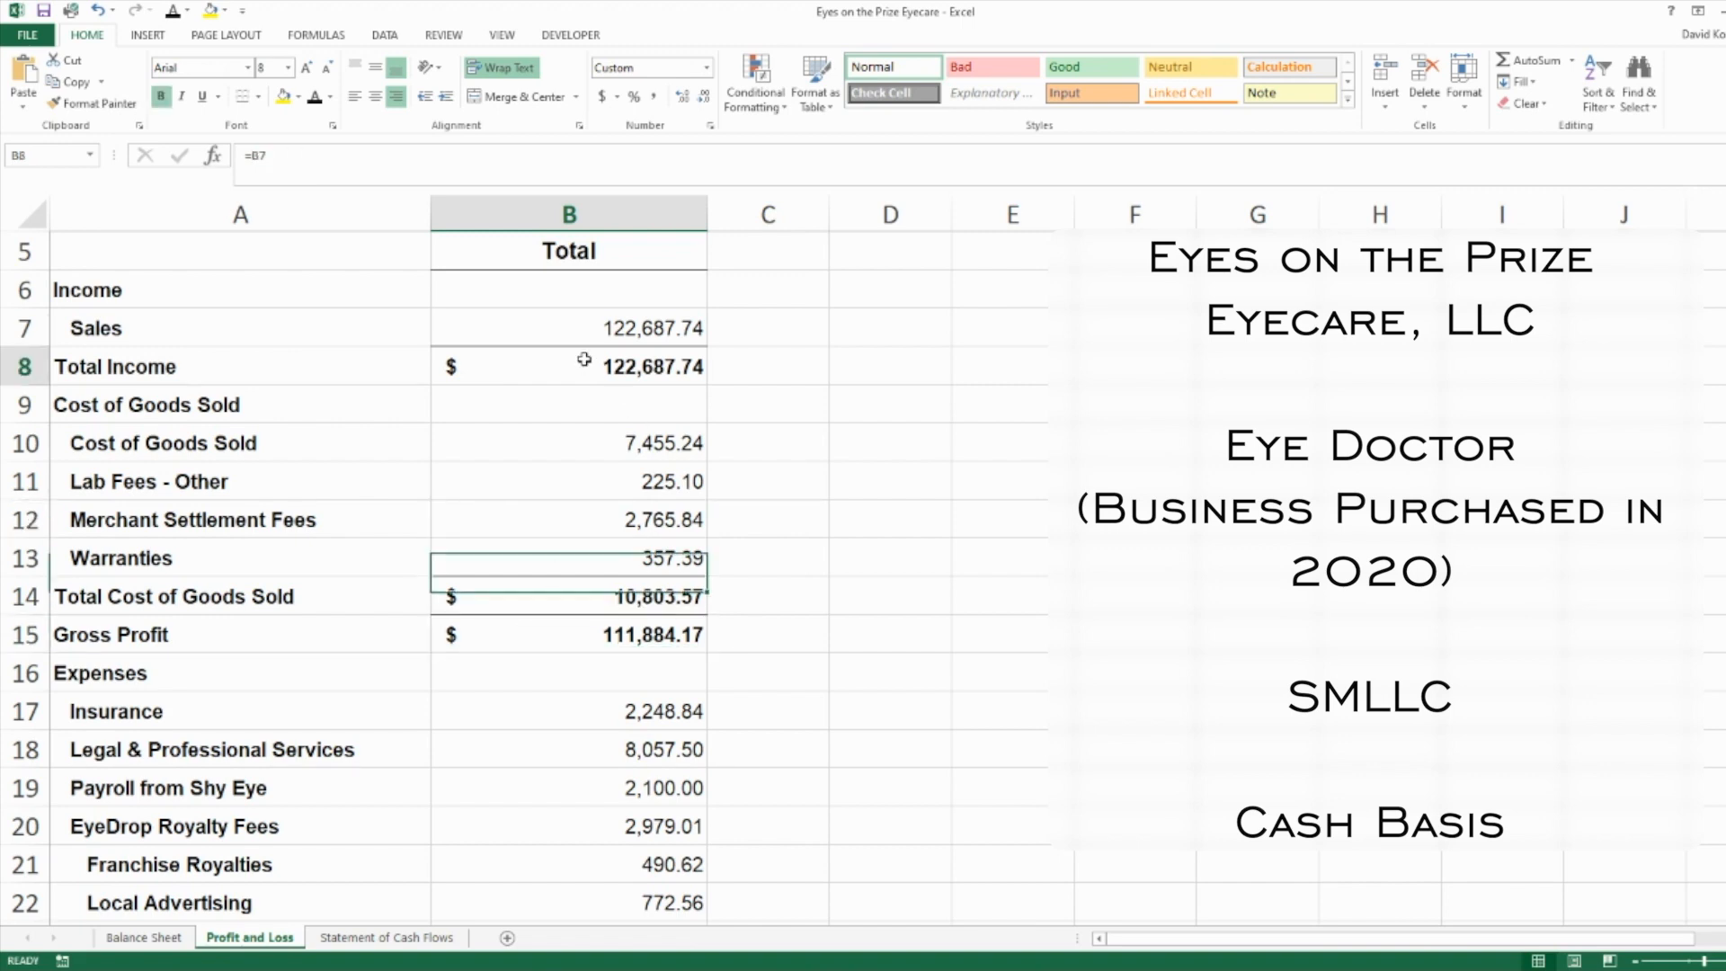
left_click(568, 367)
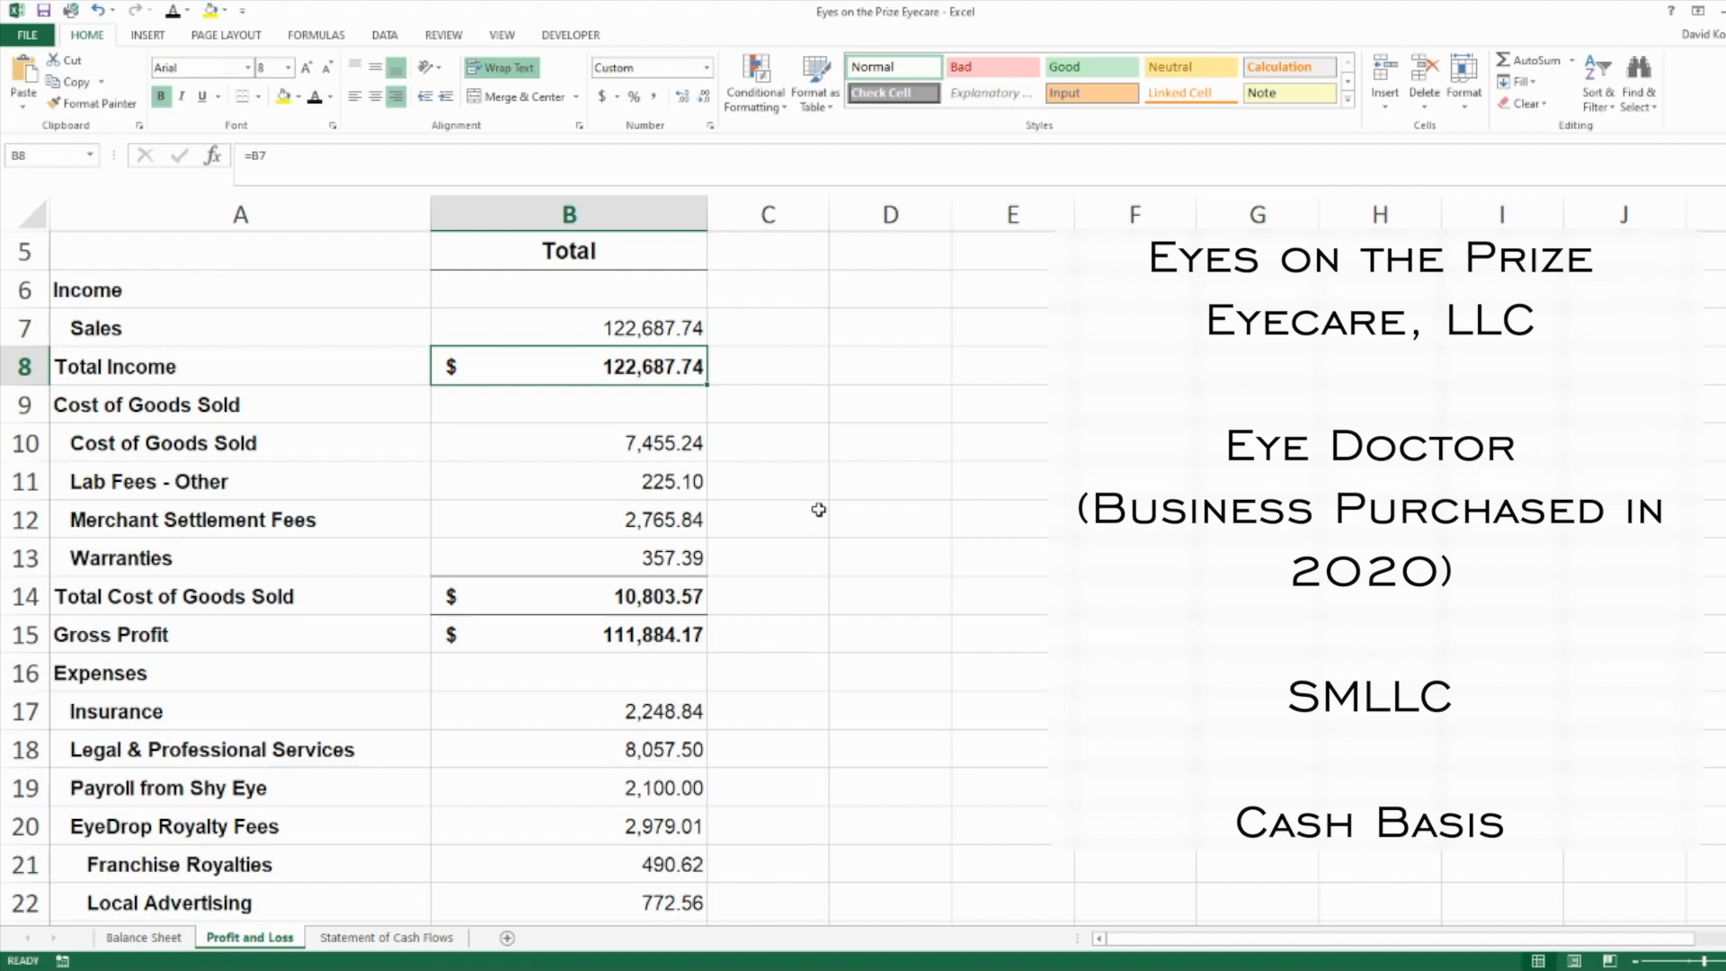
scroll("down", 3)
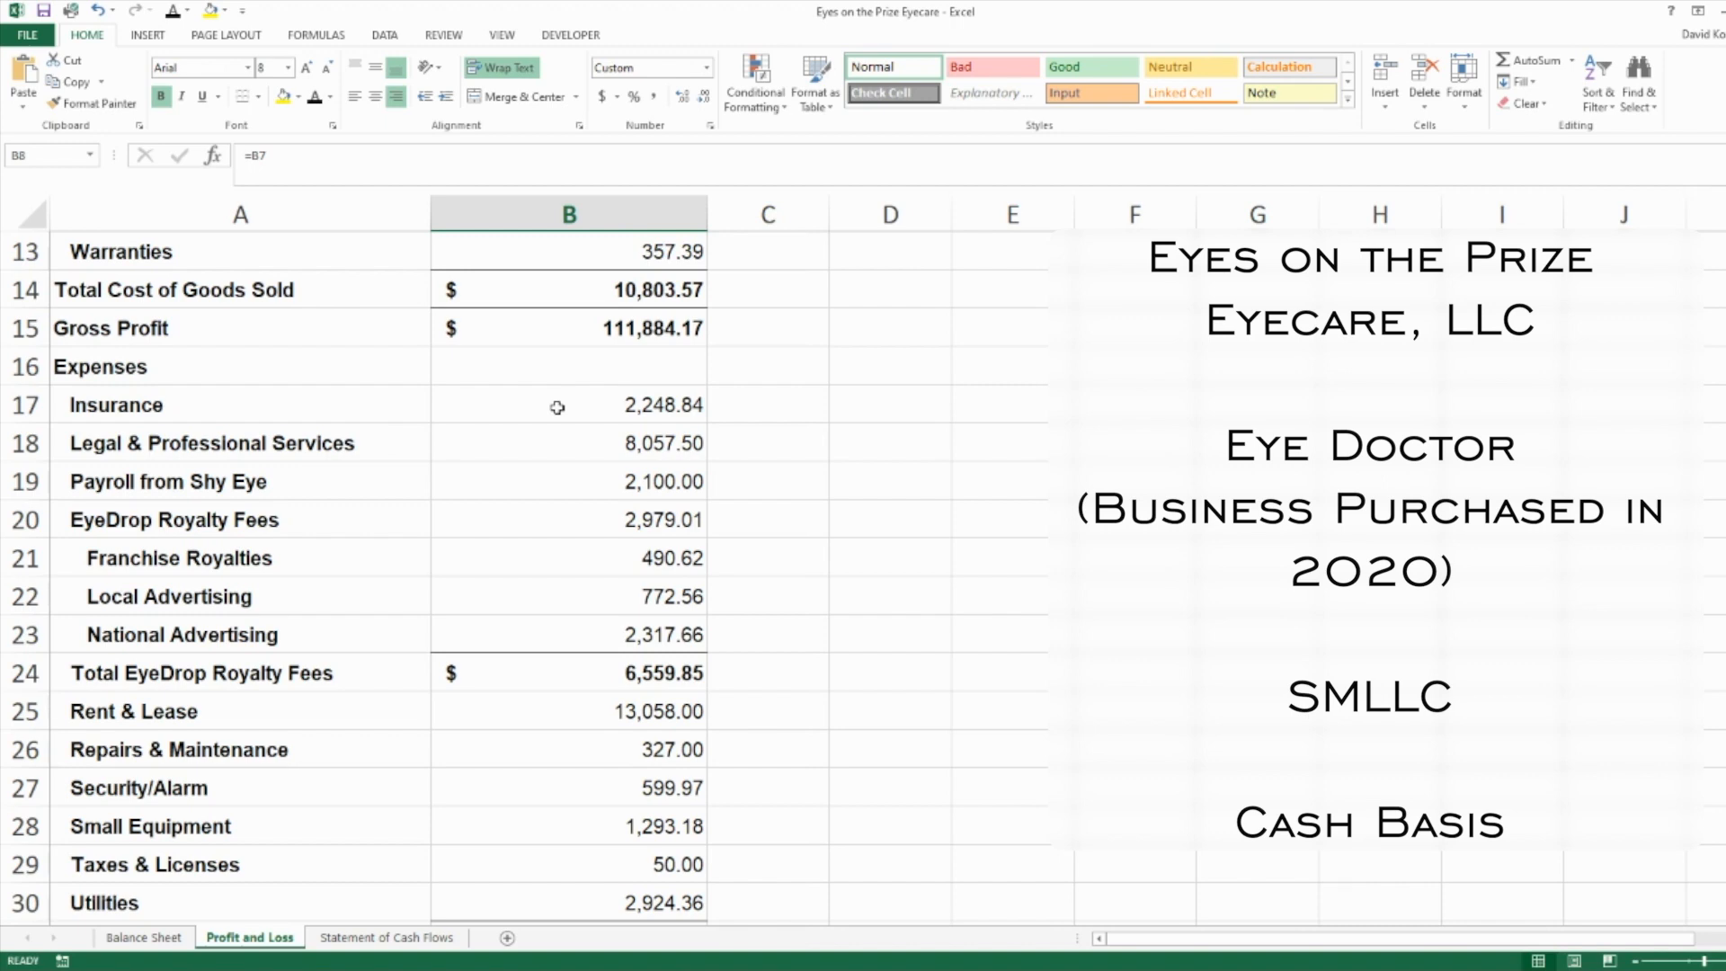
mouse_move(539, 368)
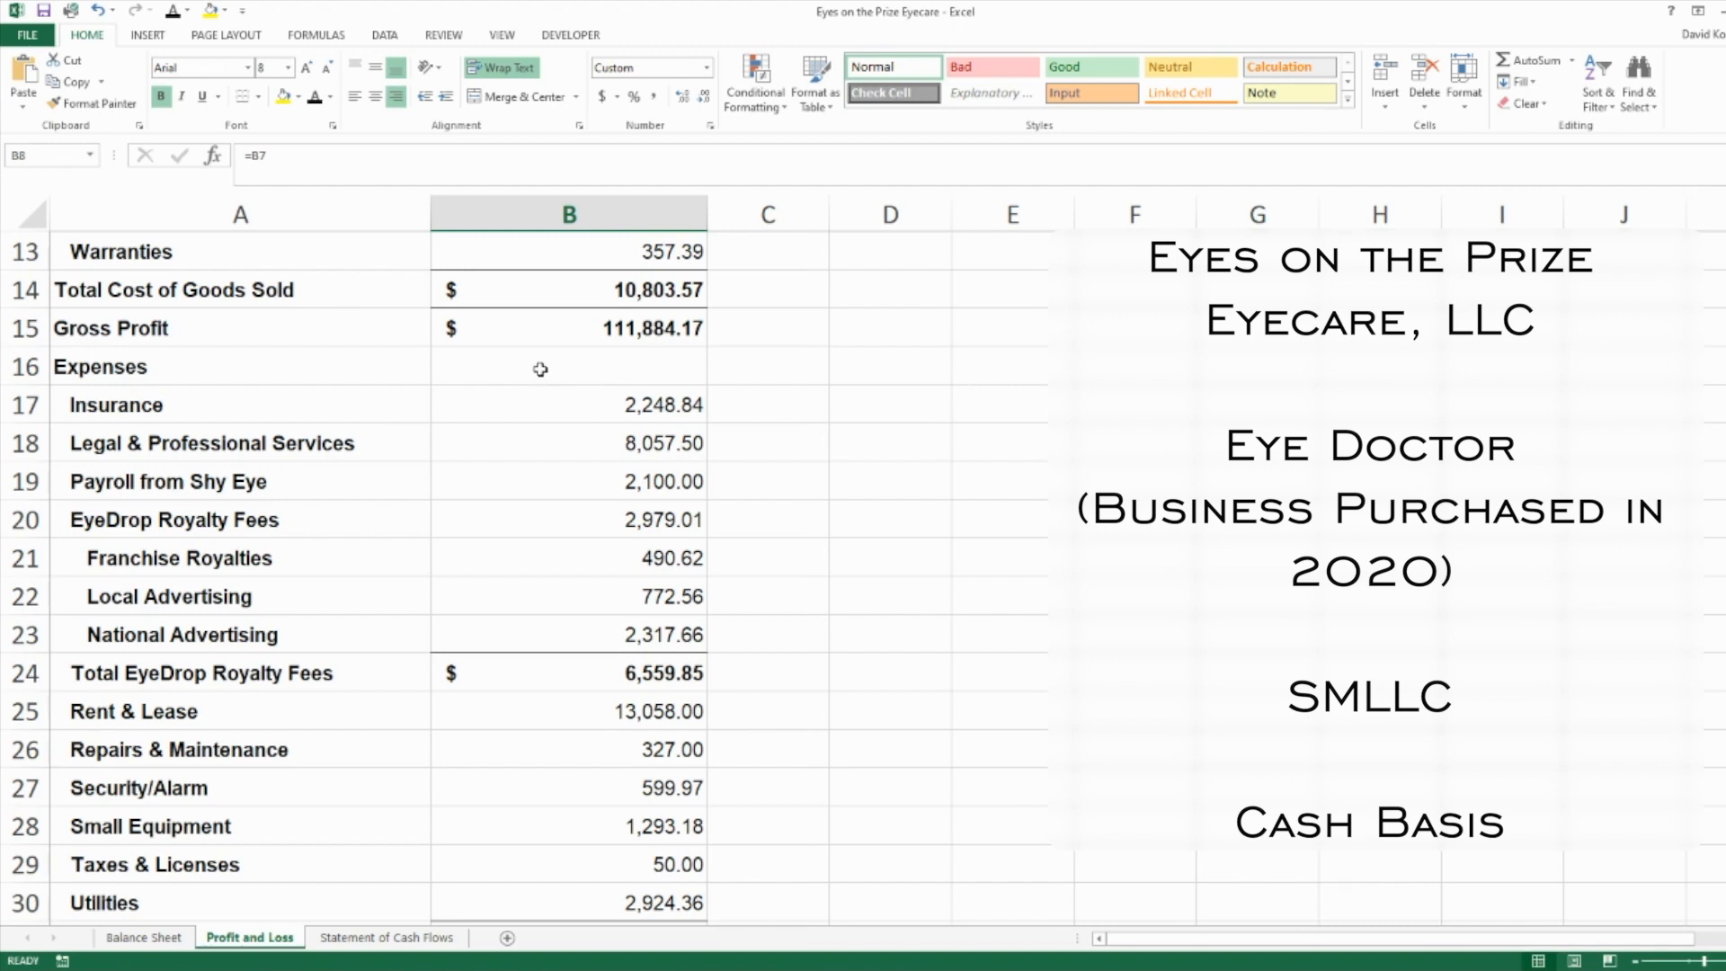
mouse_move(546, 404)
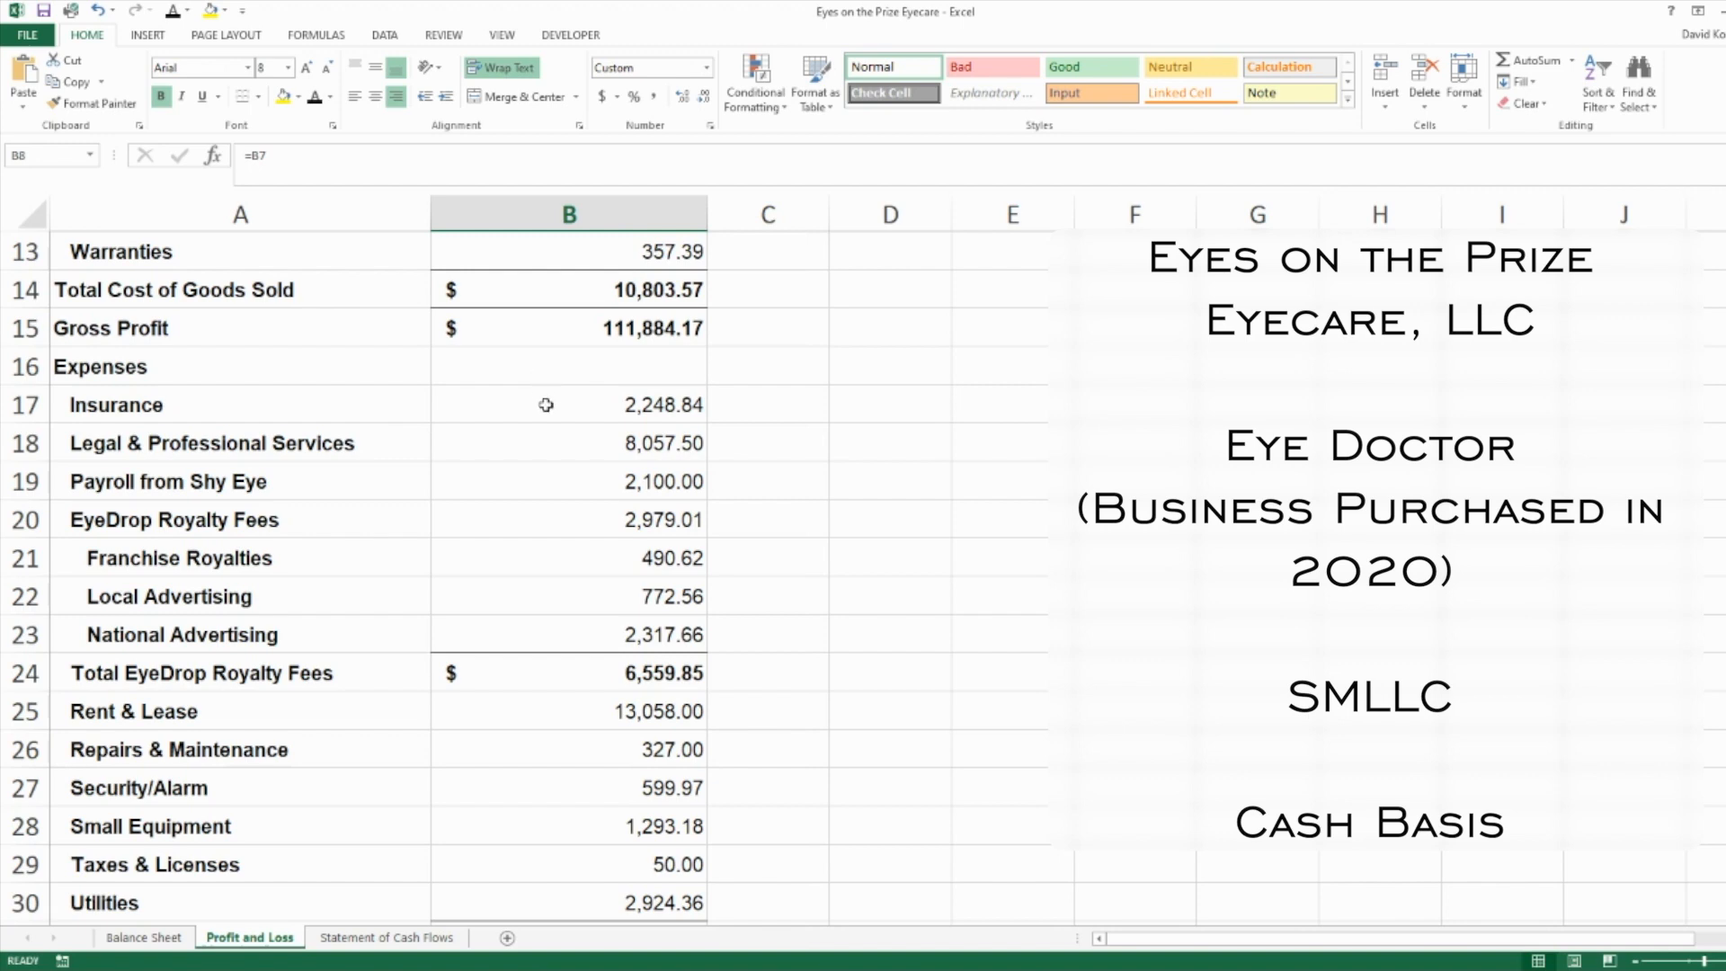
left_click(568, 443)
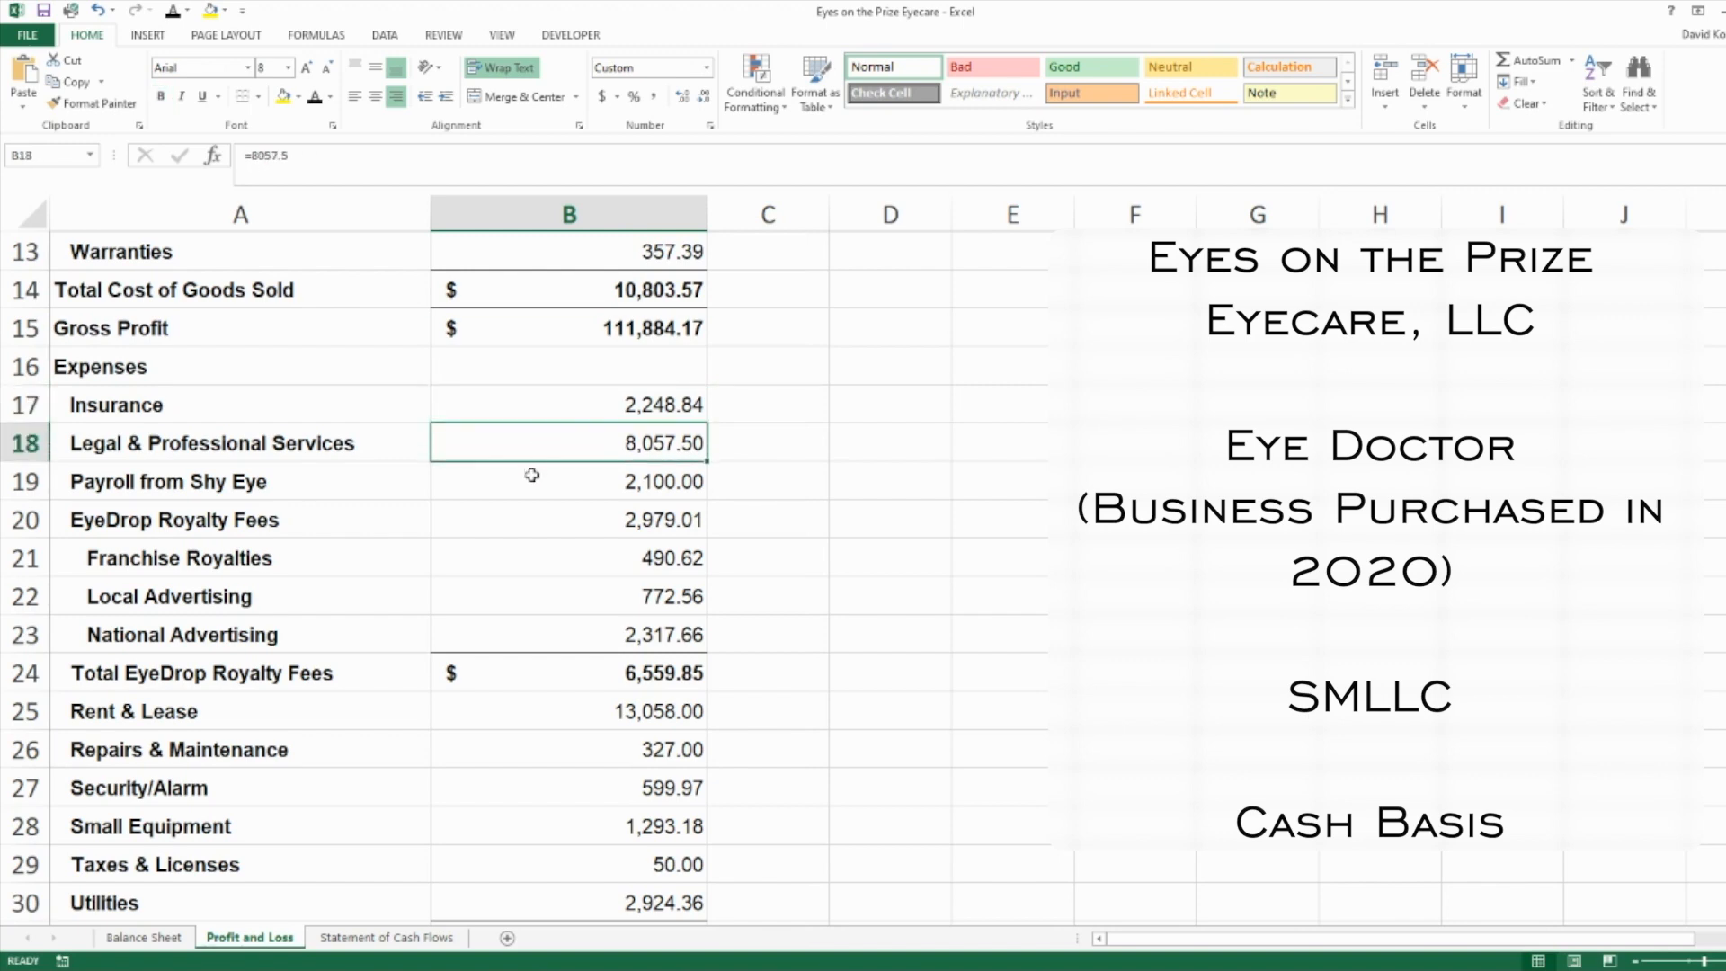
left_click(568, 482)
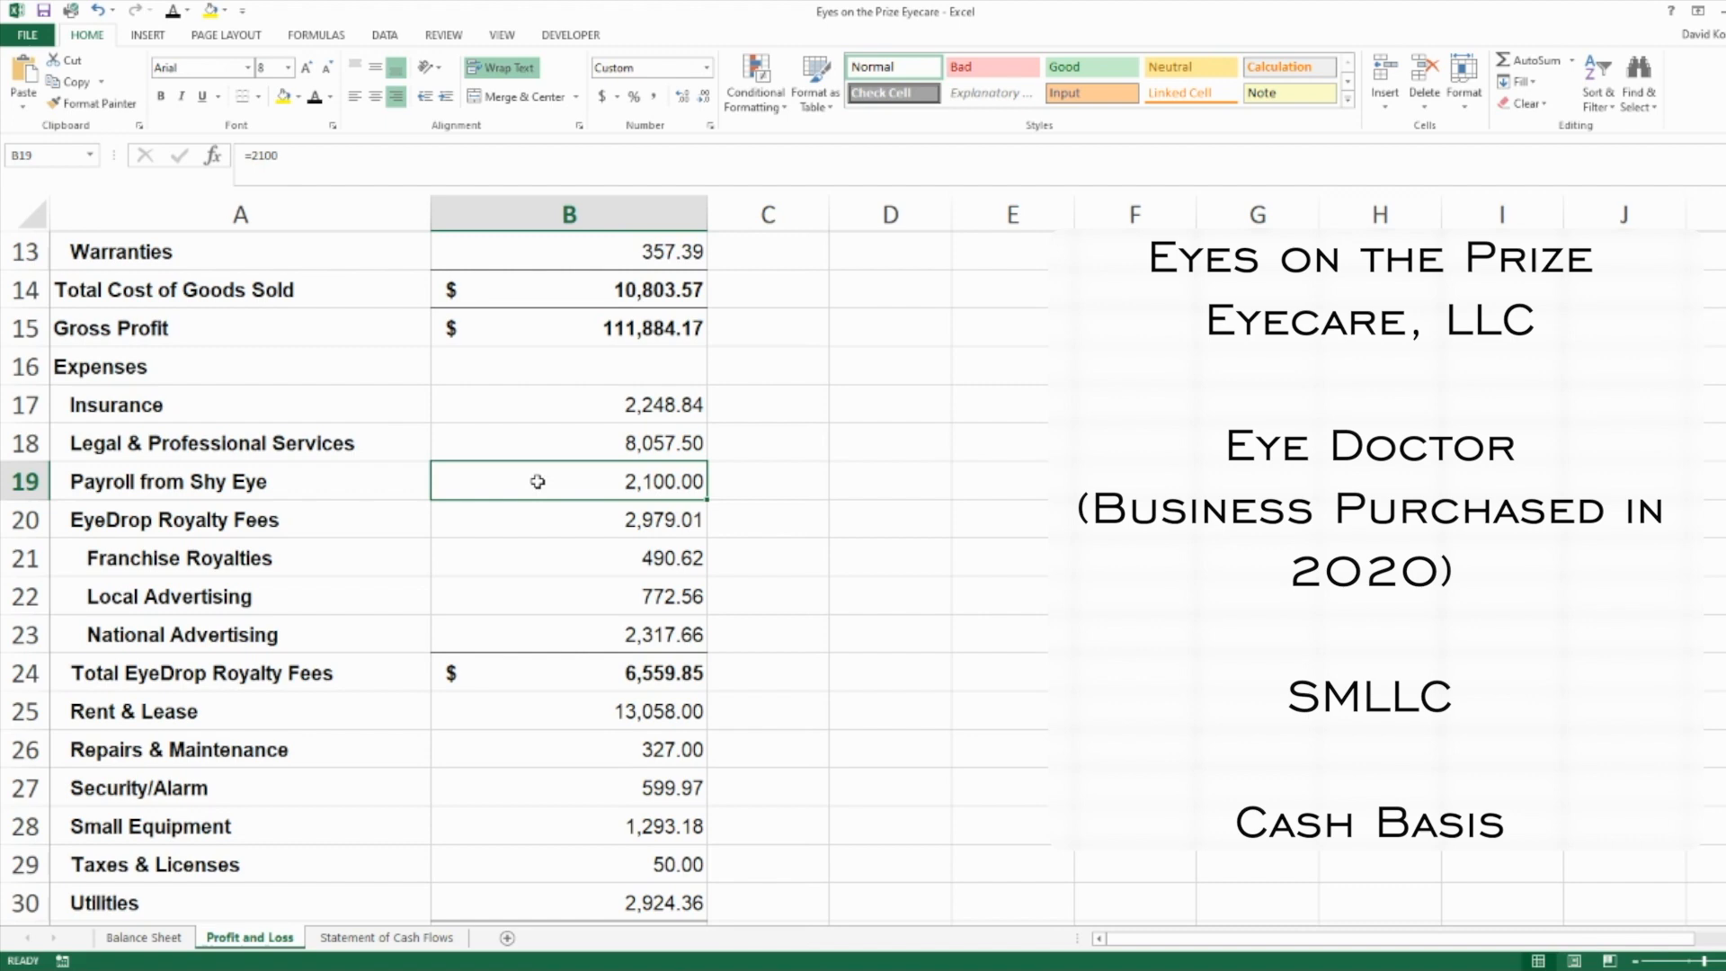
mouse_move(532, 514)
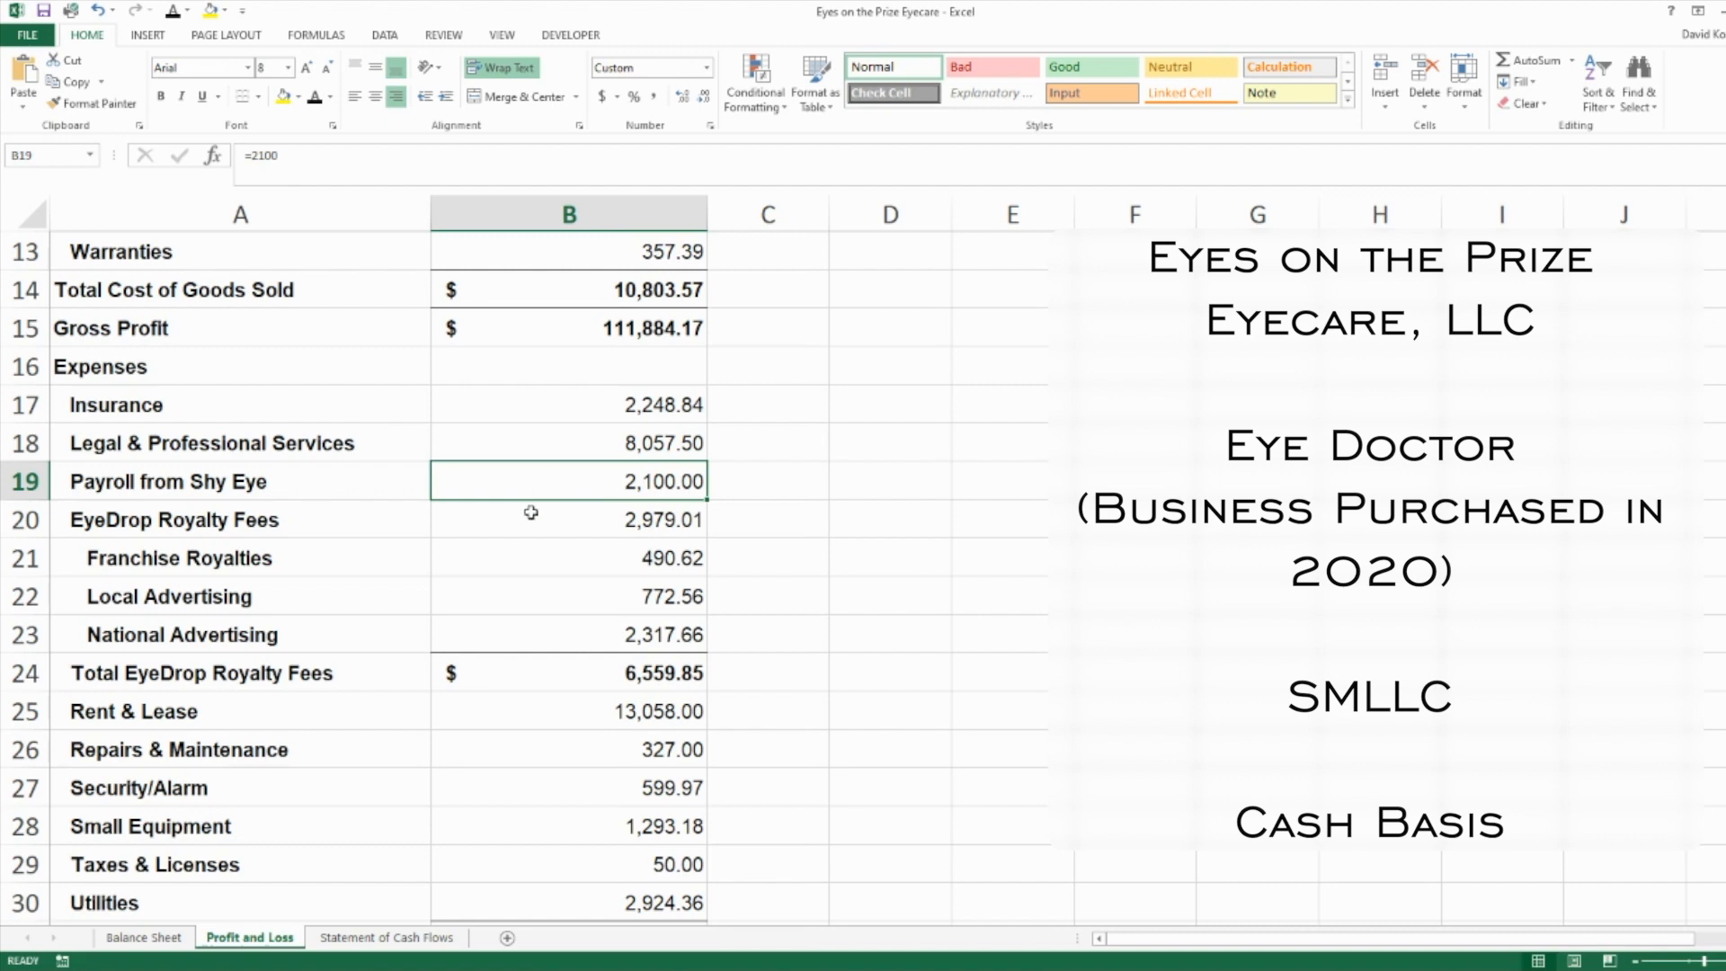
left_click(568, 672)
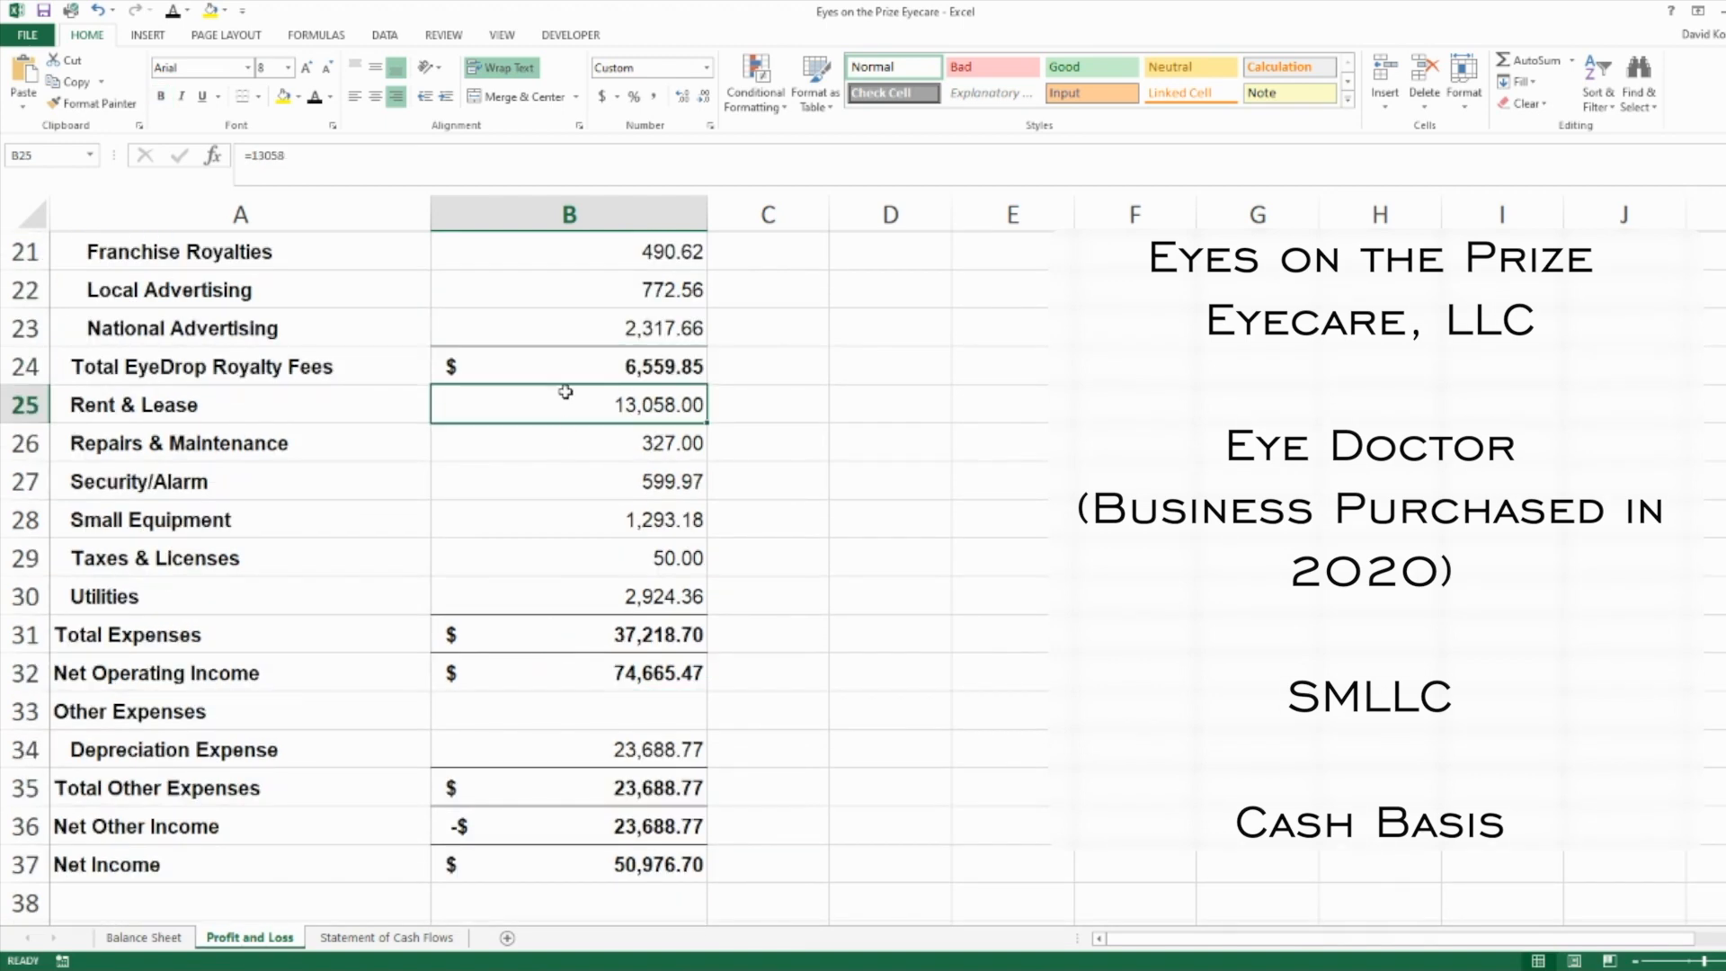
left_click(767, 405)
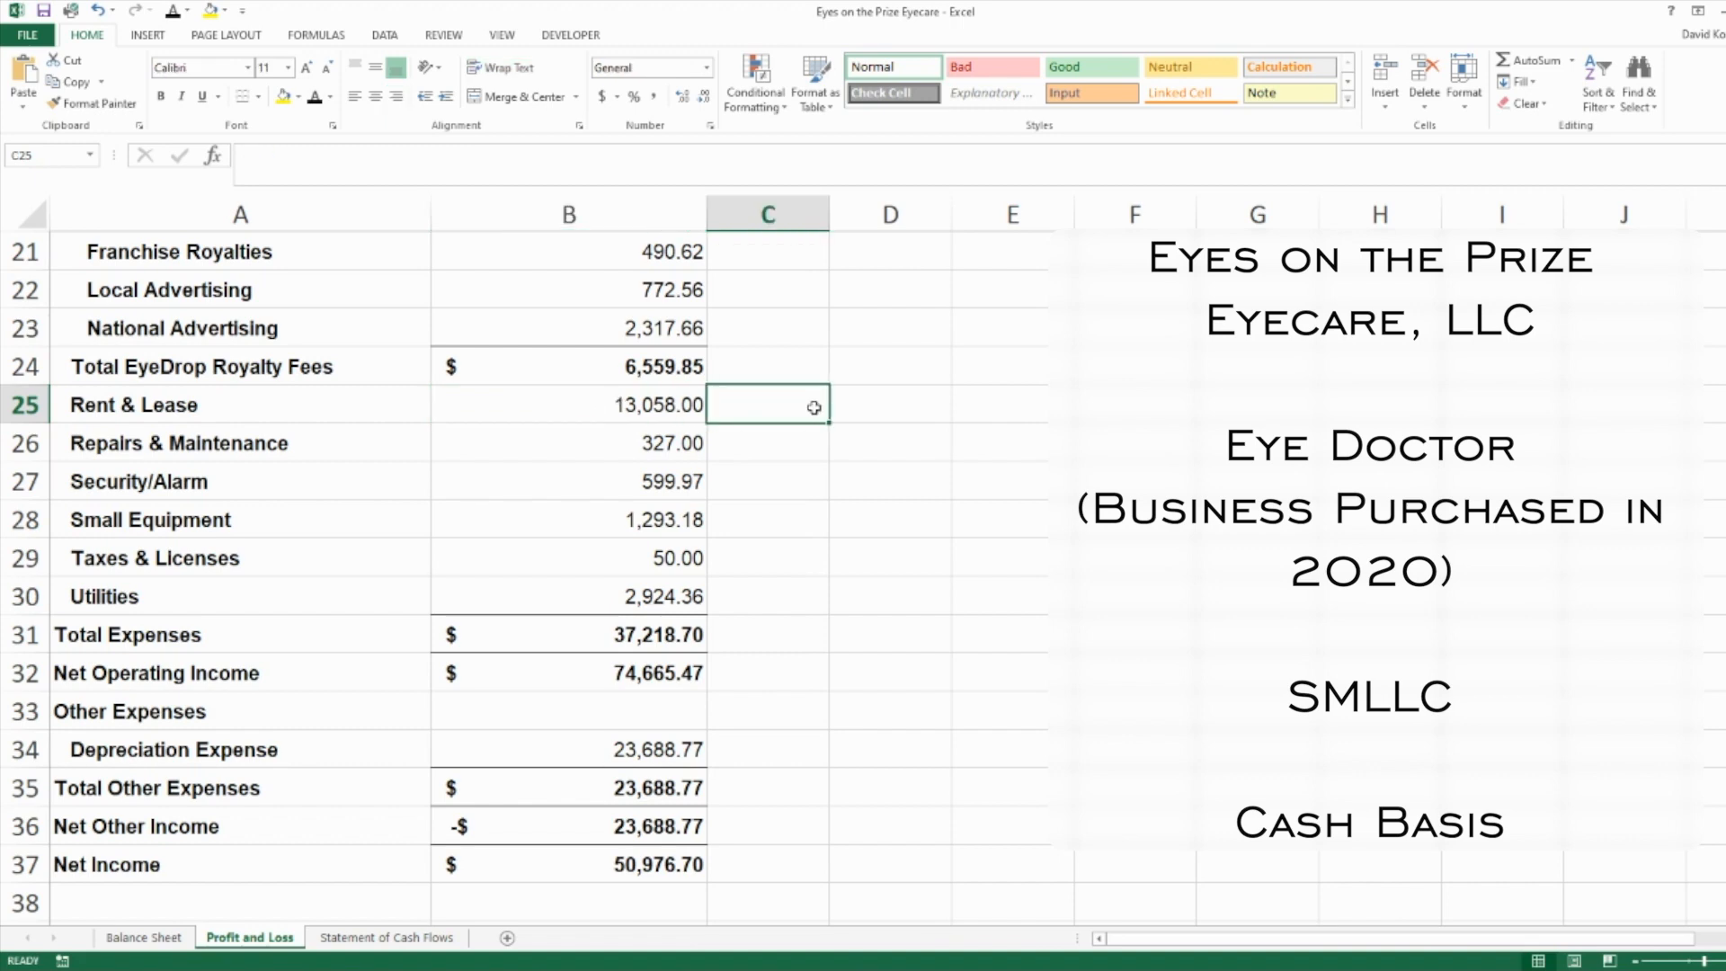
left_click(568, 404)
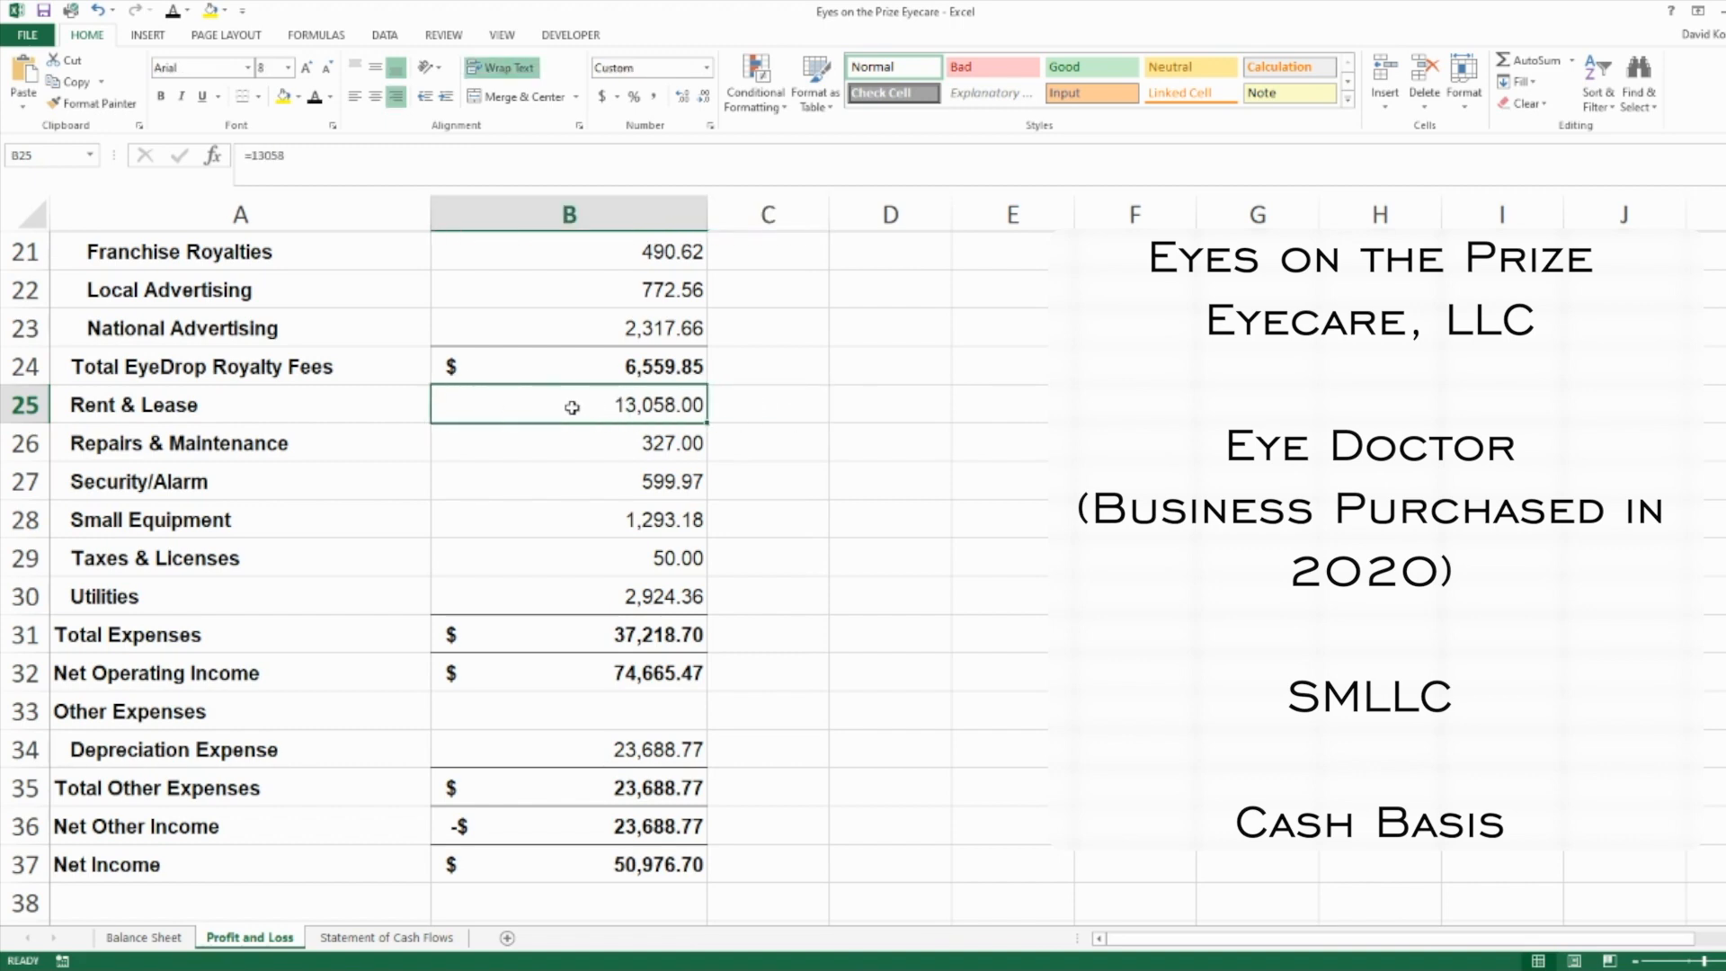
mouse_move(719, 627)
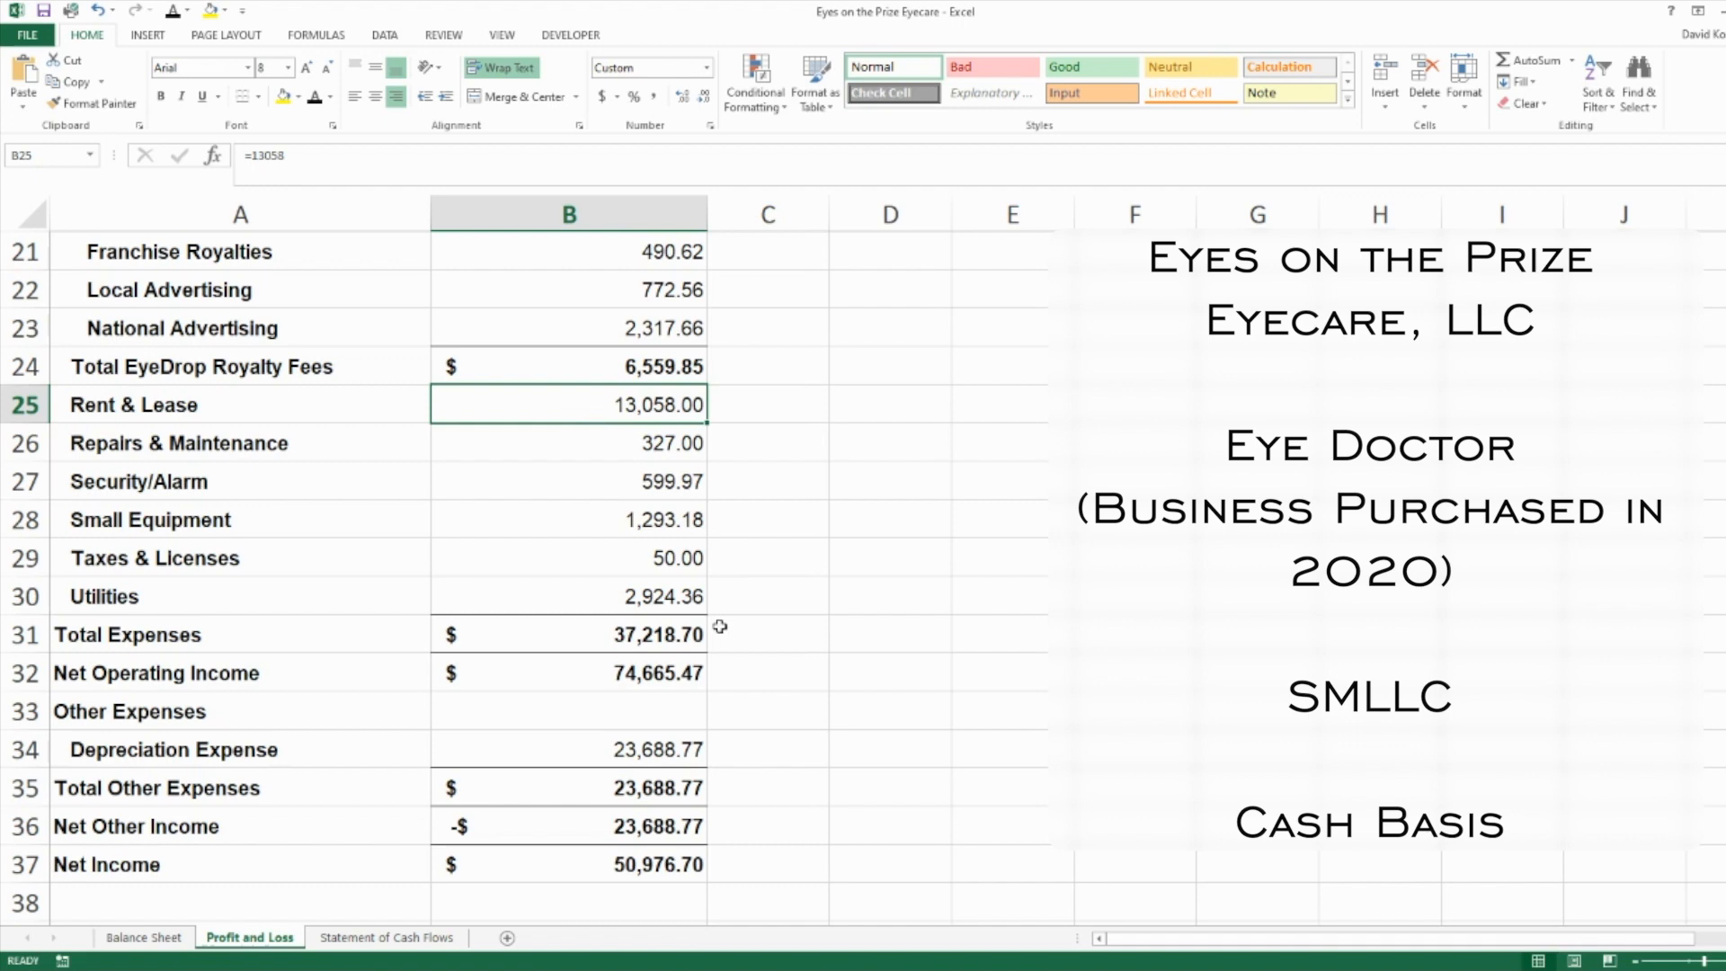
left_click(568, 595)
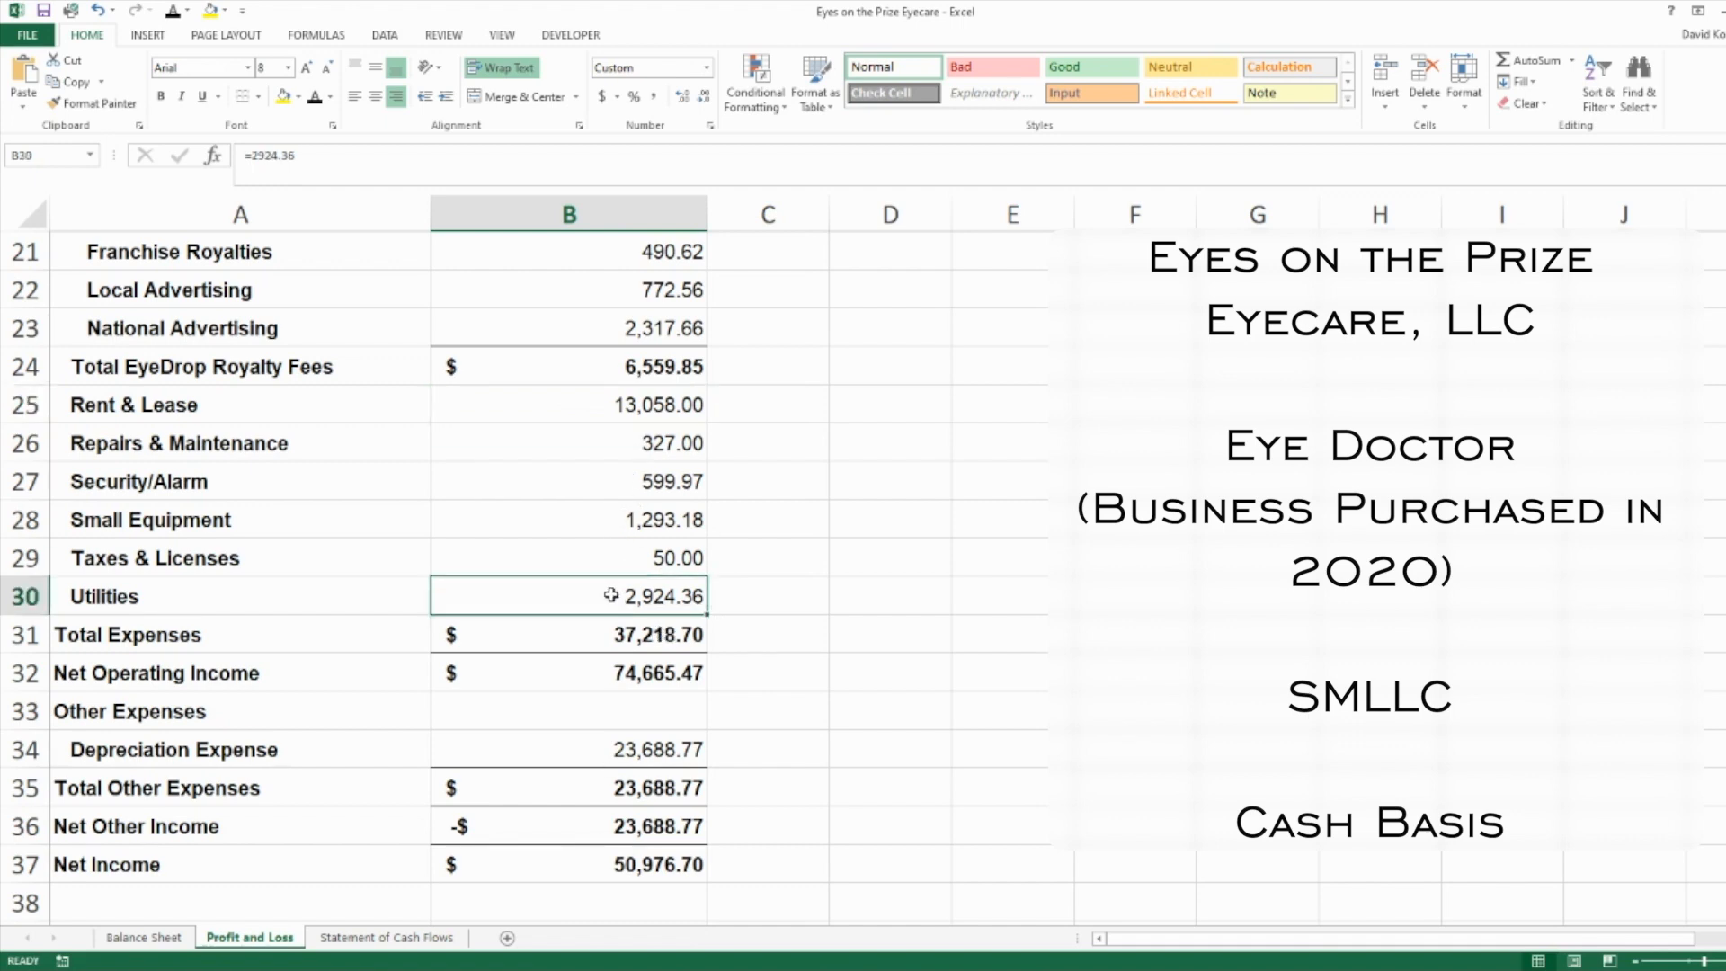
mouse_move(759, 631)
type("$ 4,652.34")
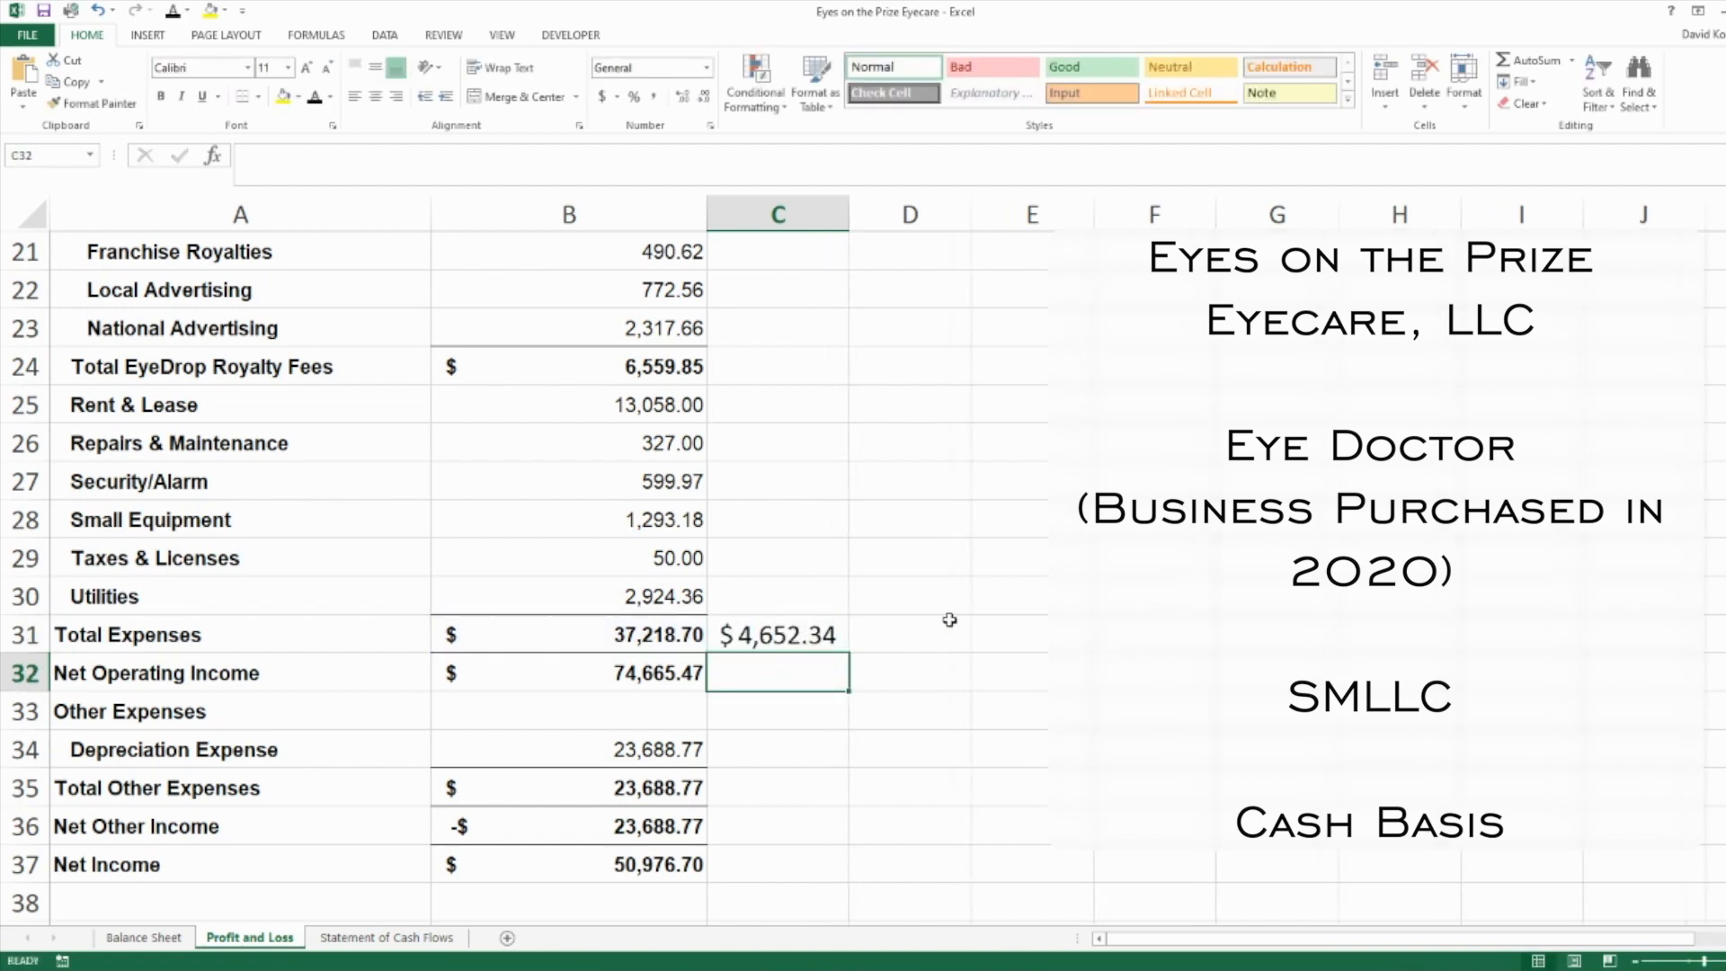
Clear the temporary =B31/8 monthly-average beside Total Expenses and move to the Statement of Cash Flows
left_click(777, 634)
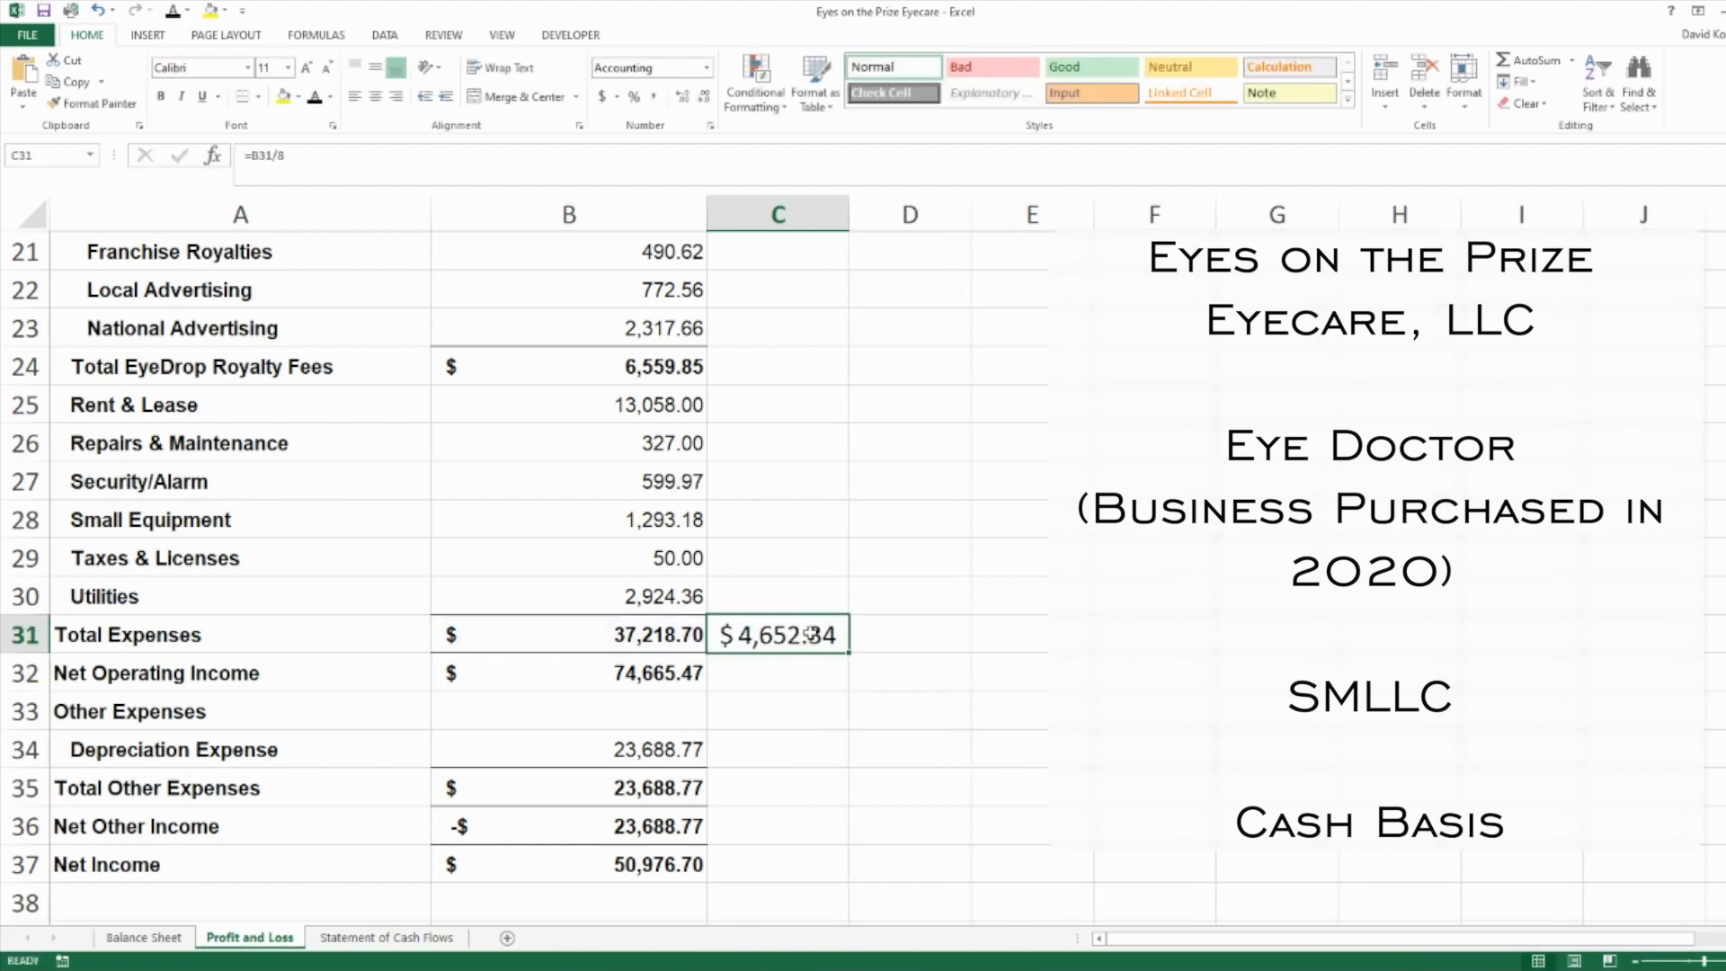
key("Delete")
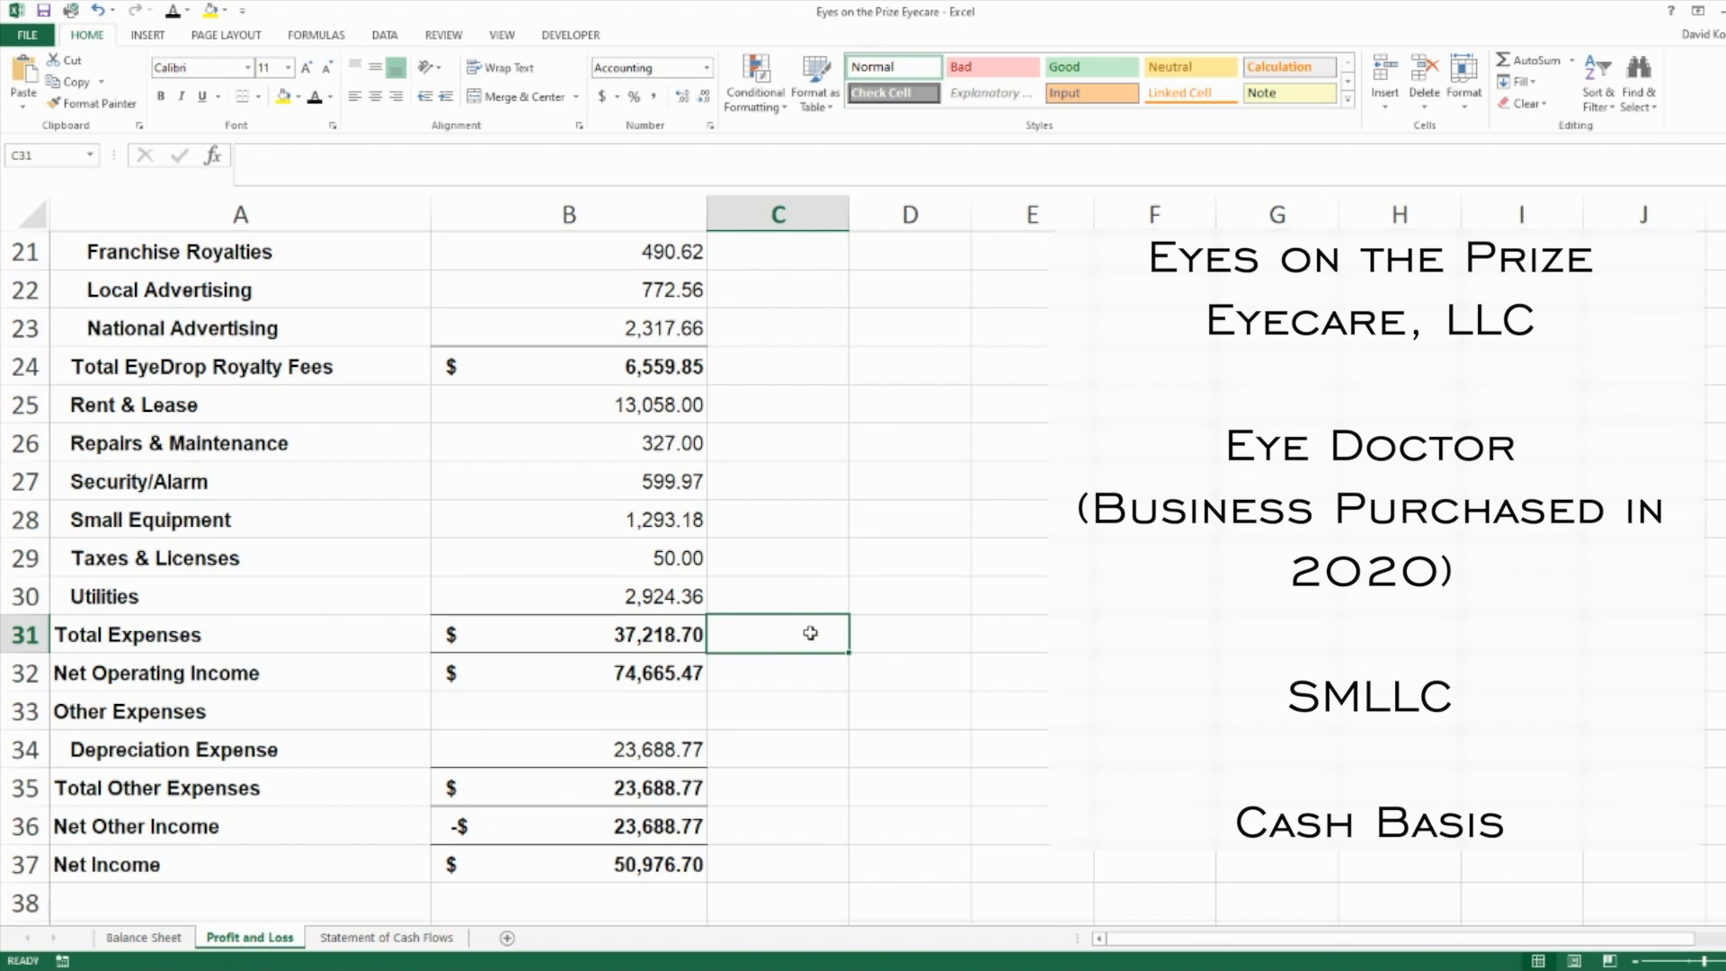
left_click(568, 749)
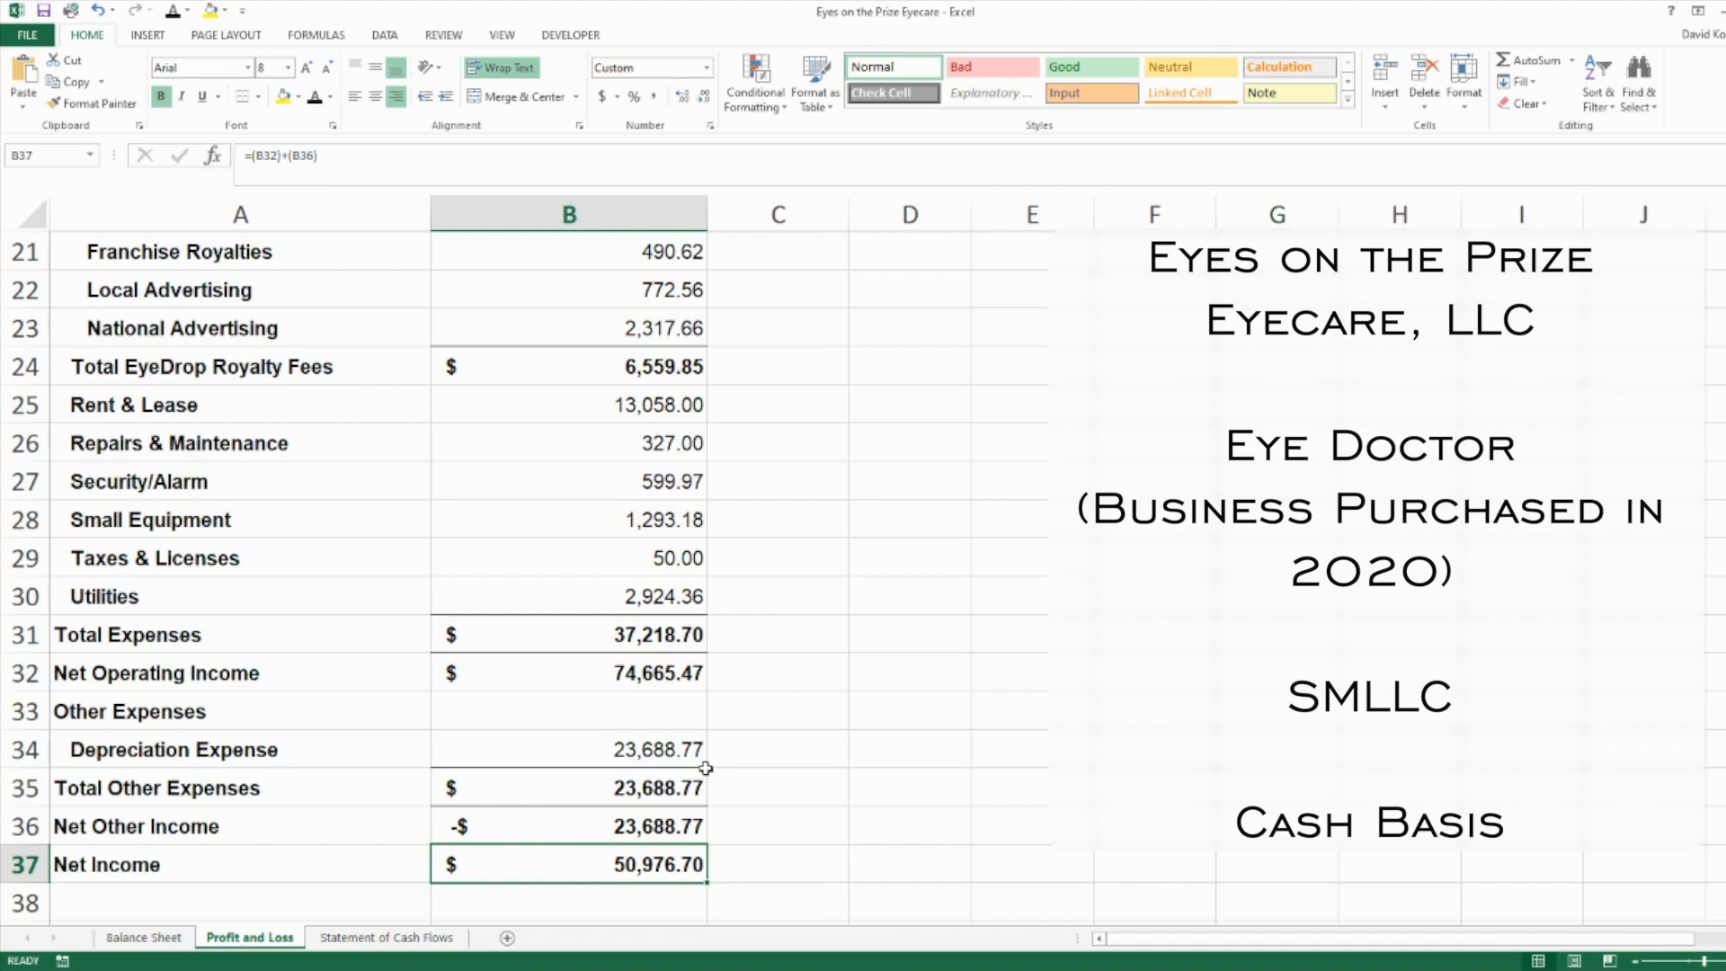
left_click(384, 938)
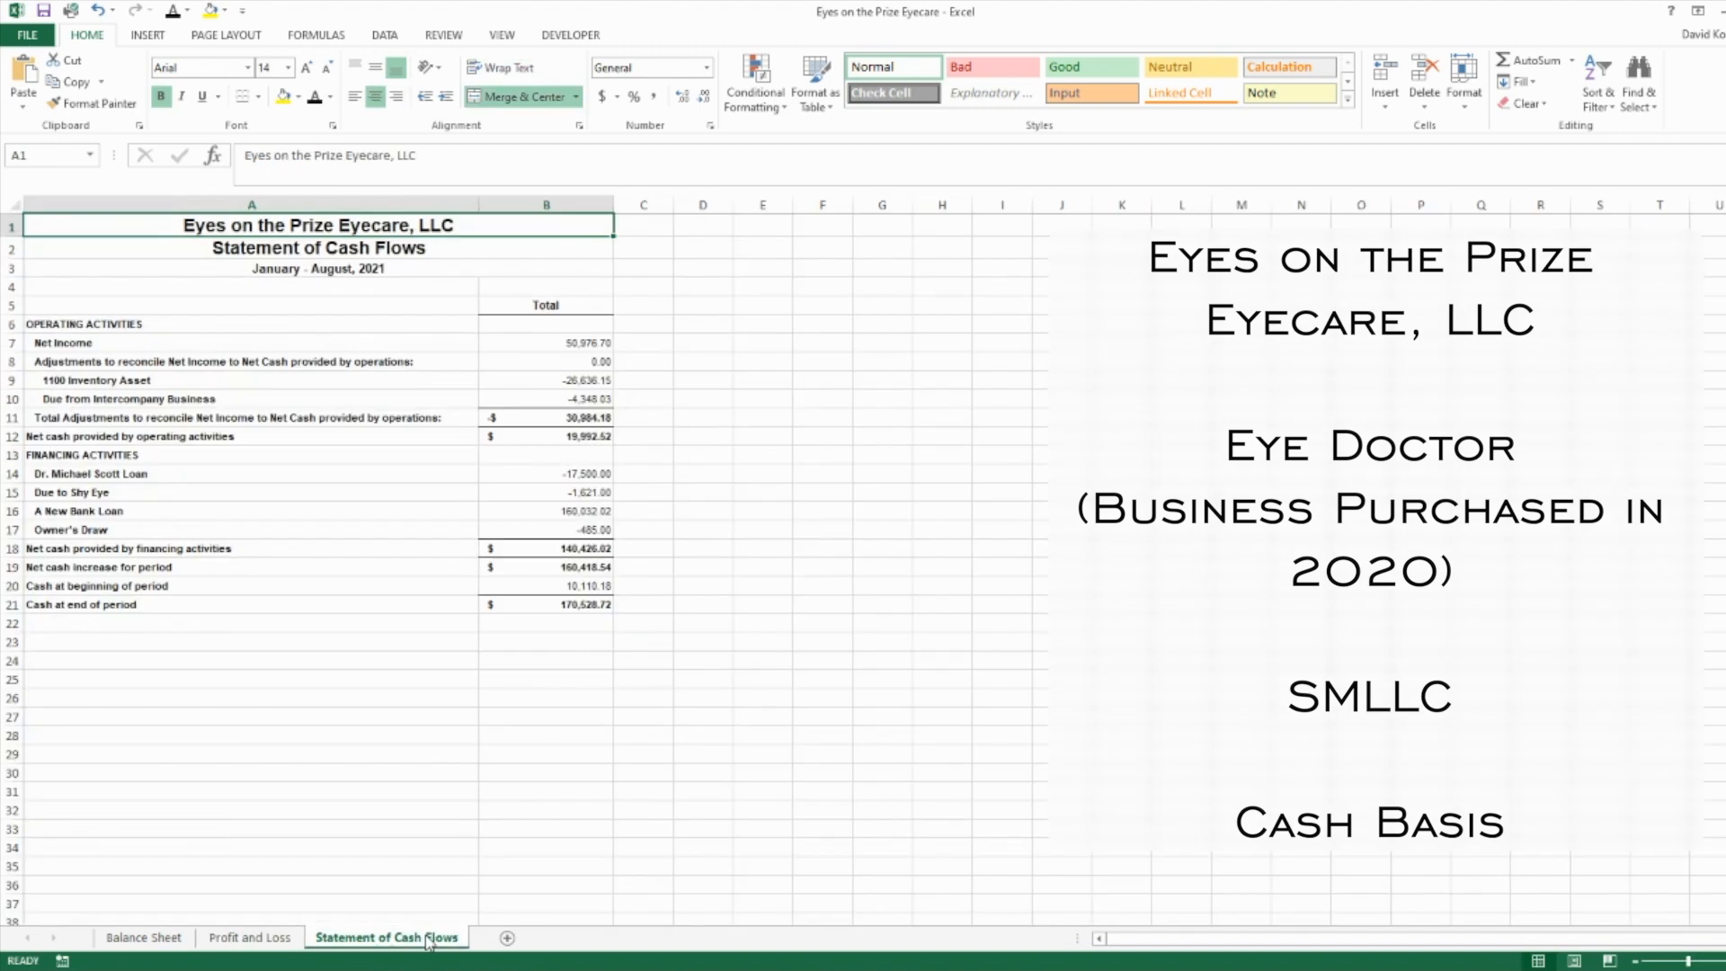
Review the cash flow's Net Income, Inventory and Intercompany adjustments and the financing loan amounts
left_click(547, 341)
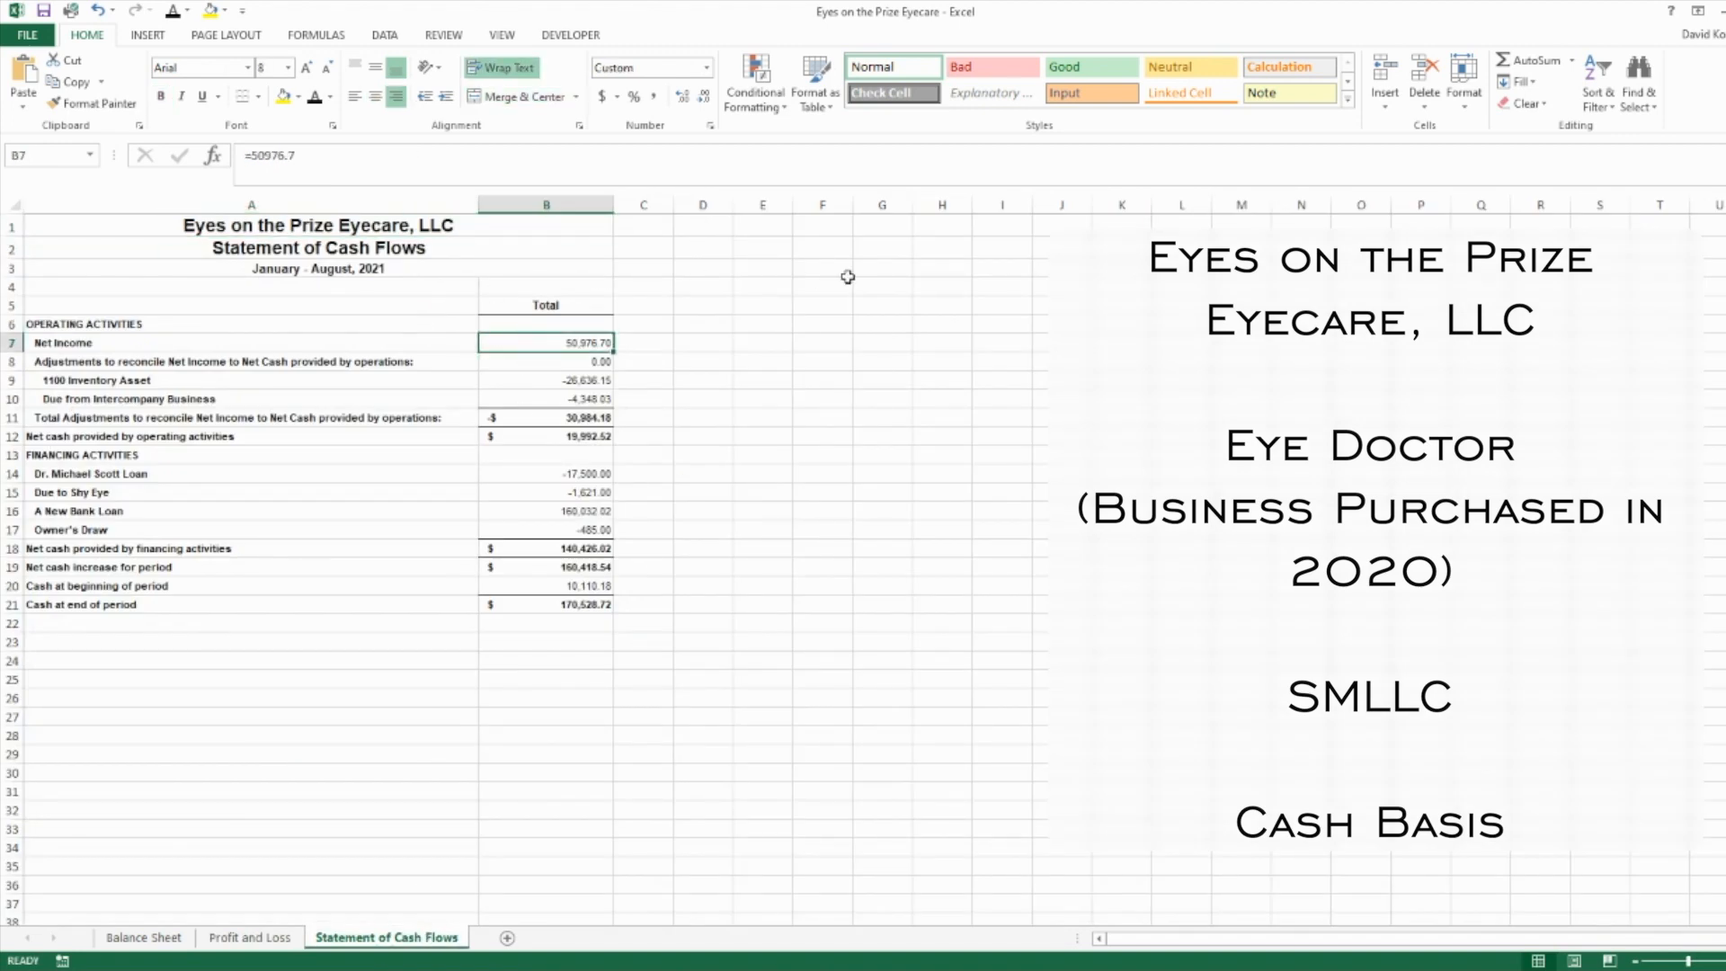
mouse_move(644, 380)
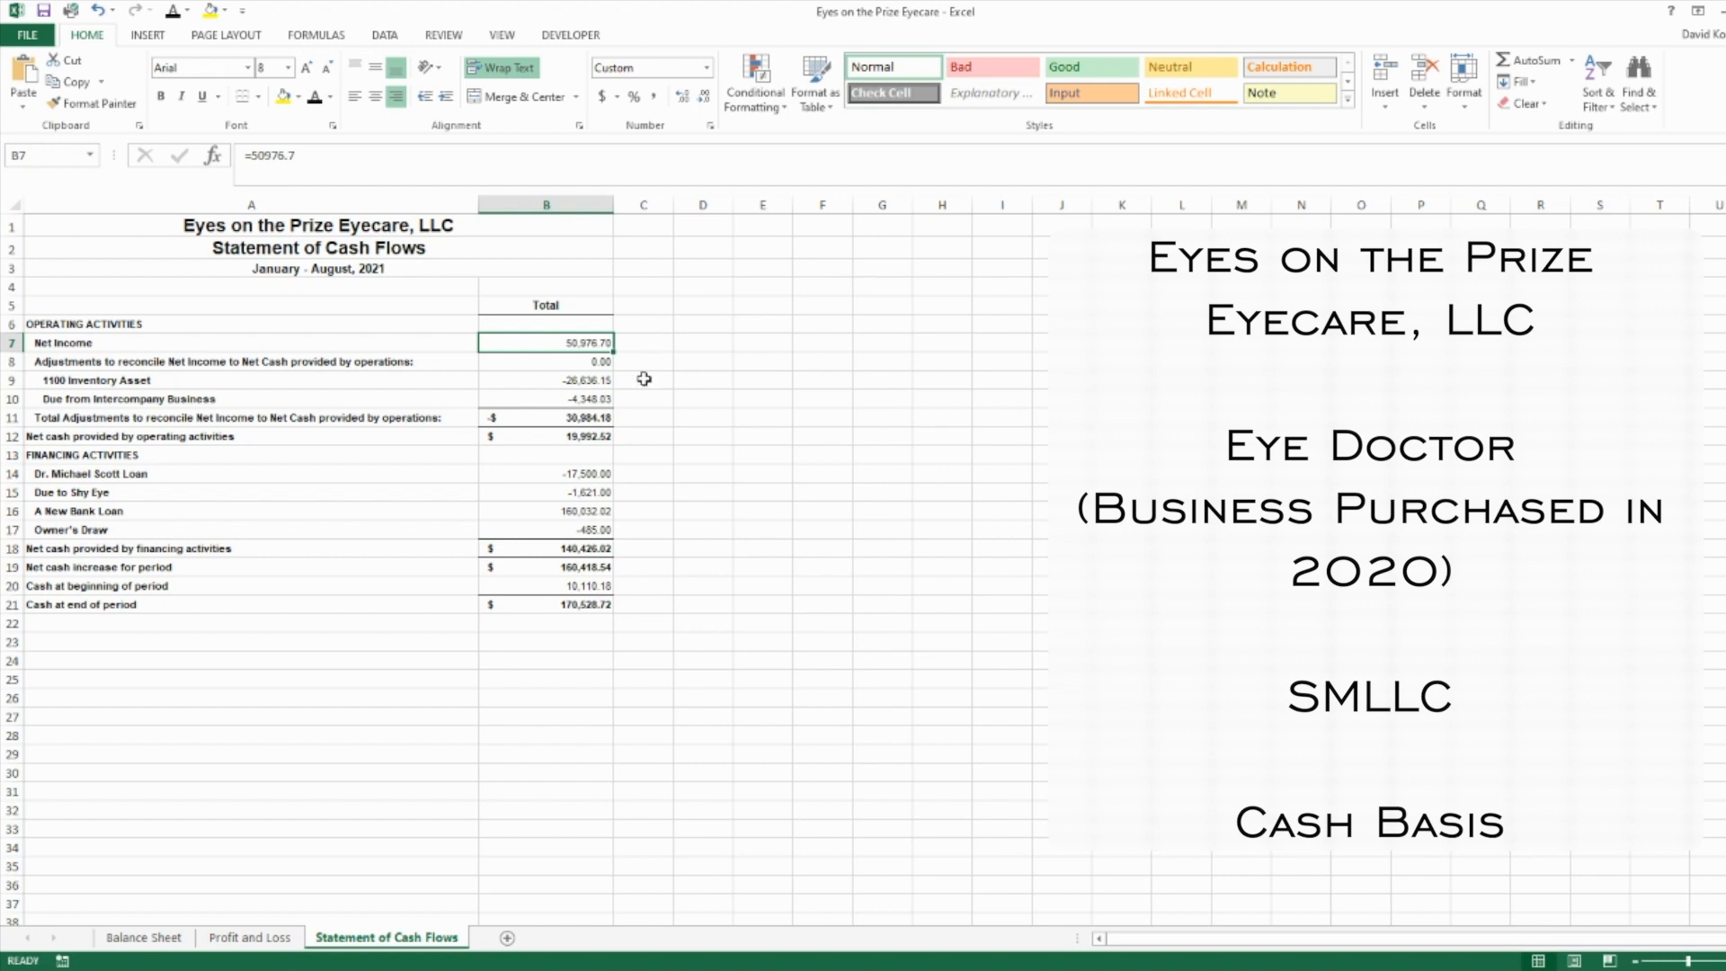
left_click(546, 379)
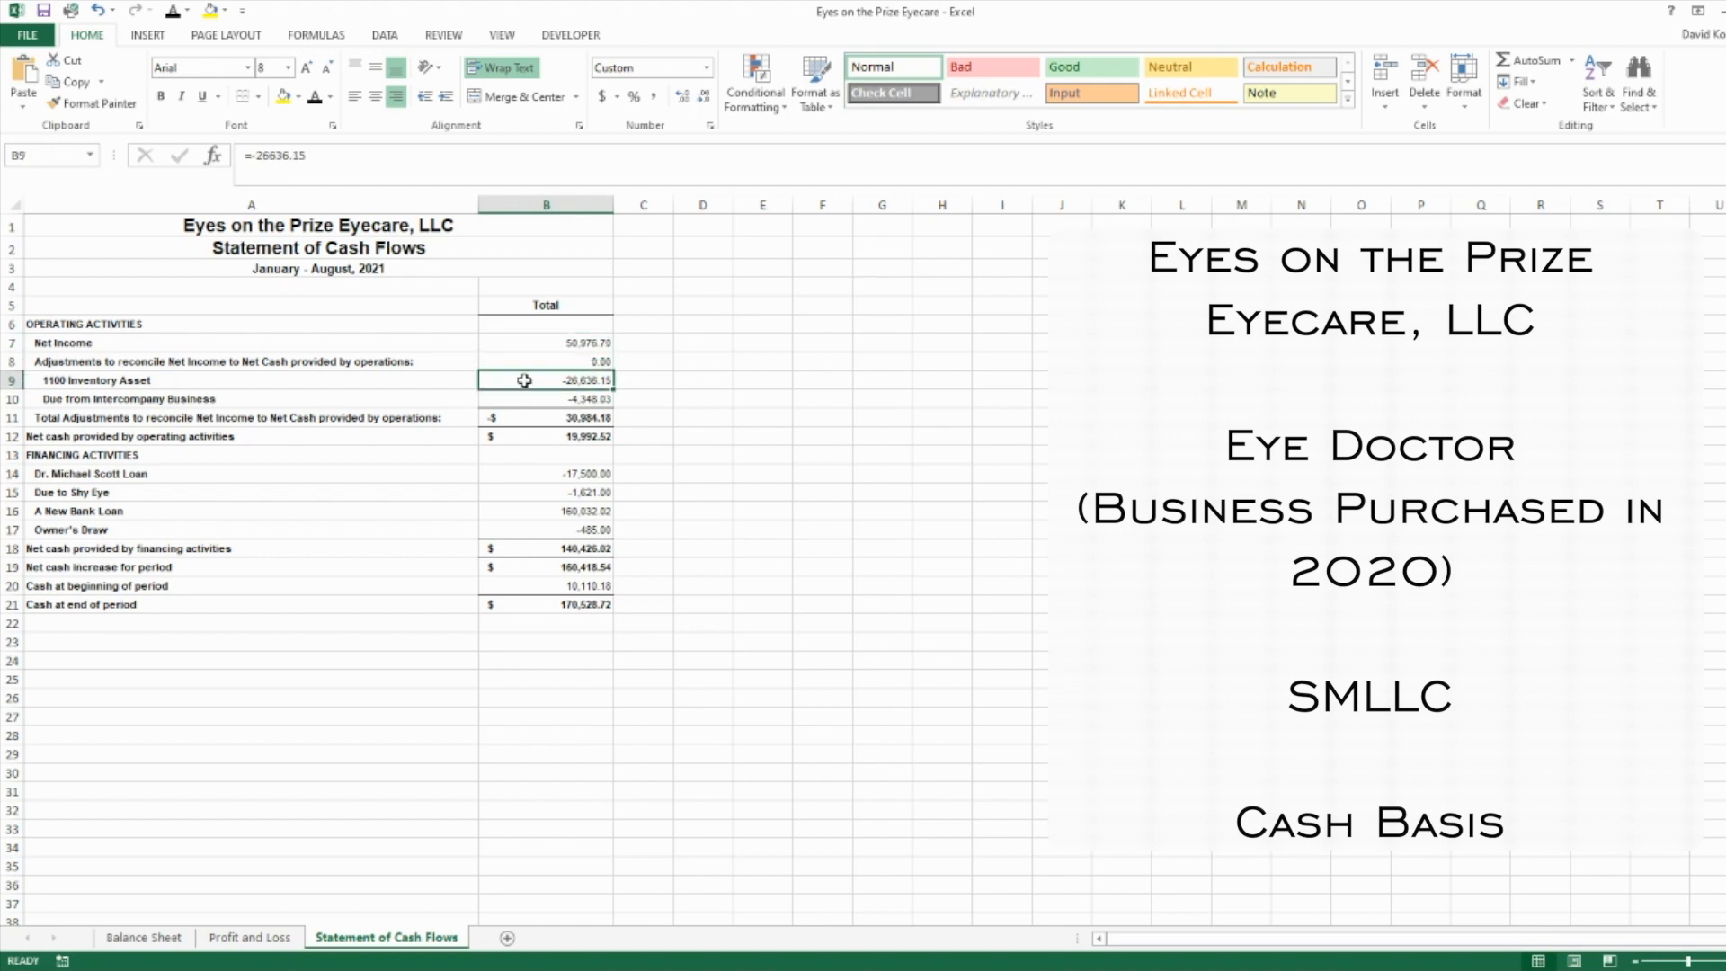
left_click(541, 399)
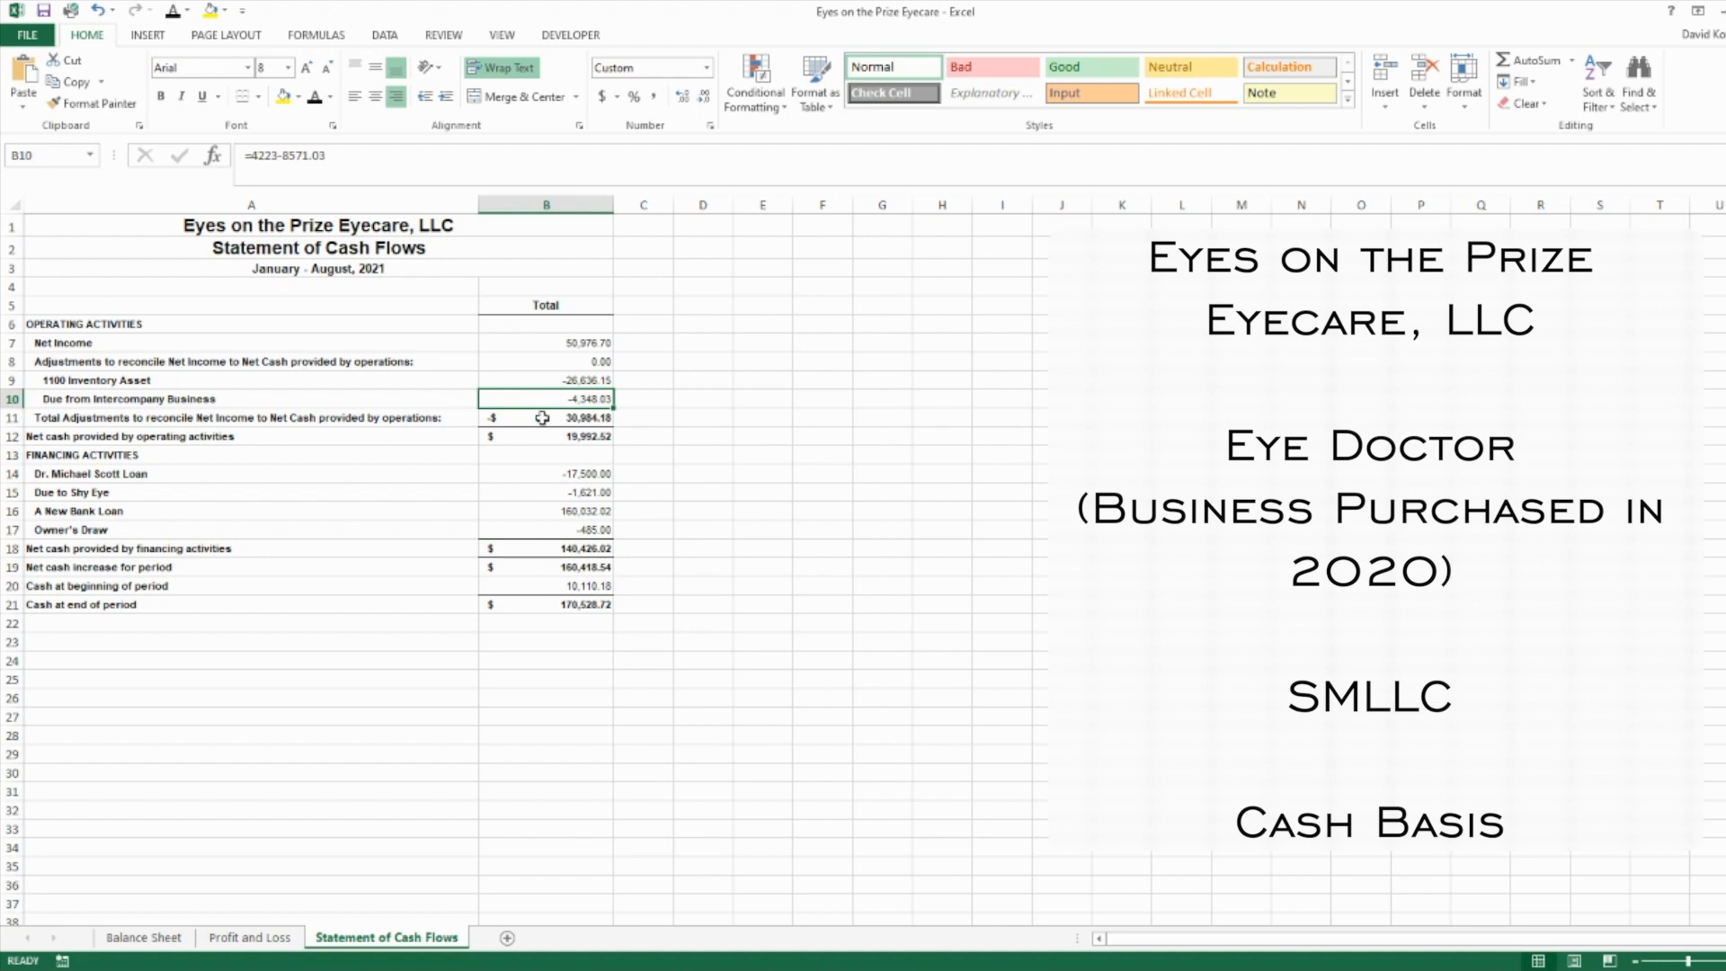
left_click(547, 472)
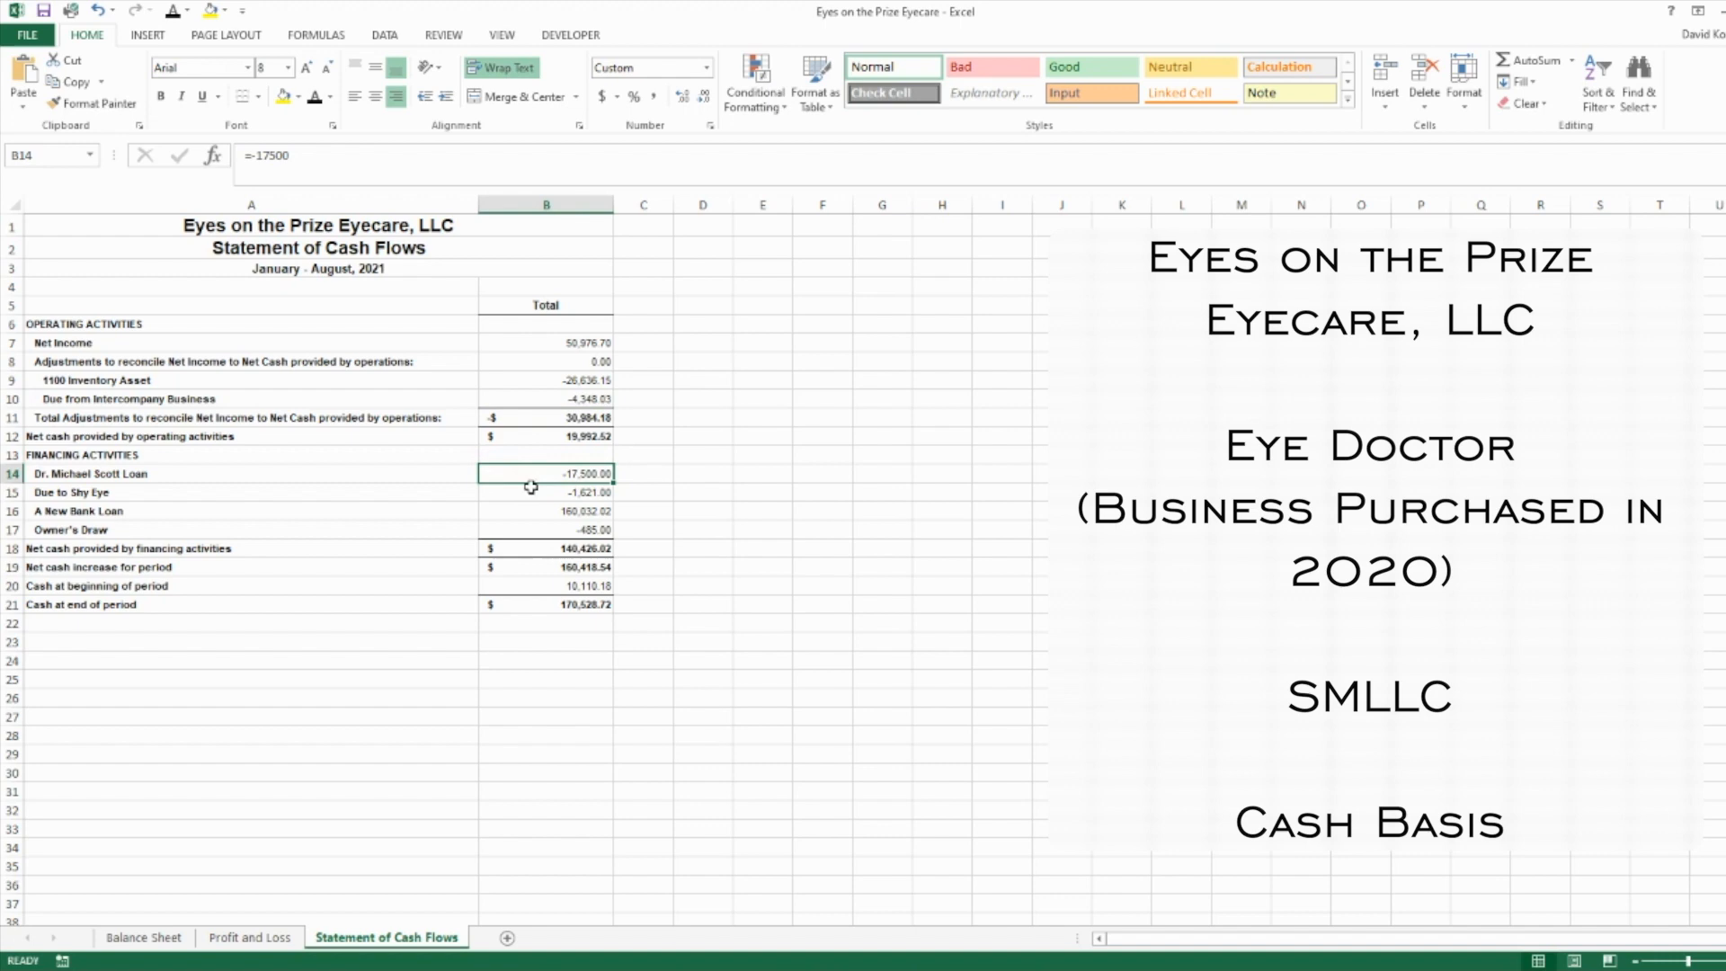
mouse_move(830, 514)
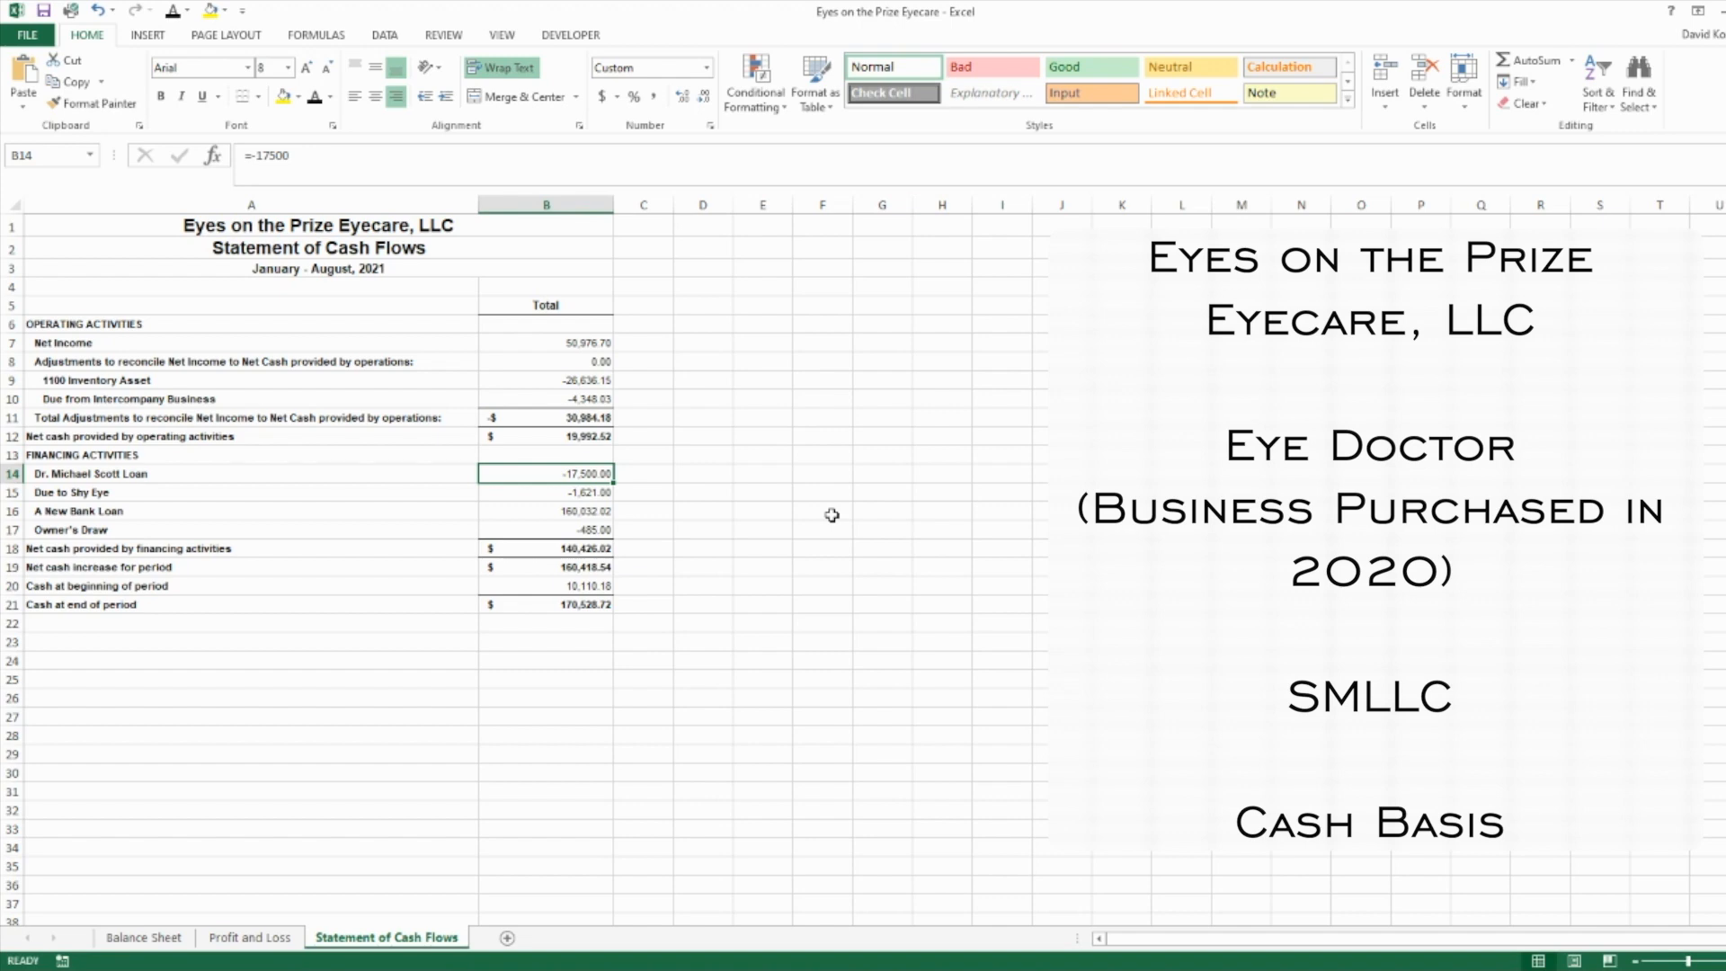
left_click(546, 510)
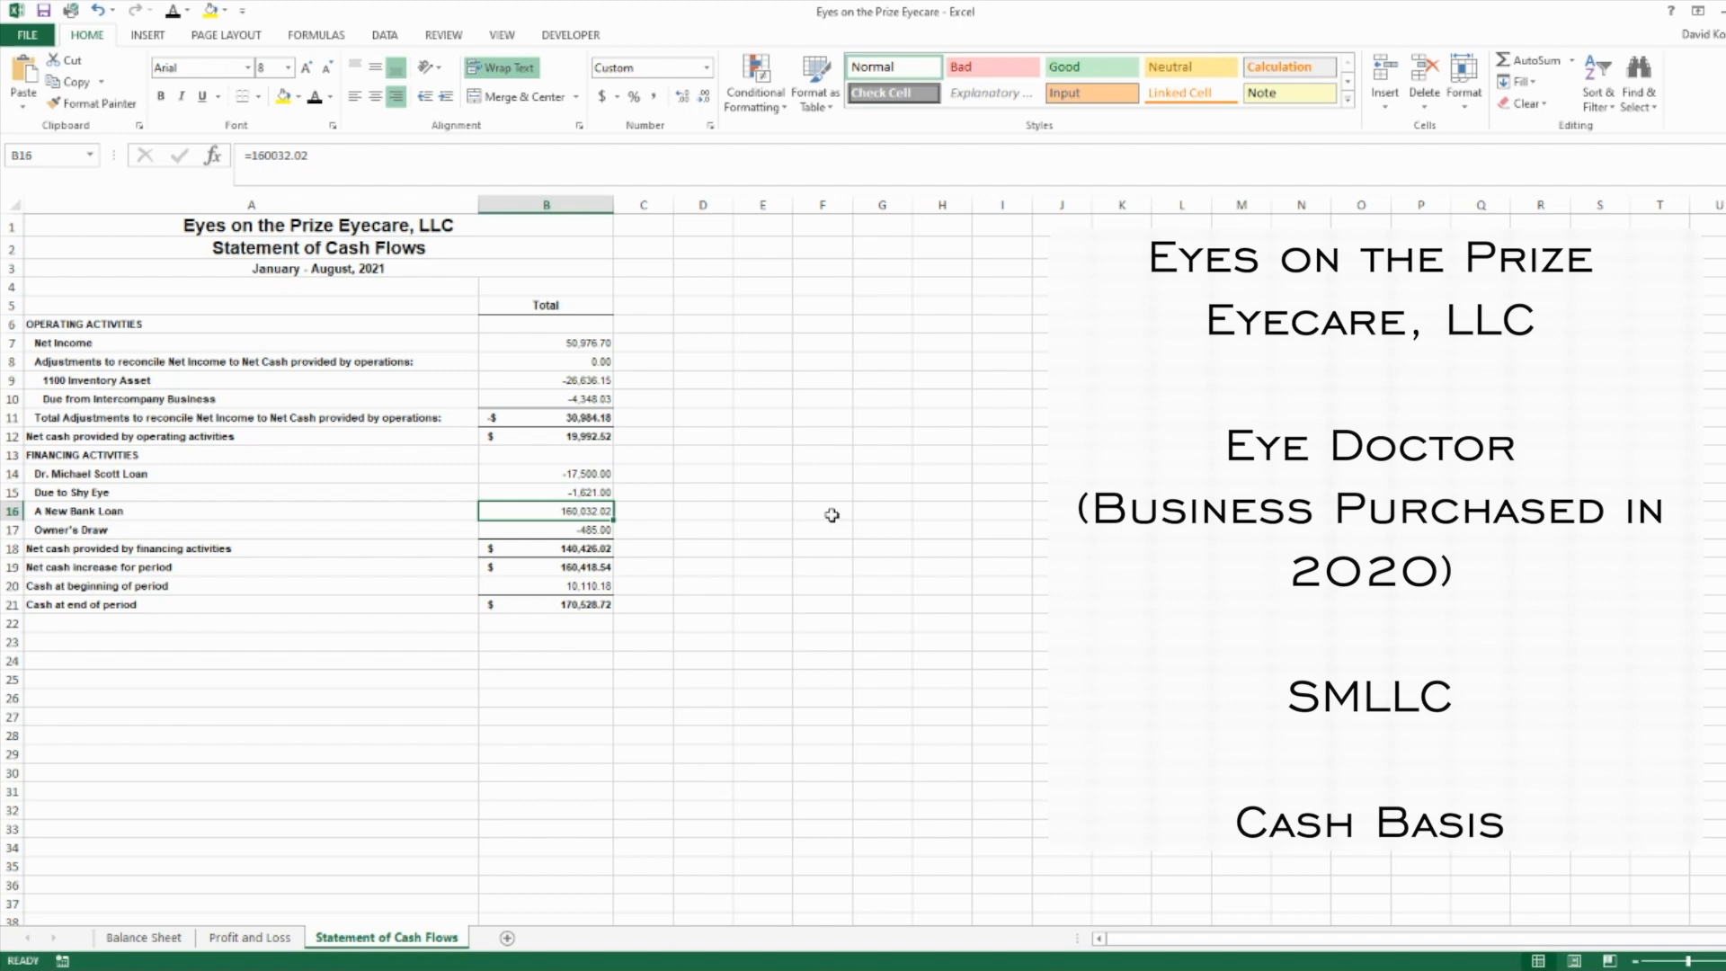
Trace net financing cash, beginning and ending cash to the Balance Sheet's Total Bank Accounts of 170,528.72
left_click(546, 548)
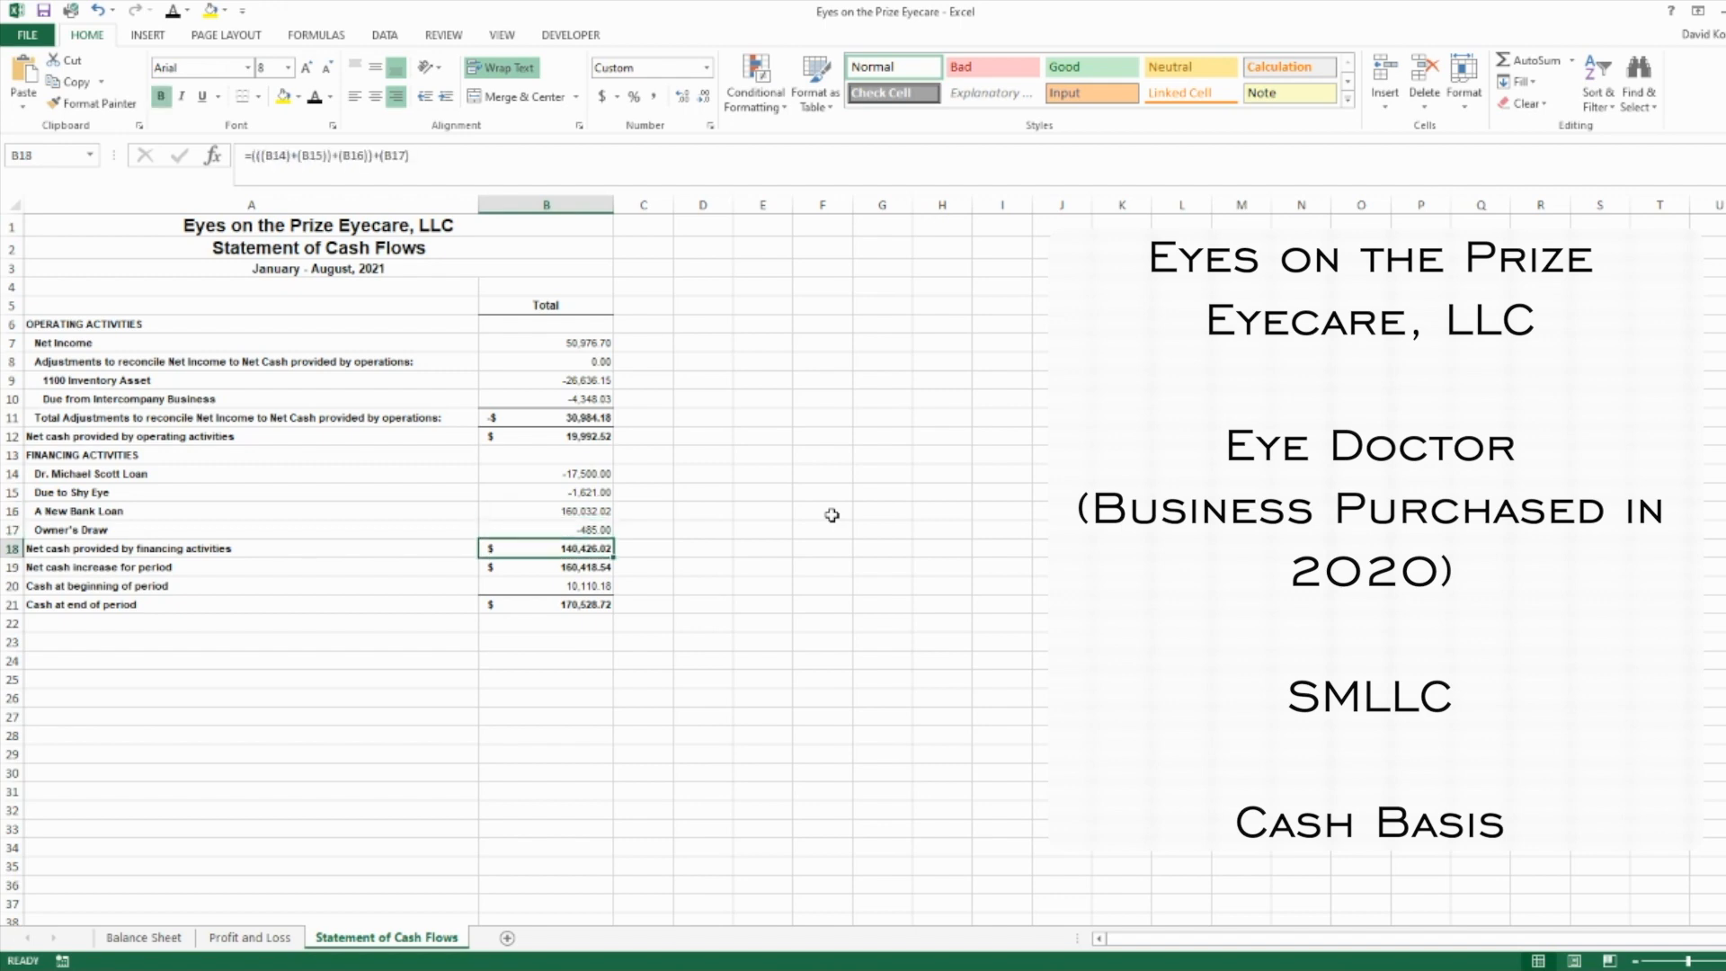
left_click(545, 566)
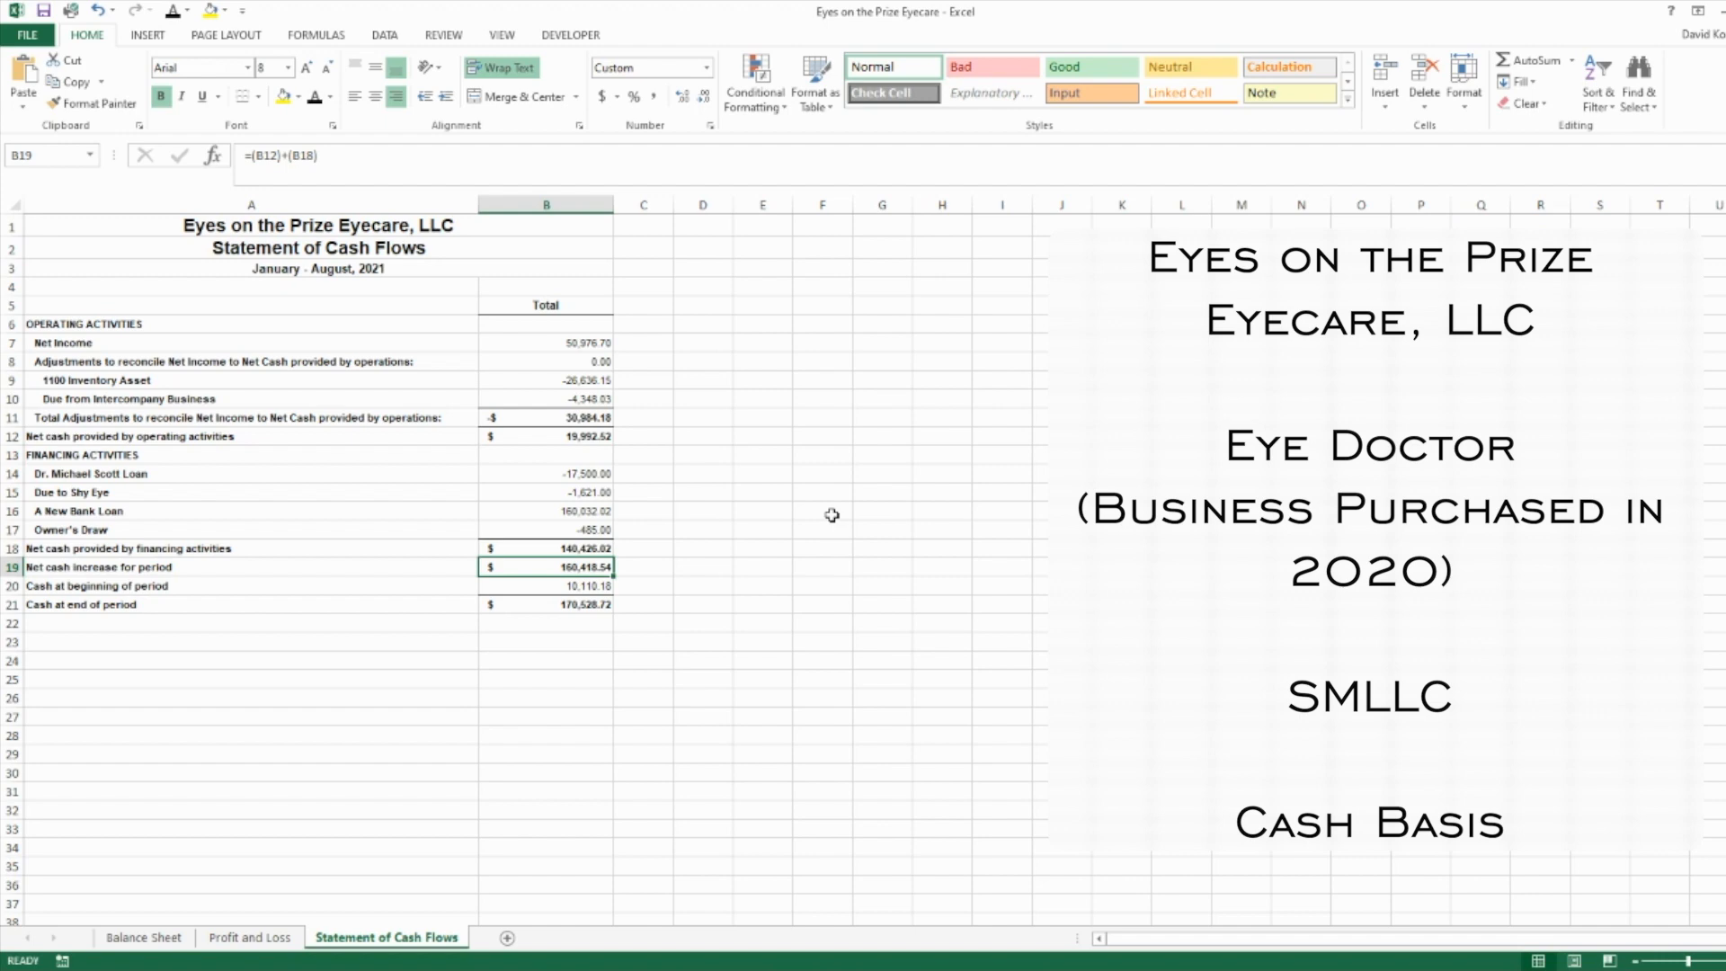
left_click(546, 584)
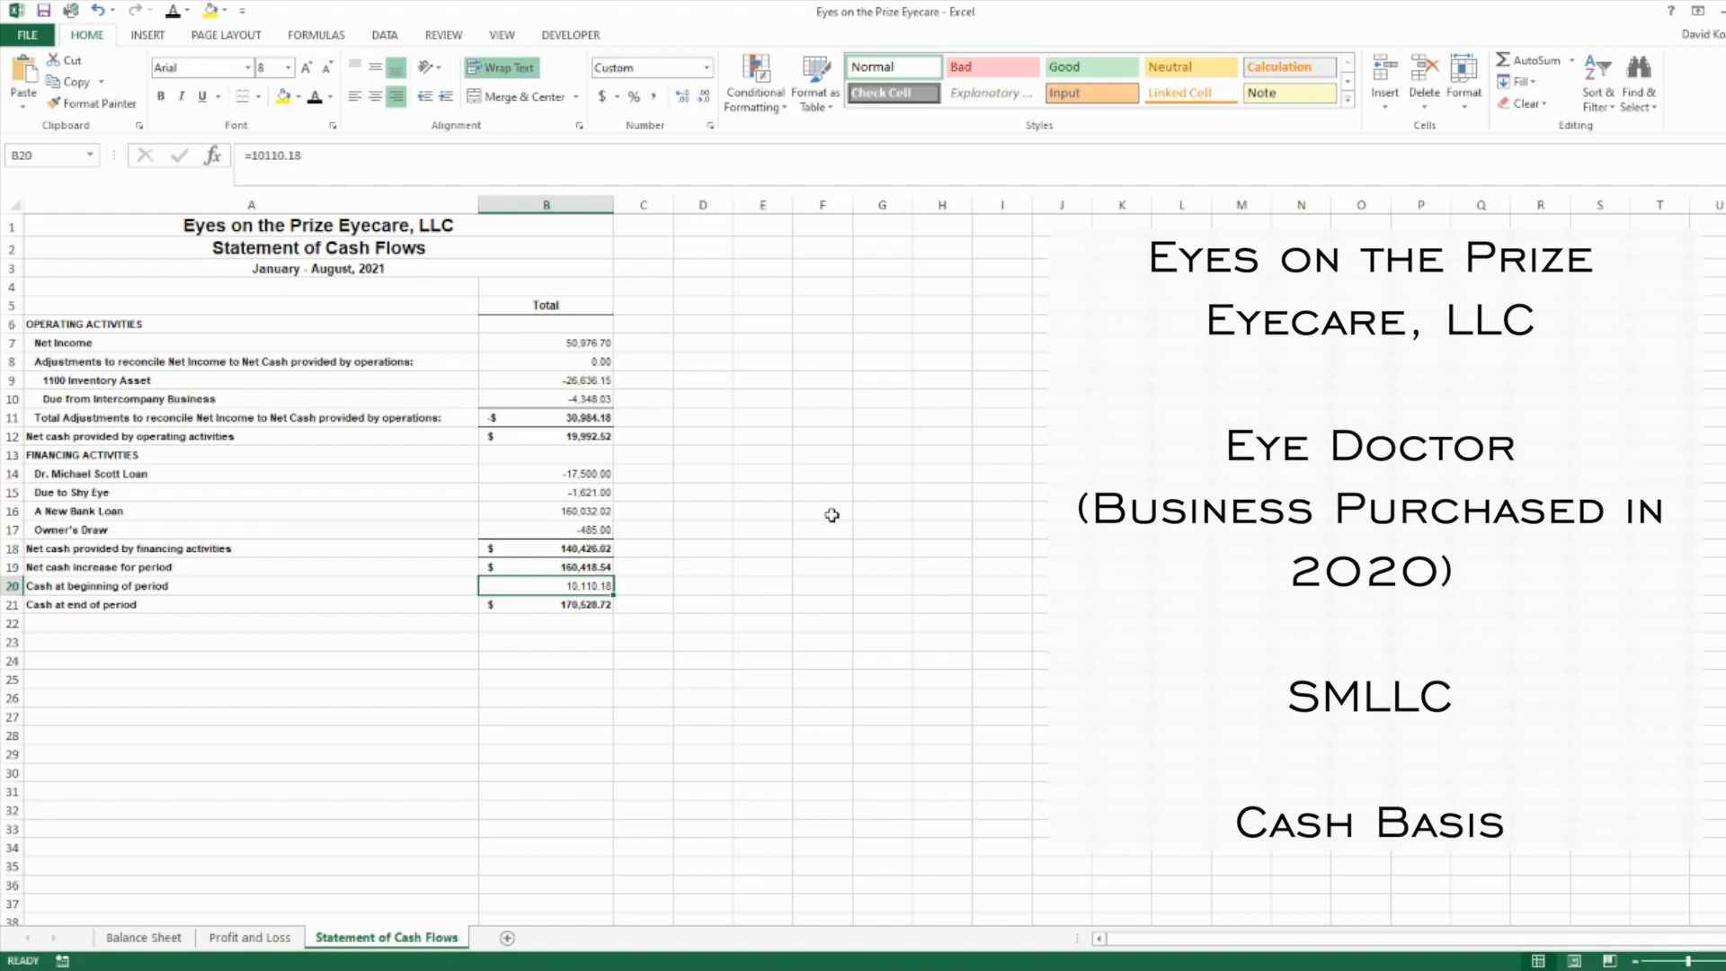
left_click(547, 604)
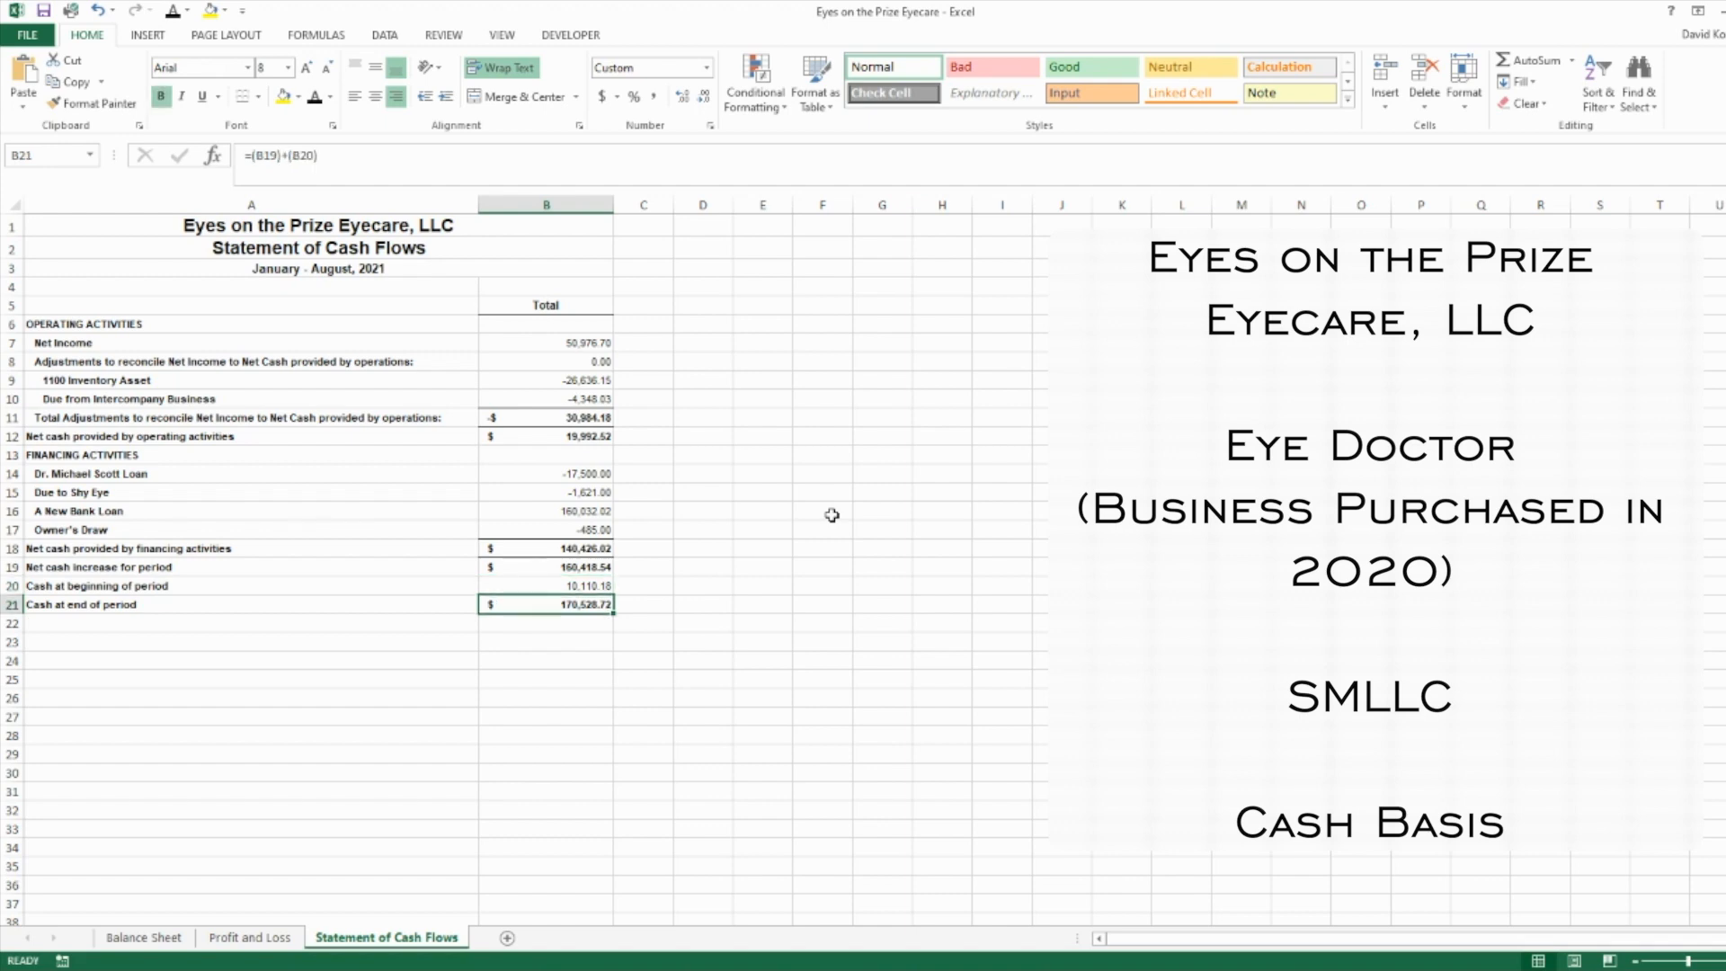
left_click(142, 936)
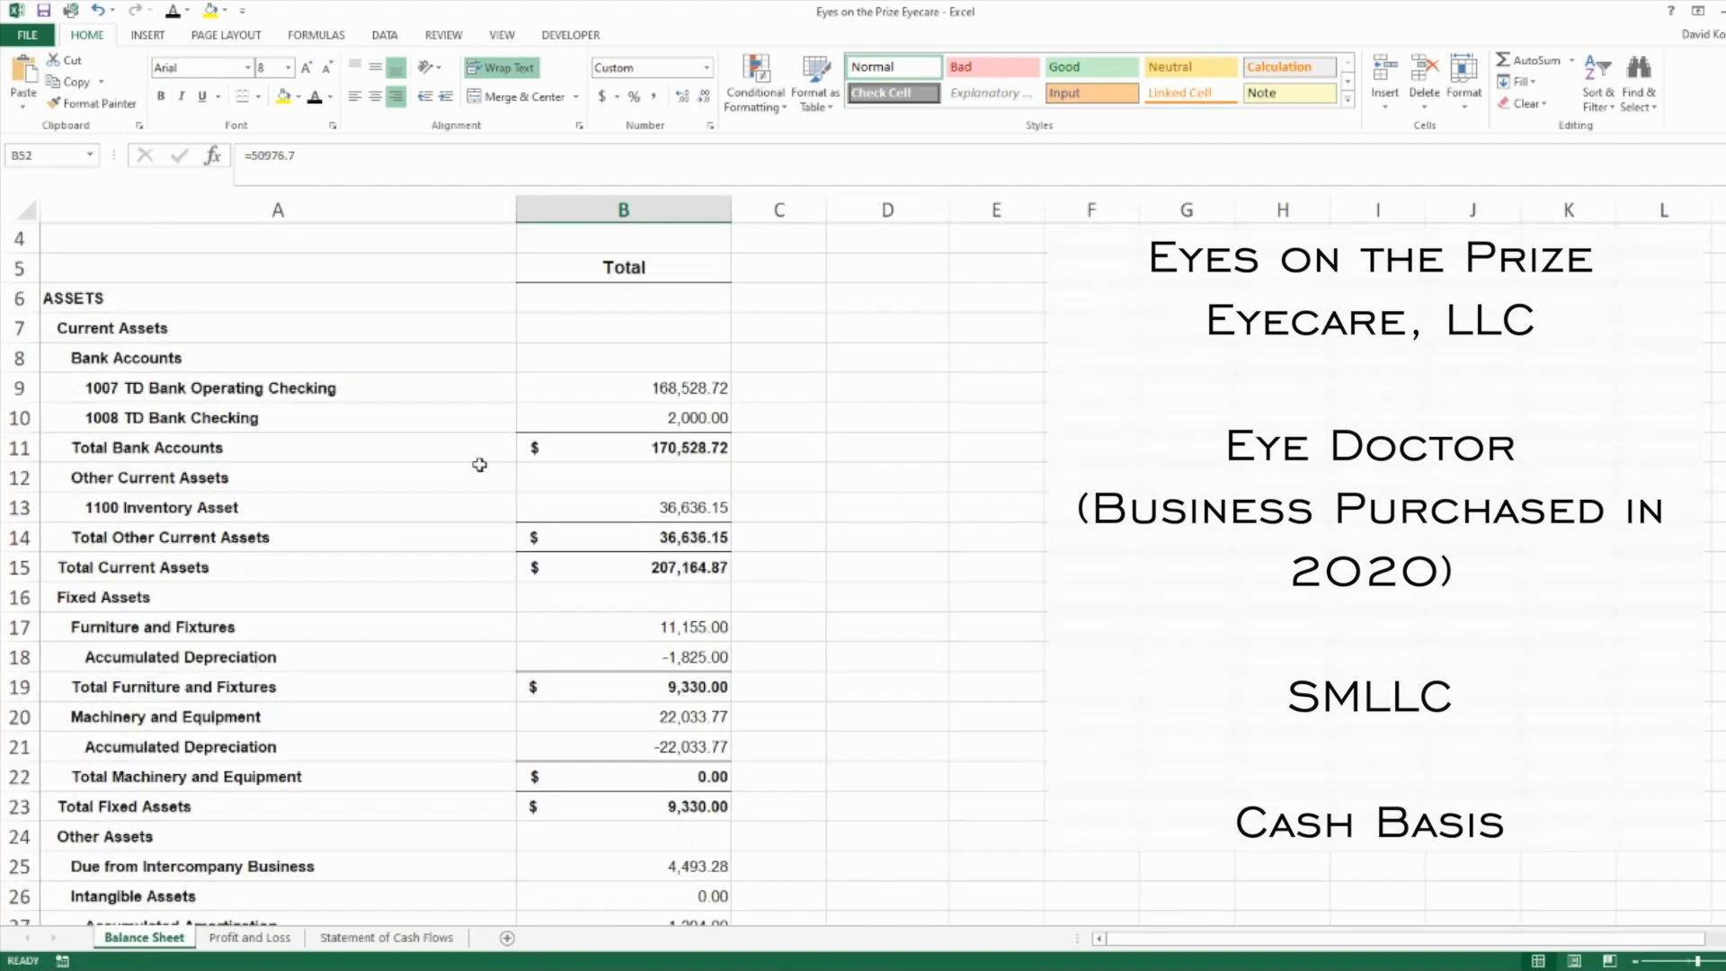
left_click(624, 447)
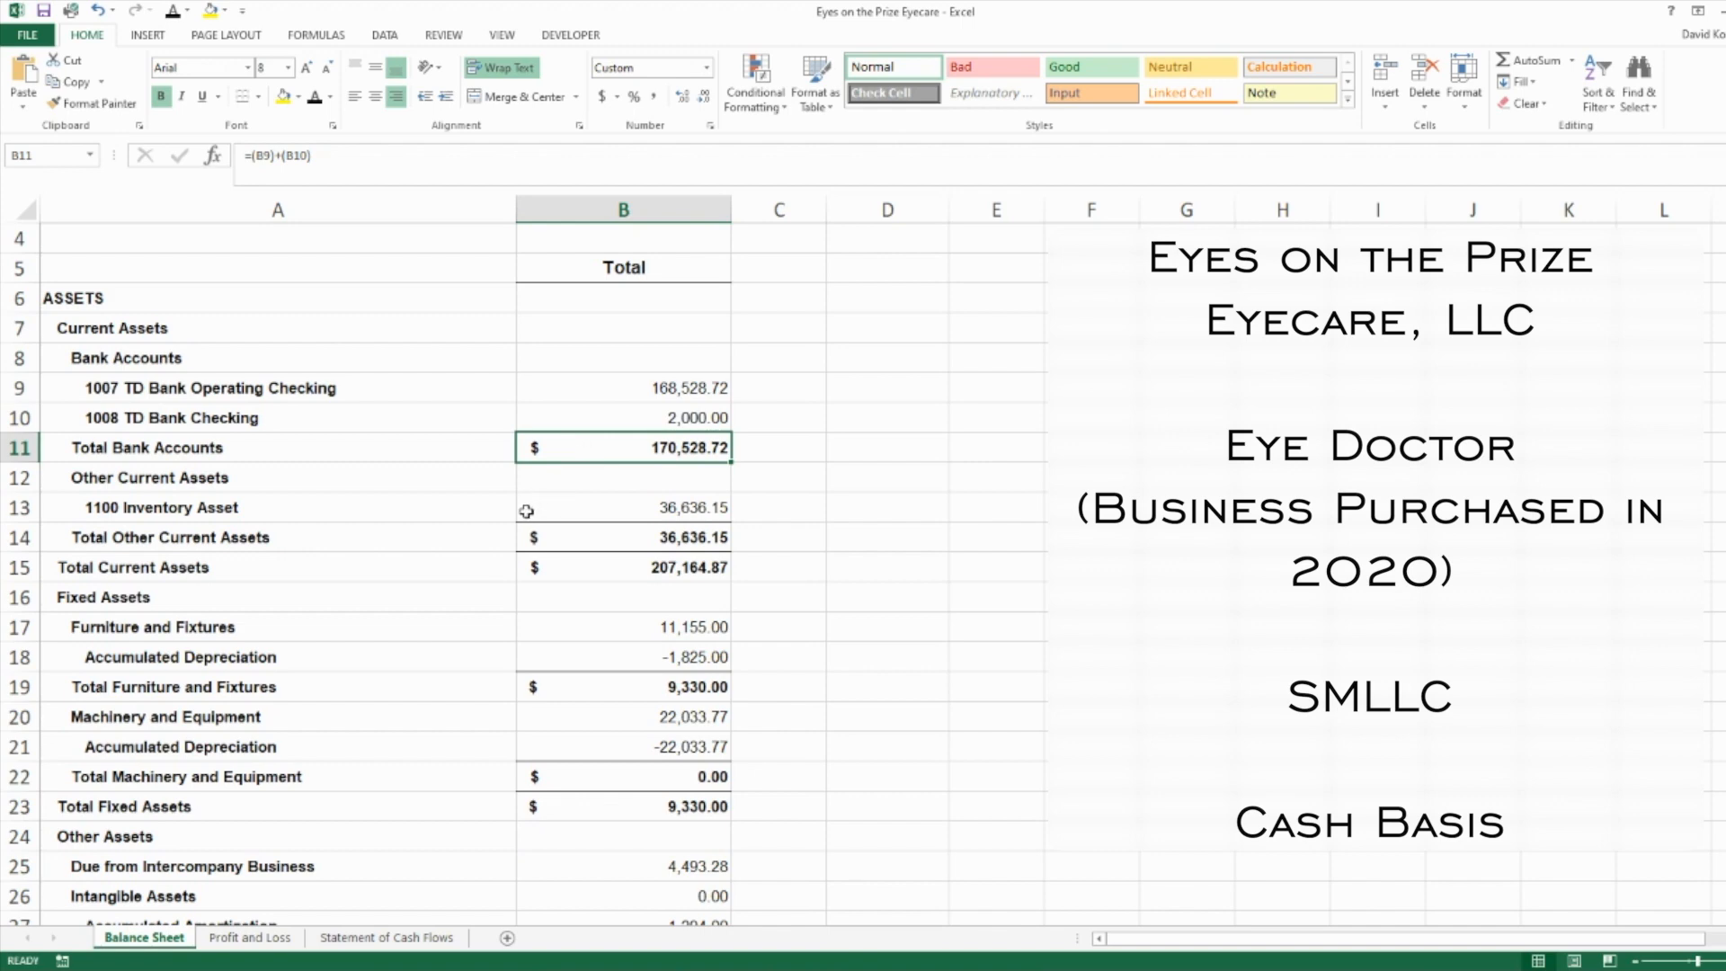